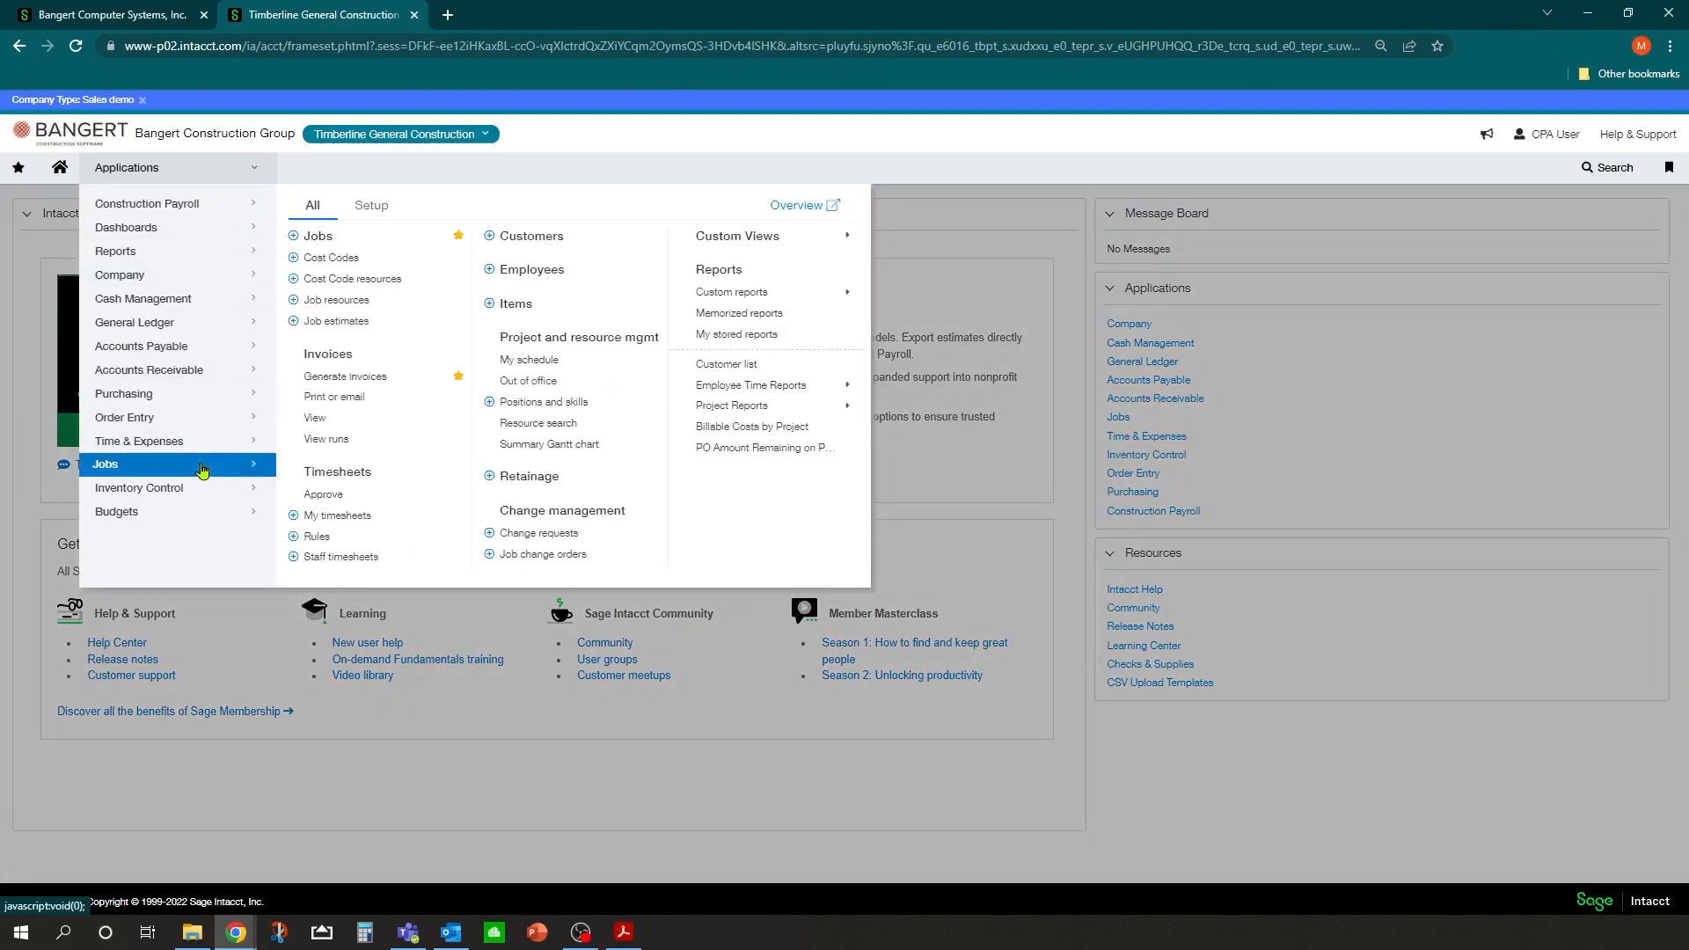
mouse_move(314, 210)
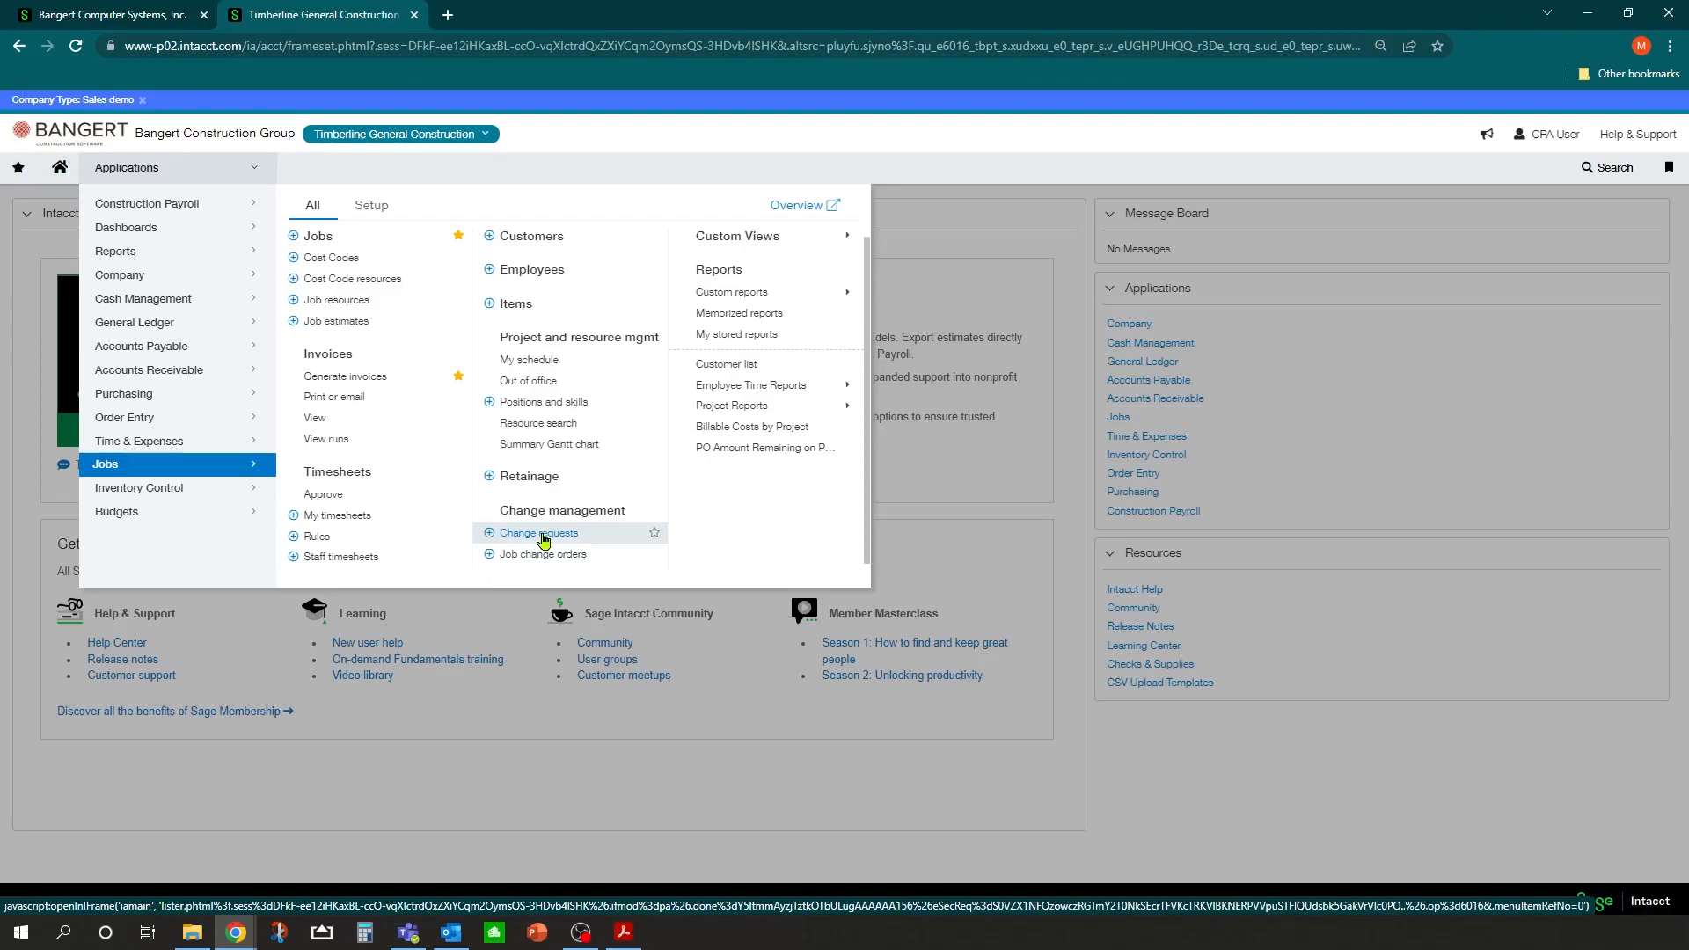
Open the Change Requests list under Jobs > Change management.
click(538, 532)
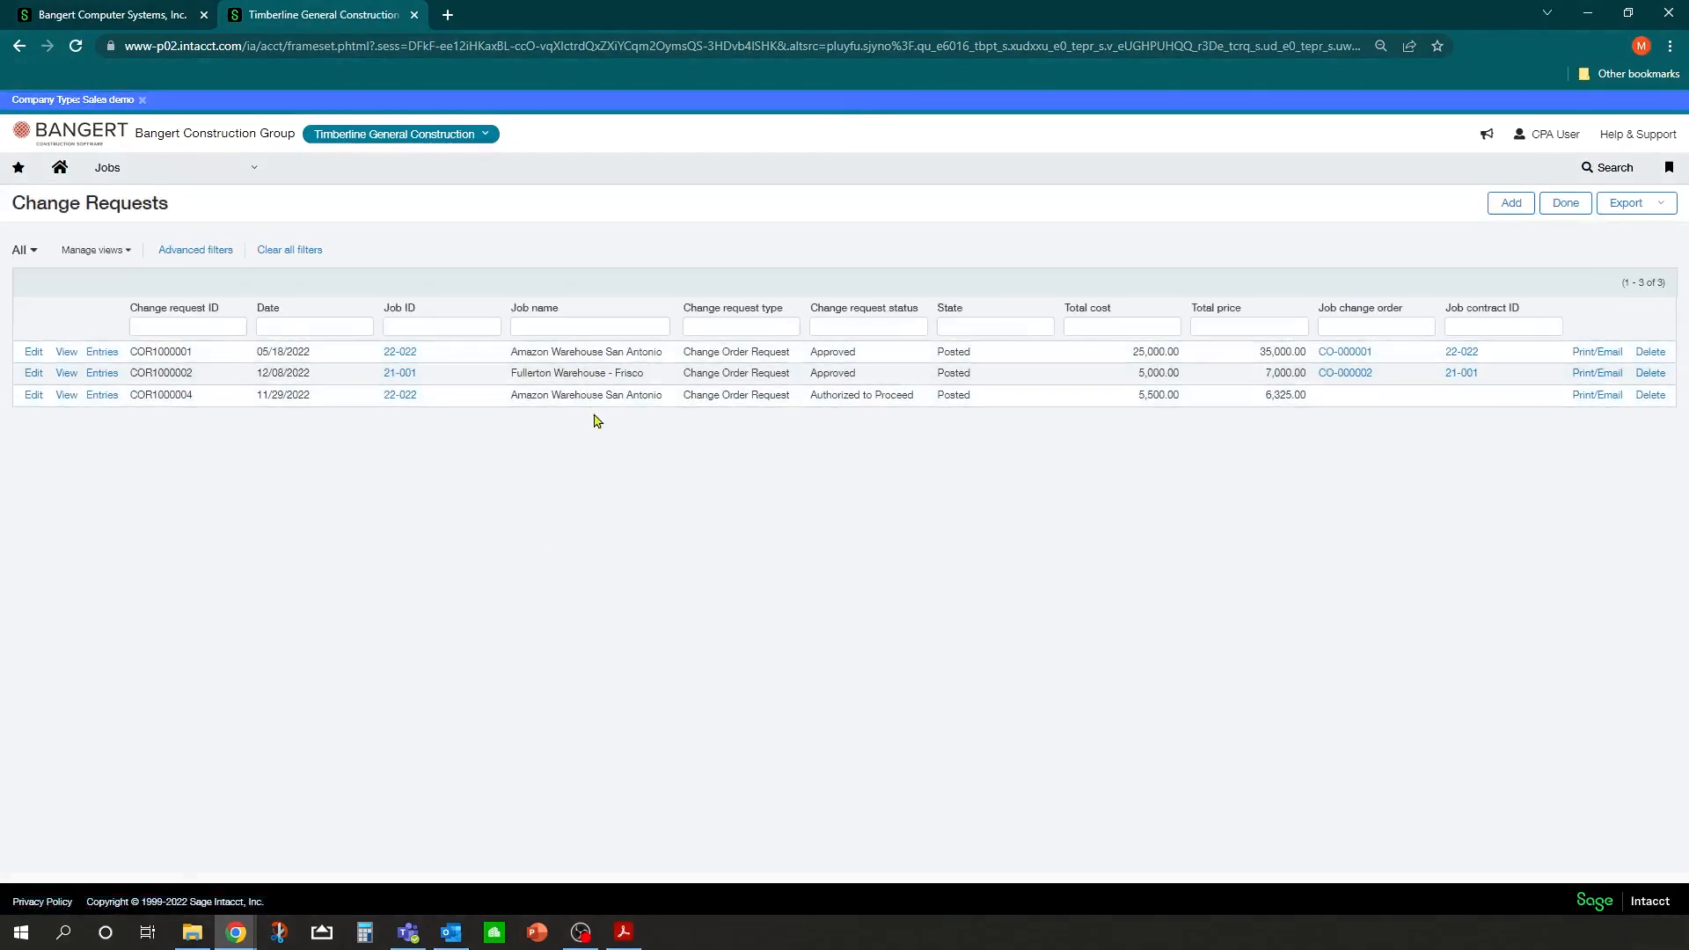
mouse_move(1637, 265)
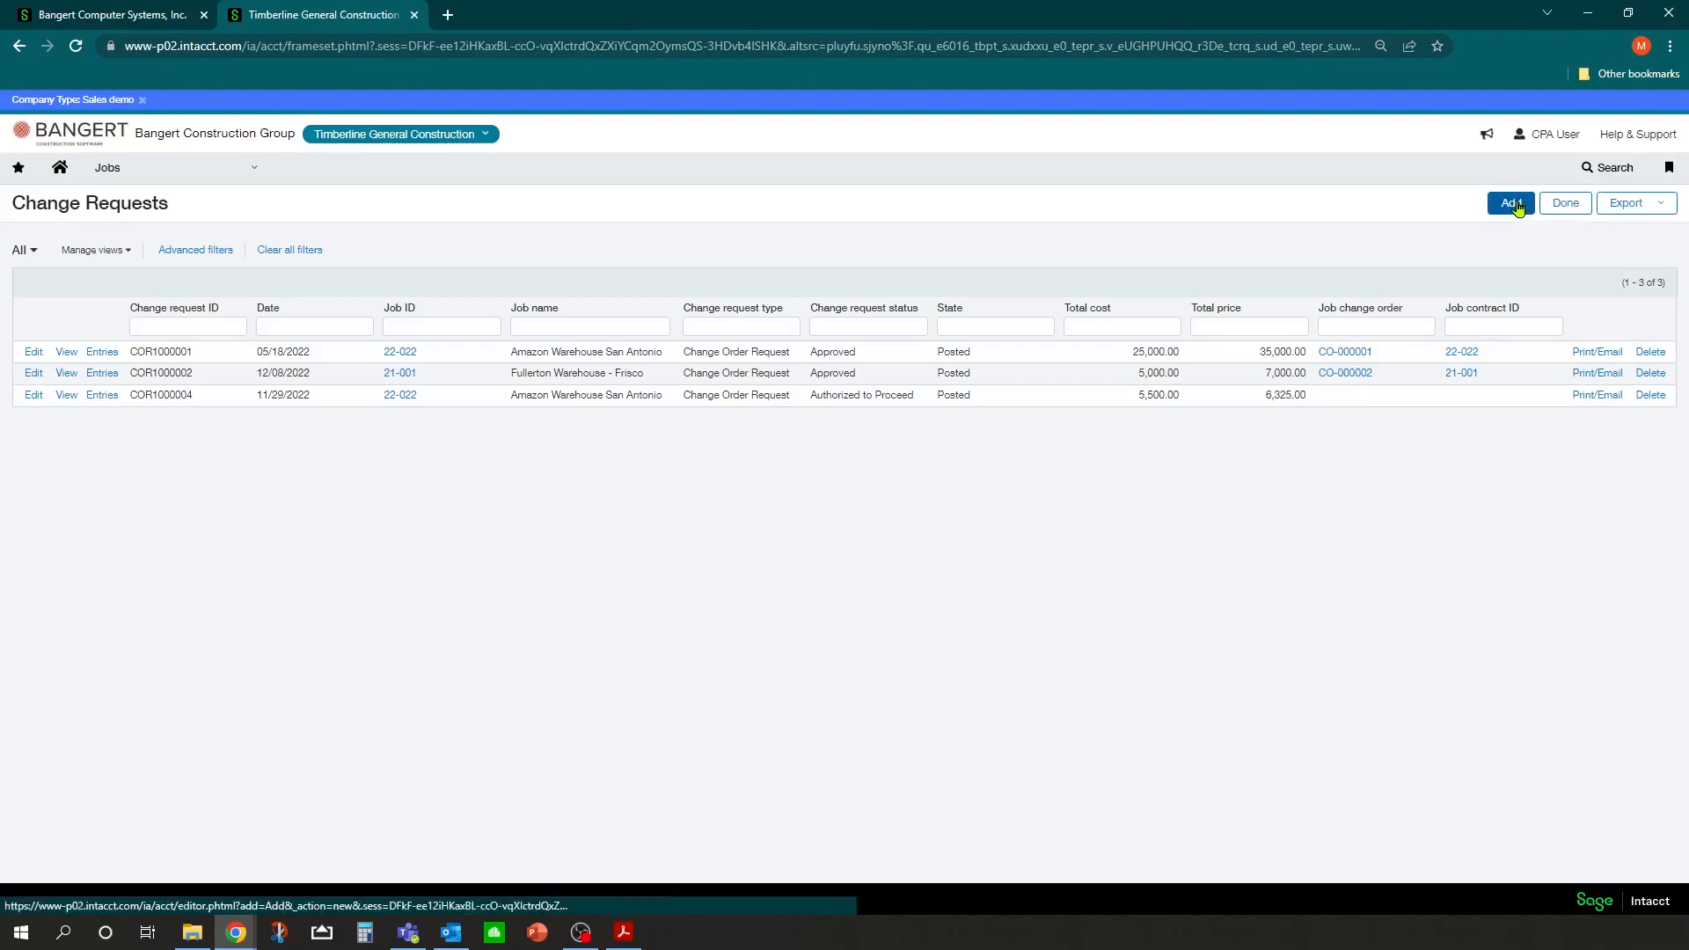
Add a change request for job 22-022 with Pending status and Change Order Request type.
click(1508, 203)
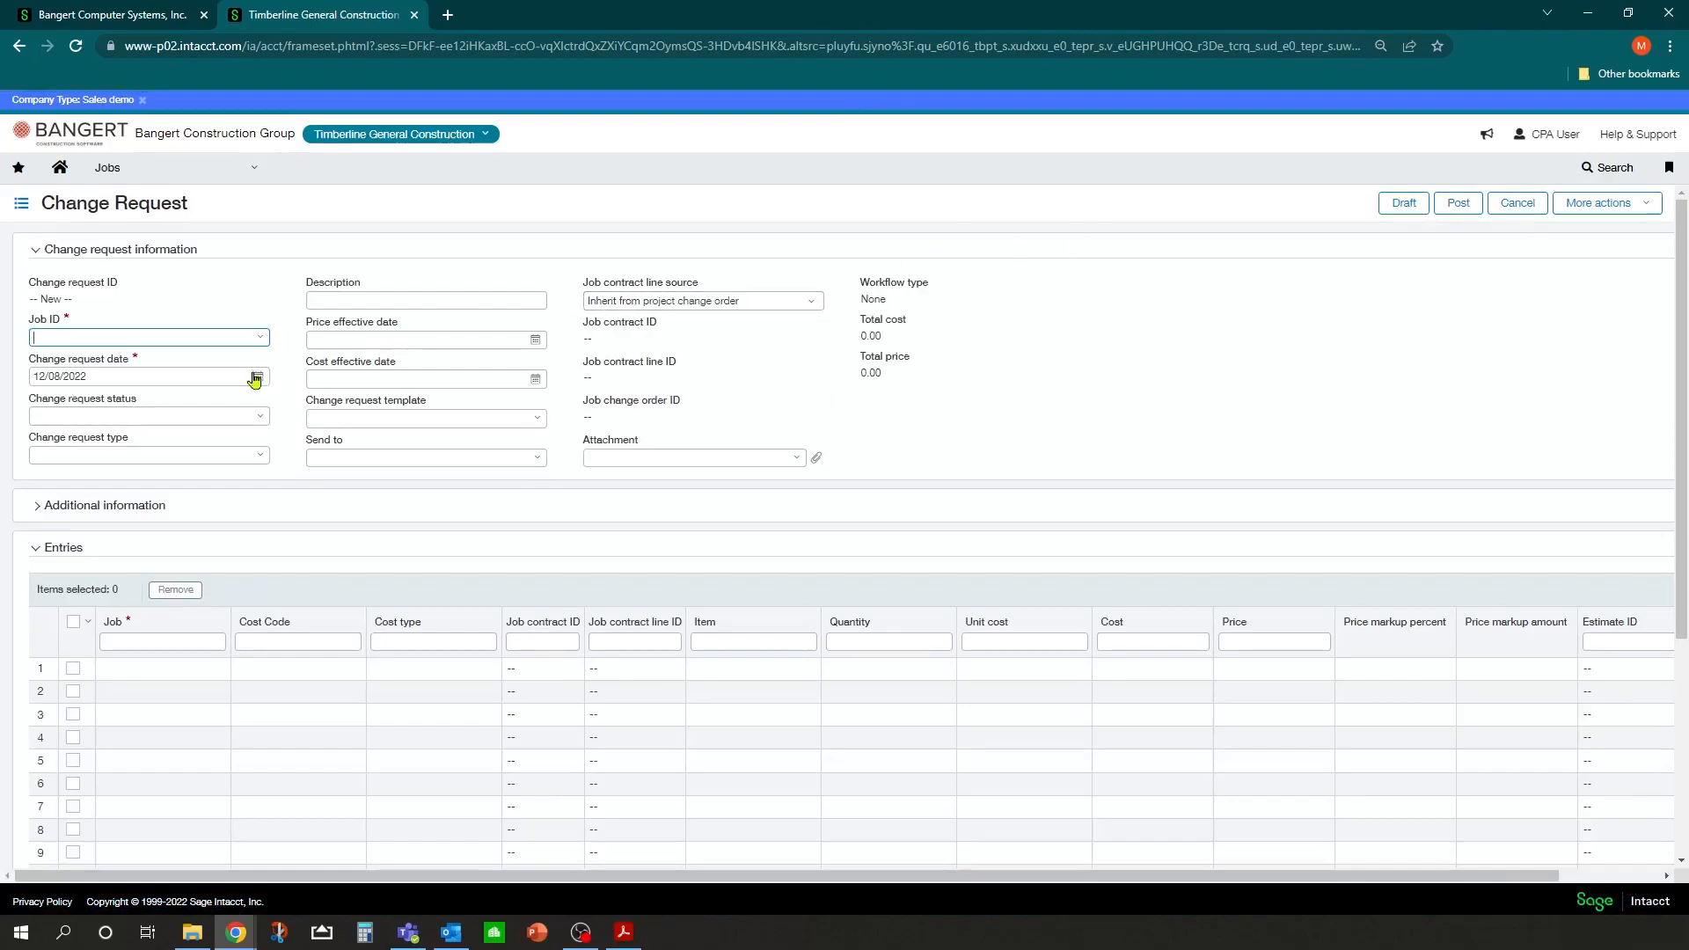
click(261, 337)
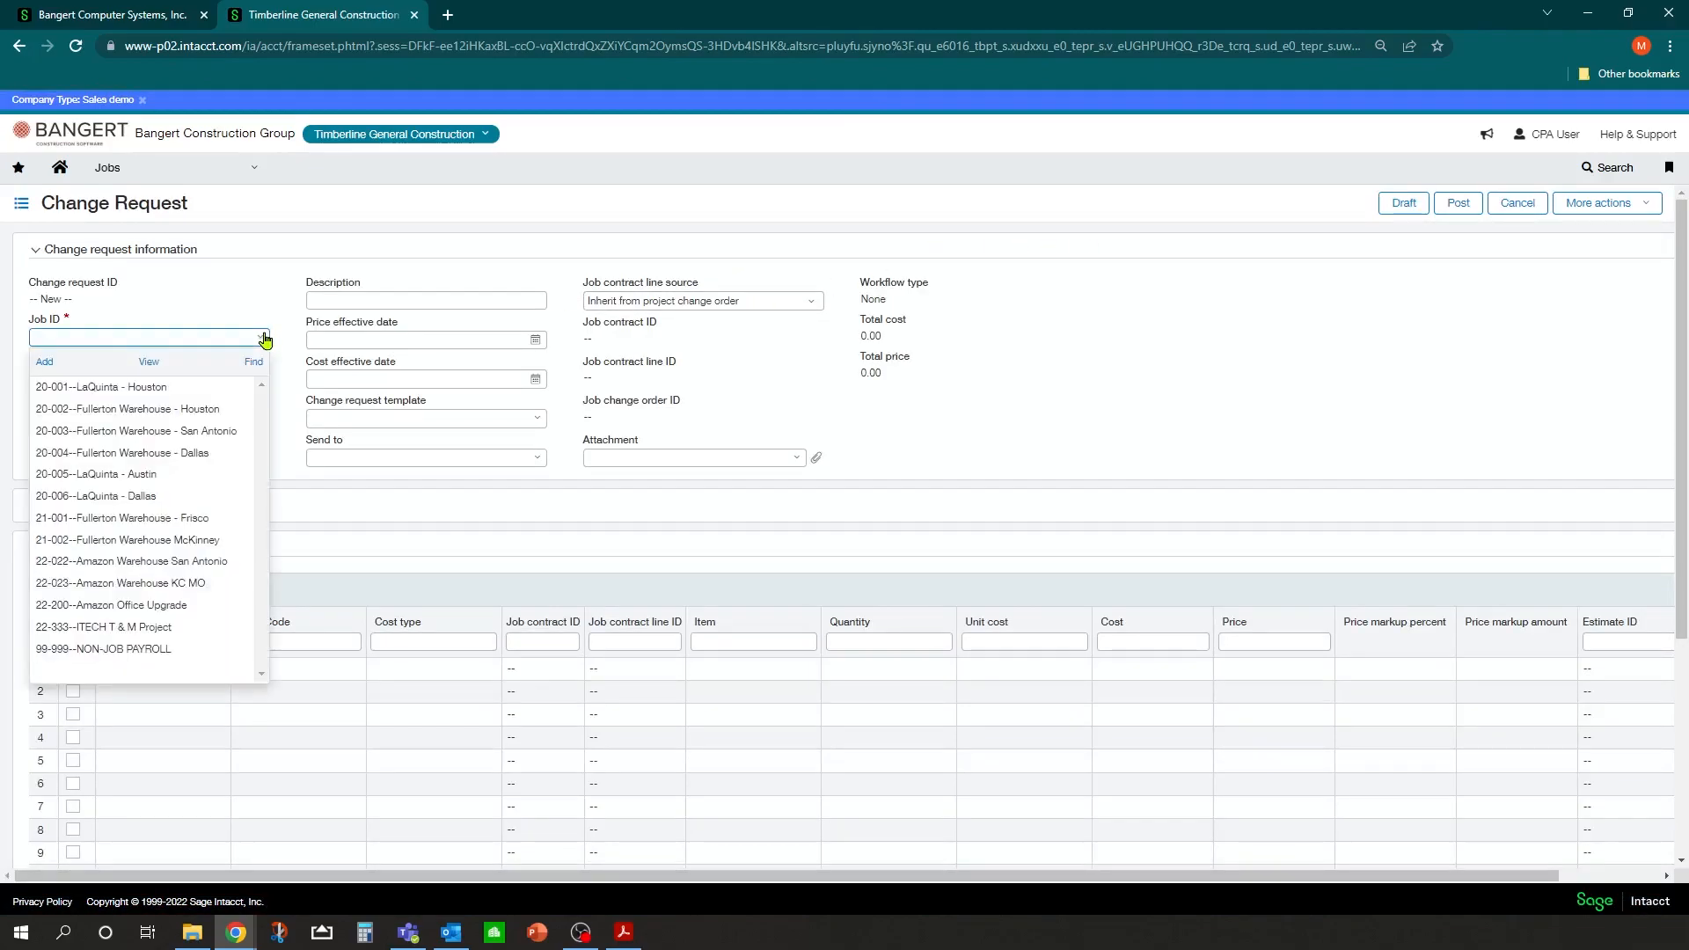
mouse_move(232, 419)
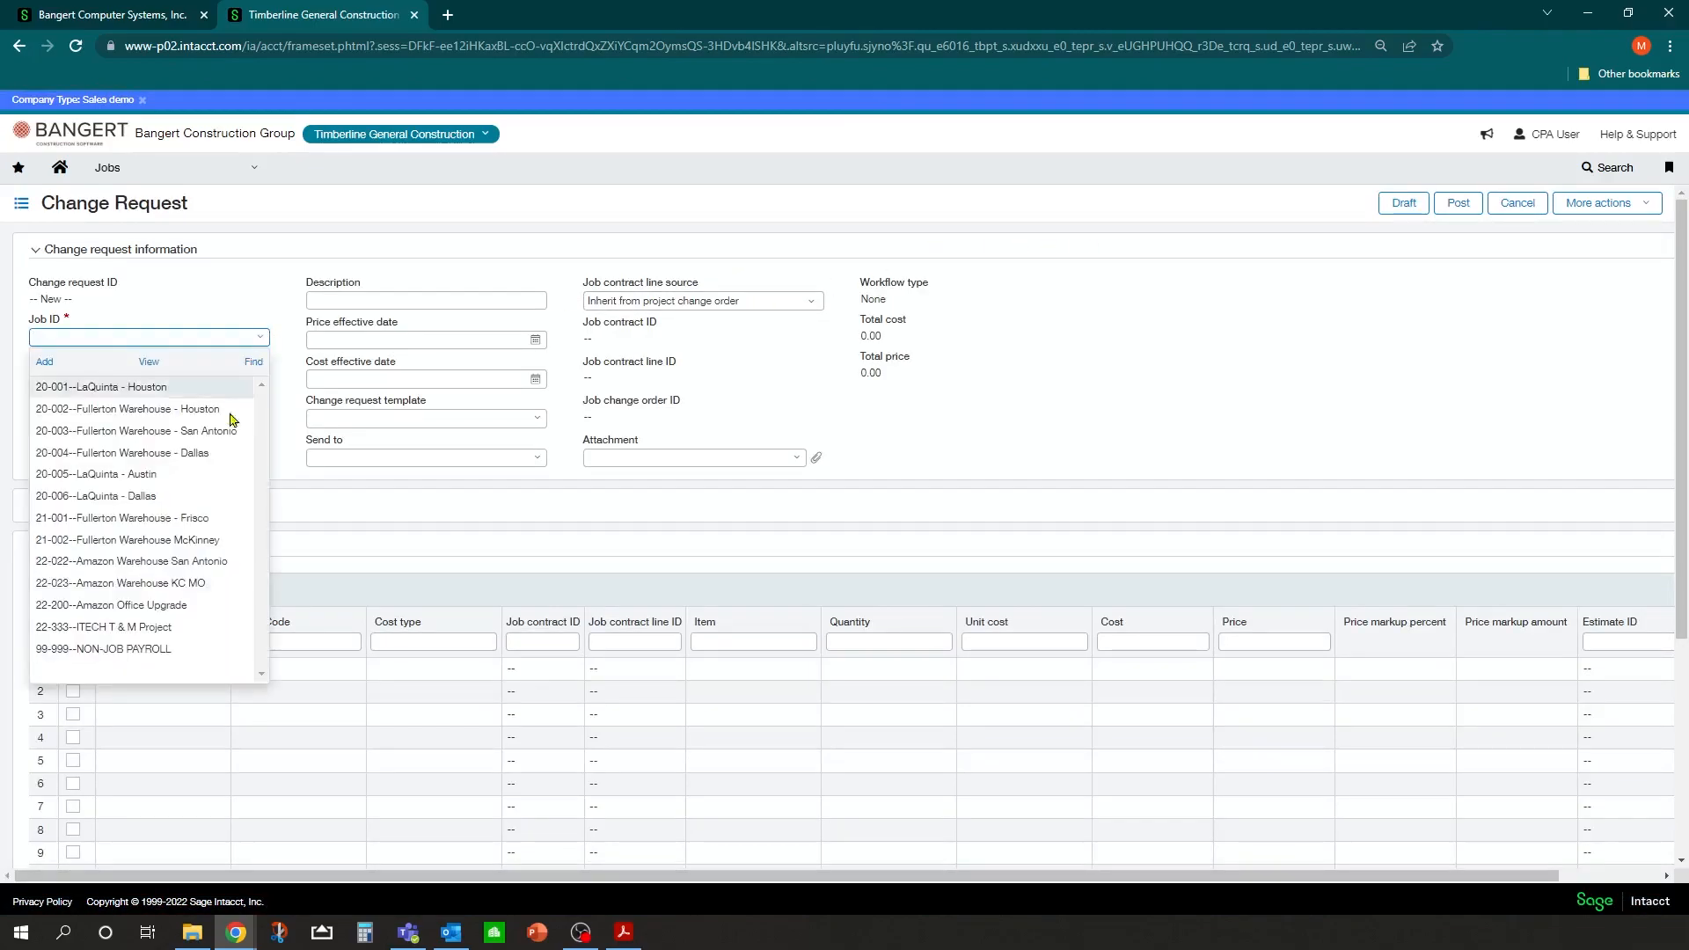
mouse_move(129, 565)
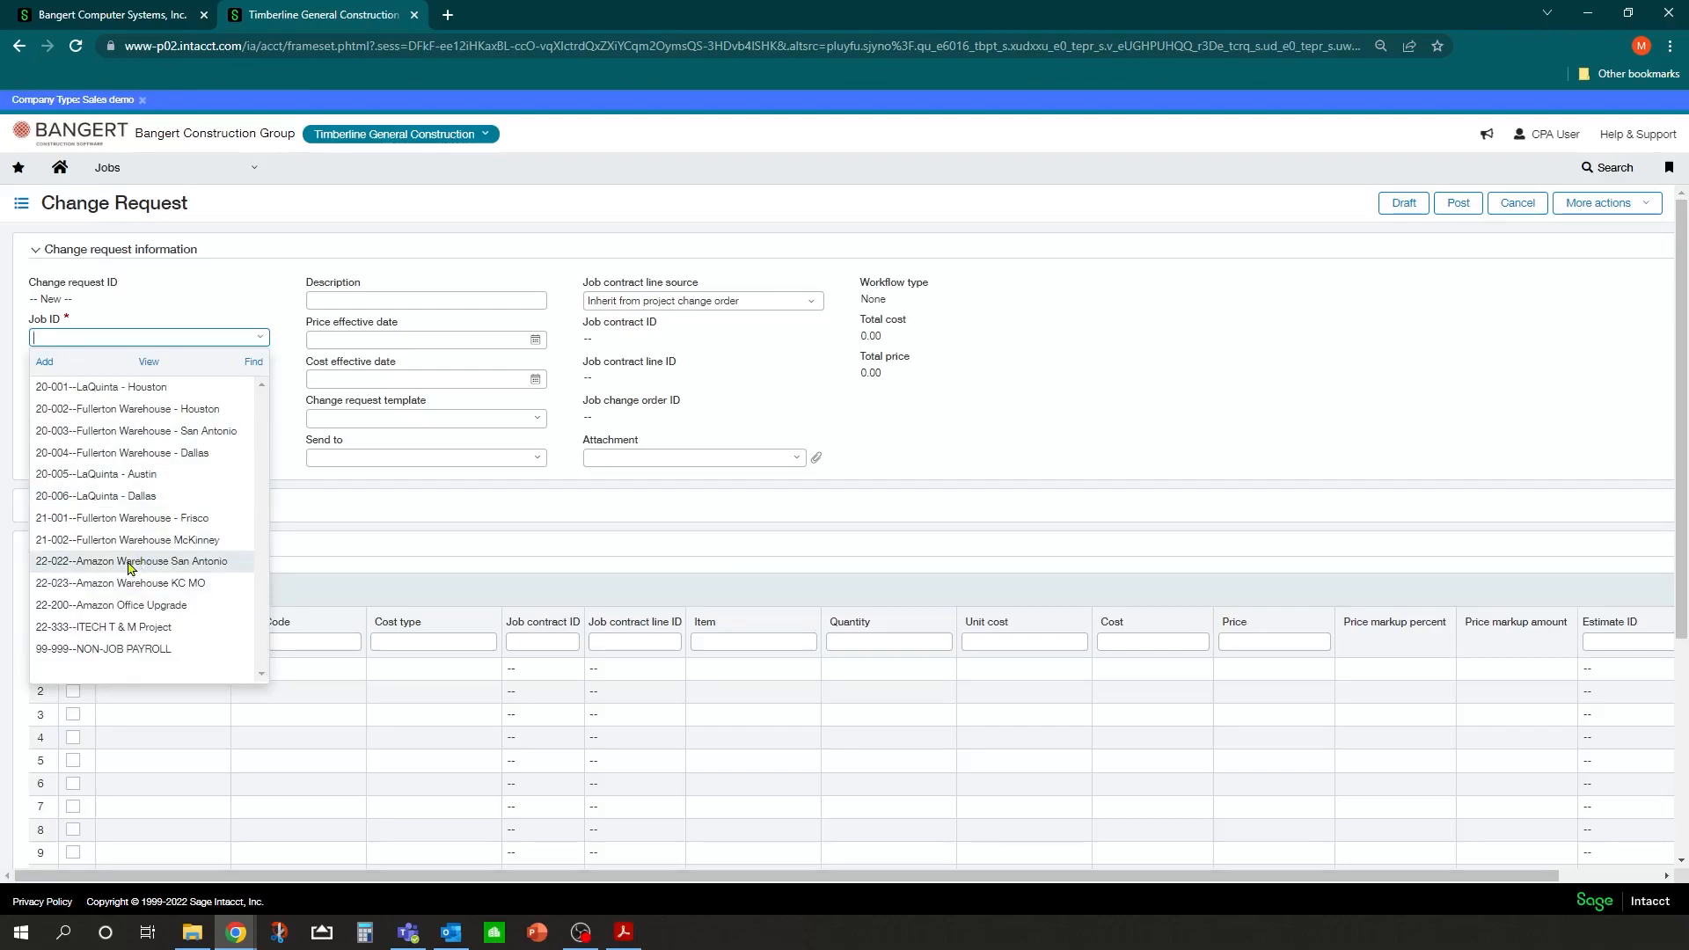
click(131, 560)
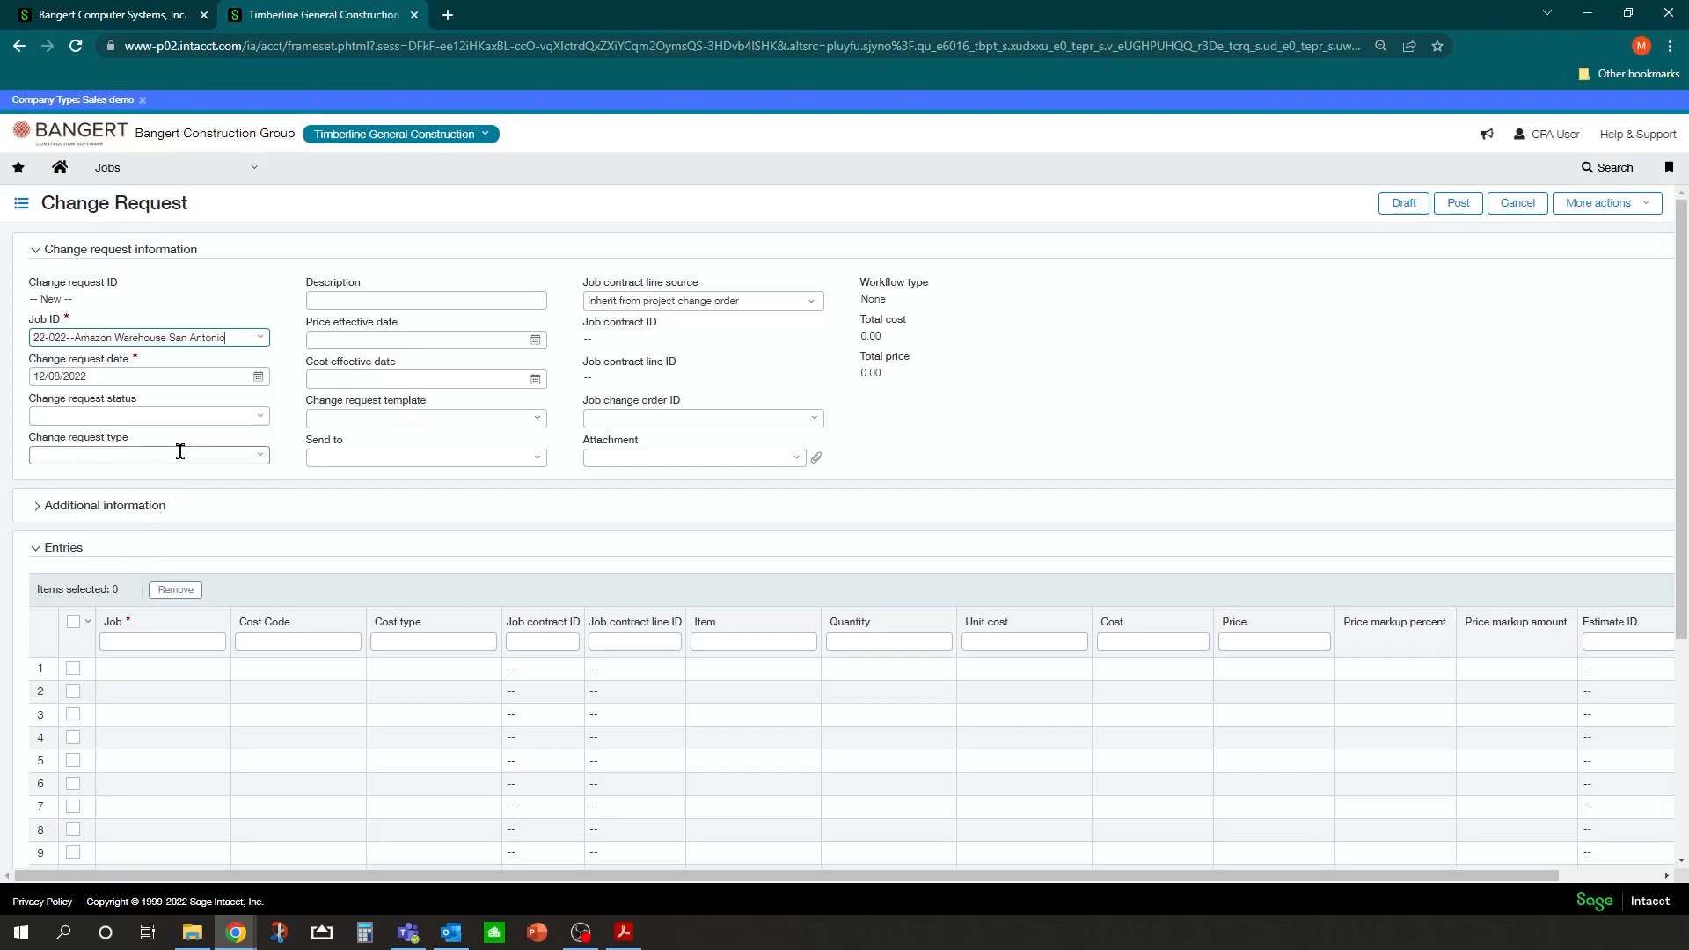
mouse_move(273, 369)
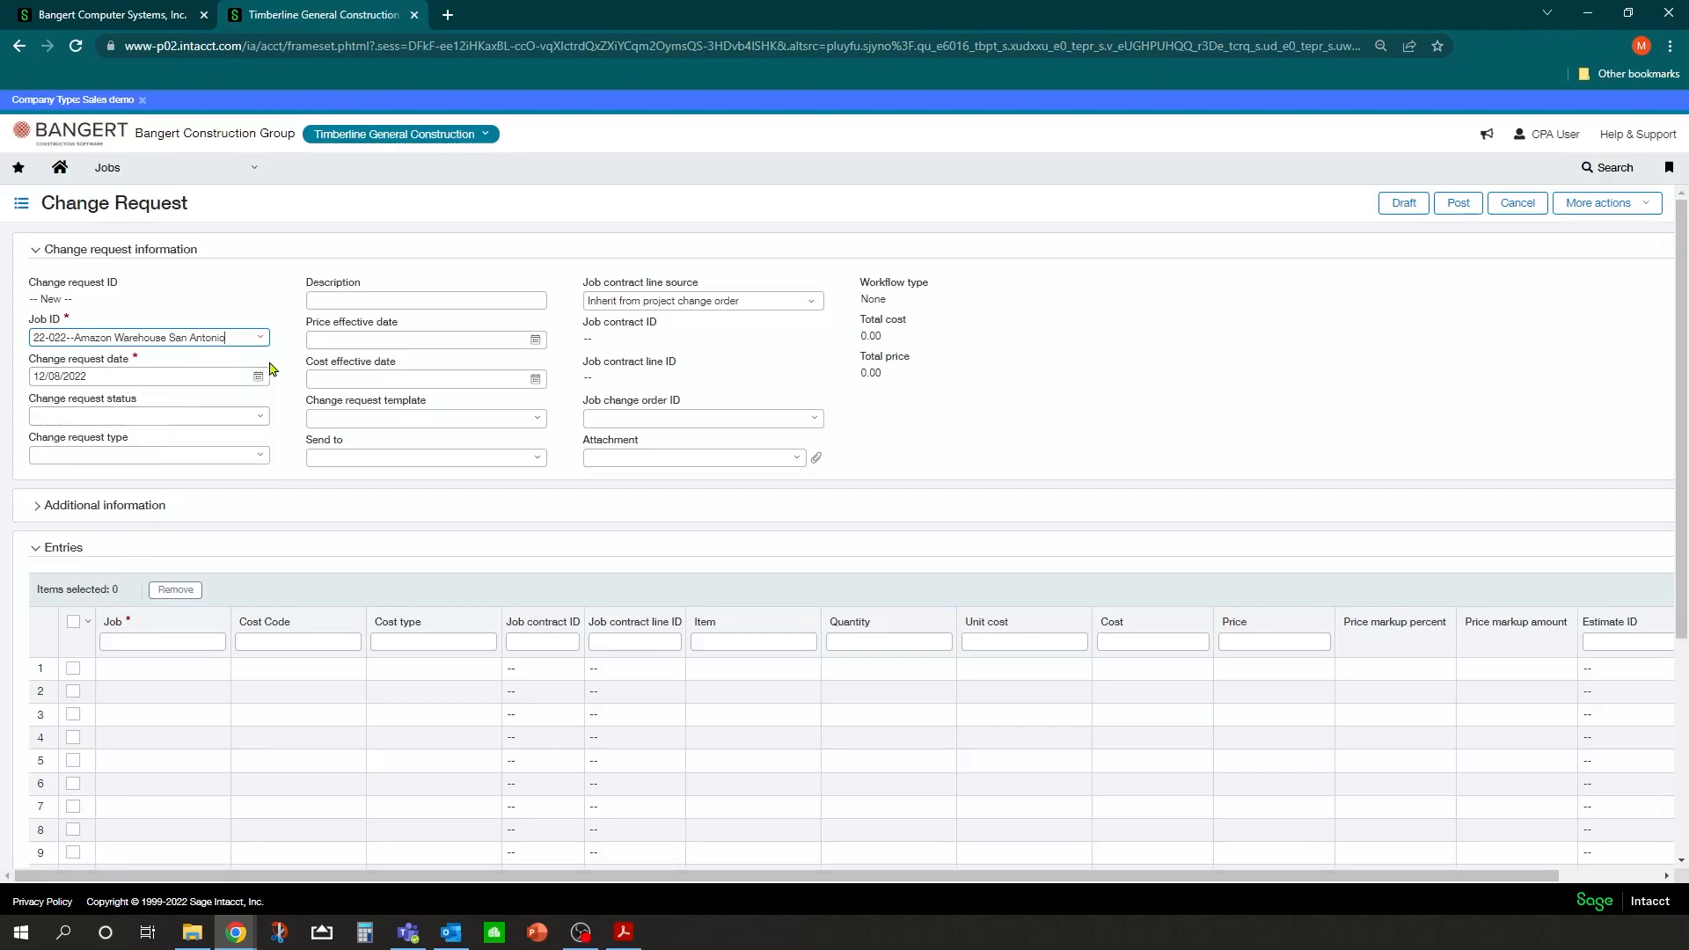
mouse_move(105, 373)
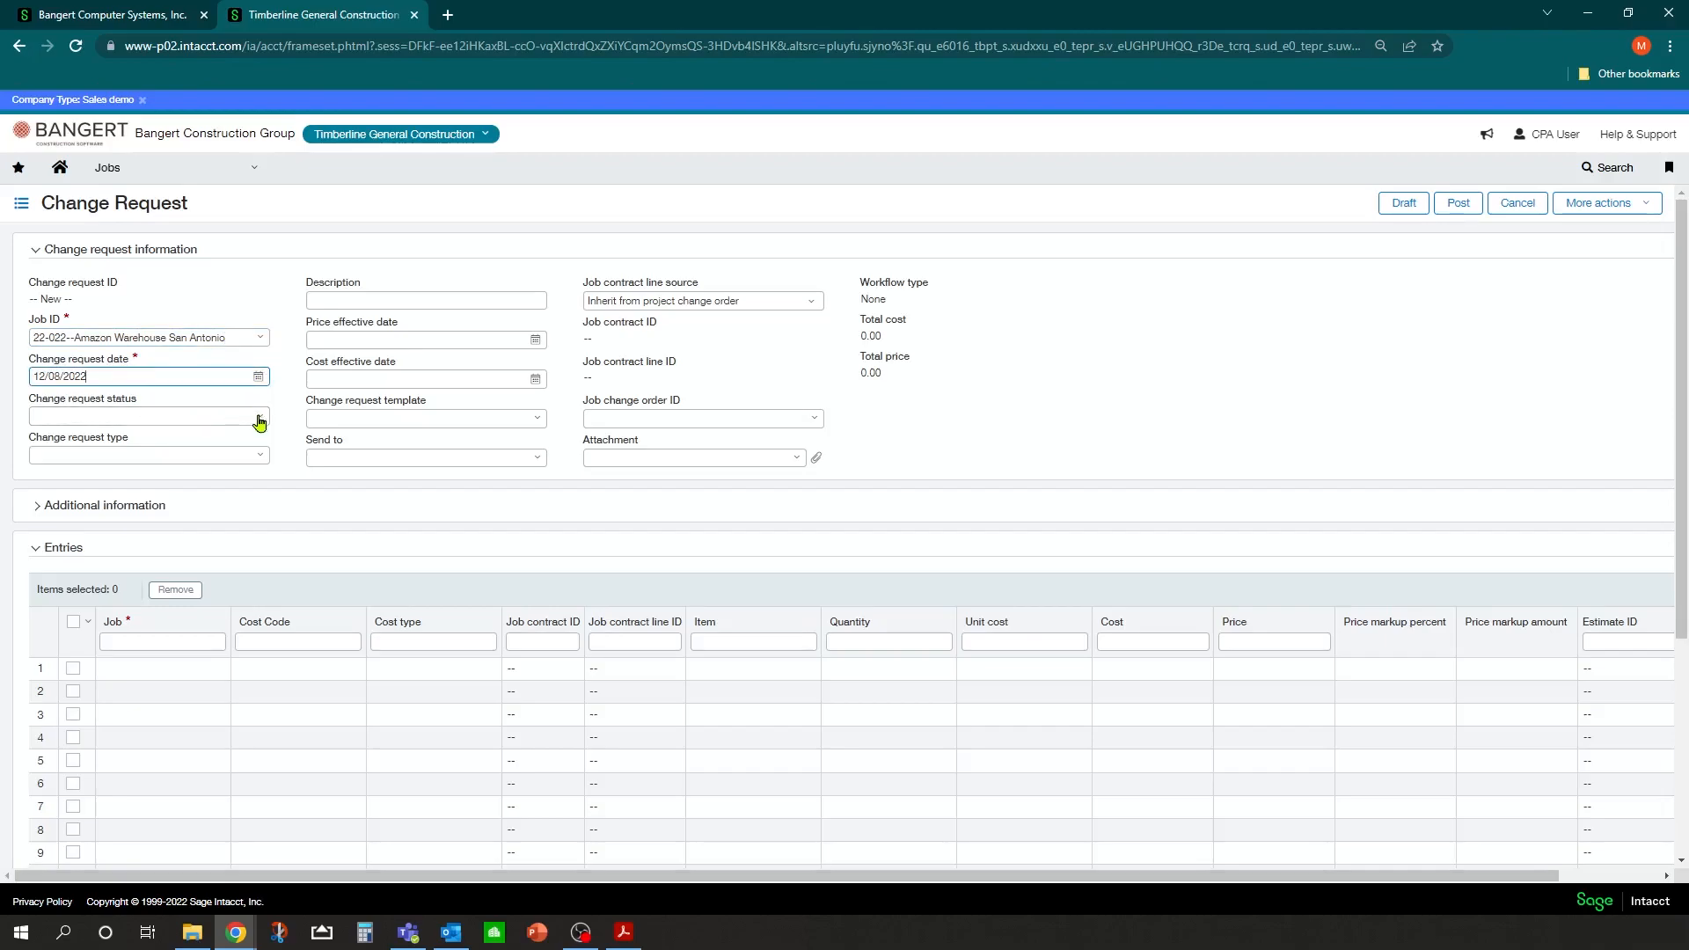
click(258, 420)
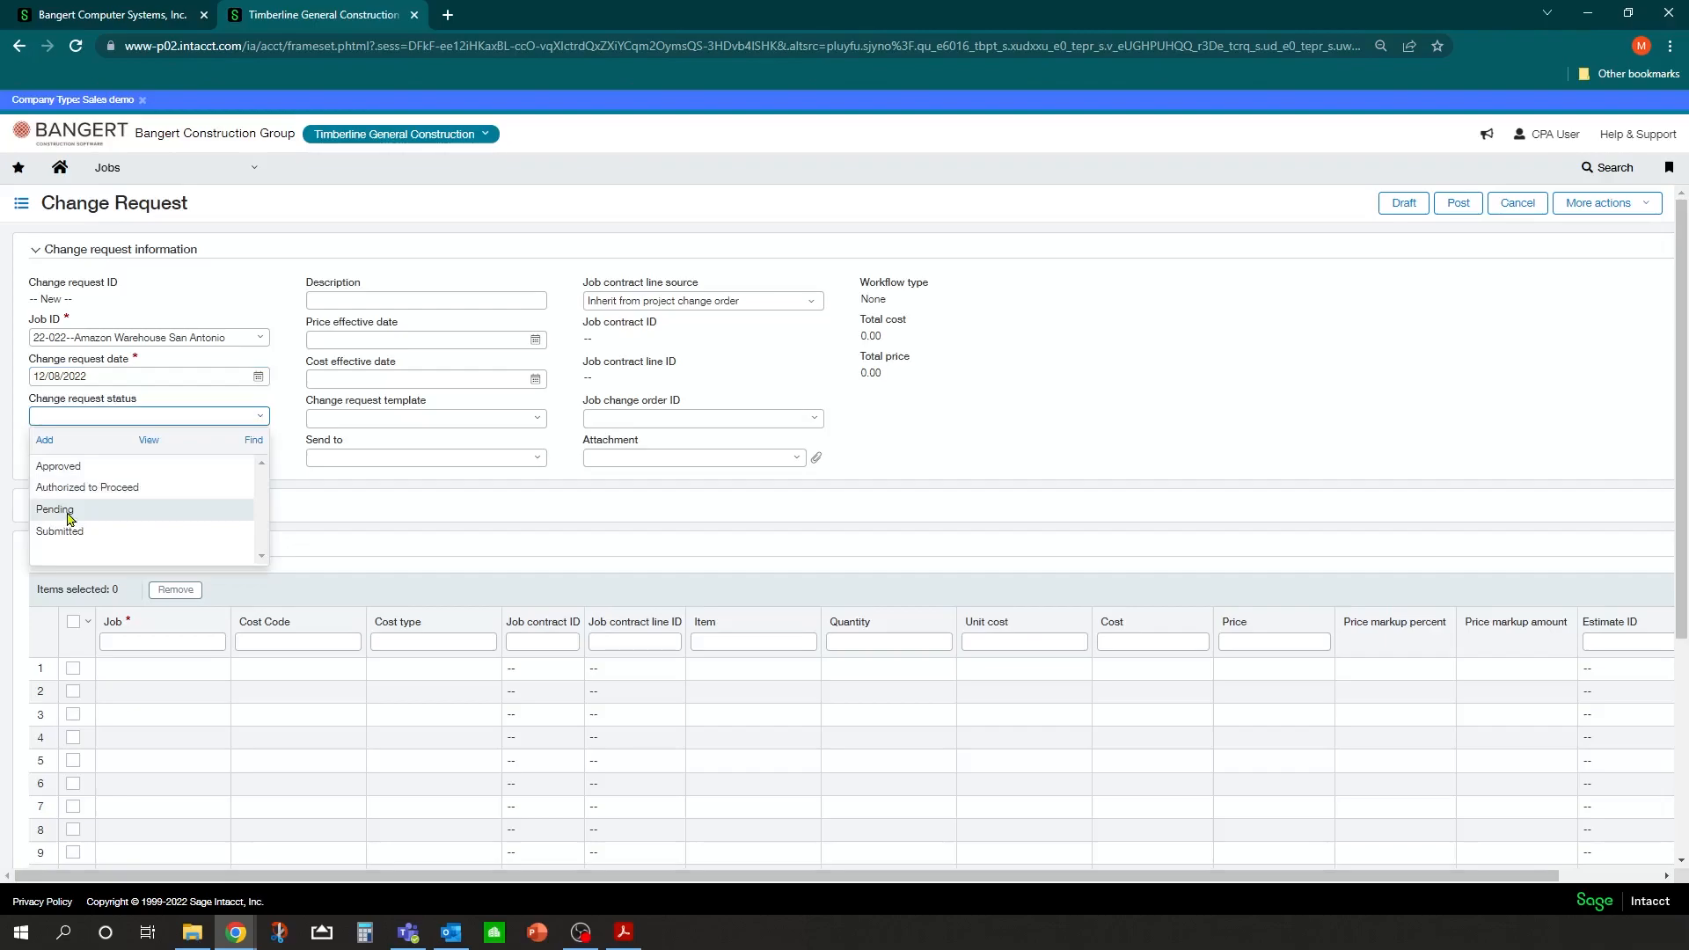
click(54, 509)
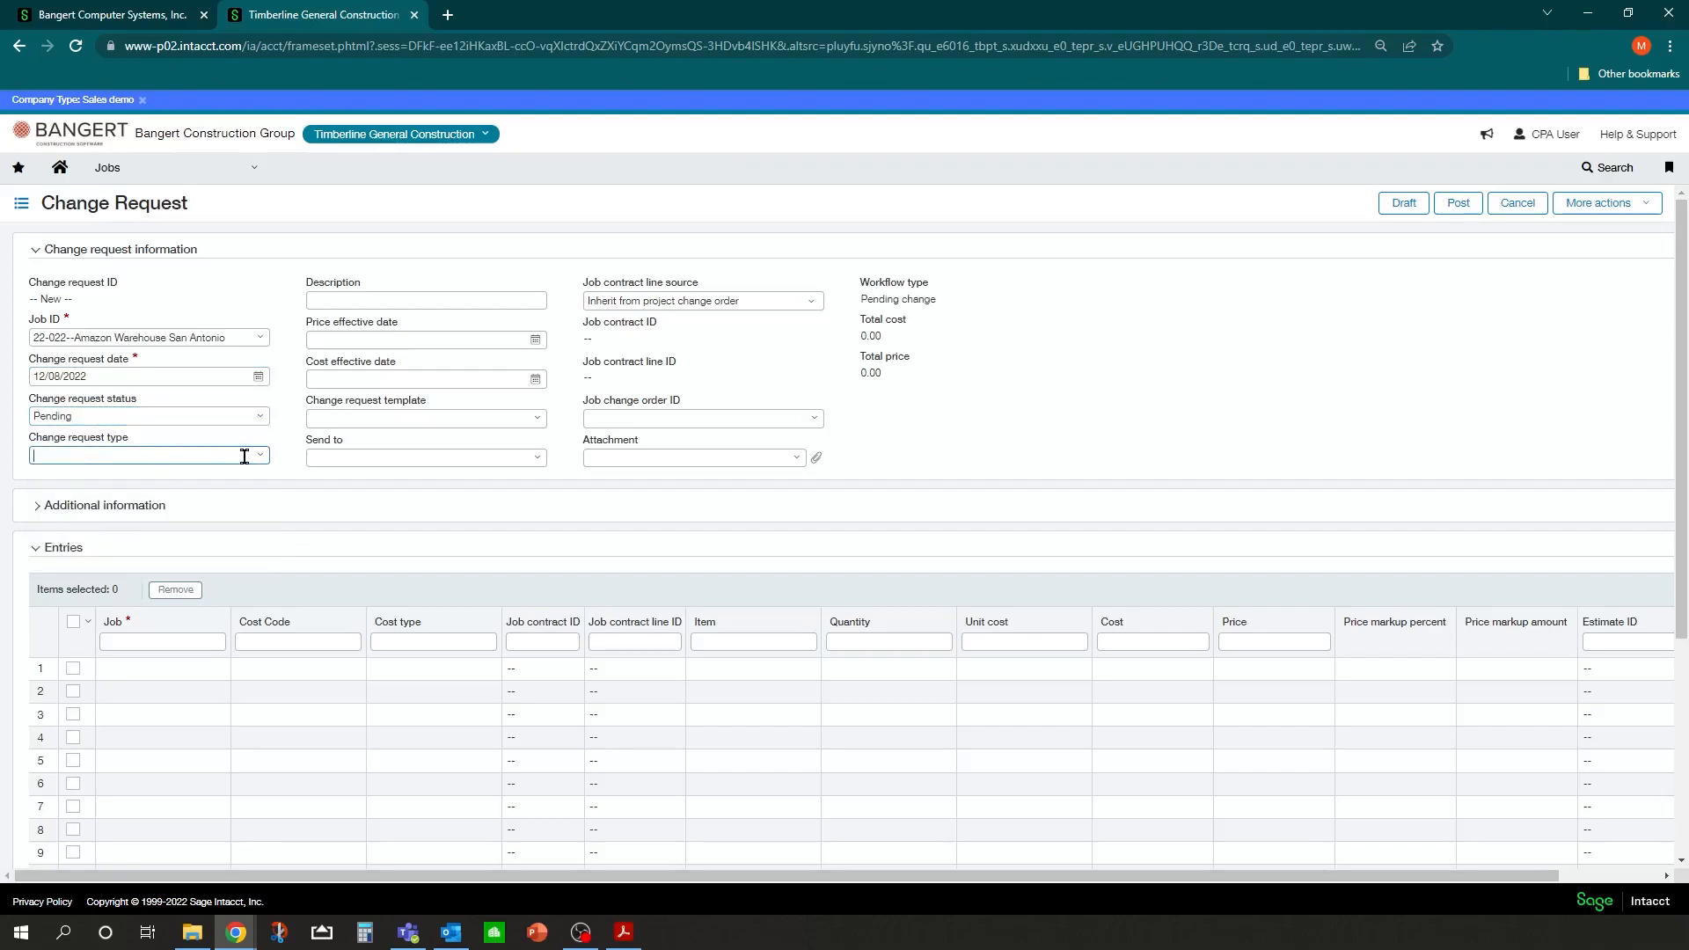
click(257, 455)
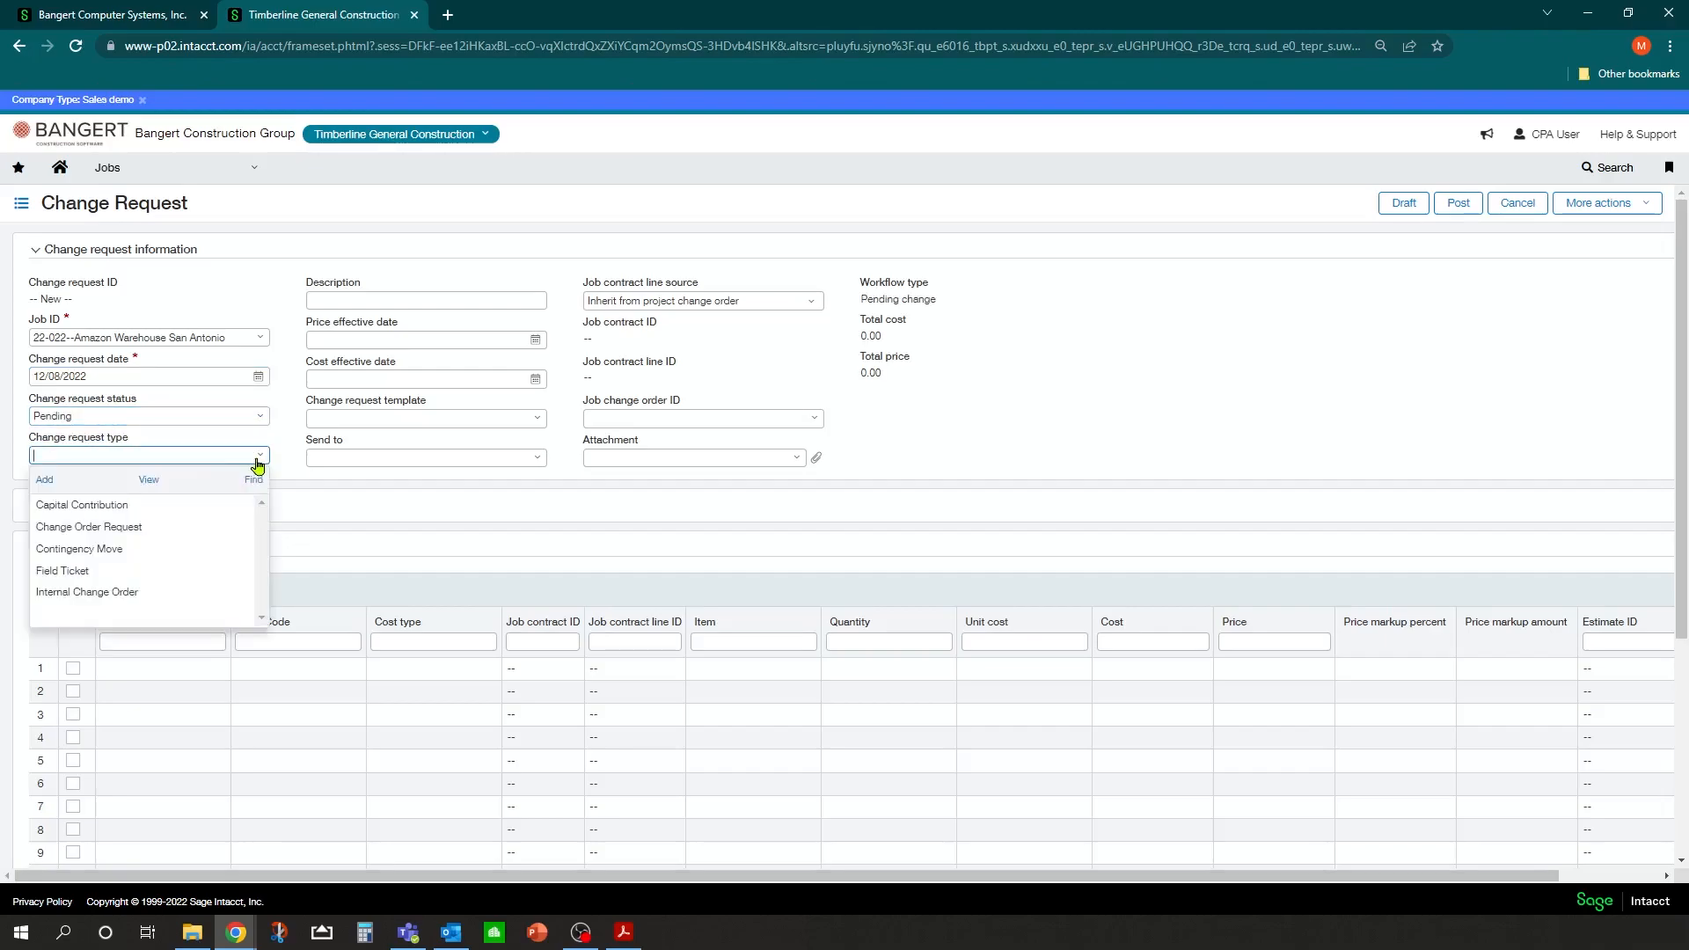
mouse_move(88, 527)
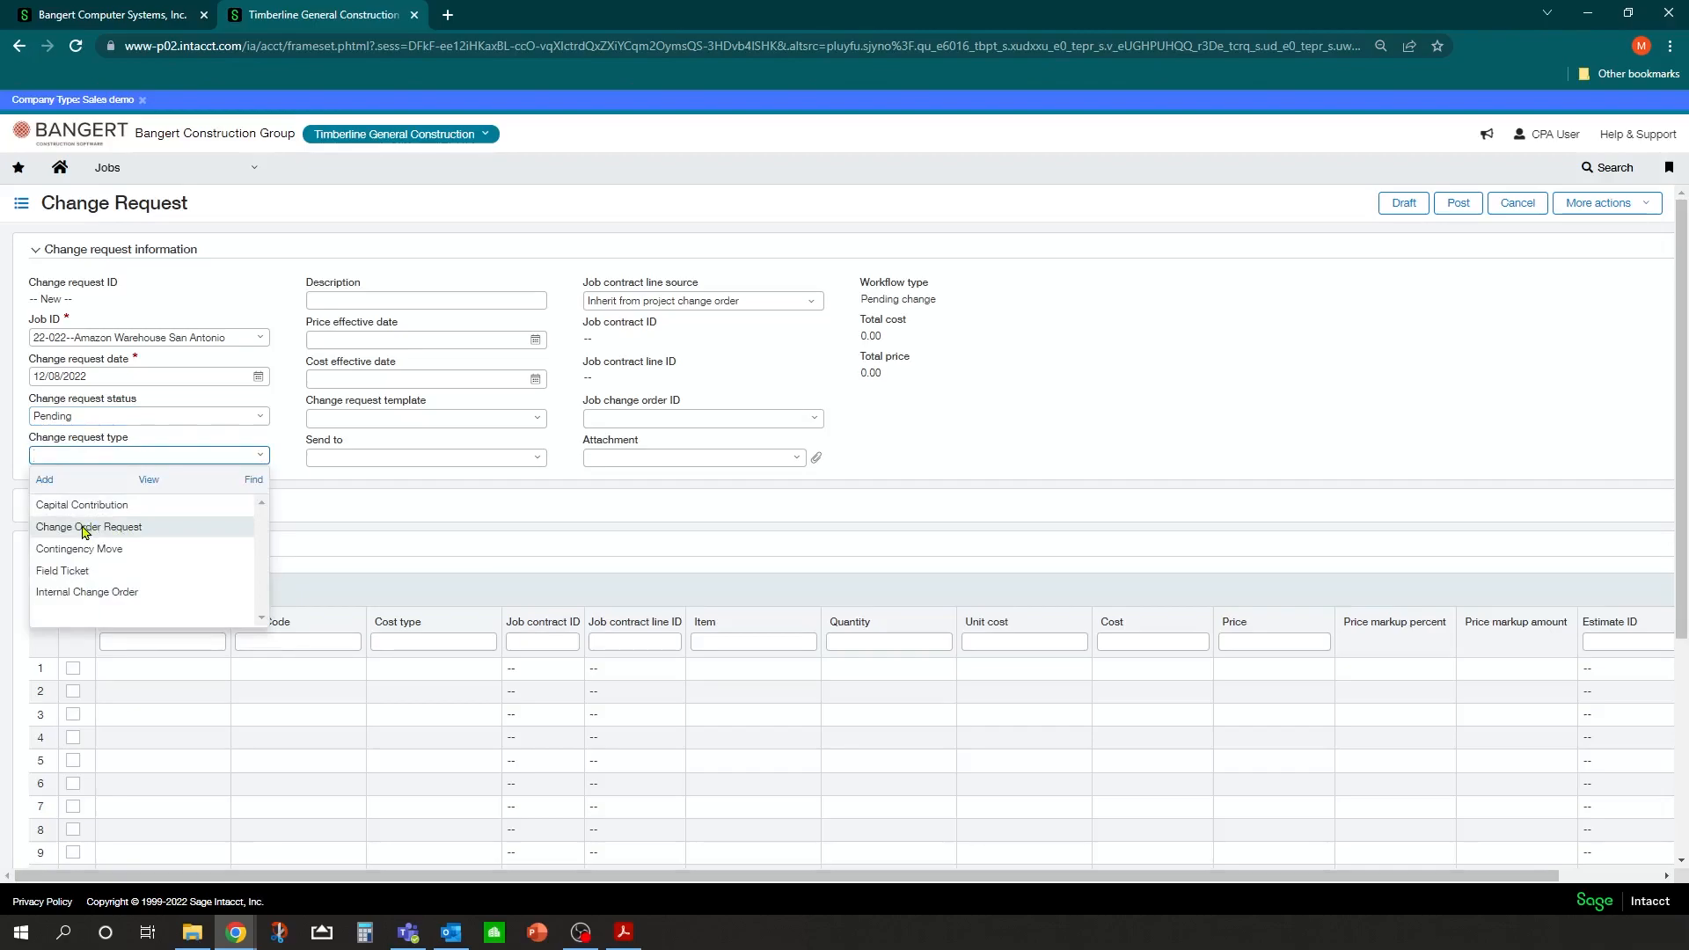
mouse_move(125, 532)
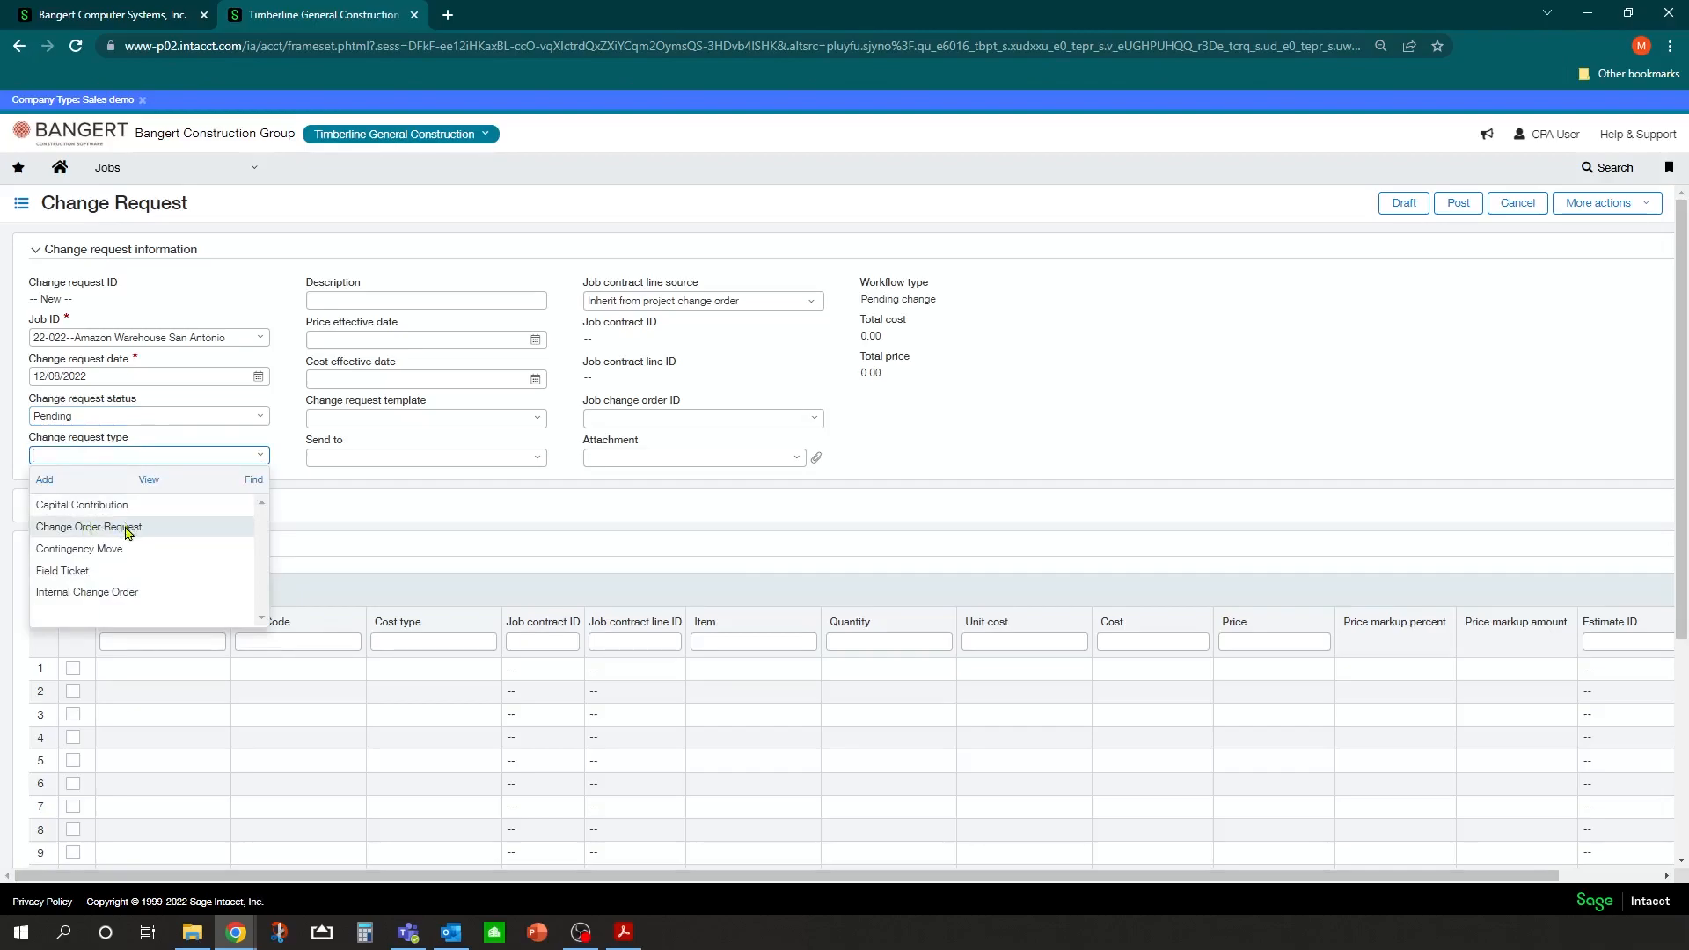
click(89, 527)
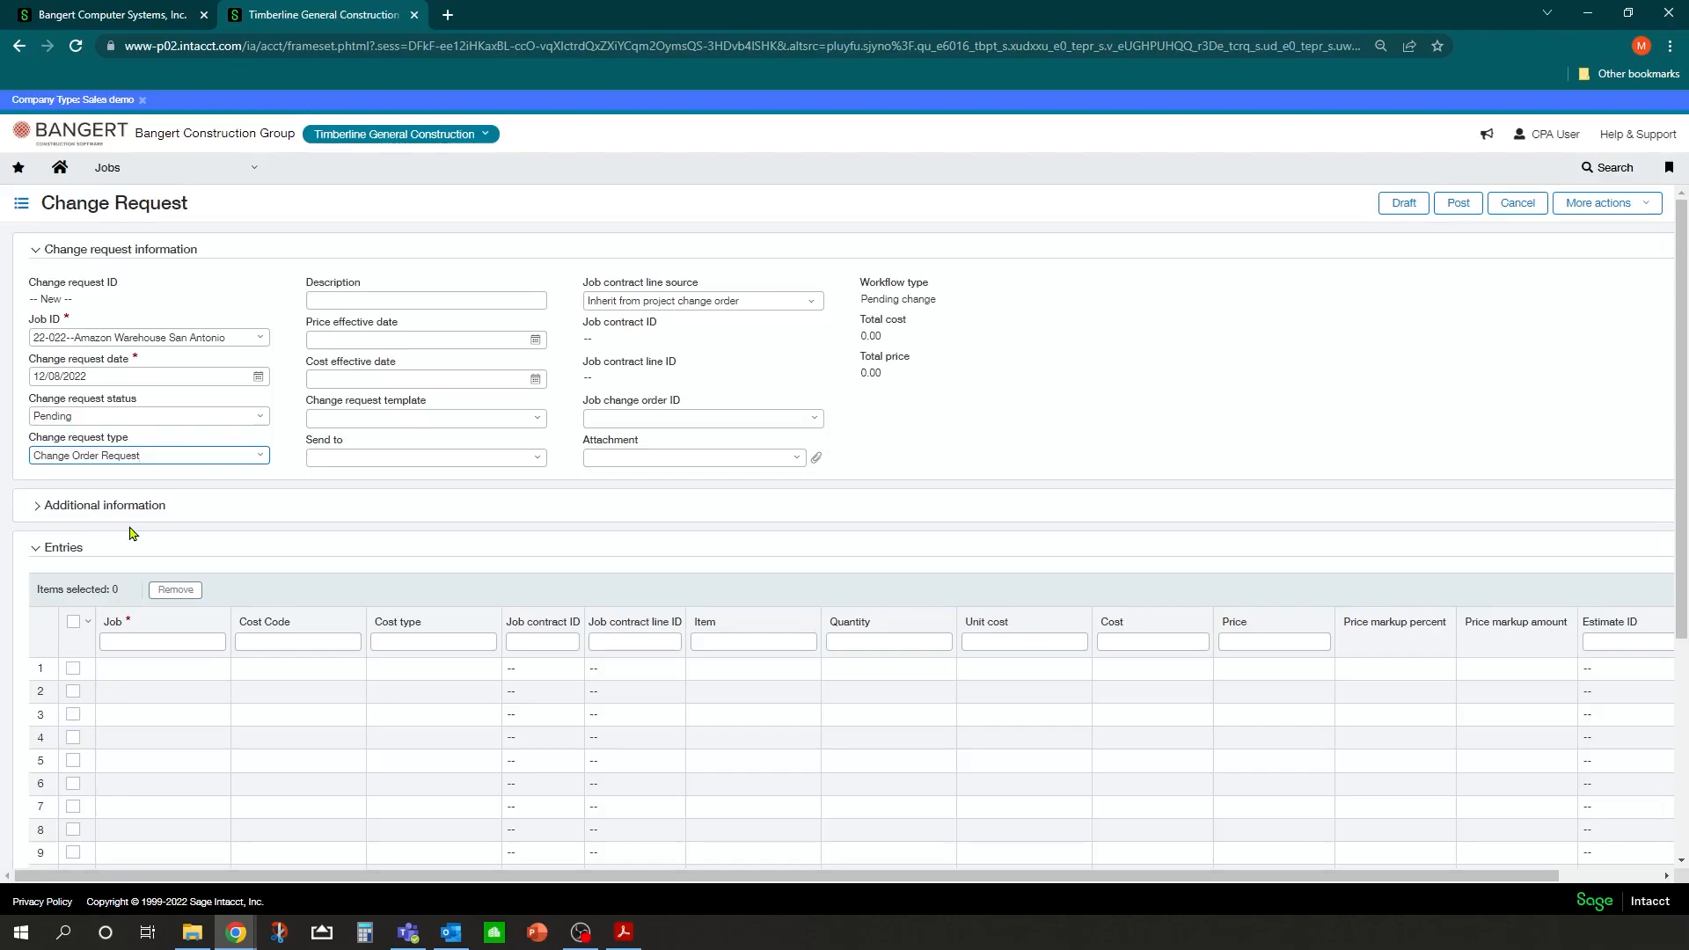
click(424, 299)
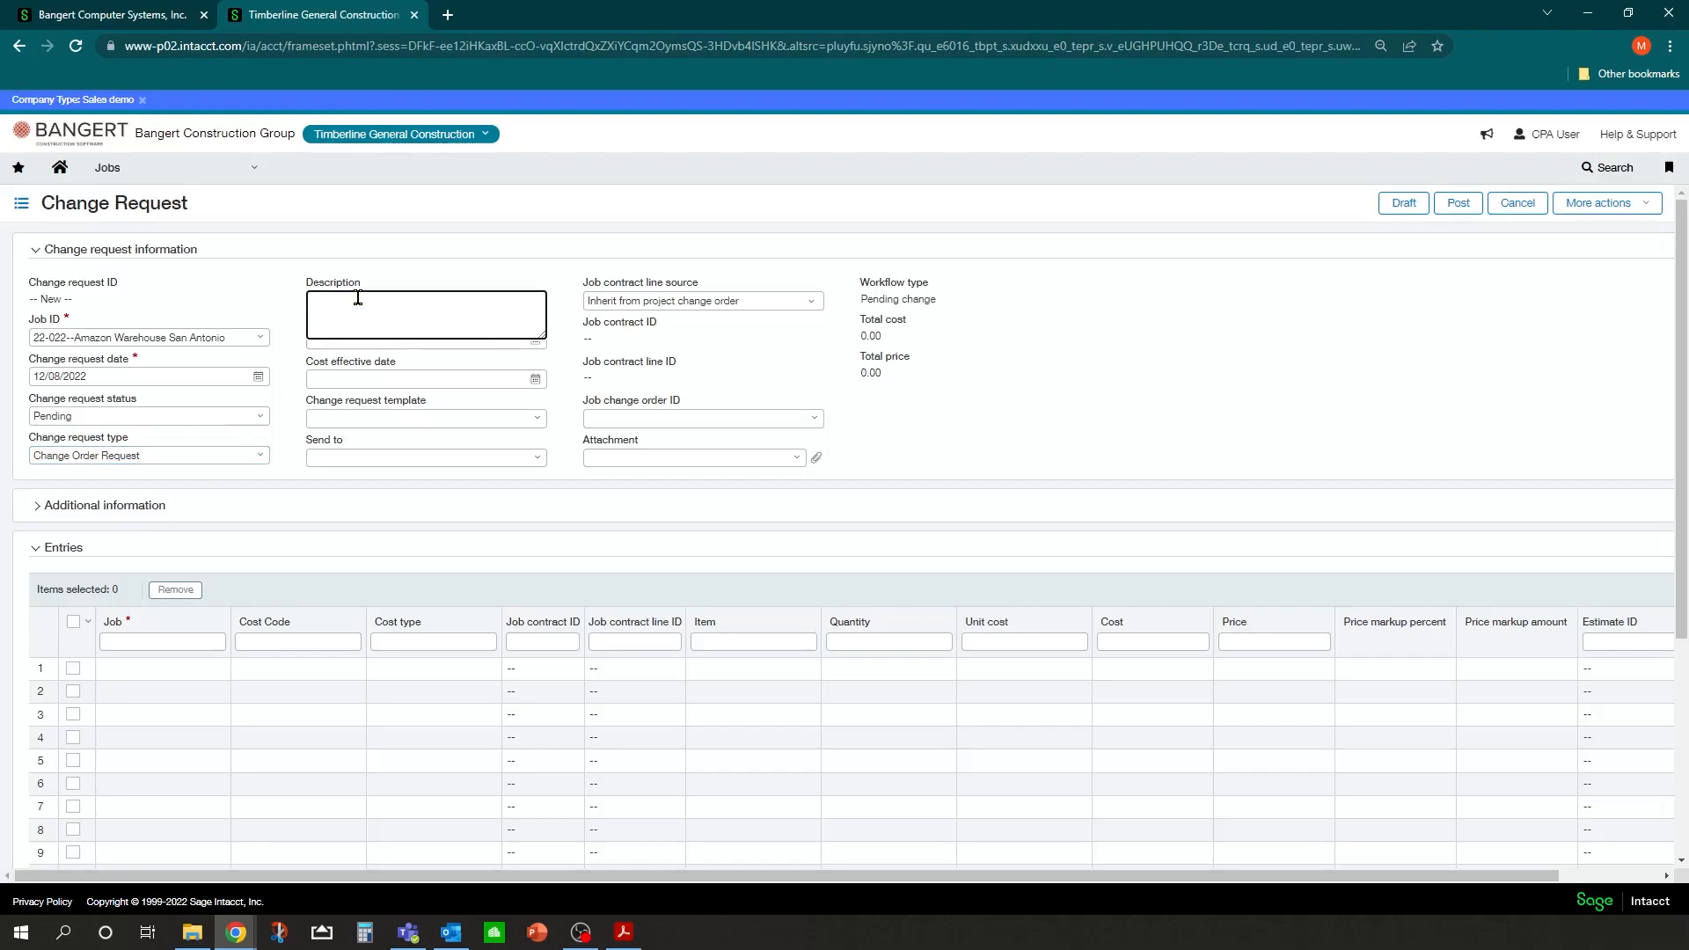
Enter the description 'Add additional 12 ft Bay Door', replacing the mistyped 'Garage D'.
text(A)
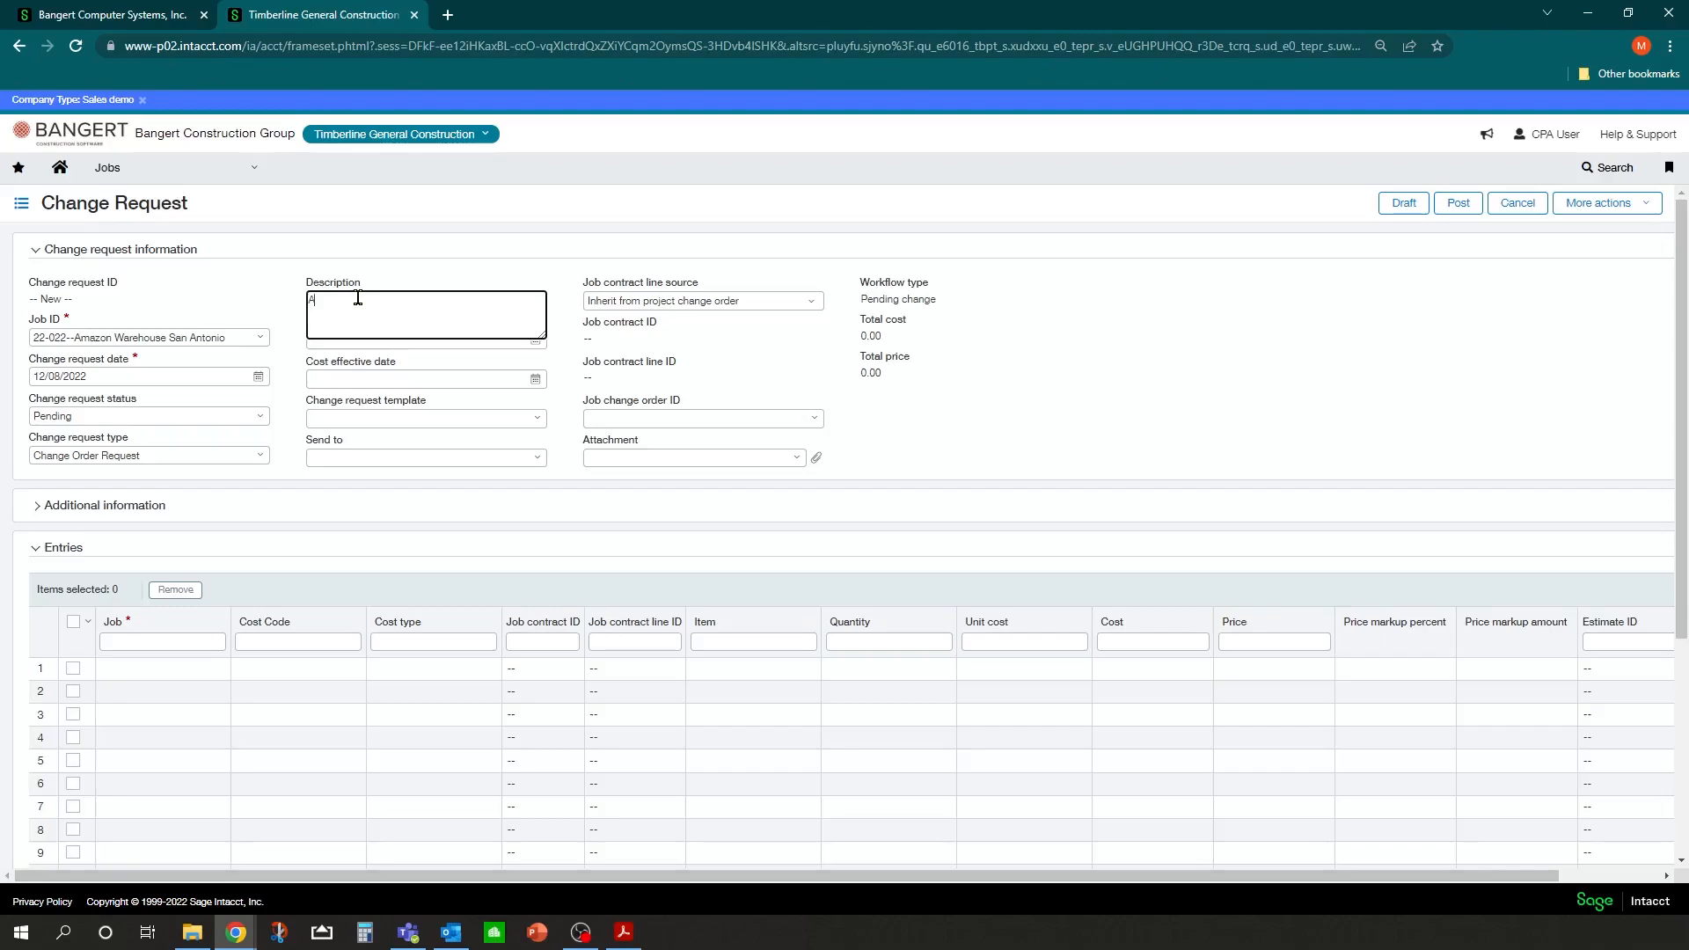
text(Add additional 12 fo)
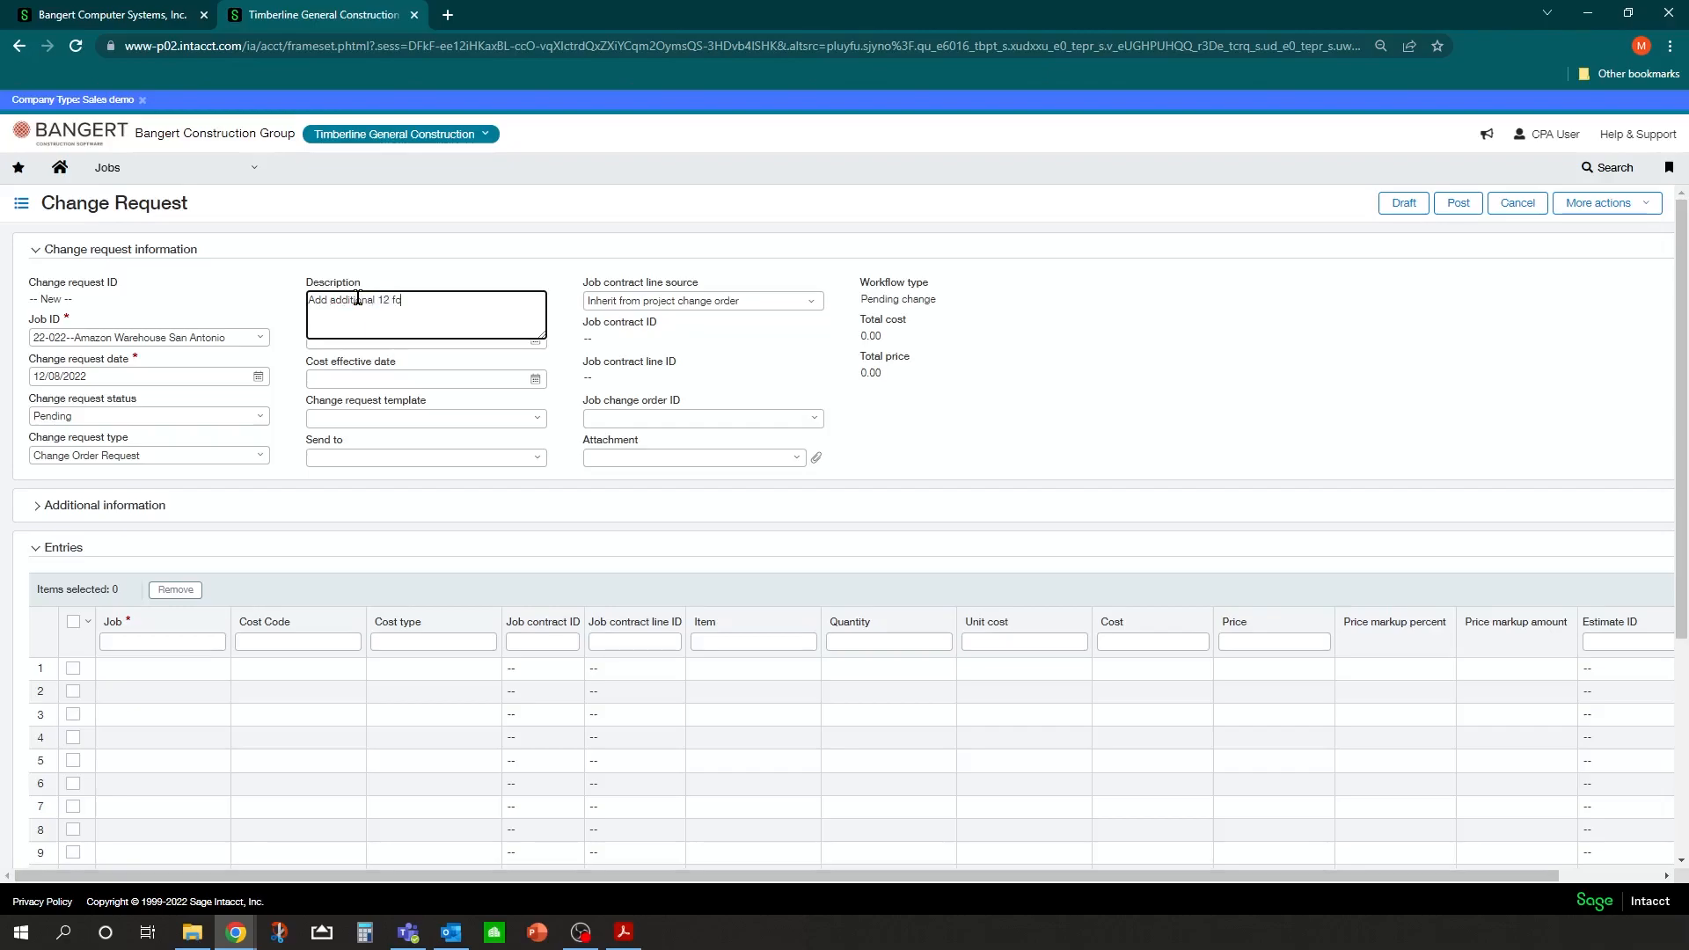
text(t)
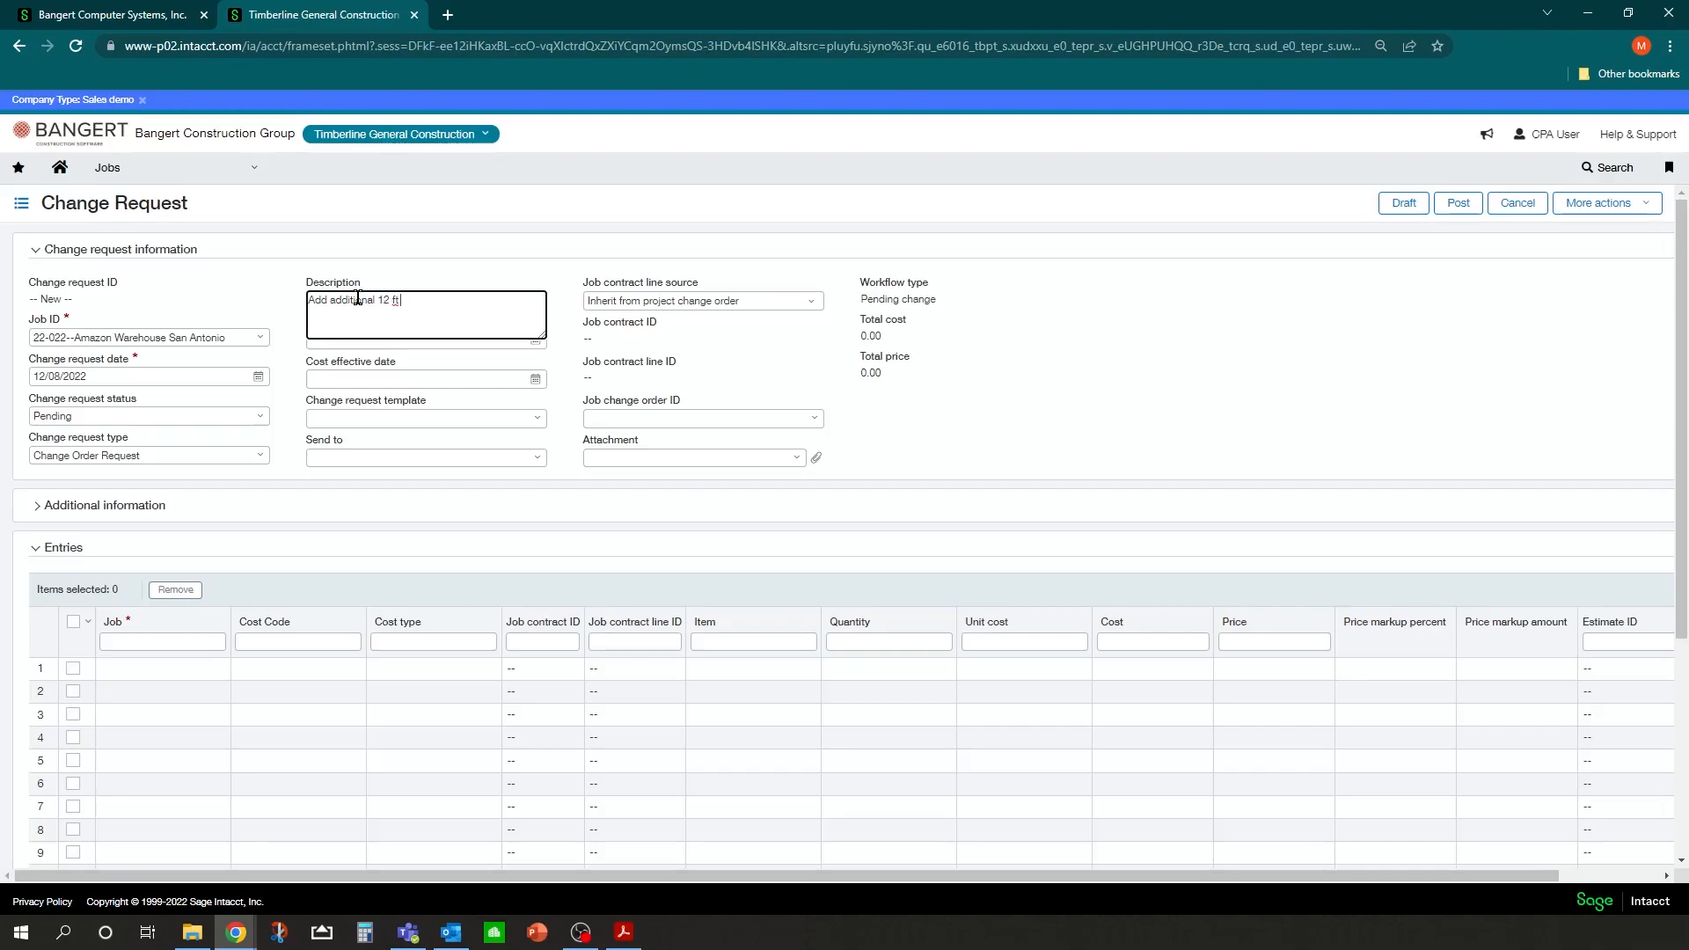
text(Garage)
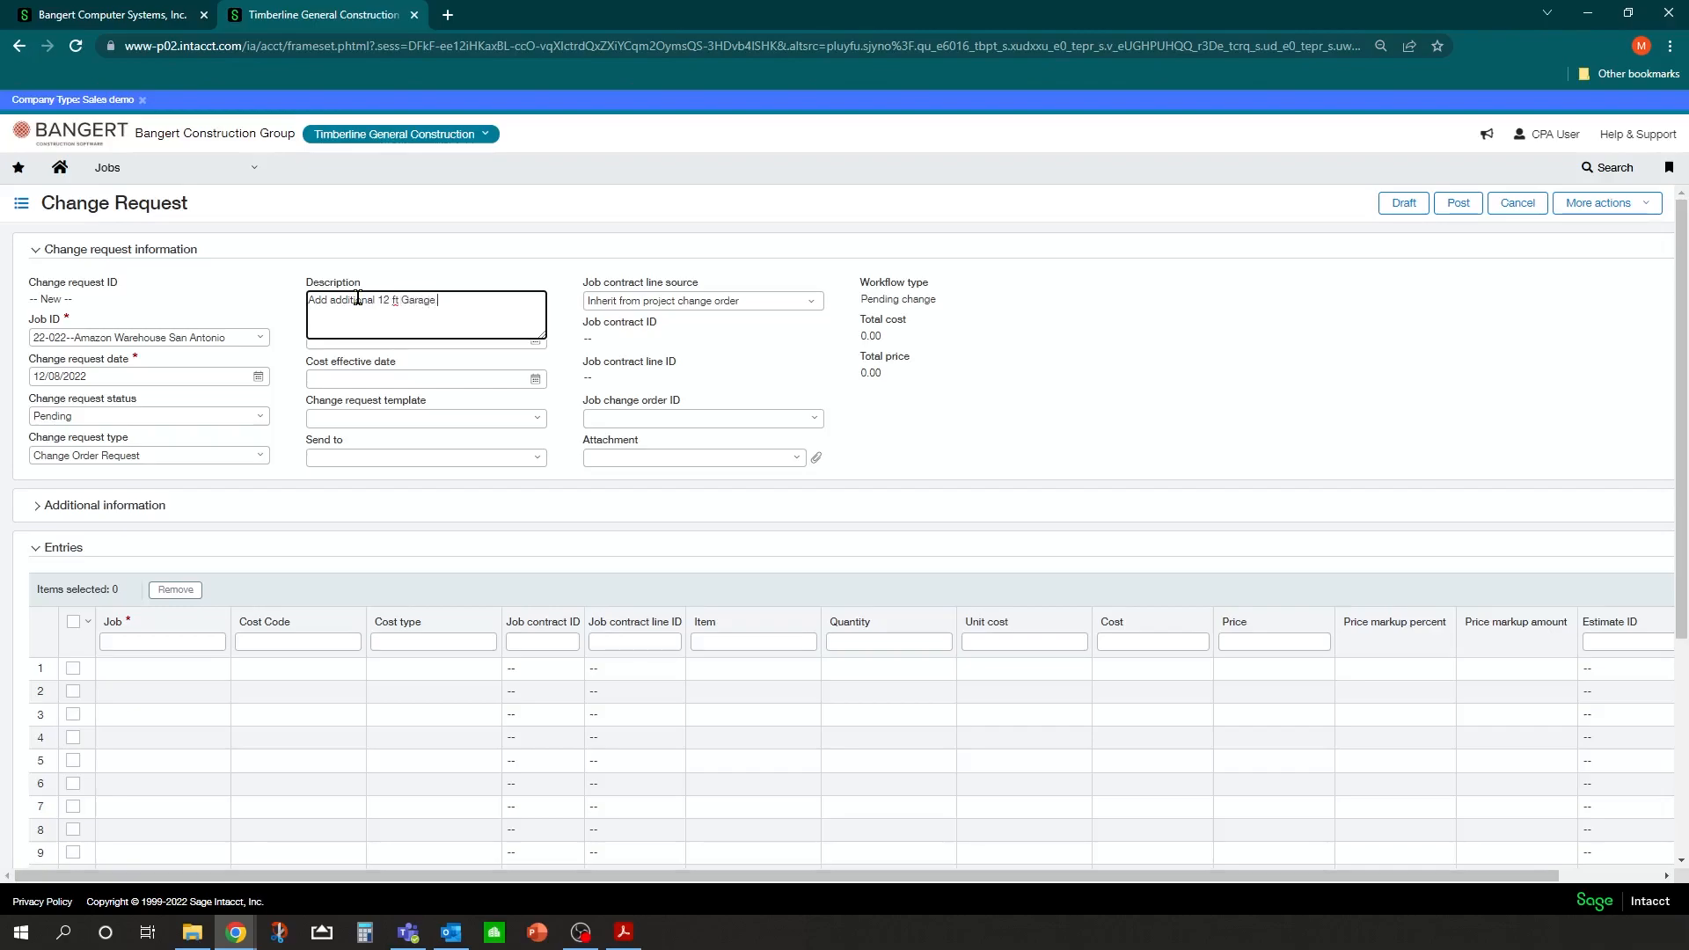
text(D)
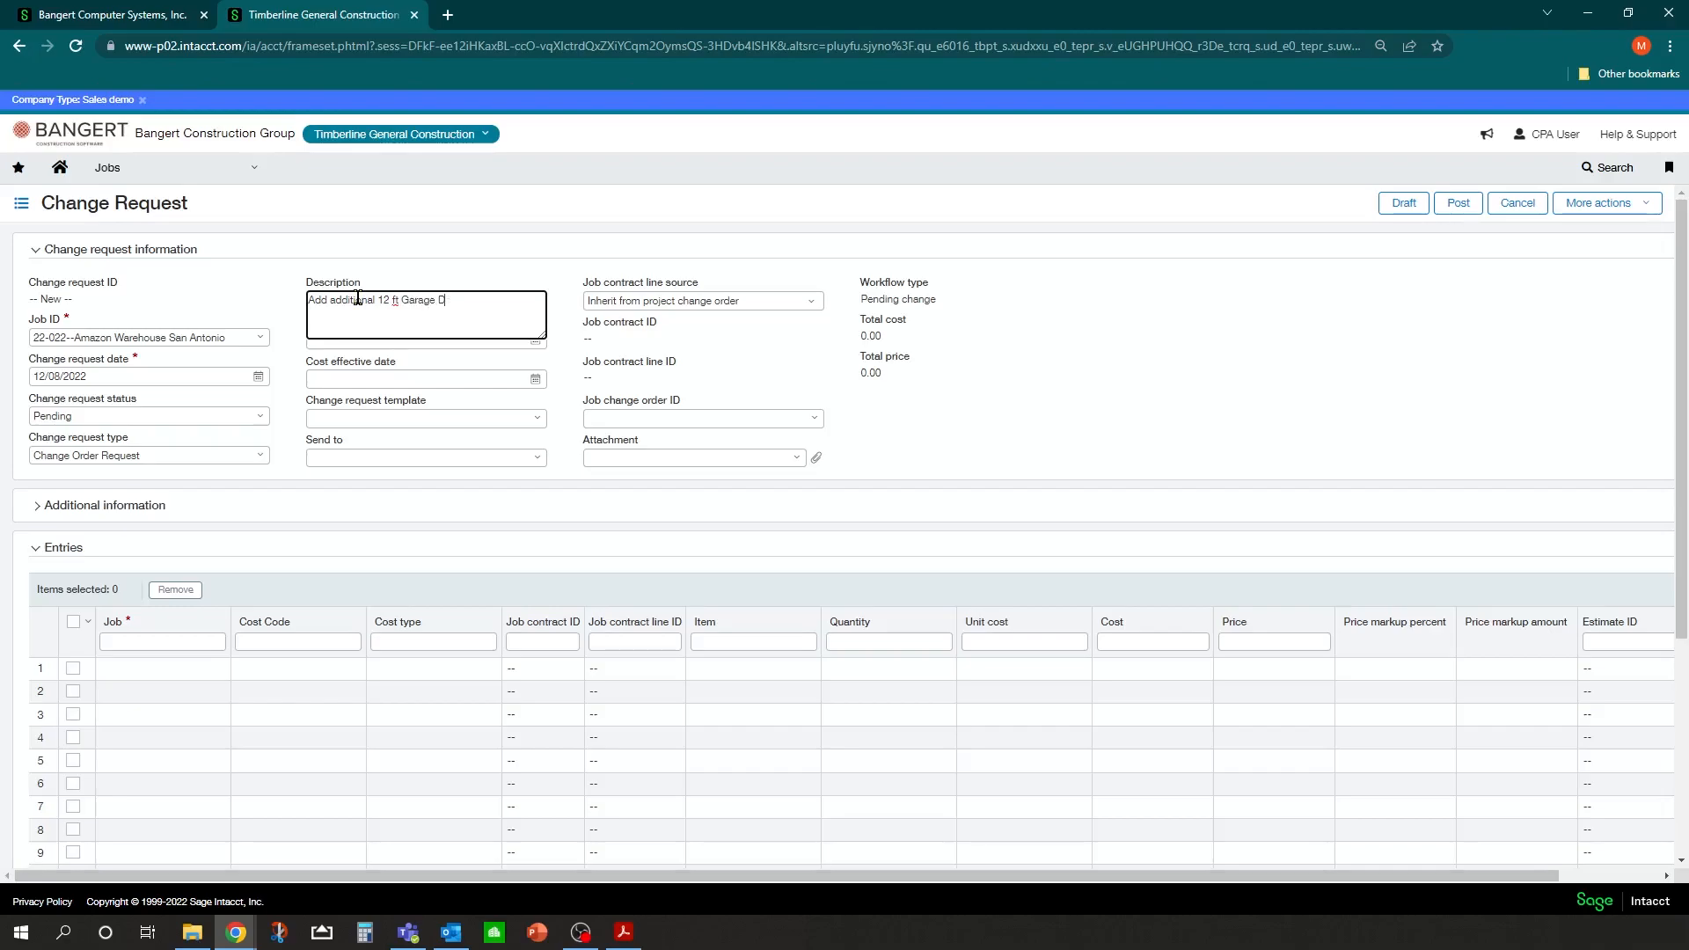
key(Backspace)
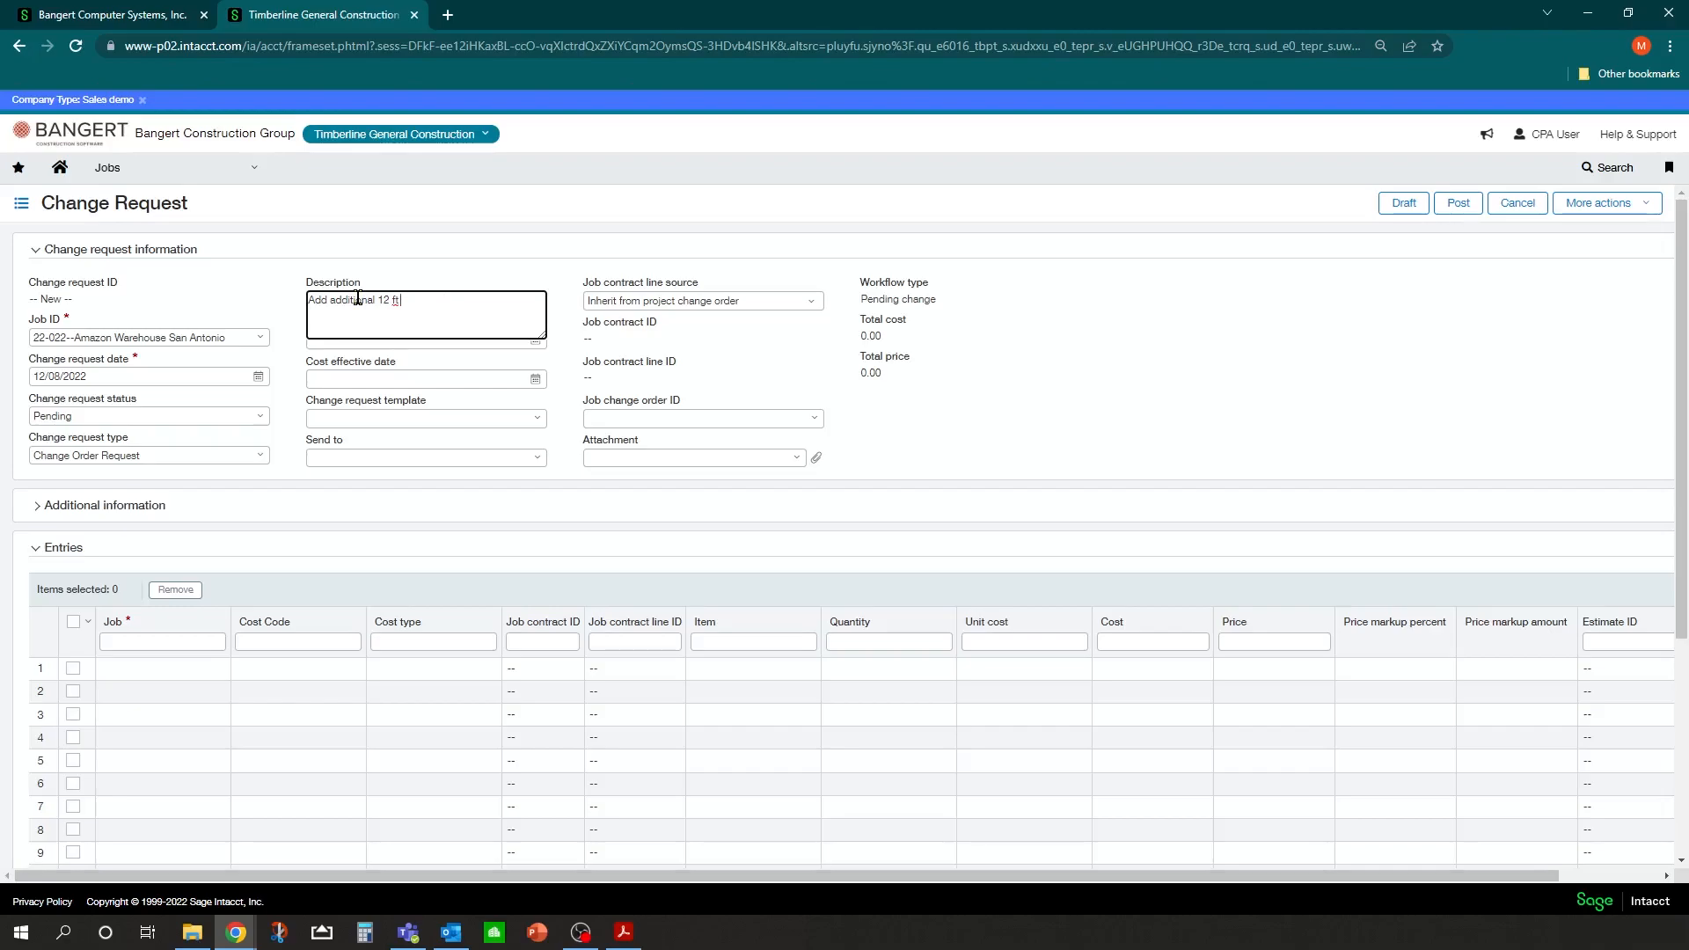
text(Bay Door)
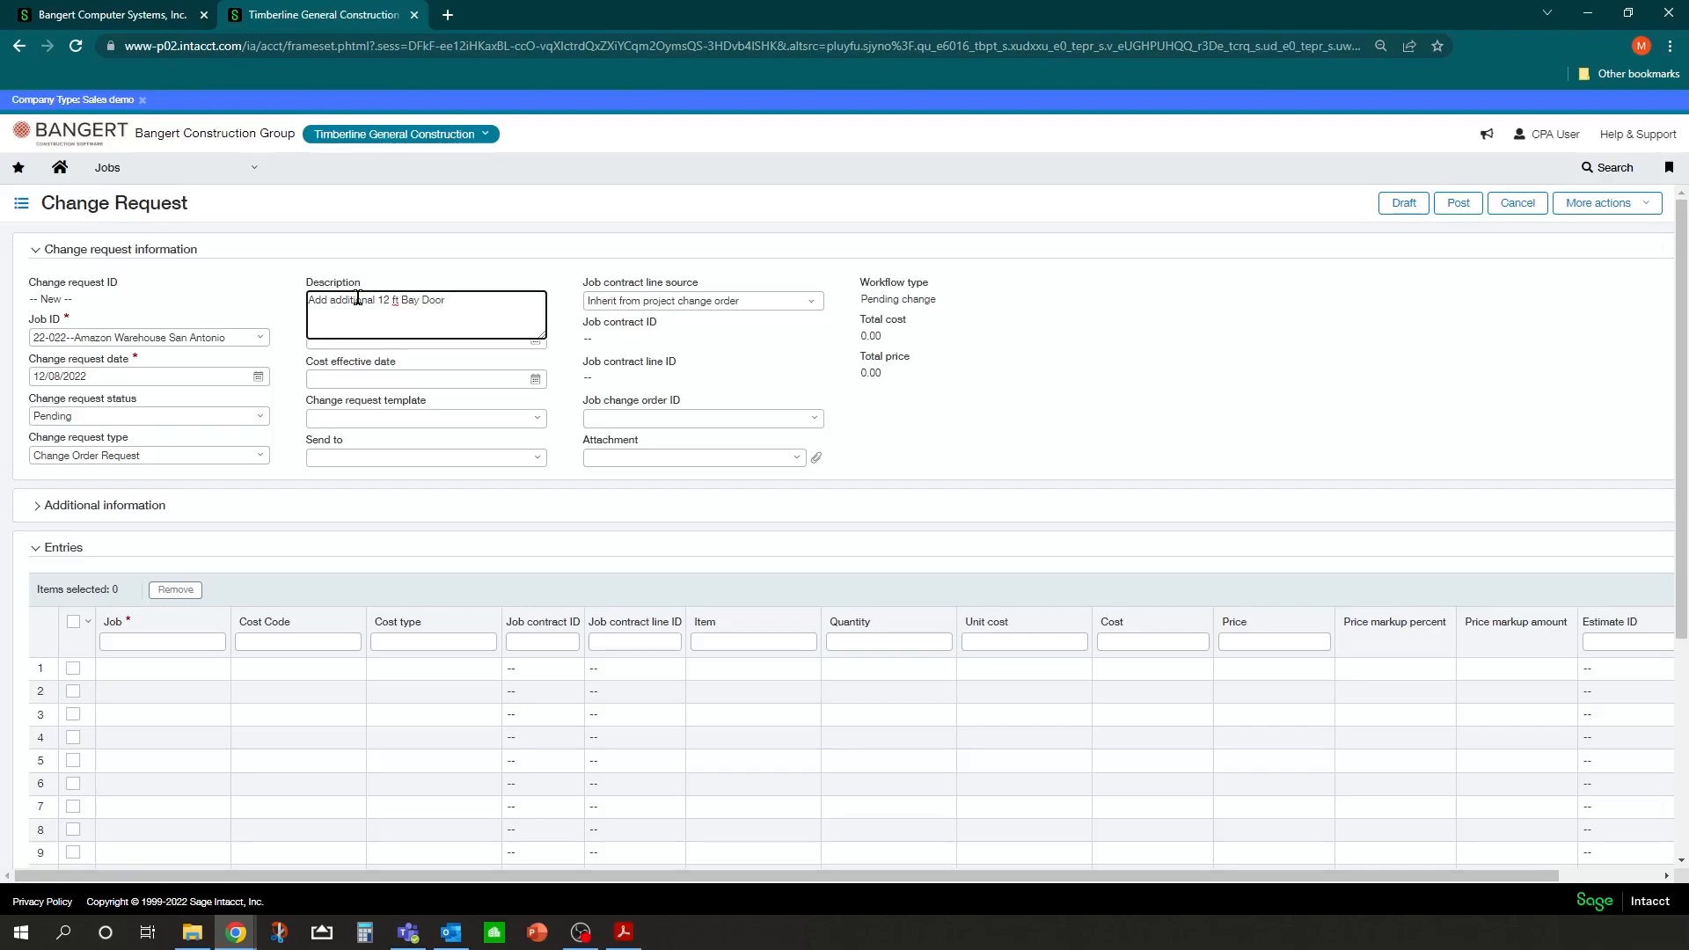
click(420, 340)
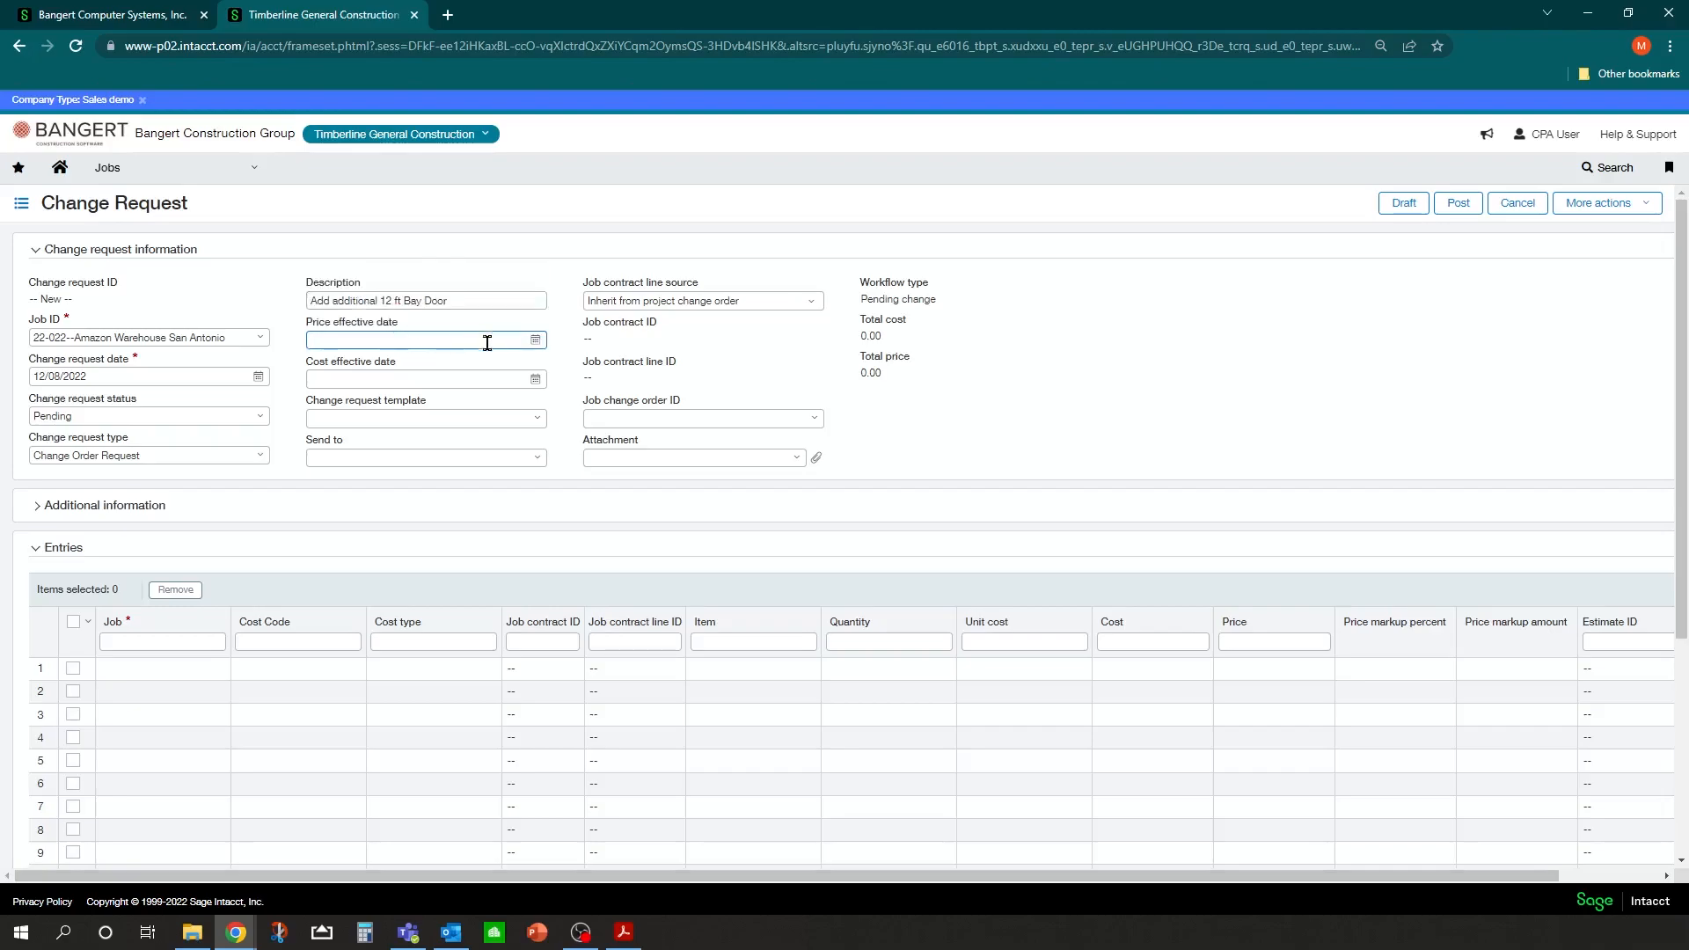
Choose the Change Request Summary - Custom Form template and recipient Amazon(CC00010).
click(536, 418)
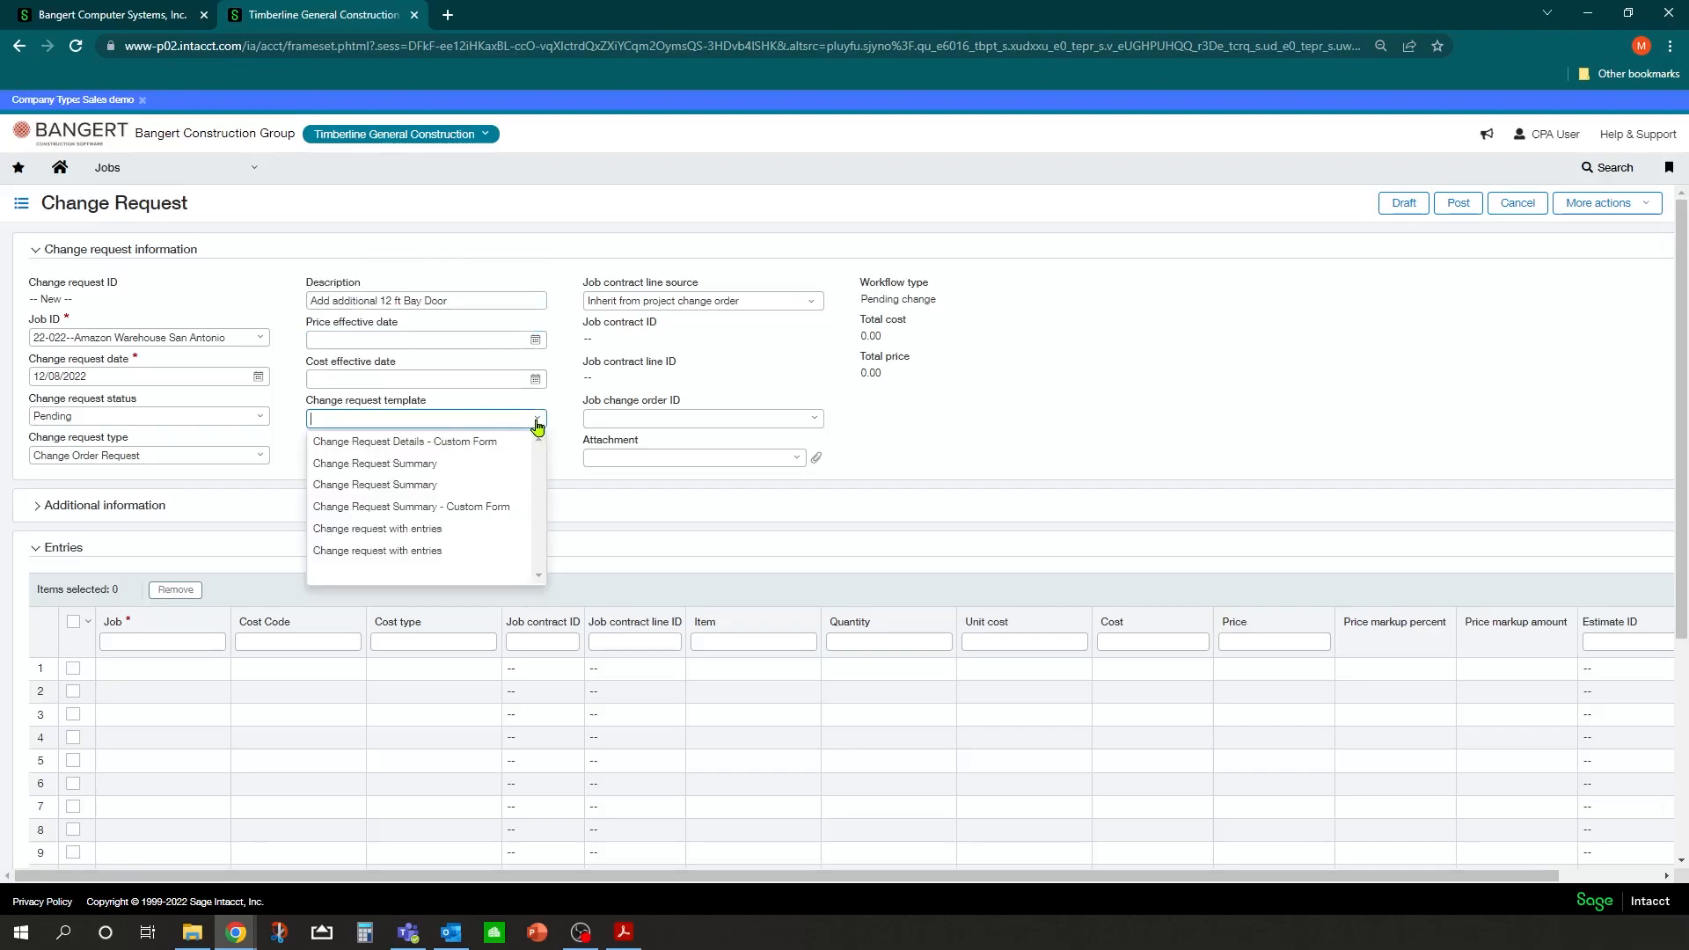
mouse_move(412, 507)
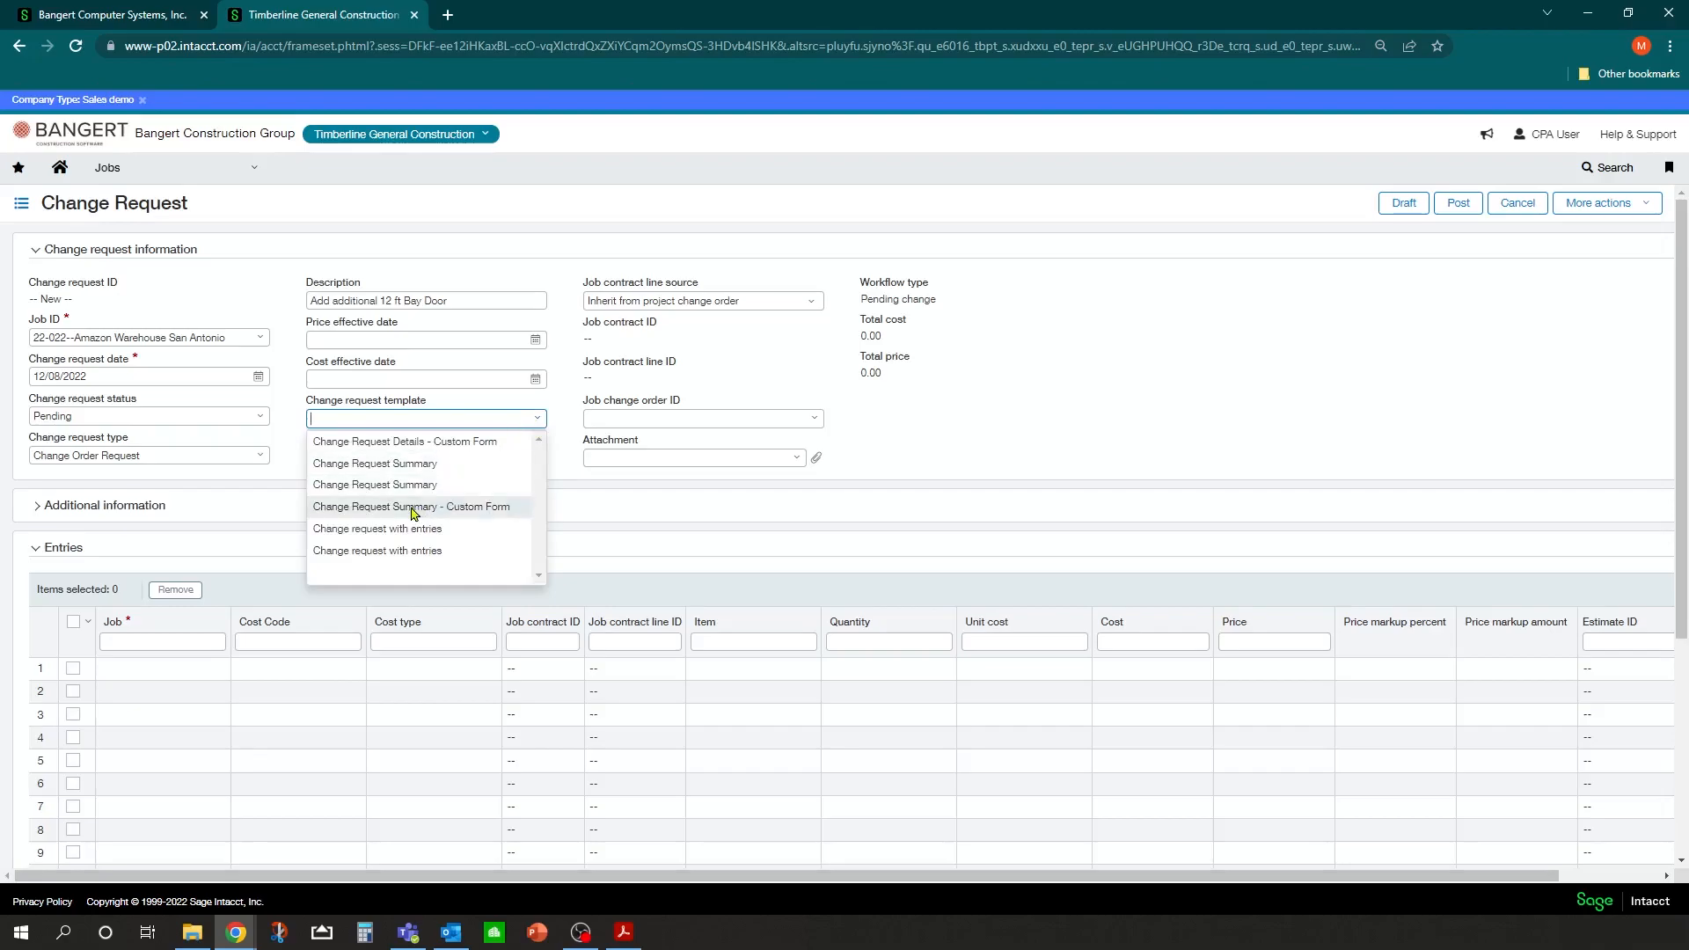
mouse_move(446, 514)
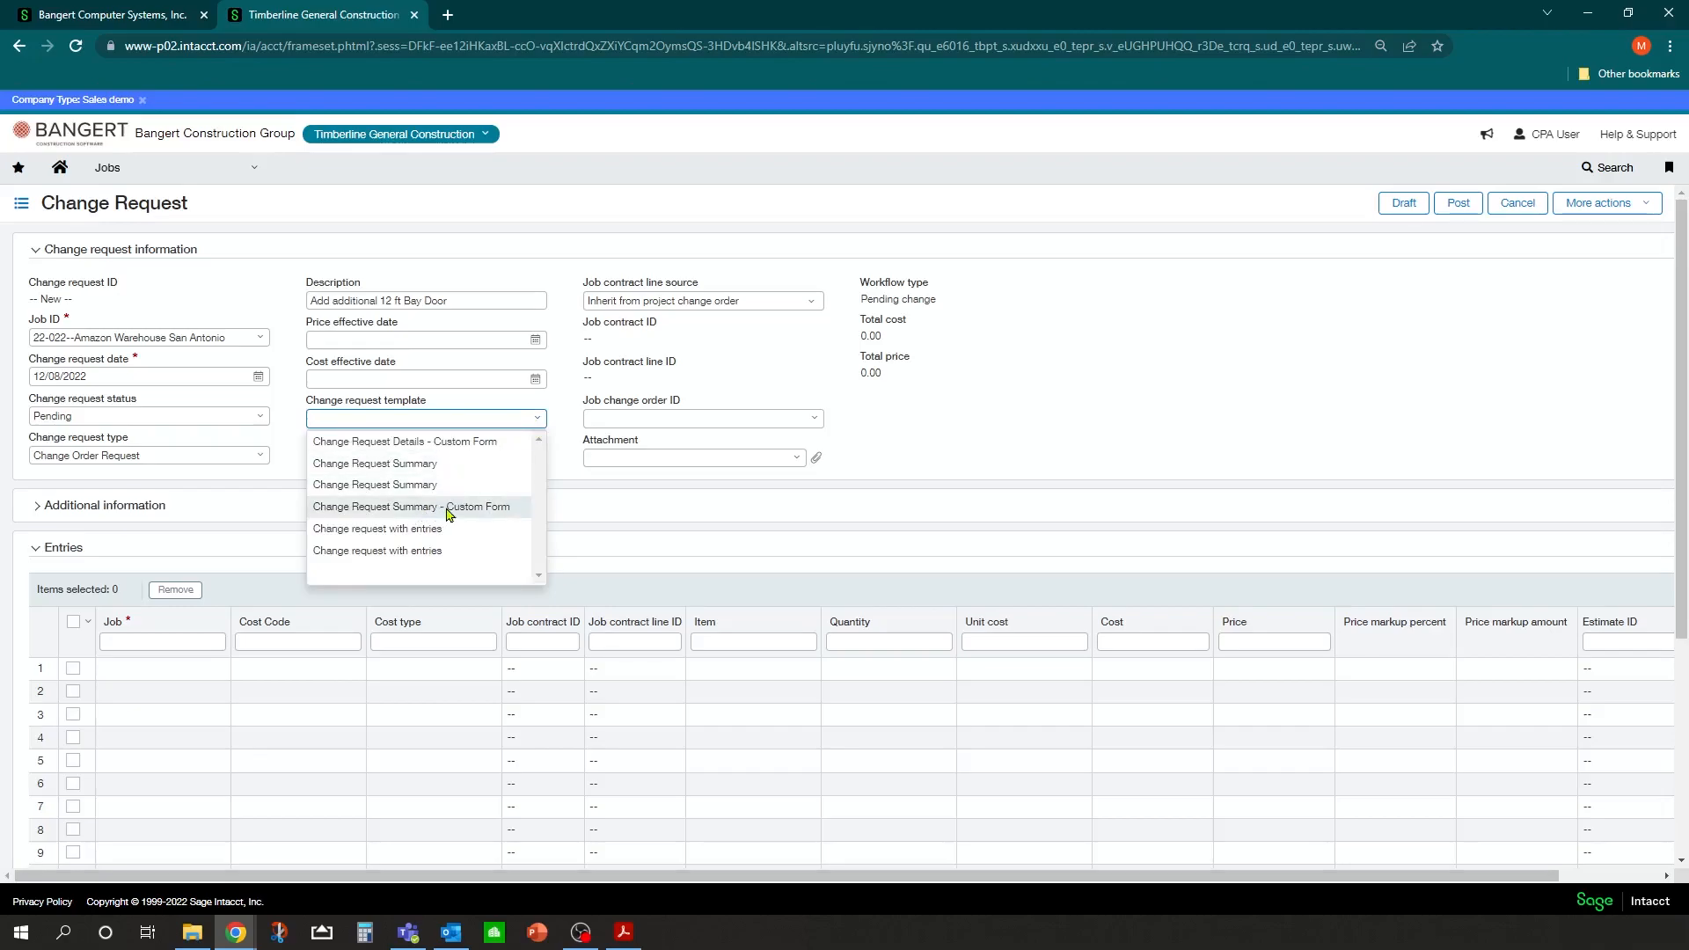
click(413, 506)
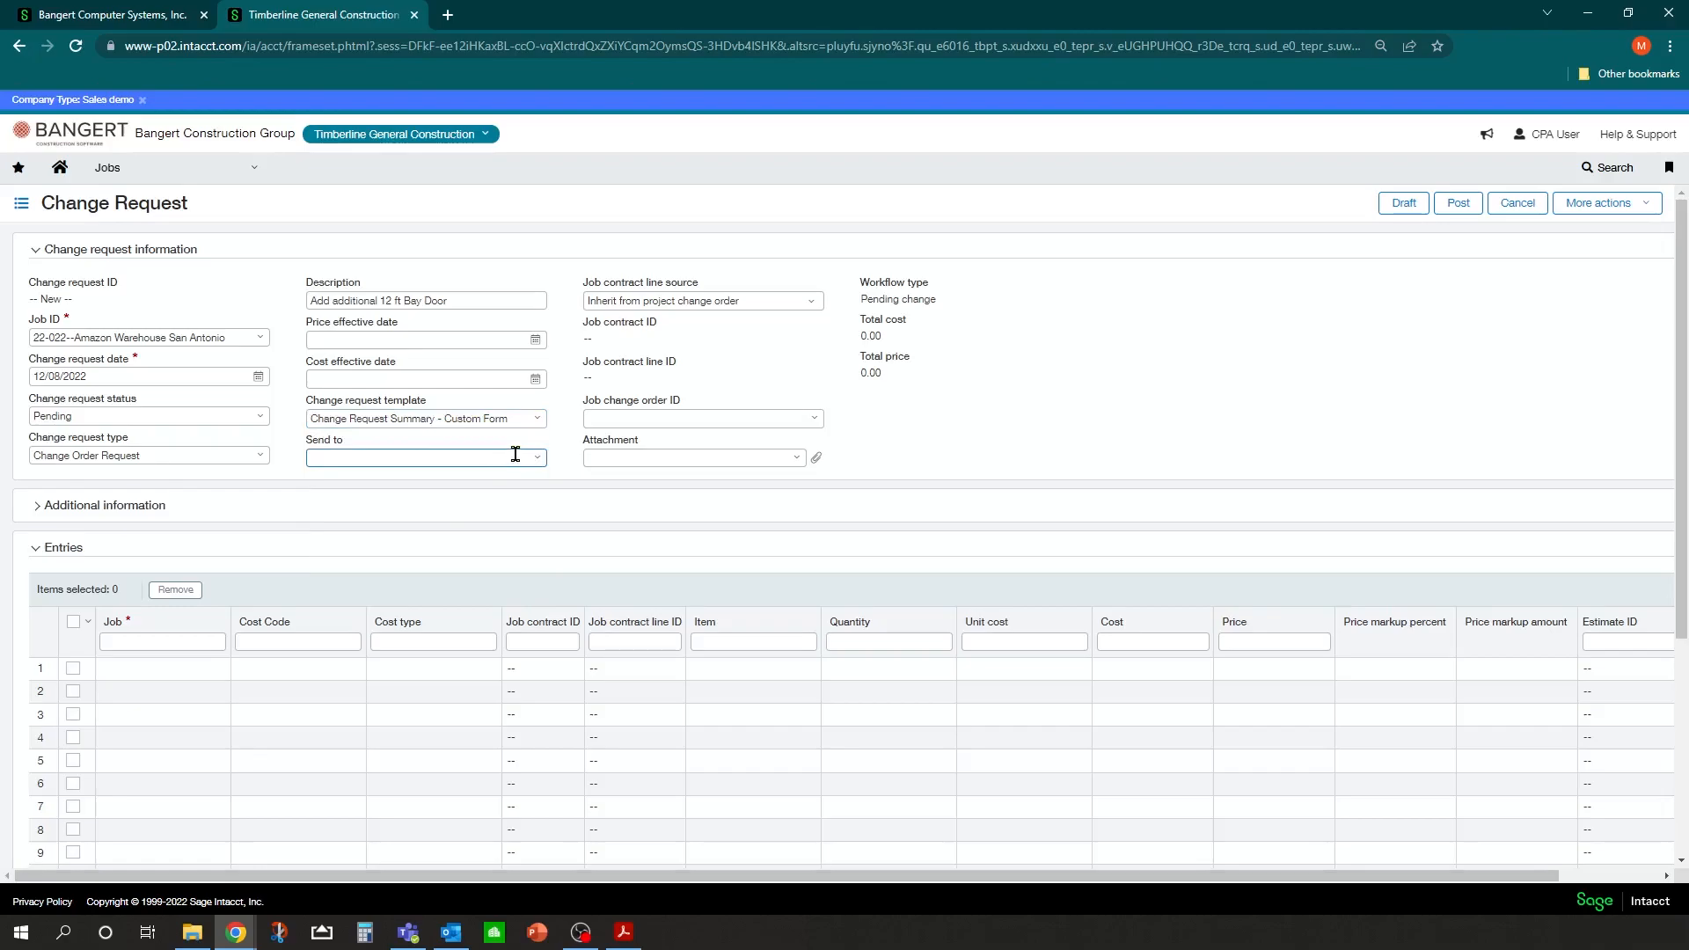
mouse_move(538, 465)
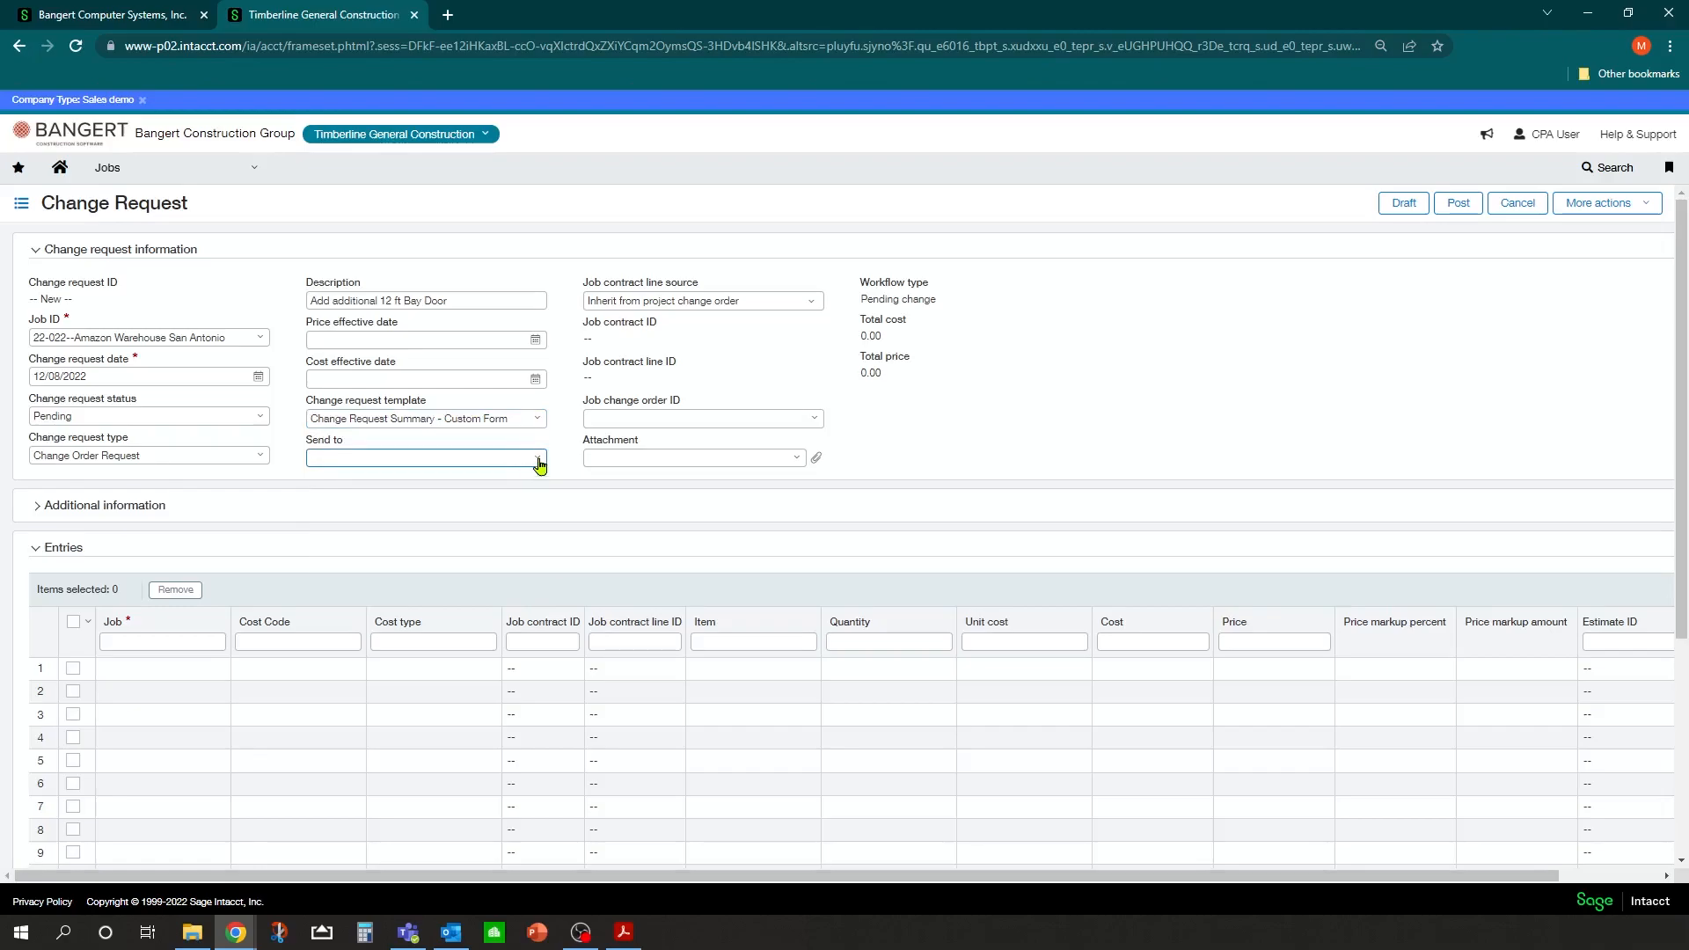
click(535, 457)
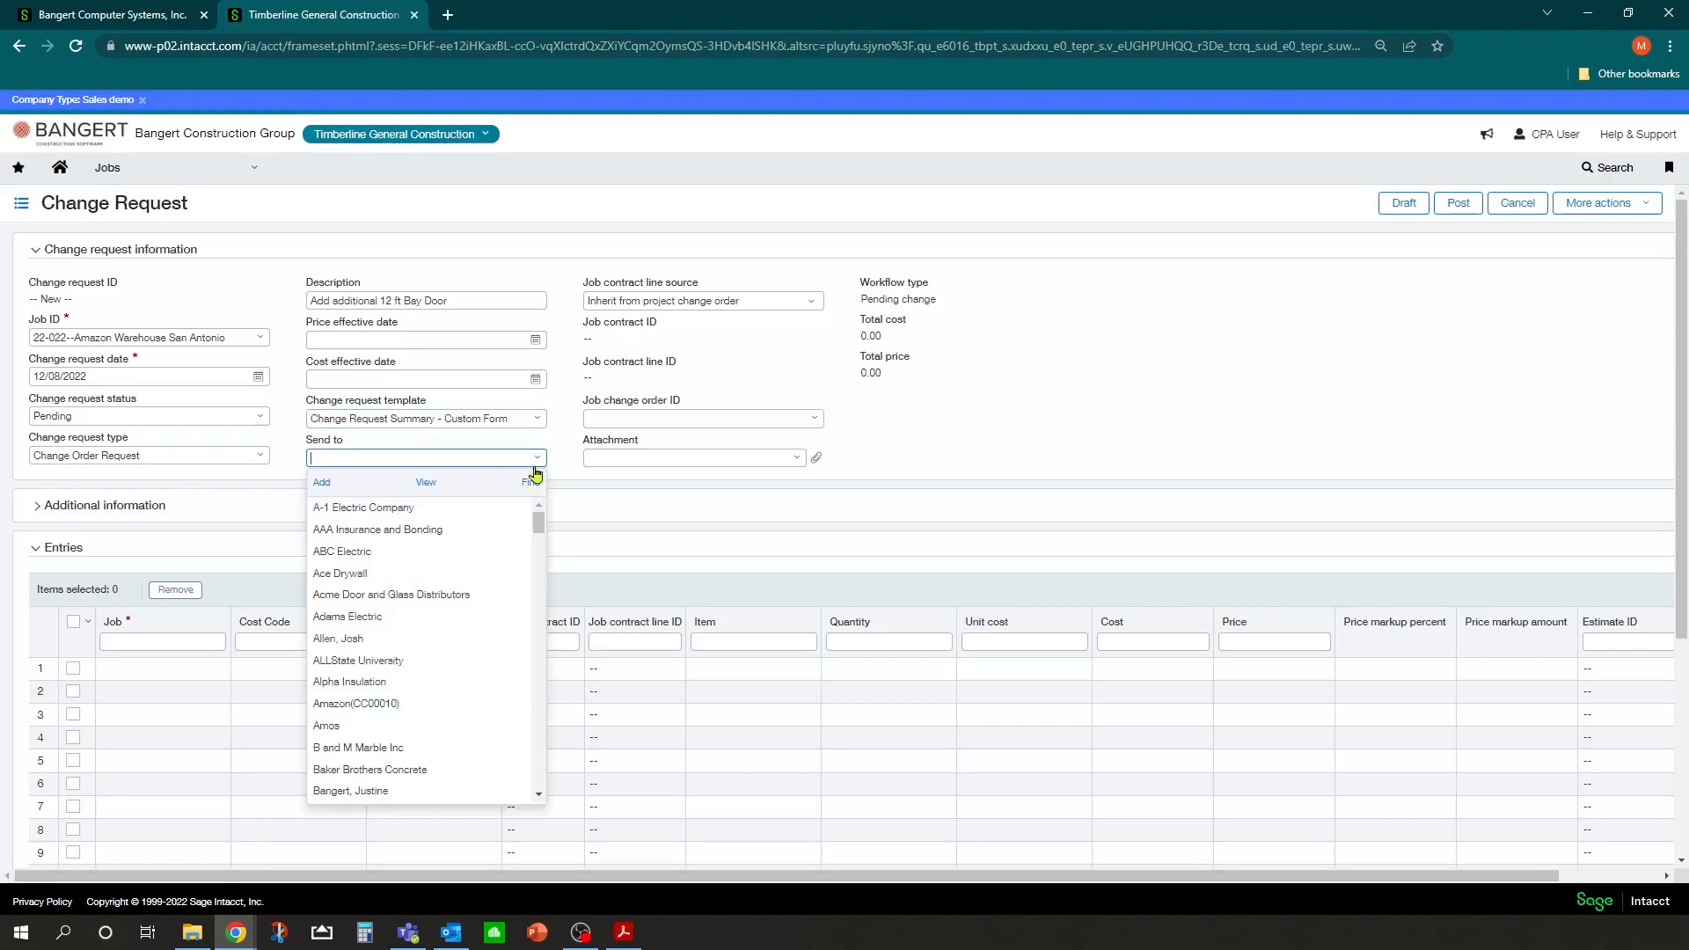
mouse_move(355, 708)
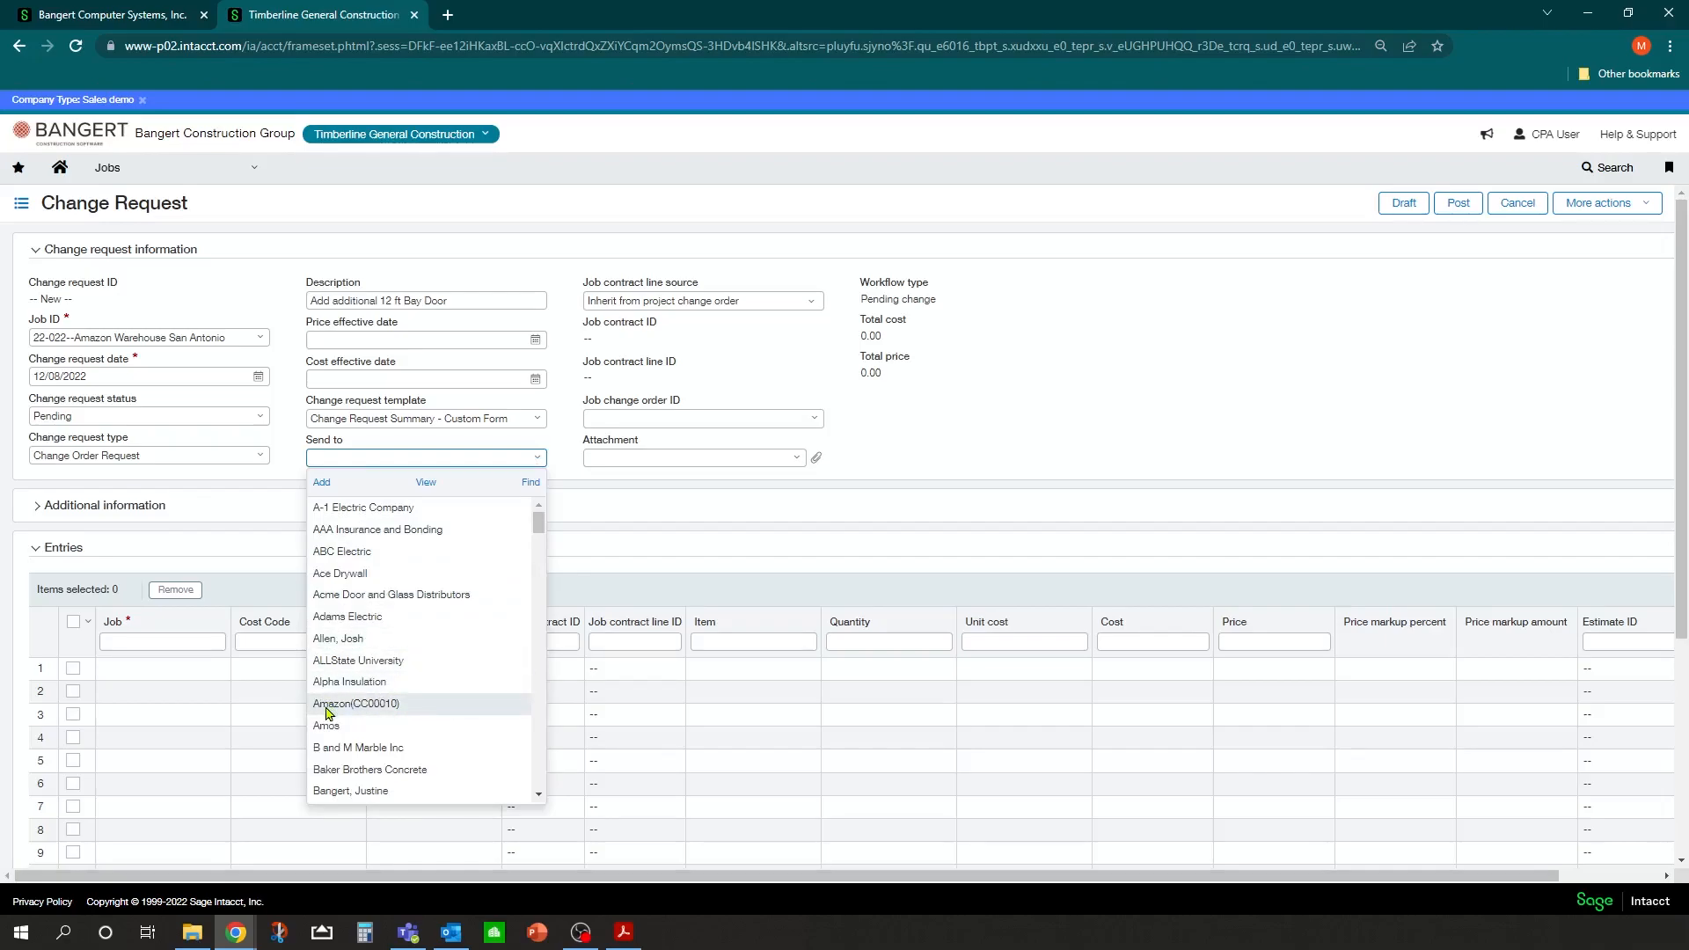
click(356, 704)
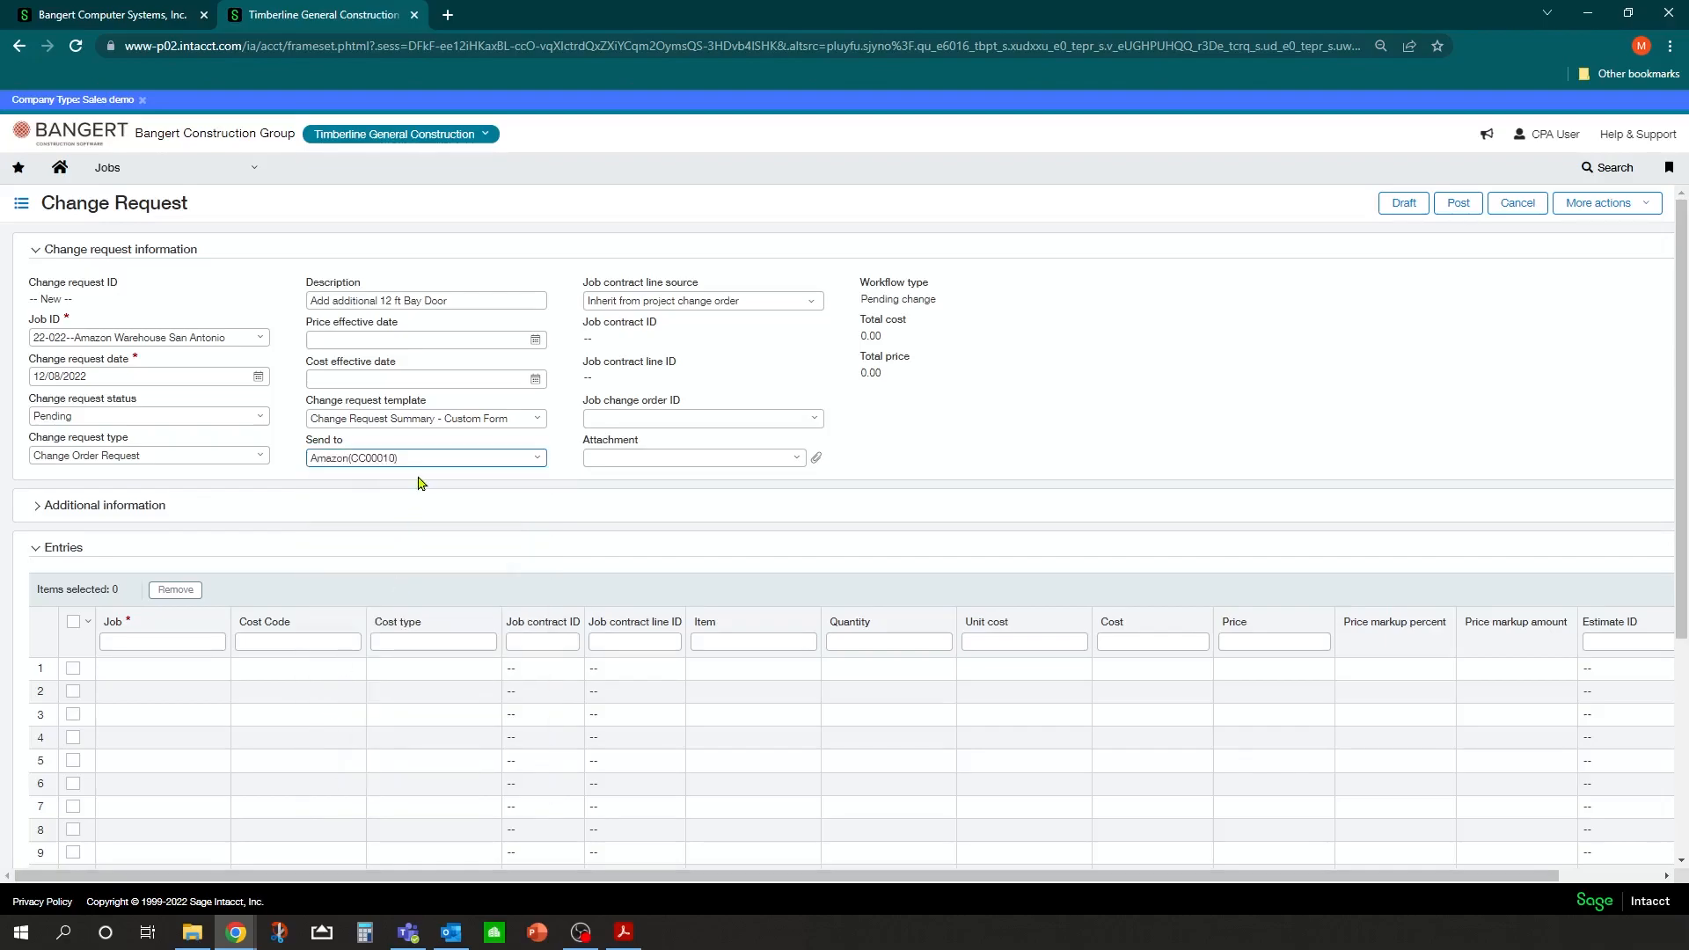
mouse_move(728, 275)
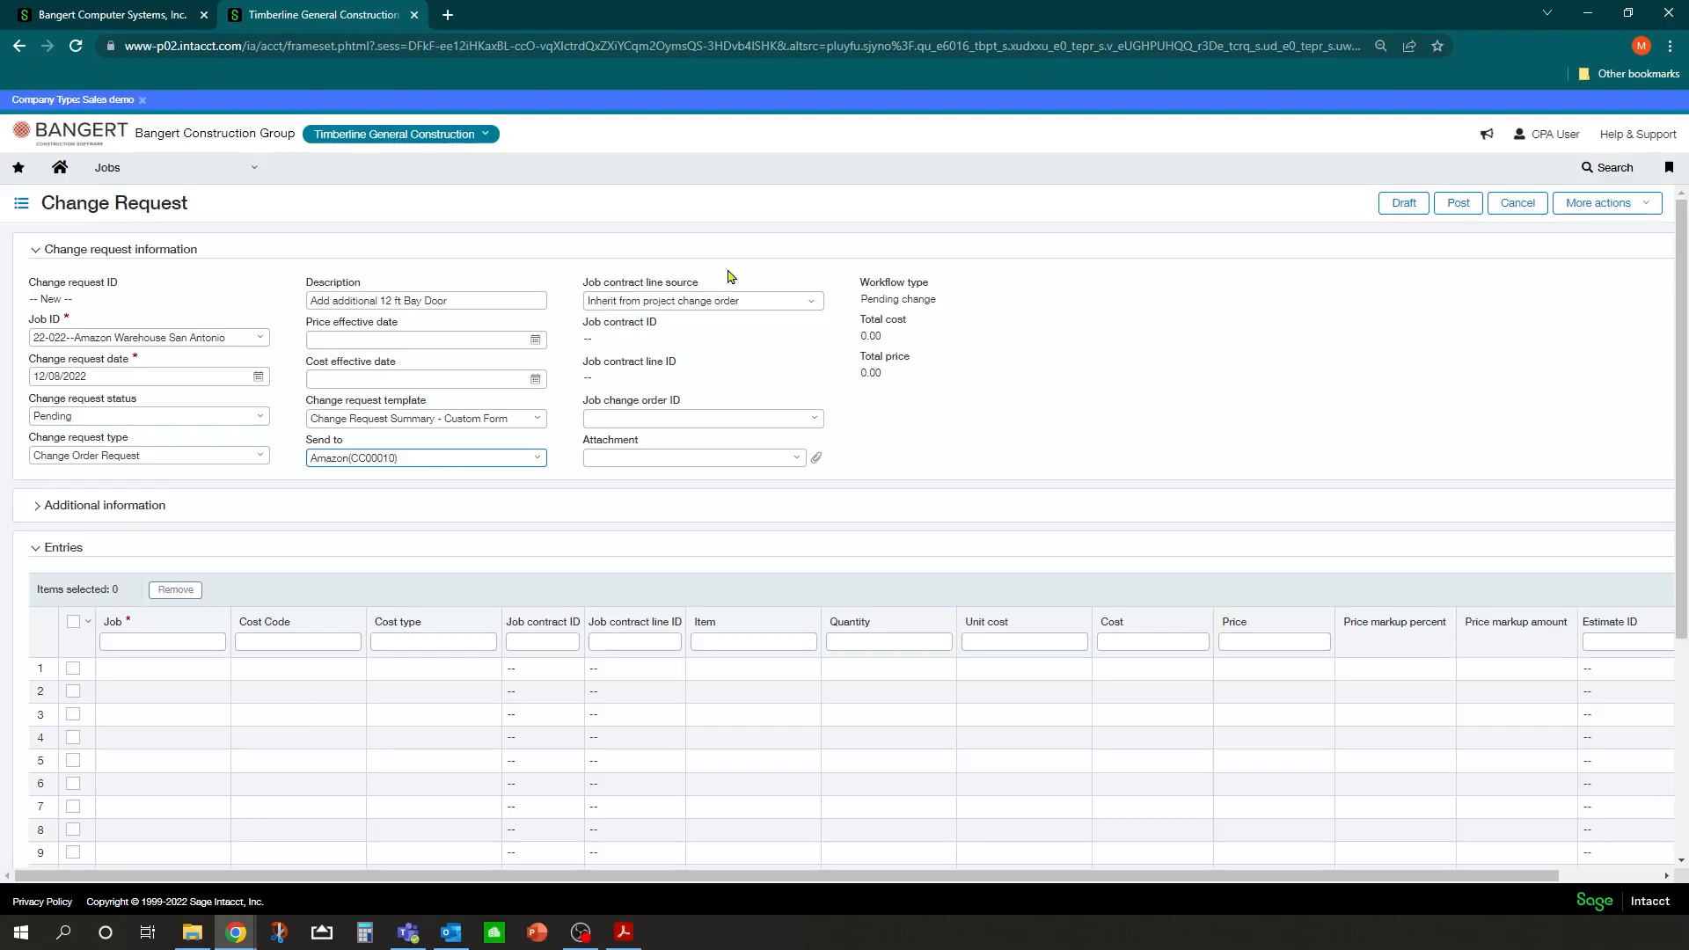
click(426, 457)
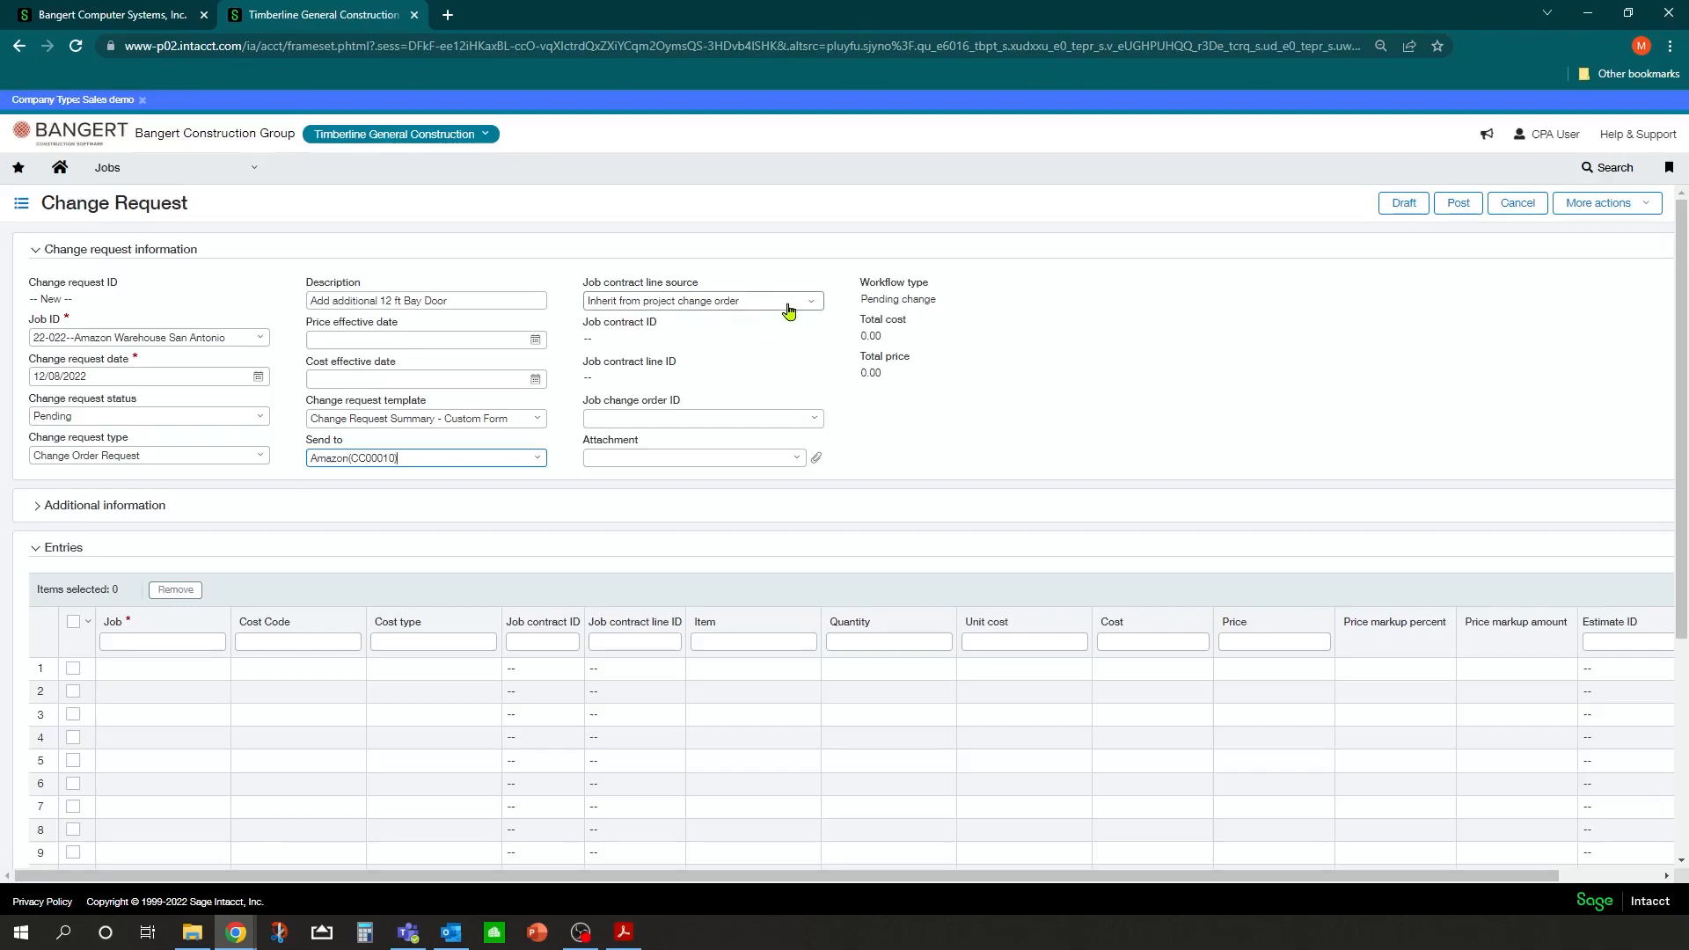
mouse_move(660, 295)
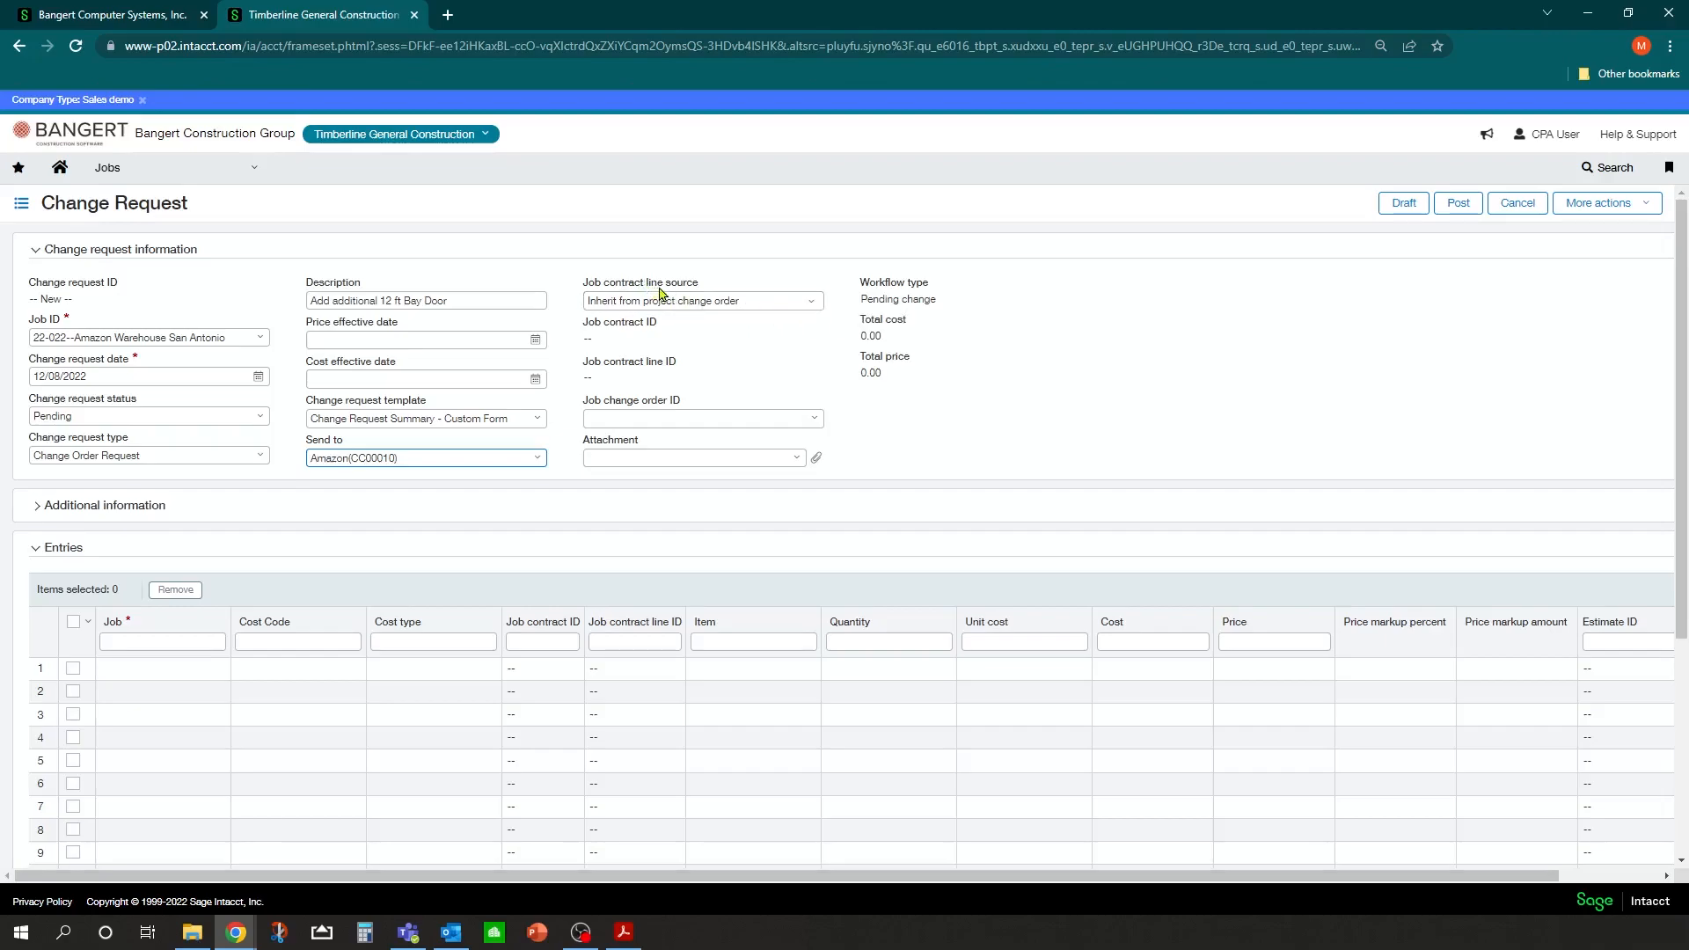
click(810, 301)
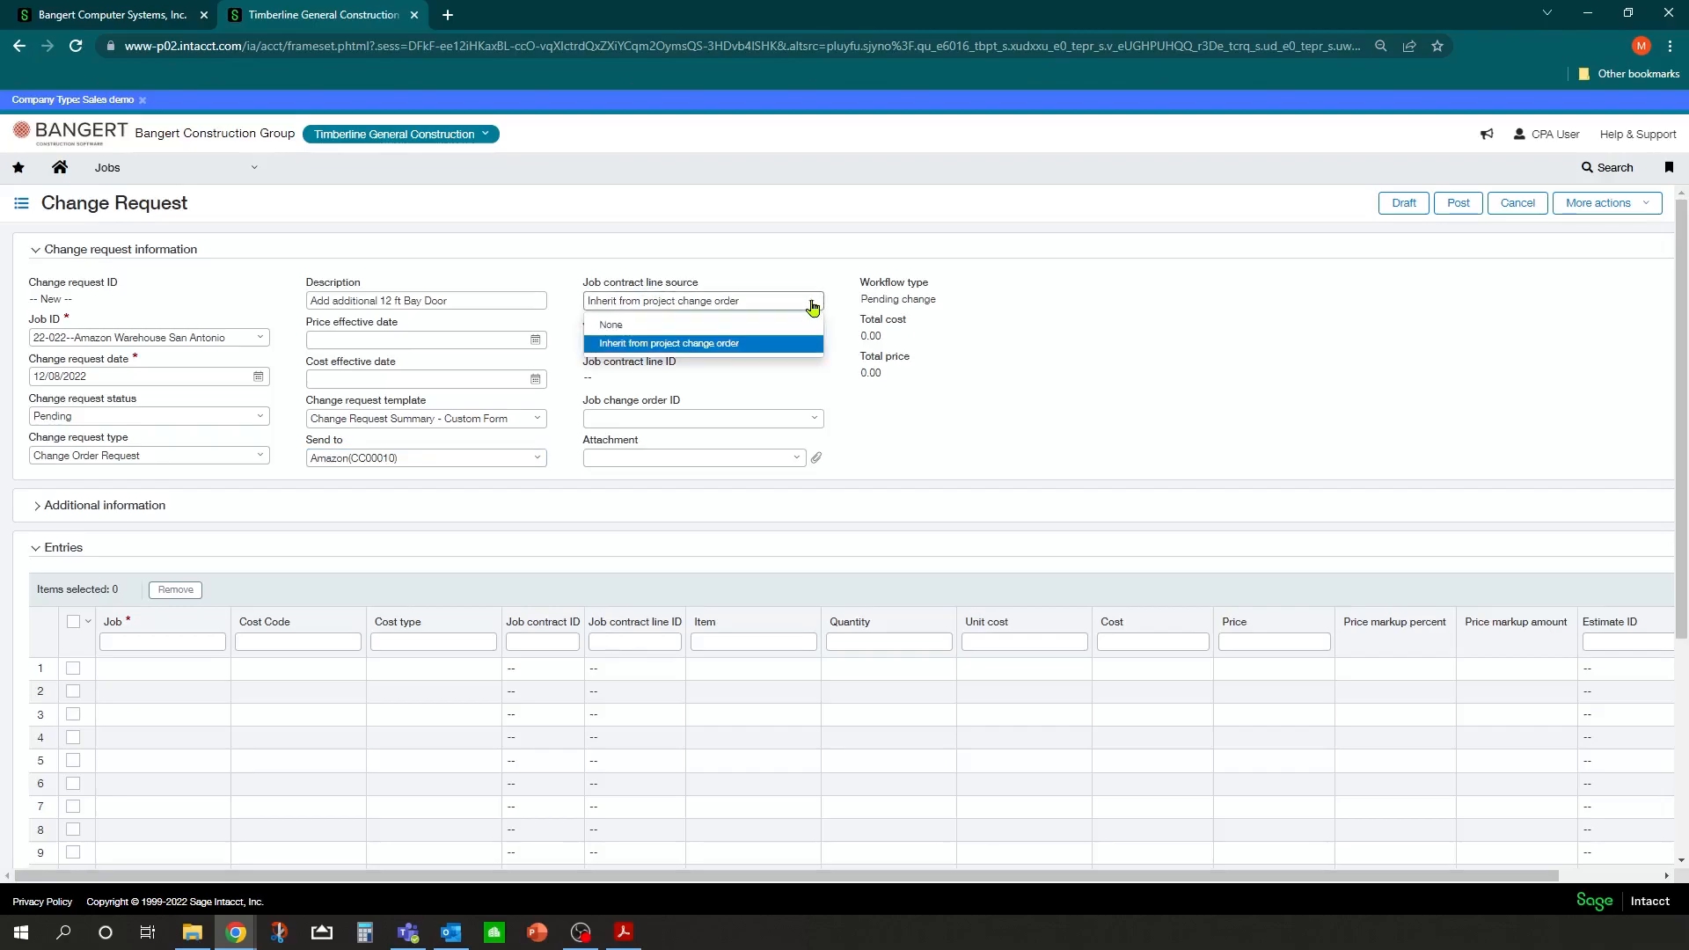
mouse_move(634, 328)
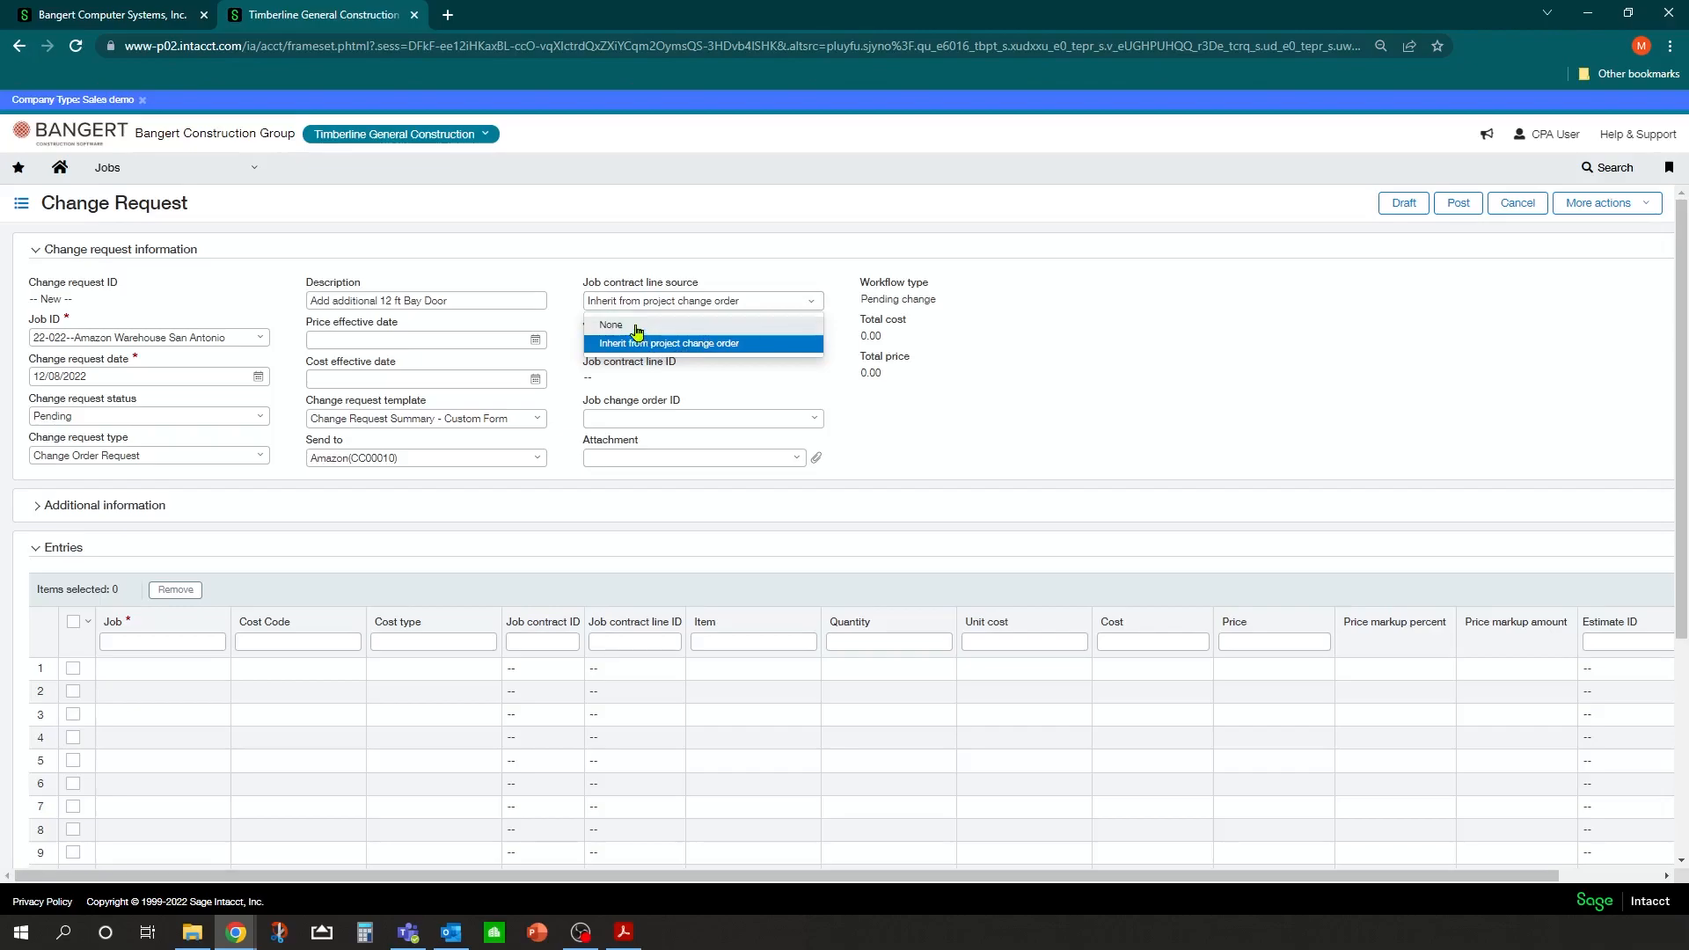
click(668, 342)
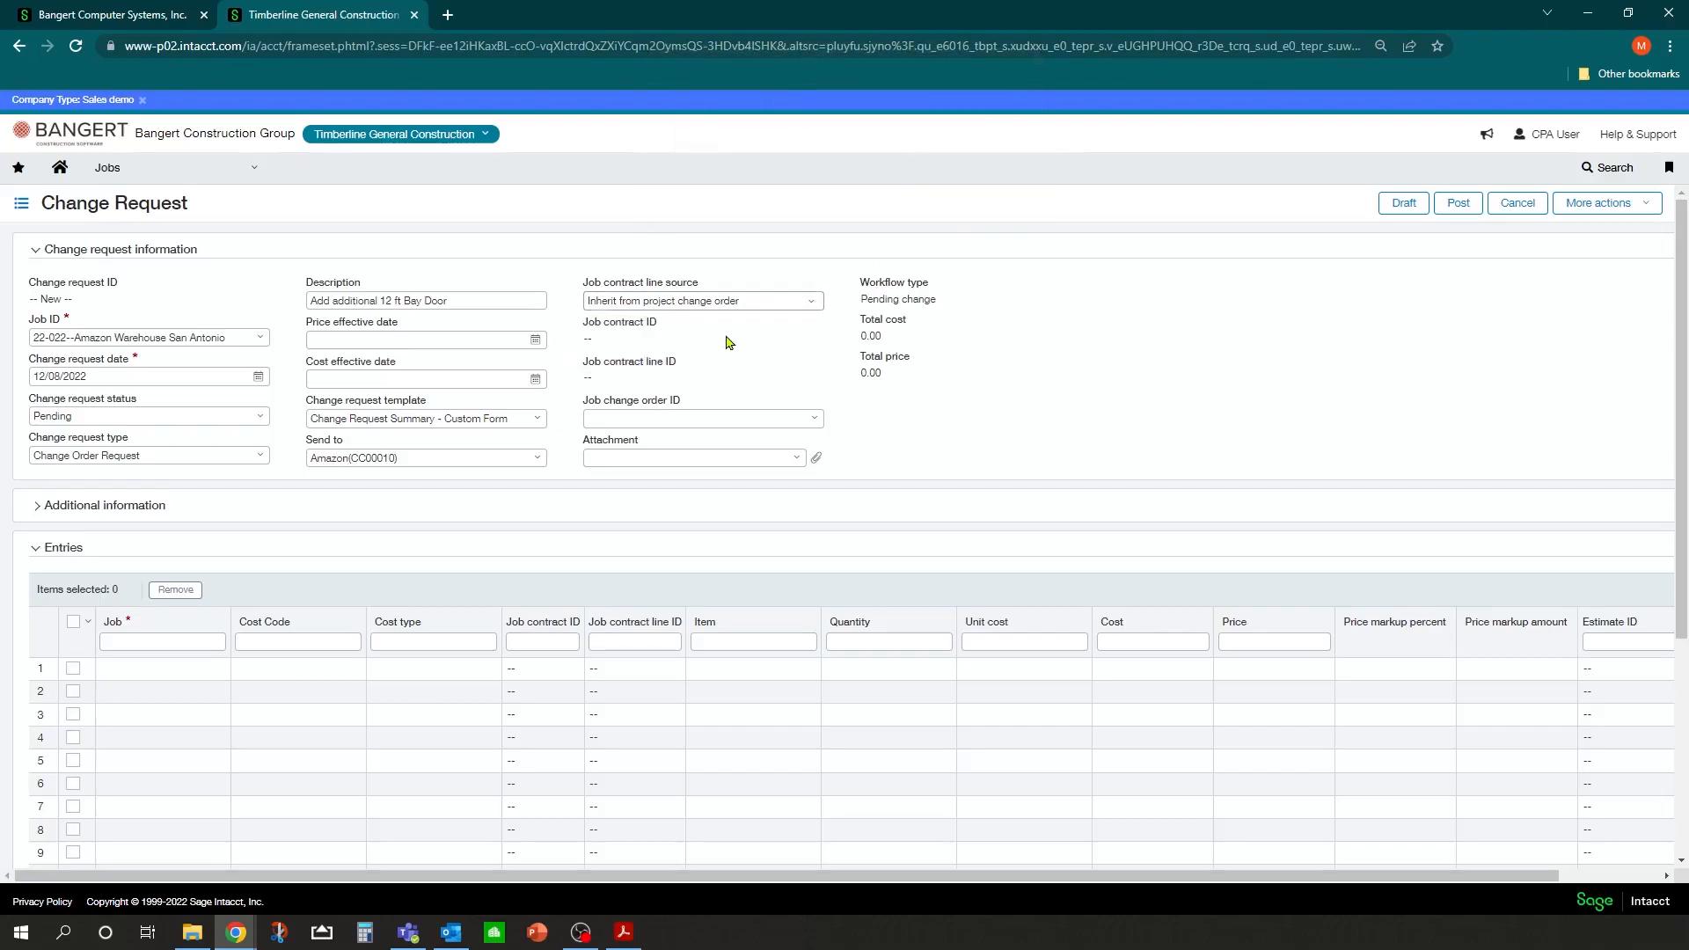
mouse_move(644, 313)
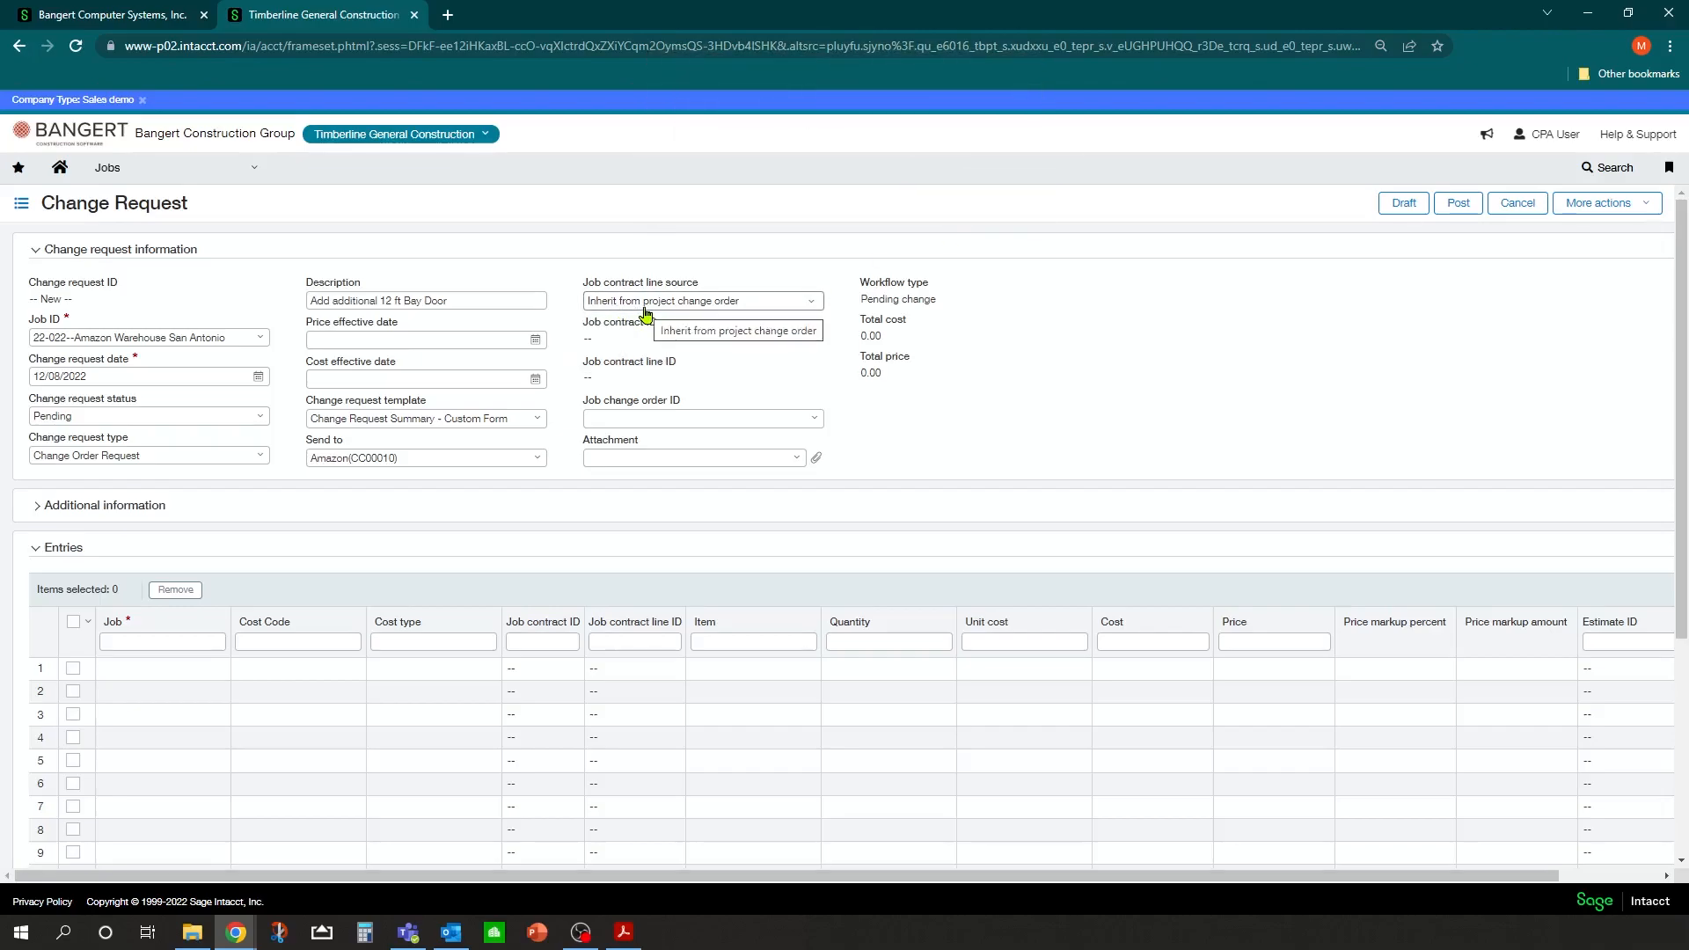
mouse_move(709, 318)
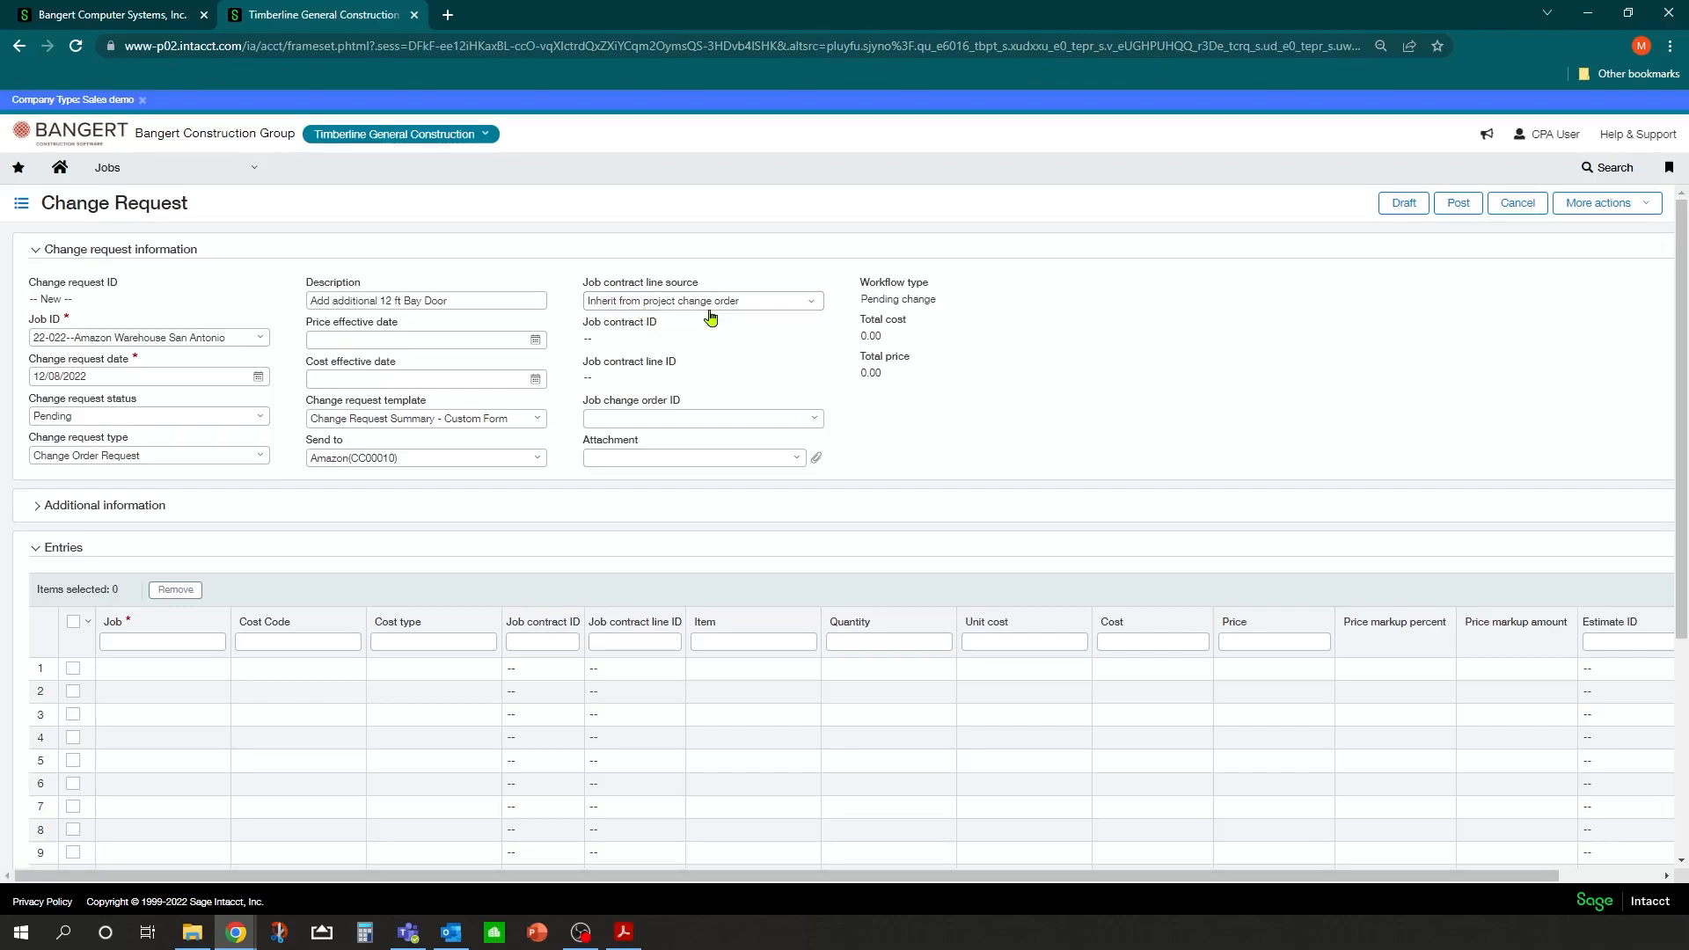
mouse_move(699, 312)
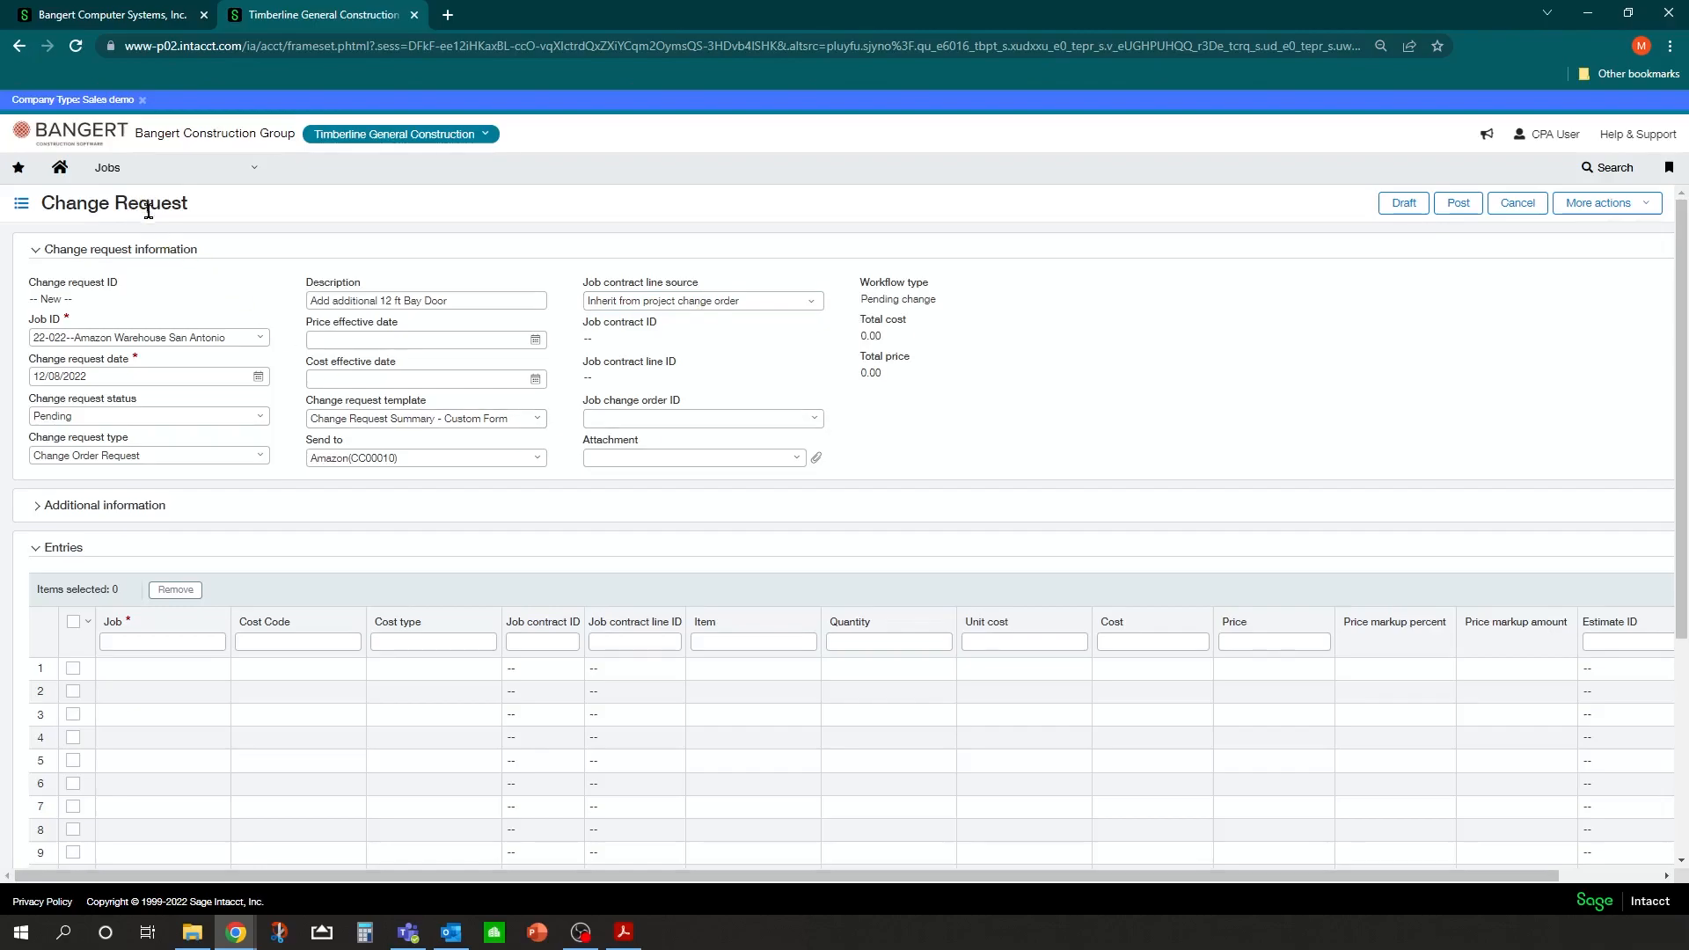
mouse_move(153, 285)
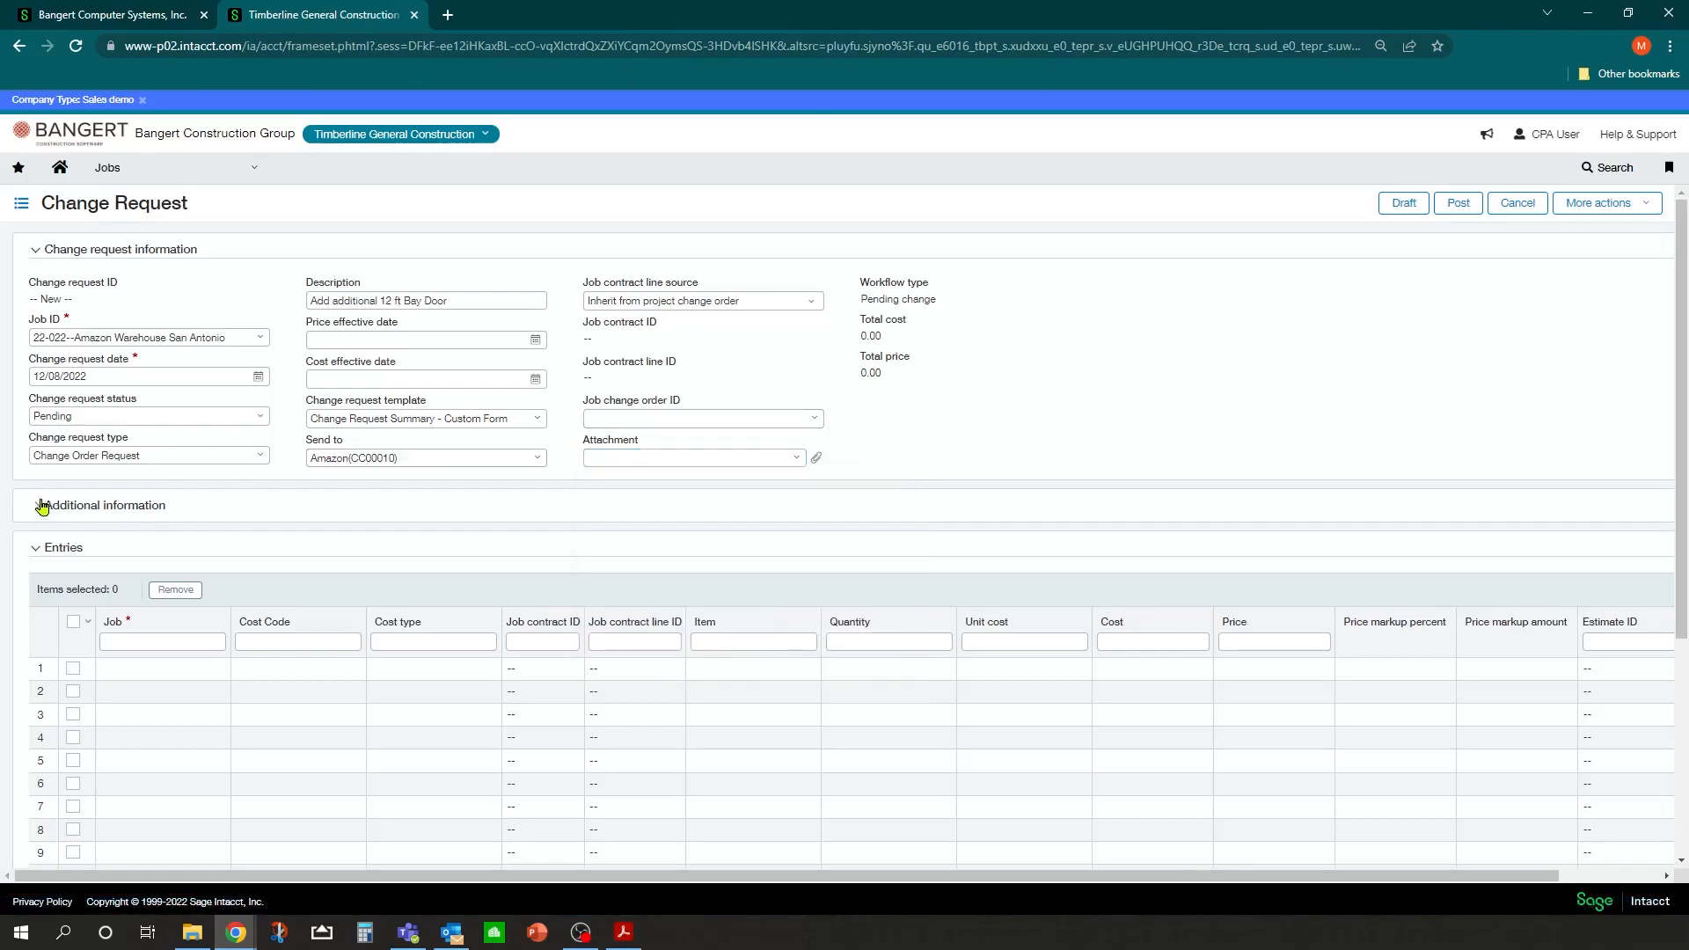
click(34, 505)
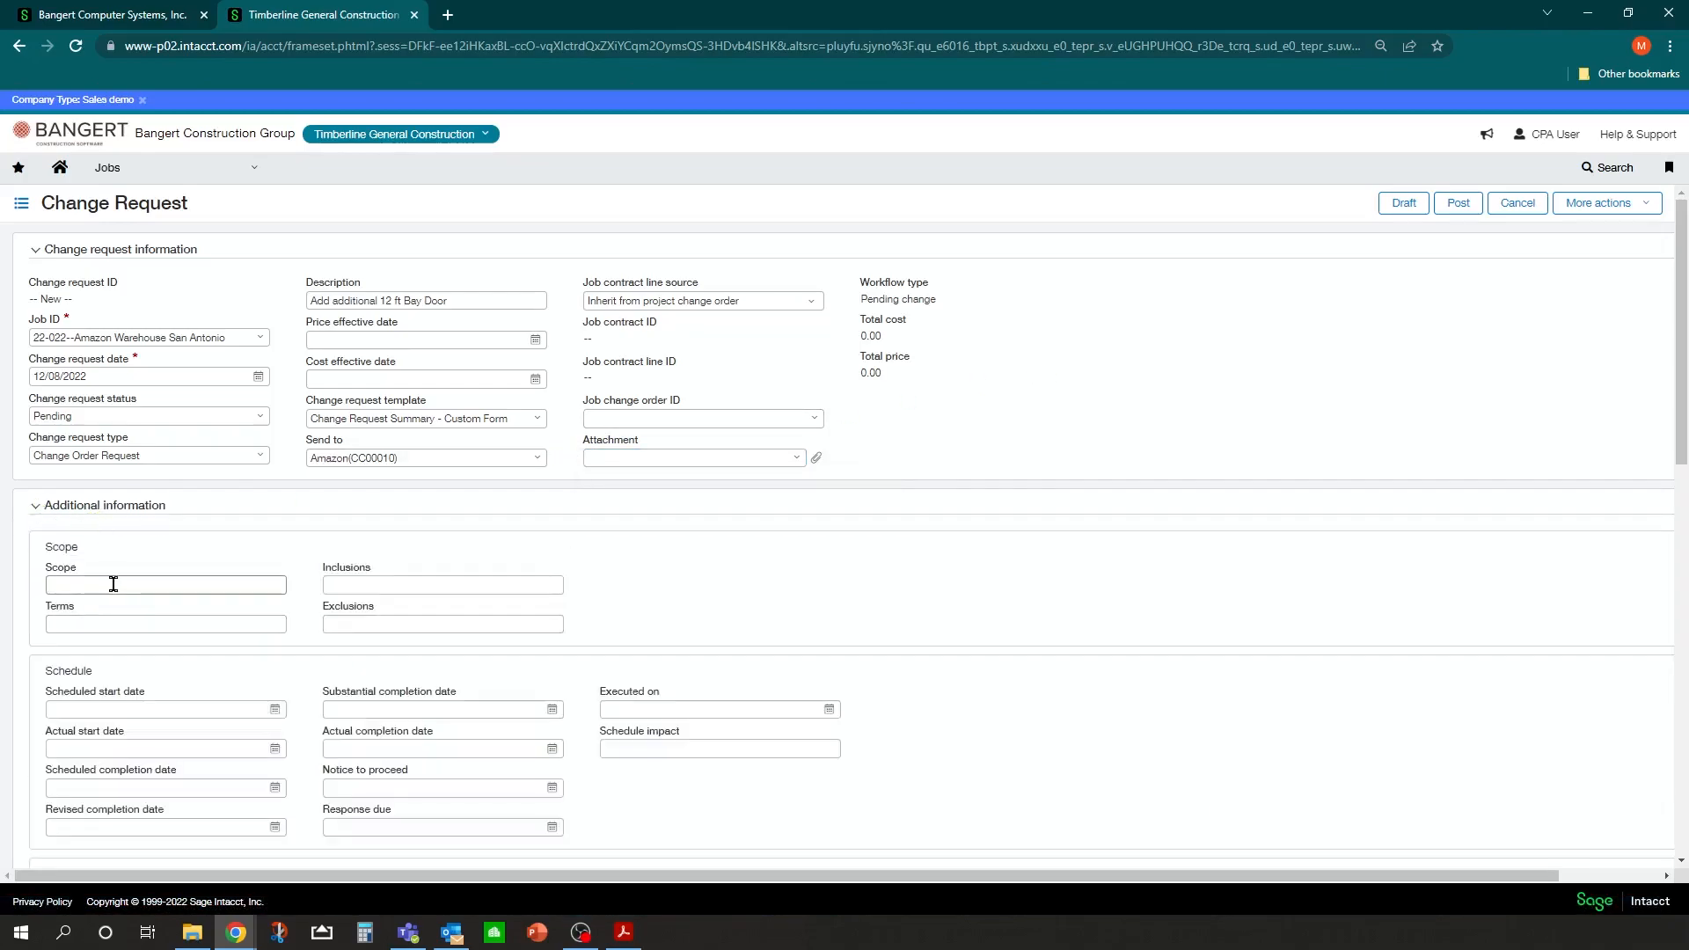
click(165, 584)
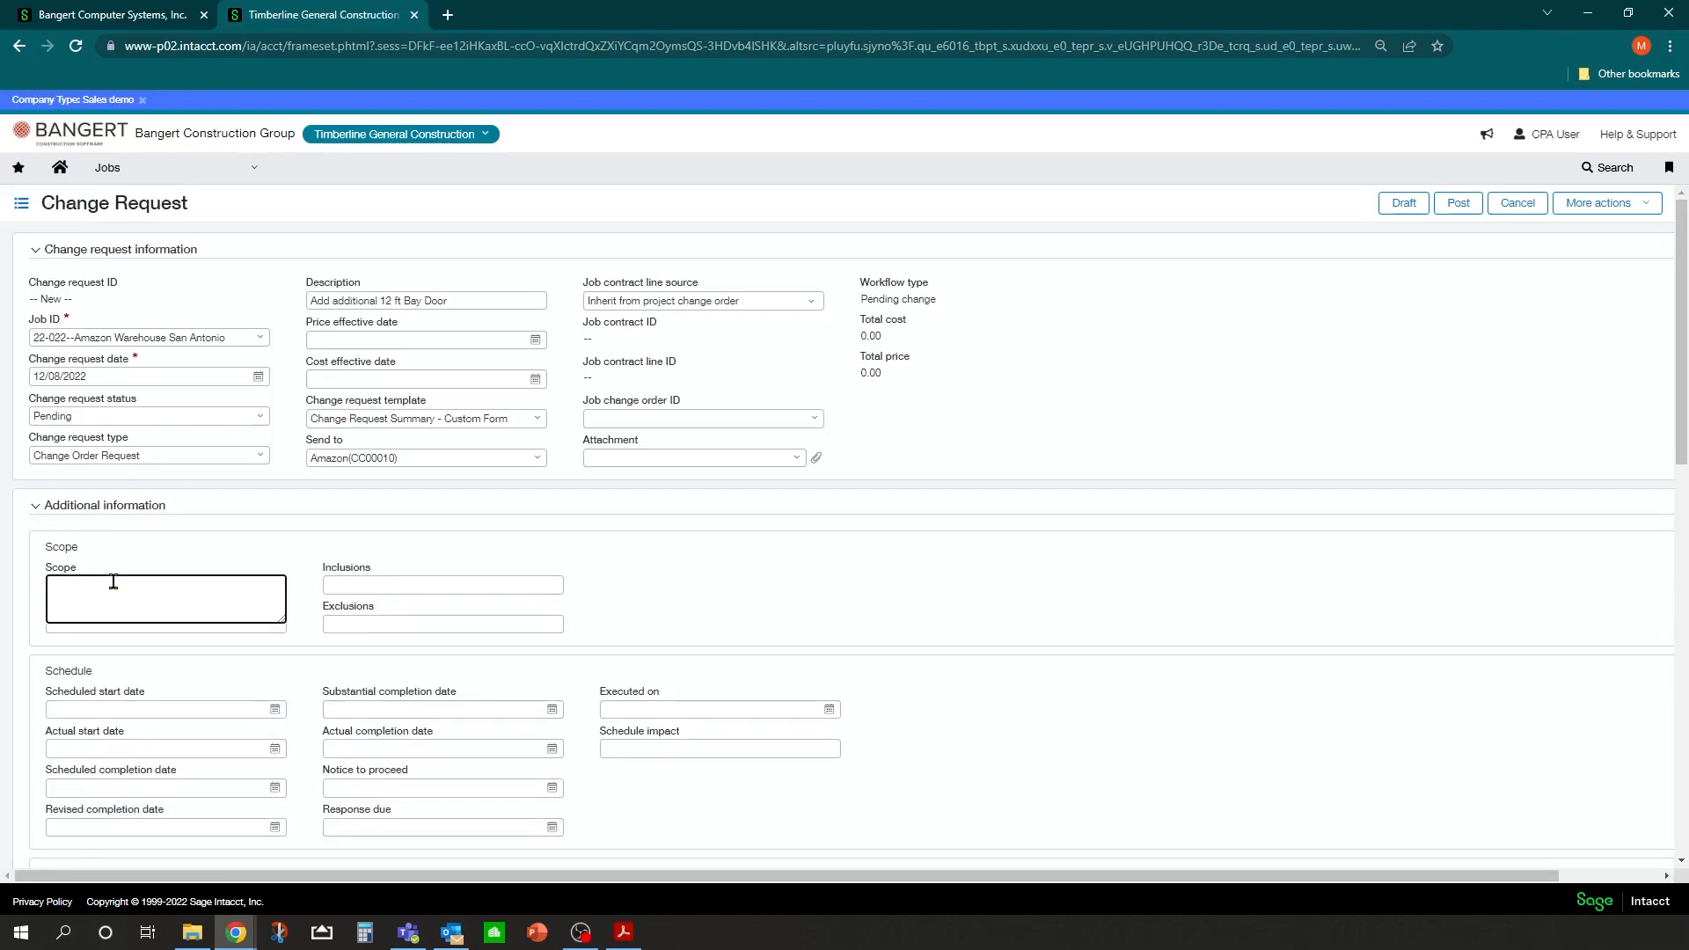
triple_click(426, 299)
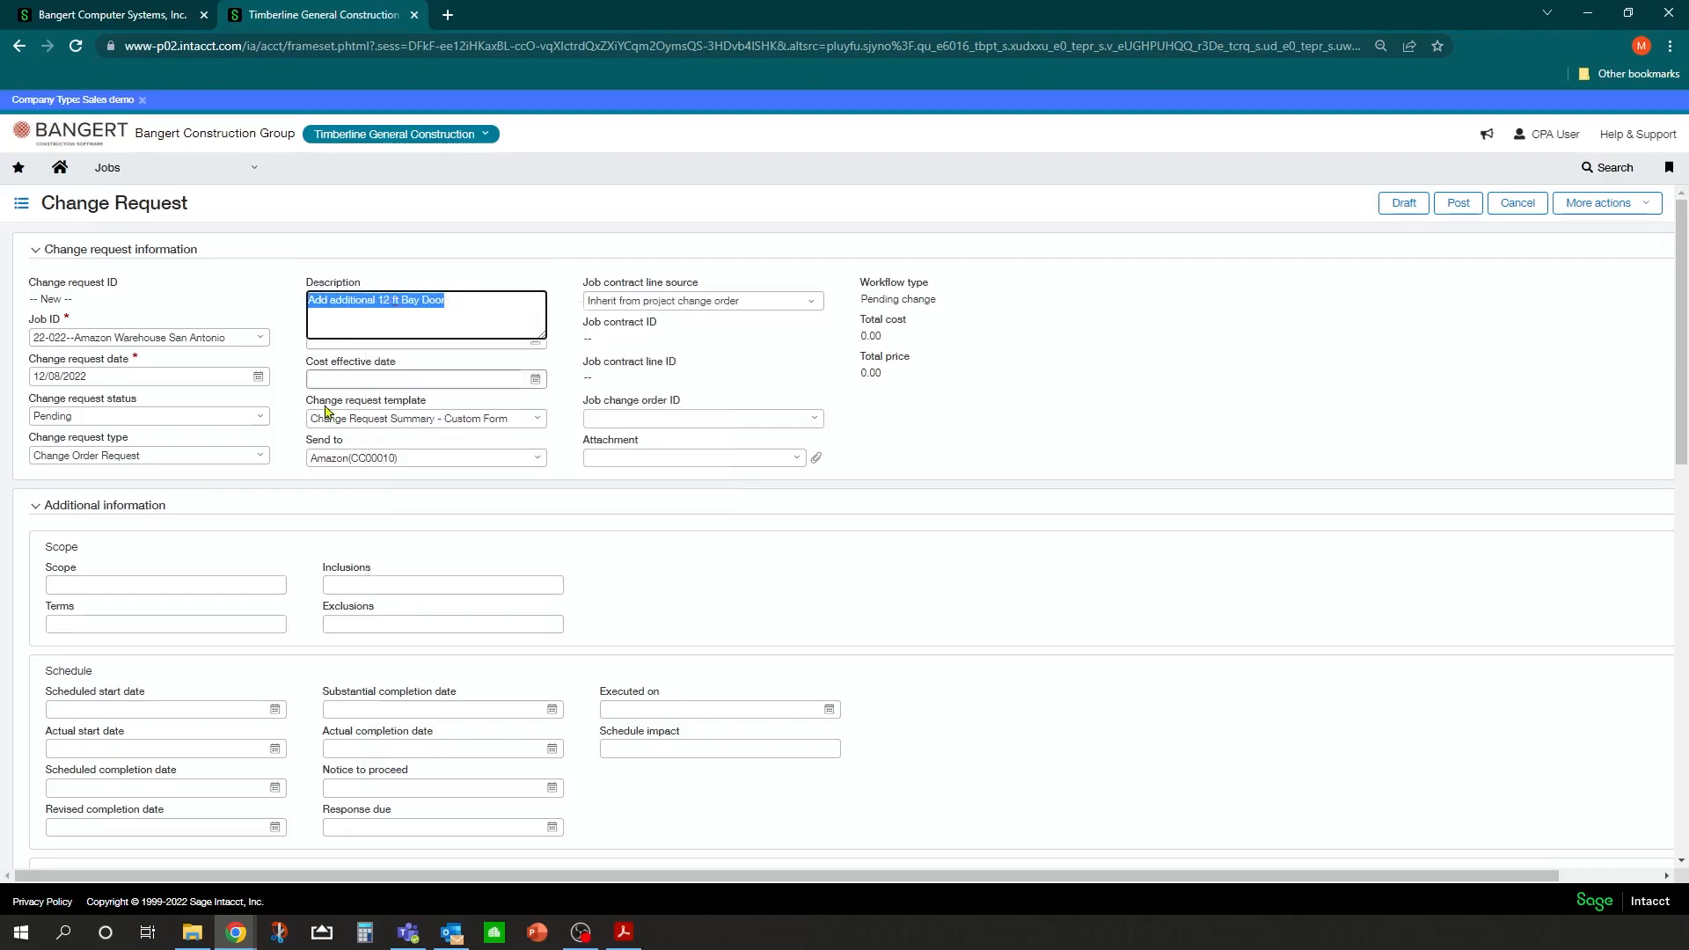
click(164, 598)
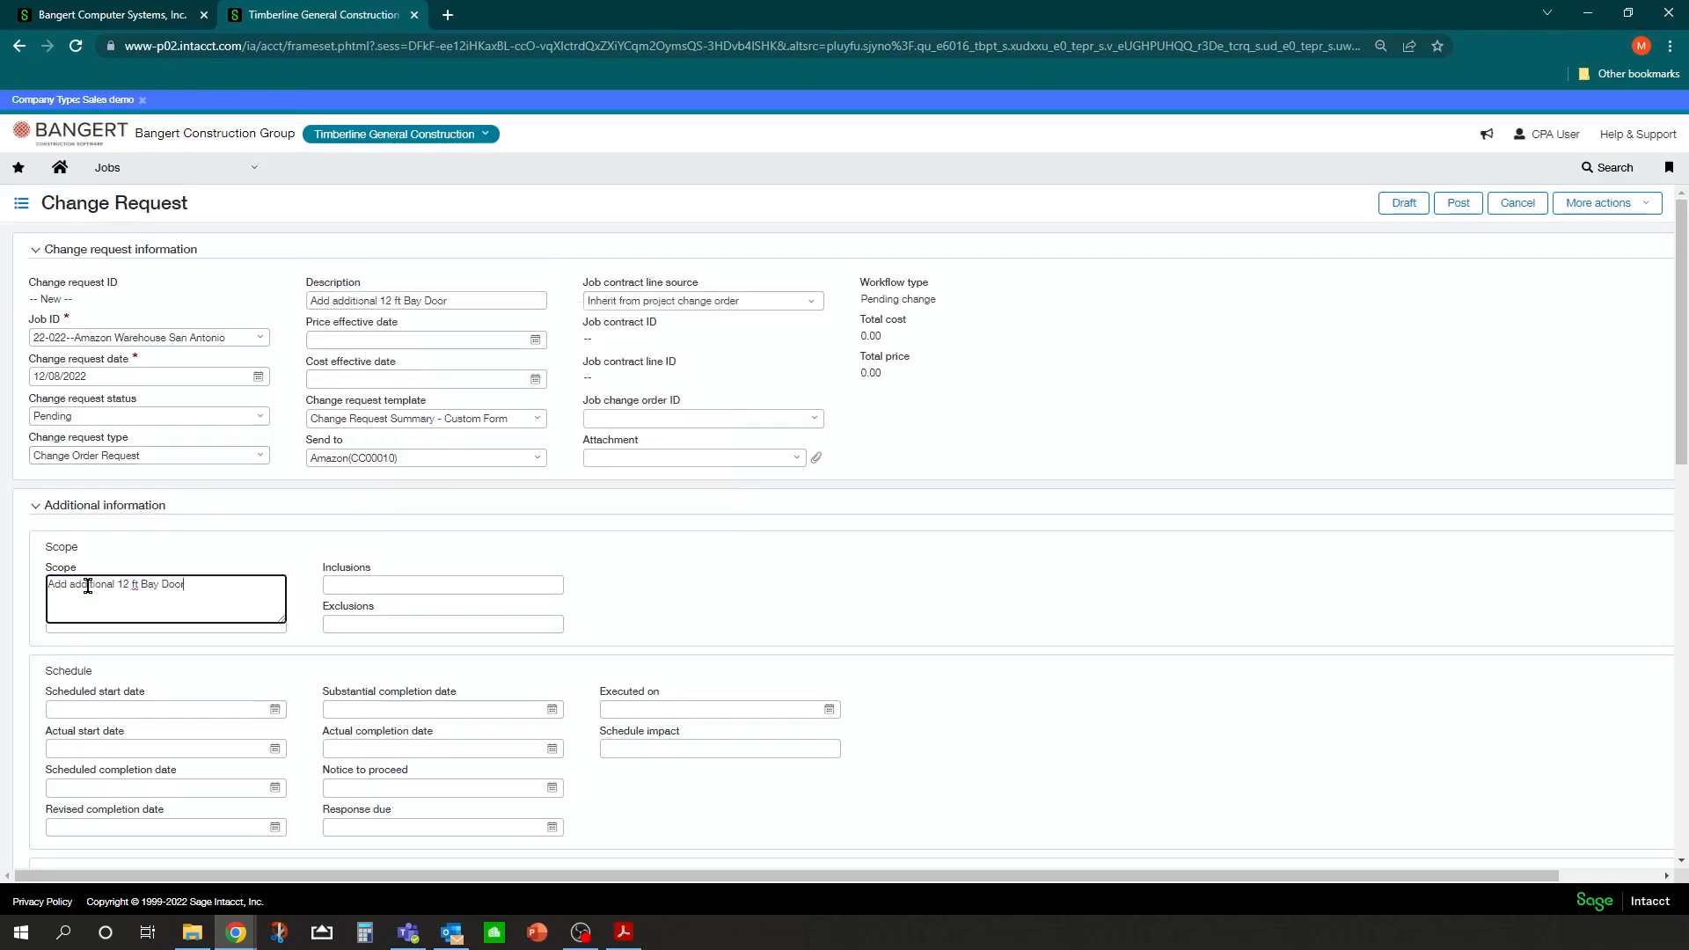
mouse_move(238, 542)
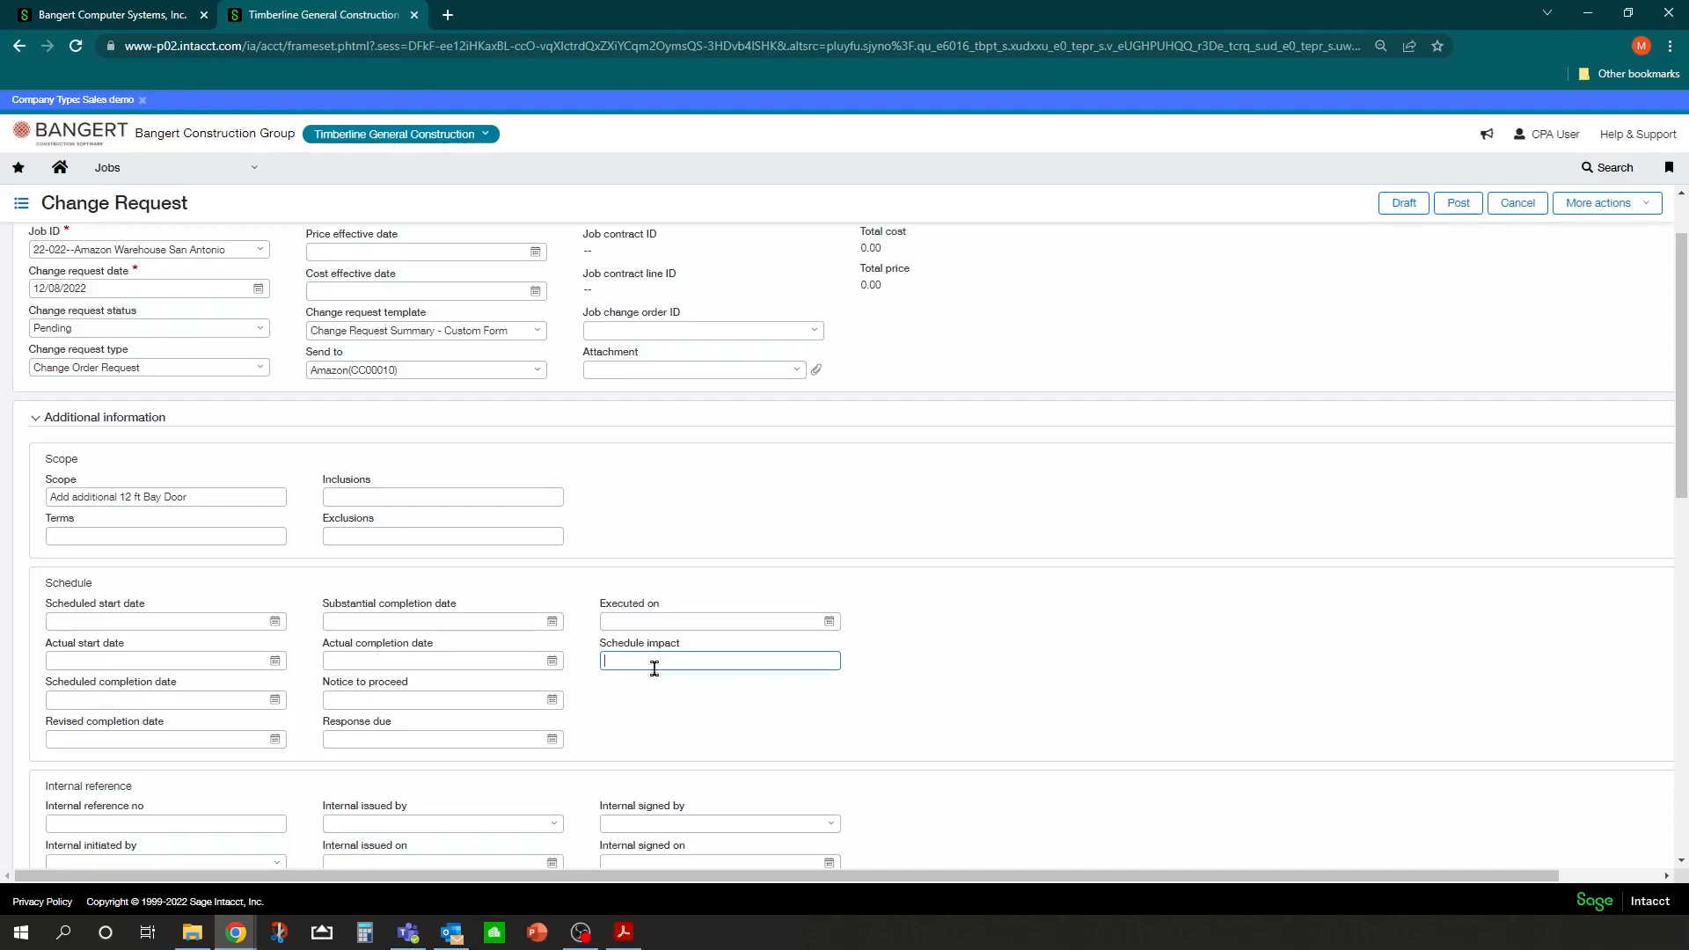
text(2 days)
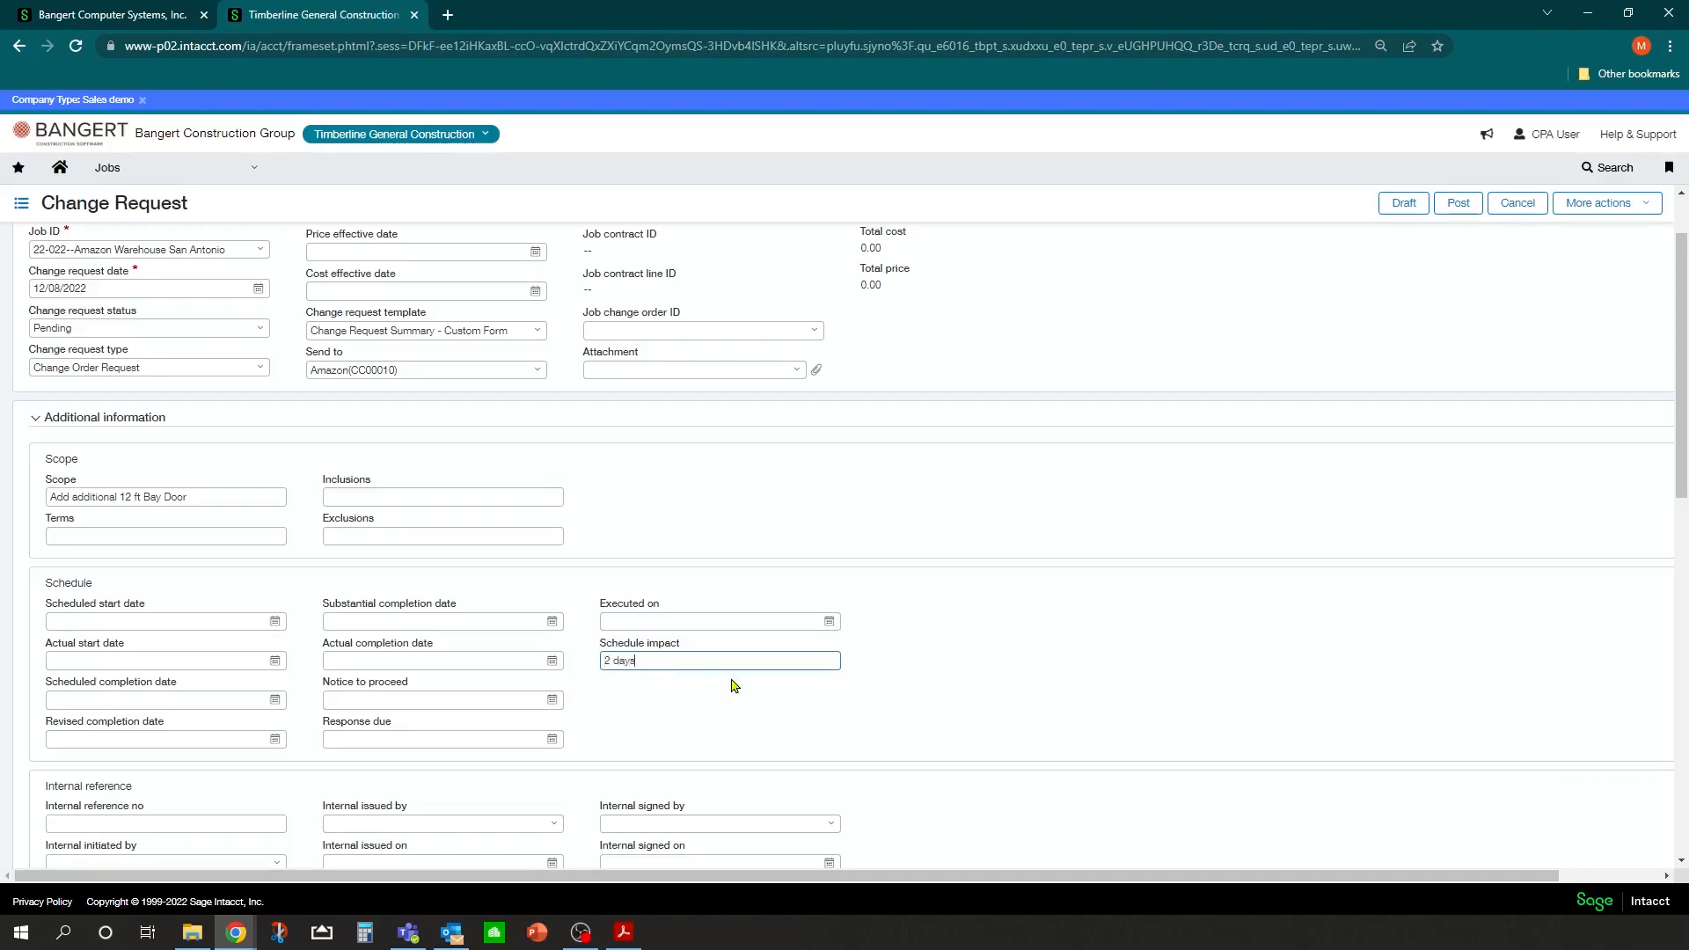
mouse_move(724, 709)
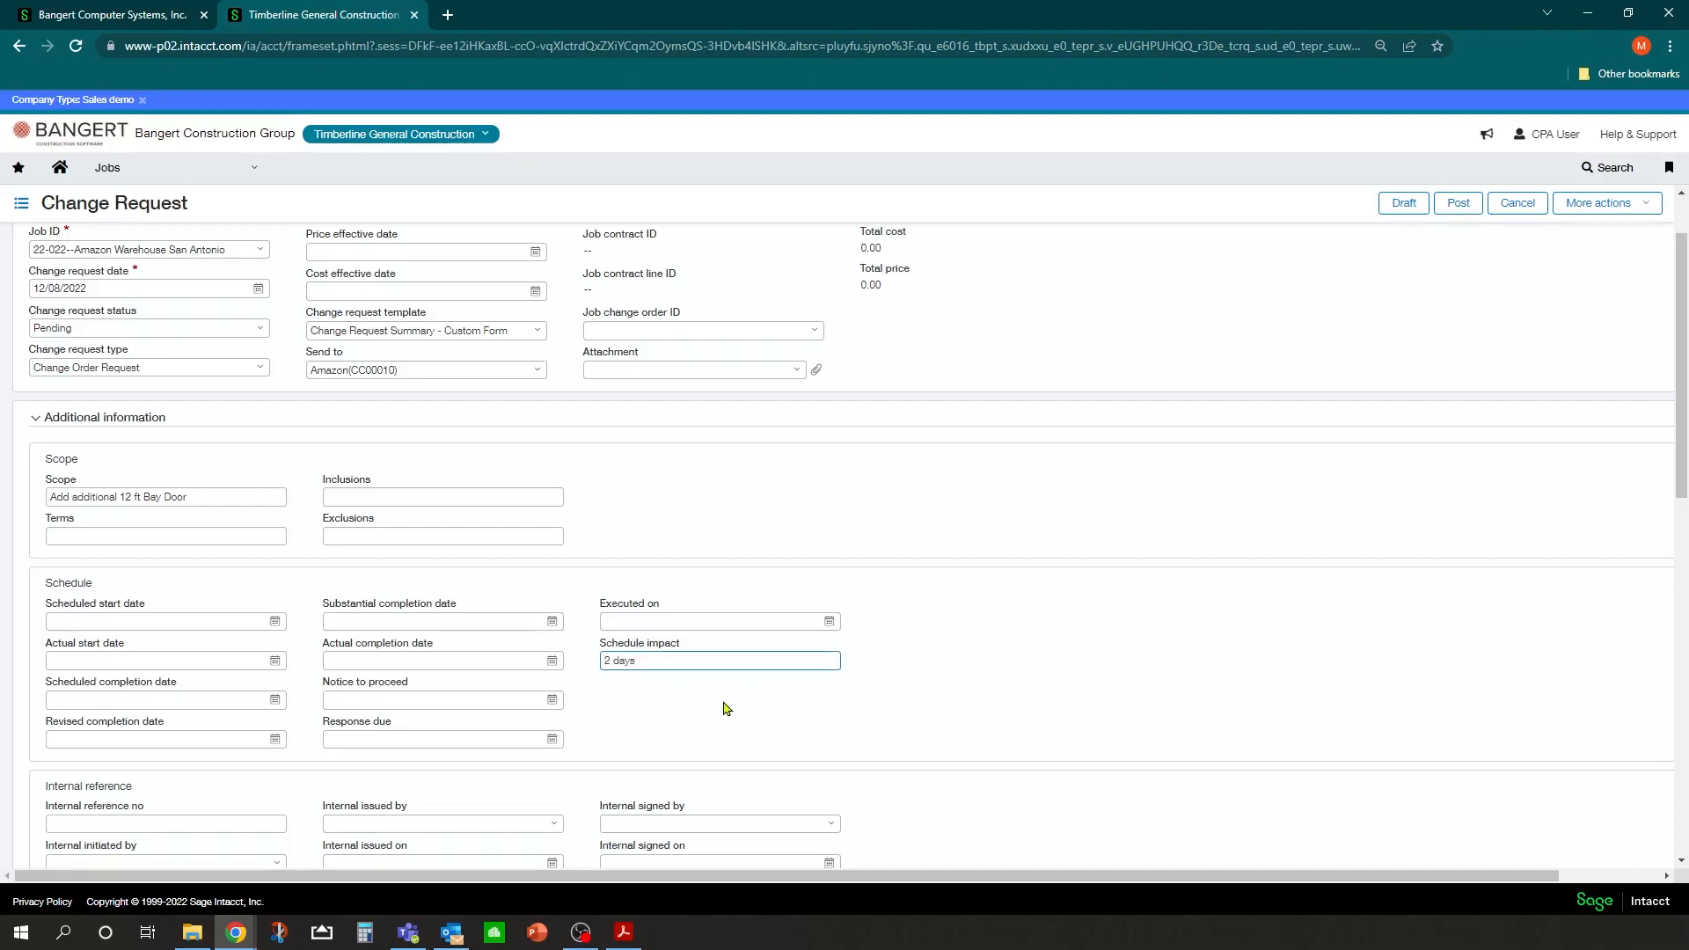
scroll(down, 3)
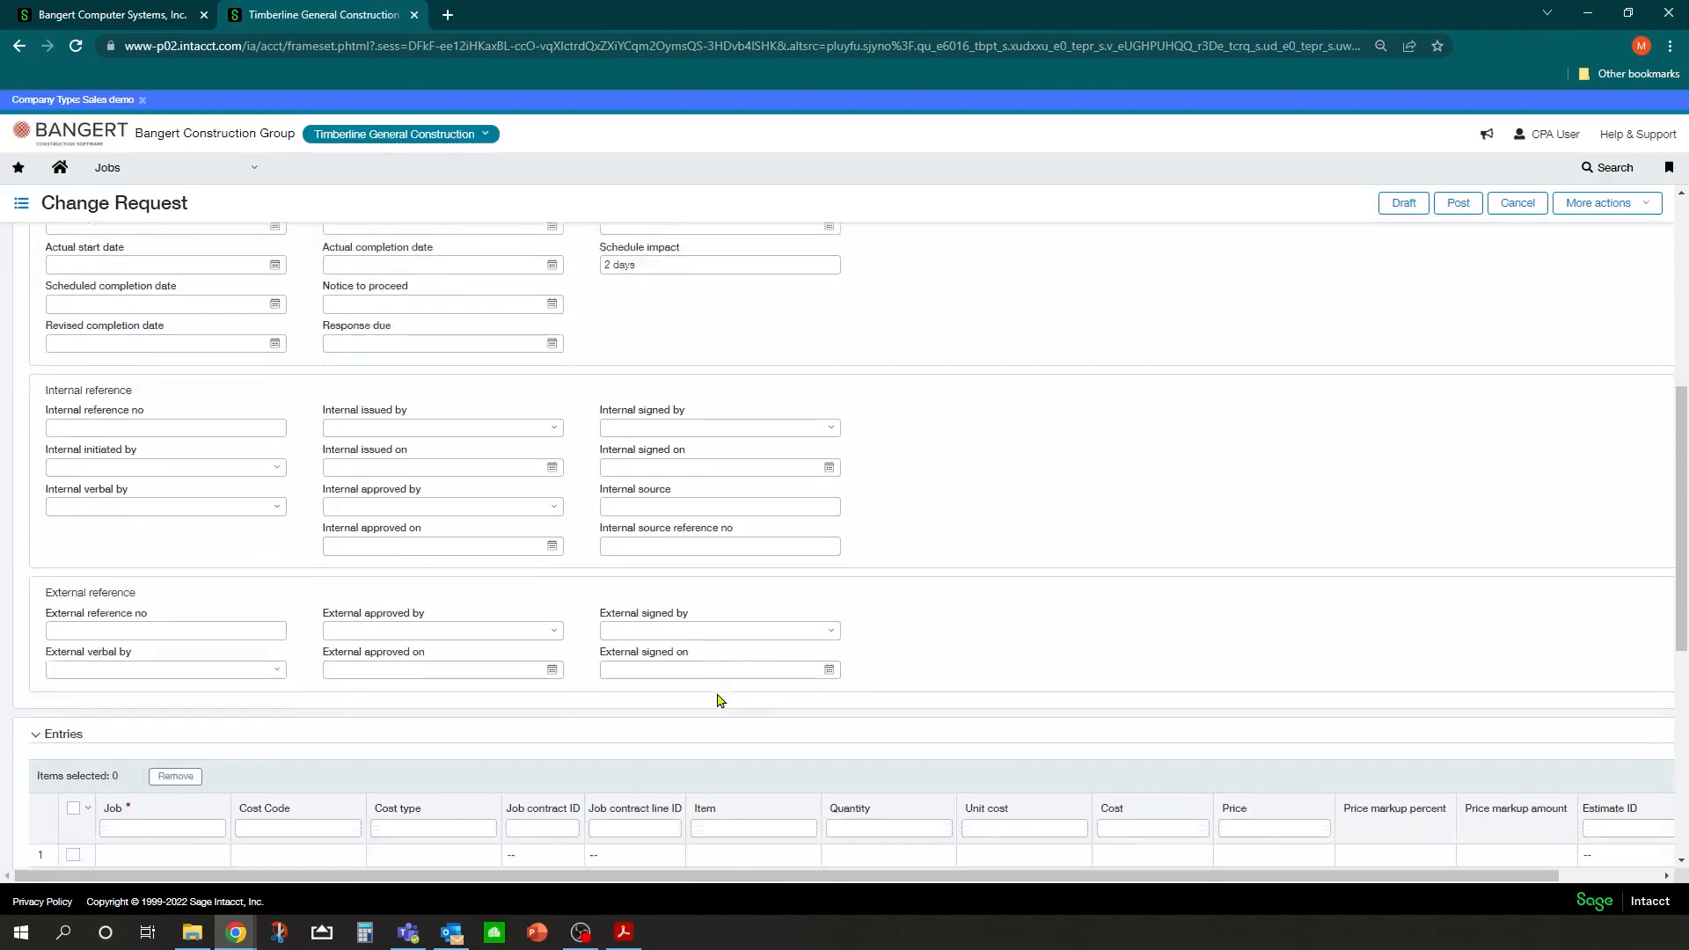
scroll(down, 3)
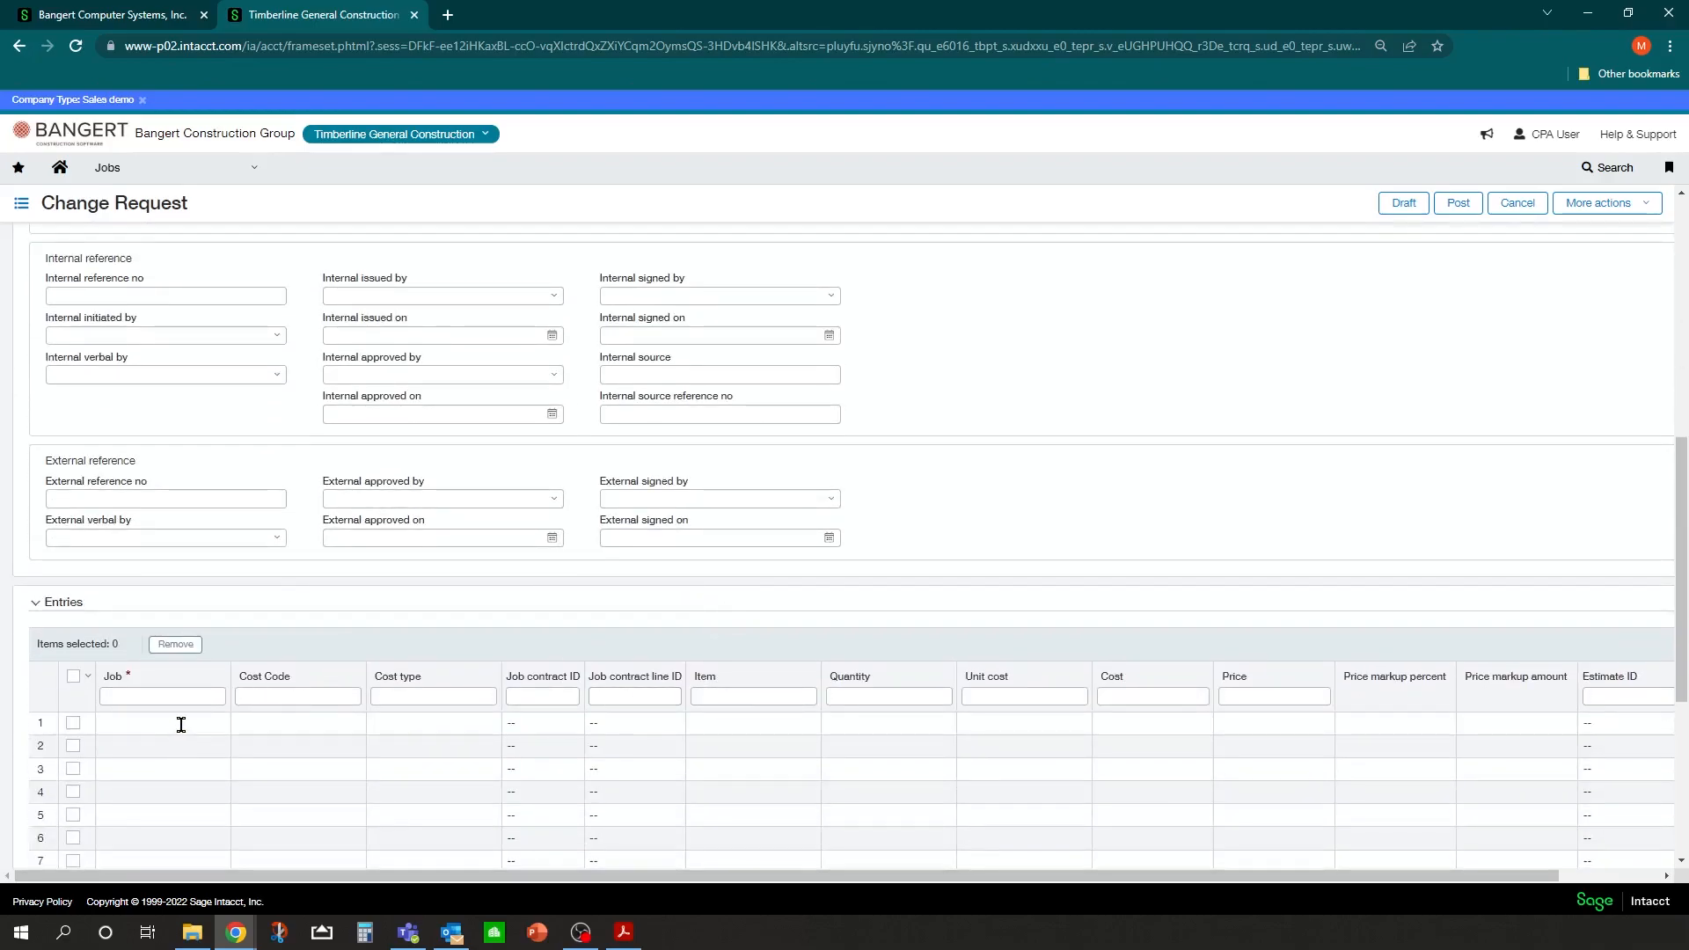
scroll(up, 3)
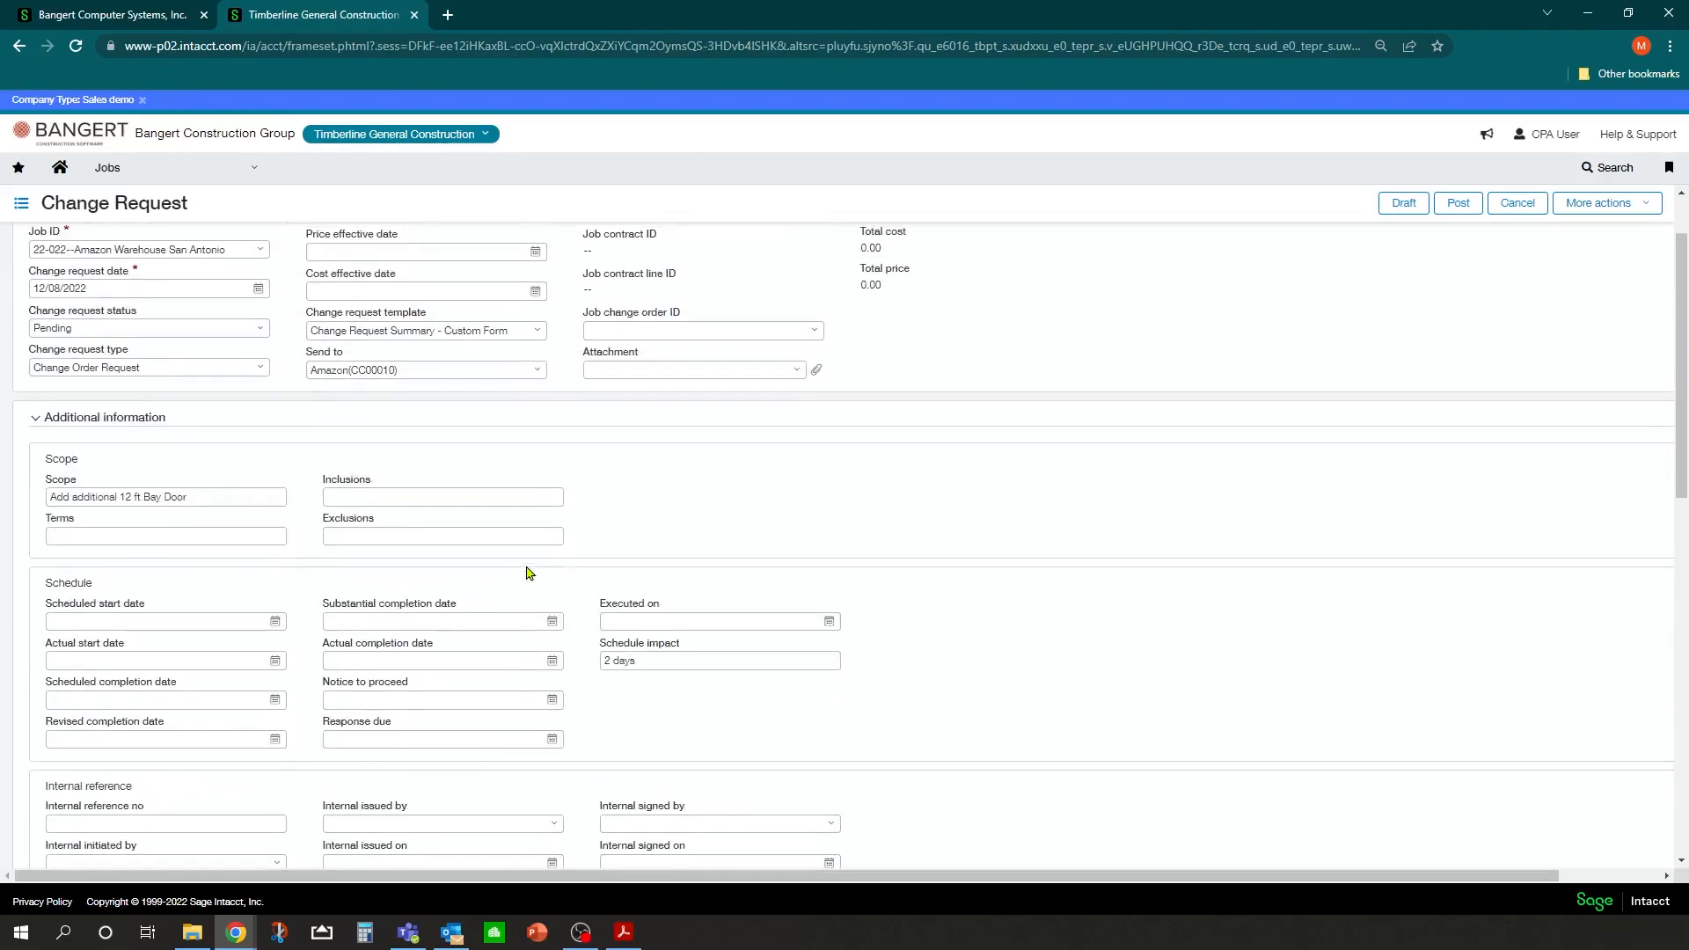
scroll(up, 3)
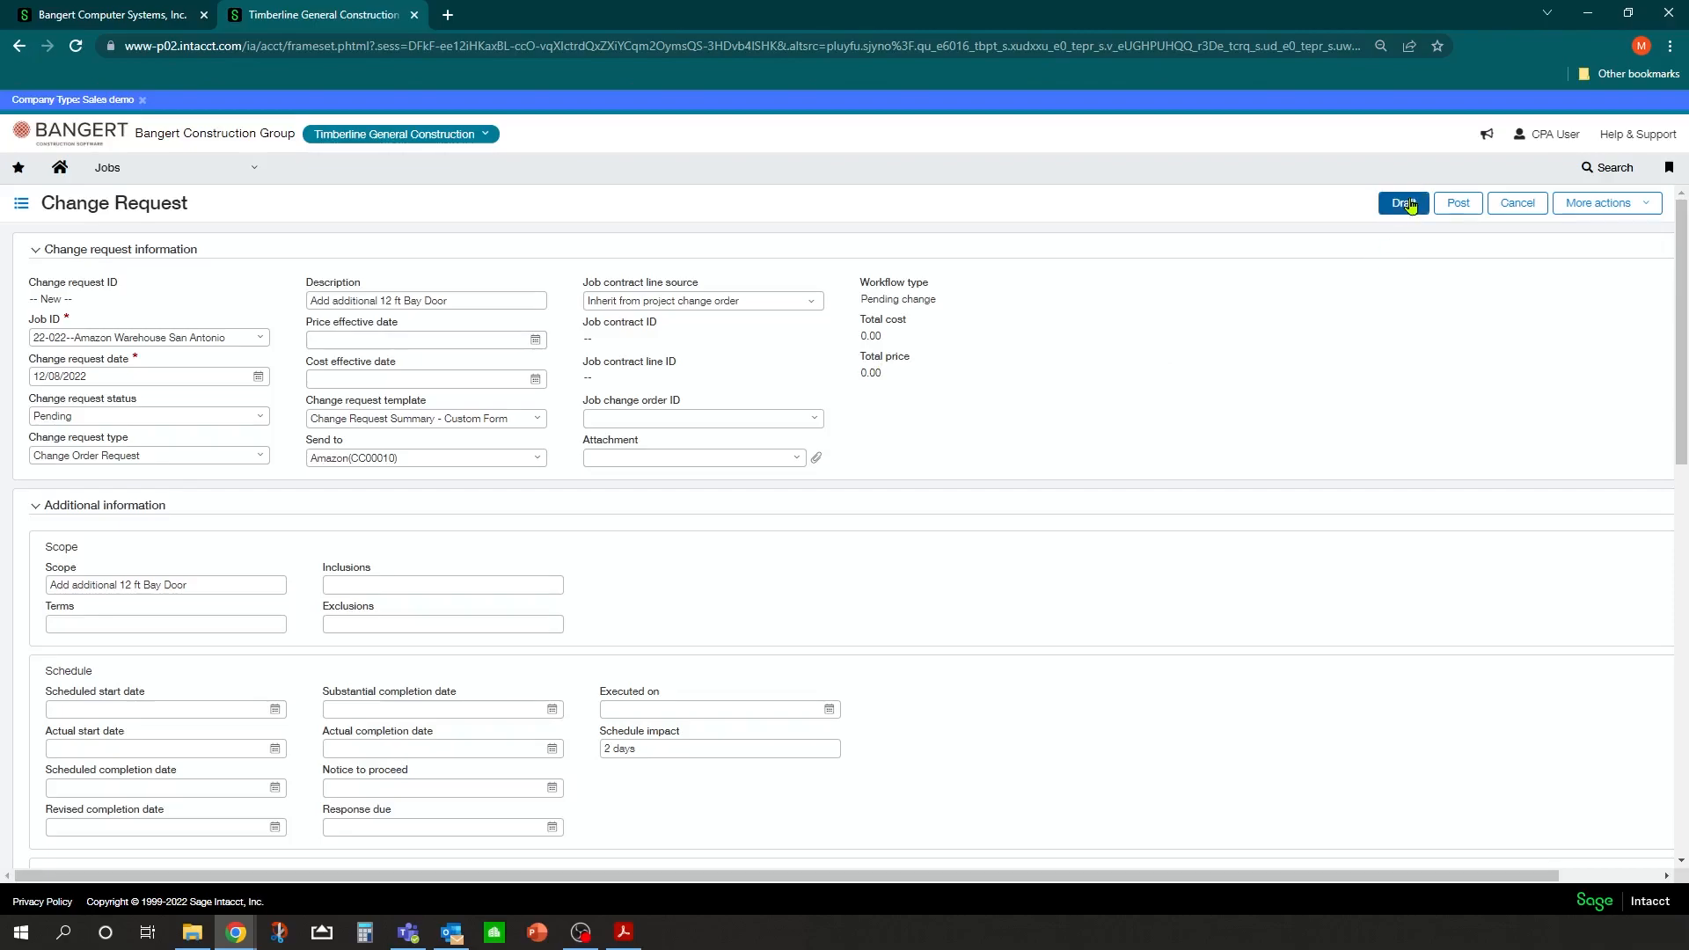
mouse_move(1458, 202)
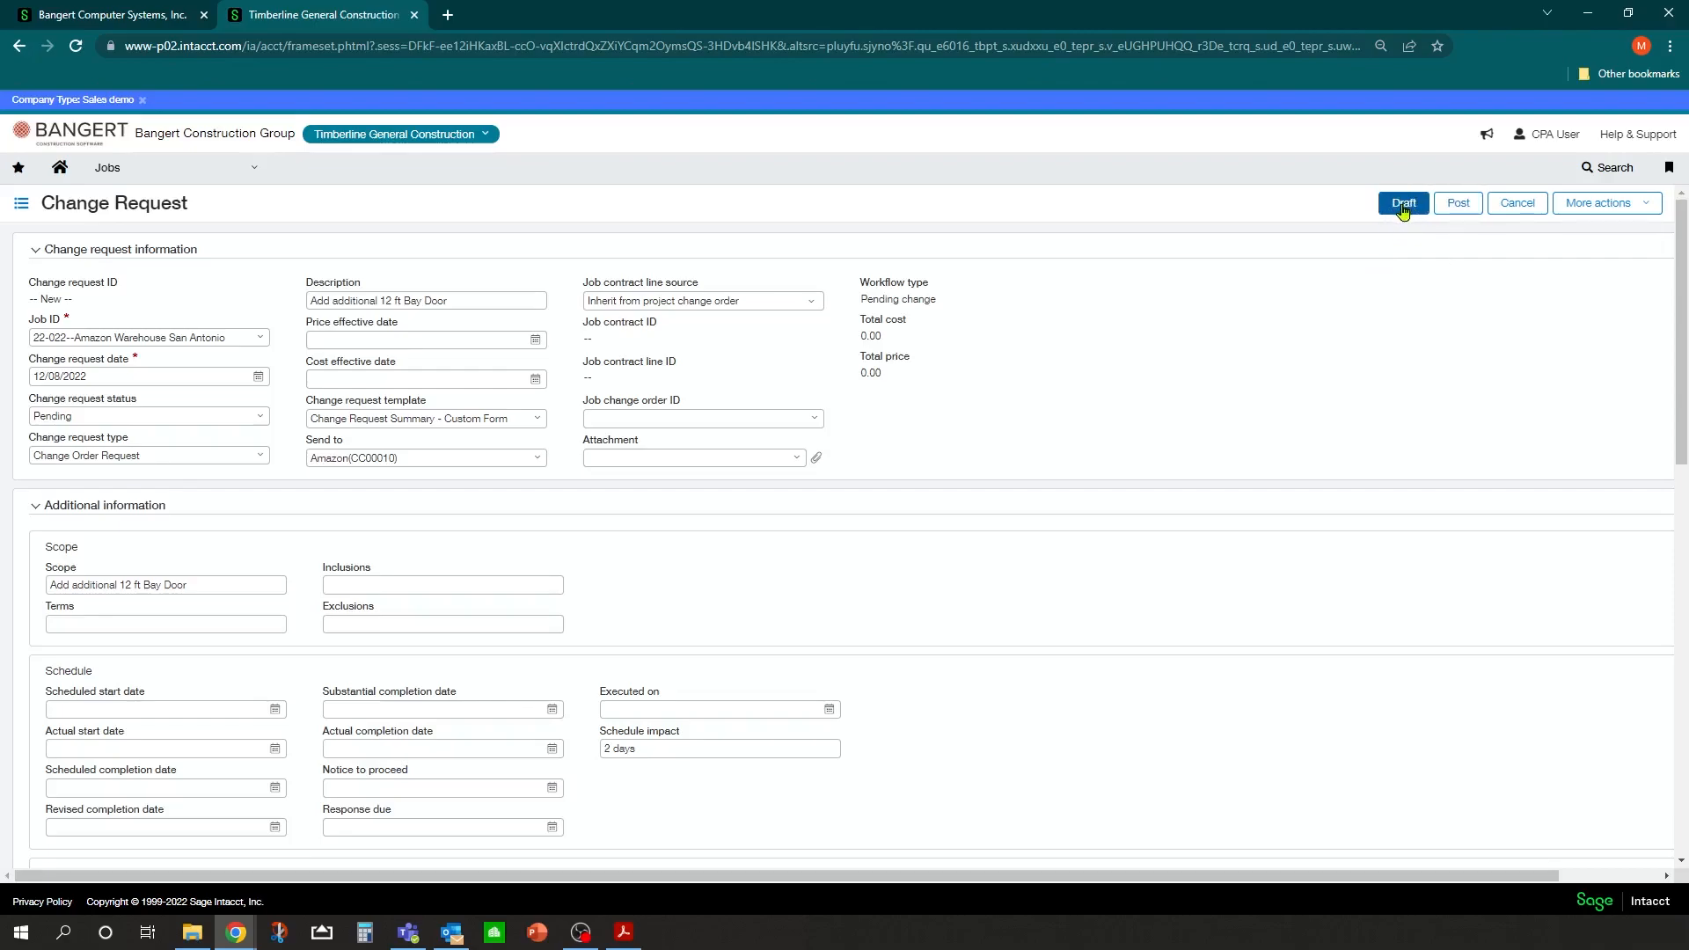
click(1401, 203)
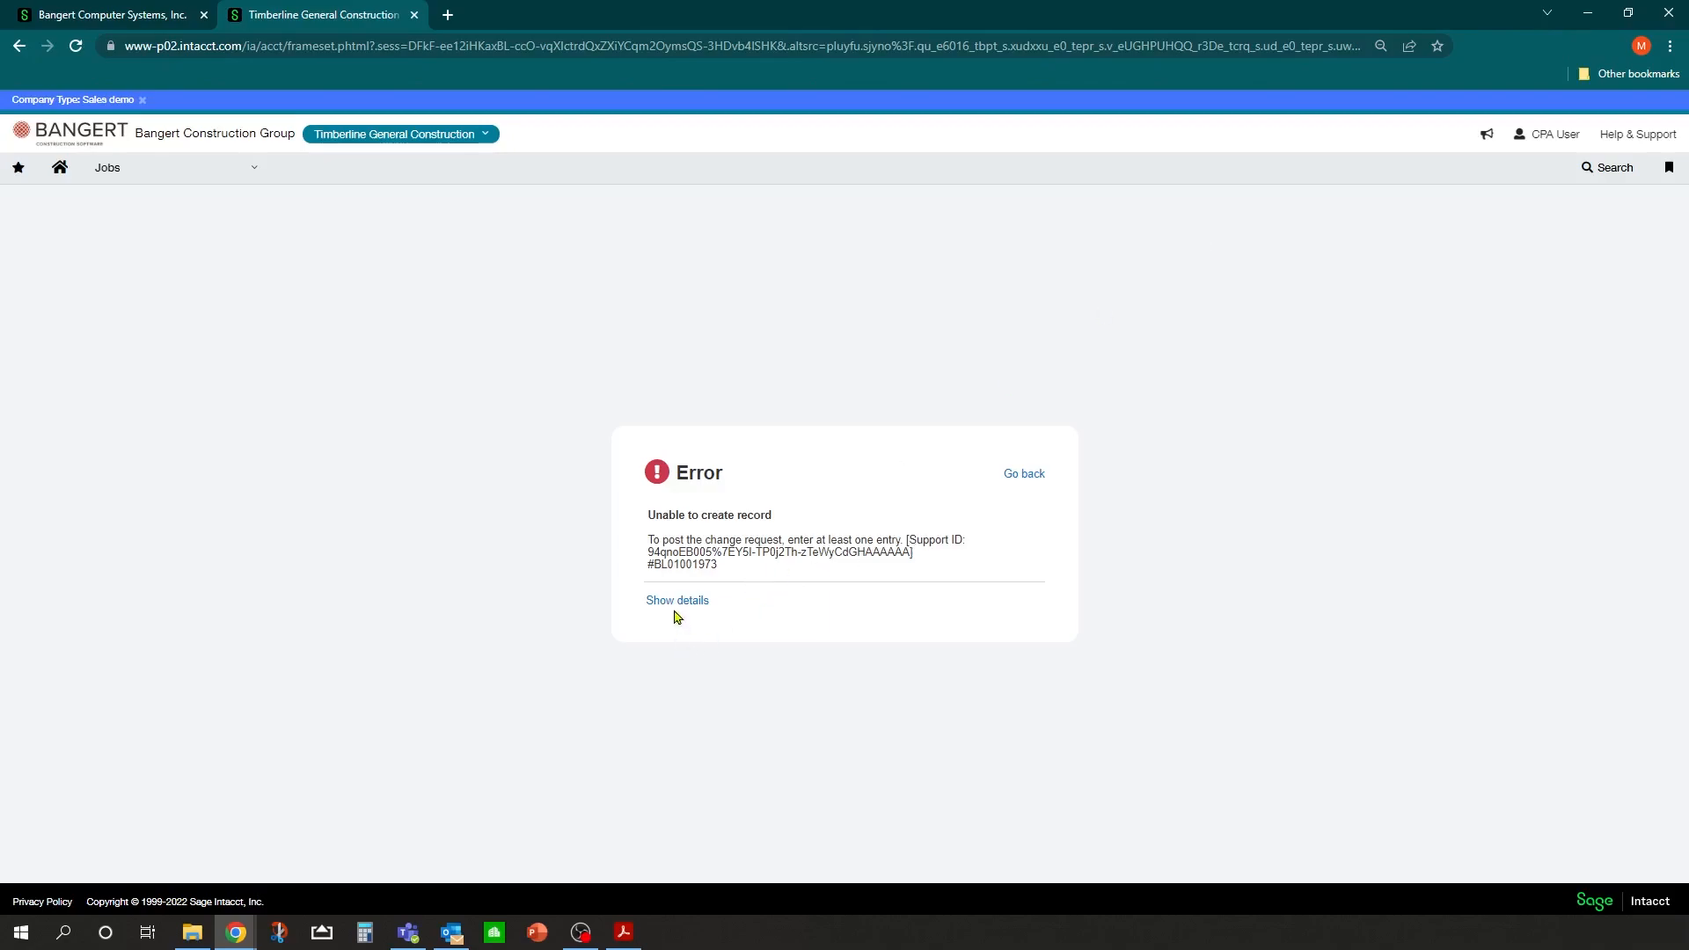
click(677, 600)
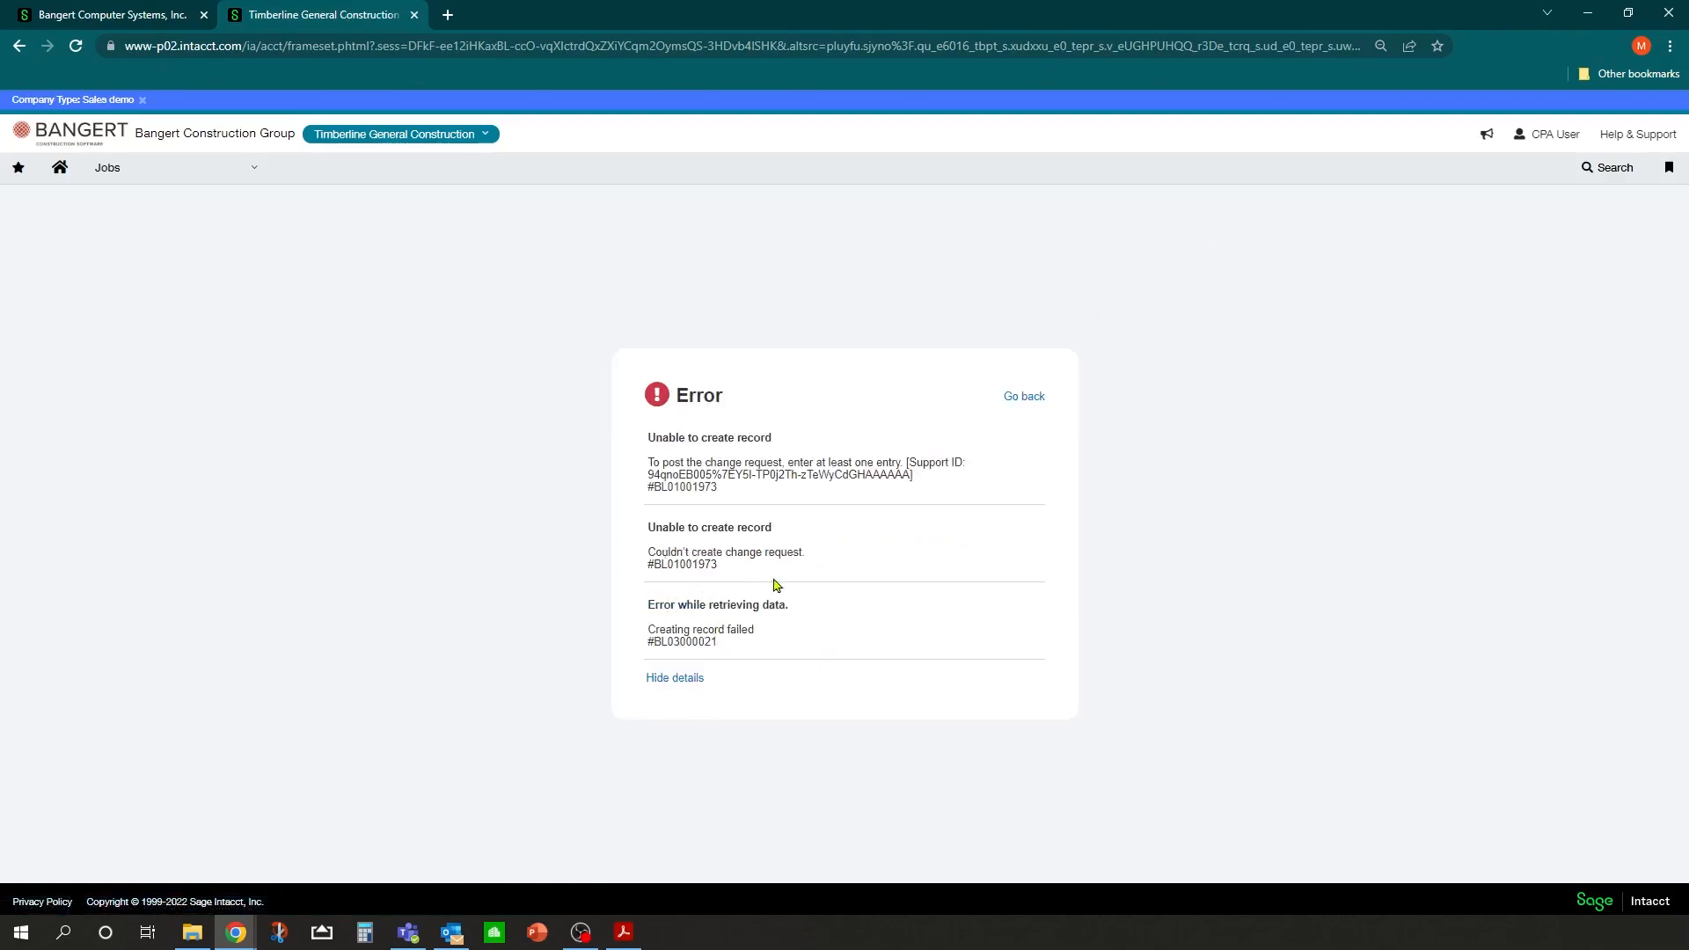
click(1021, 397)
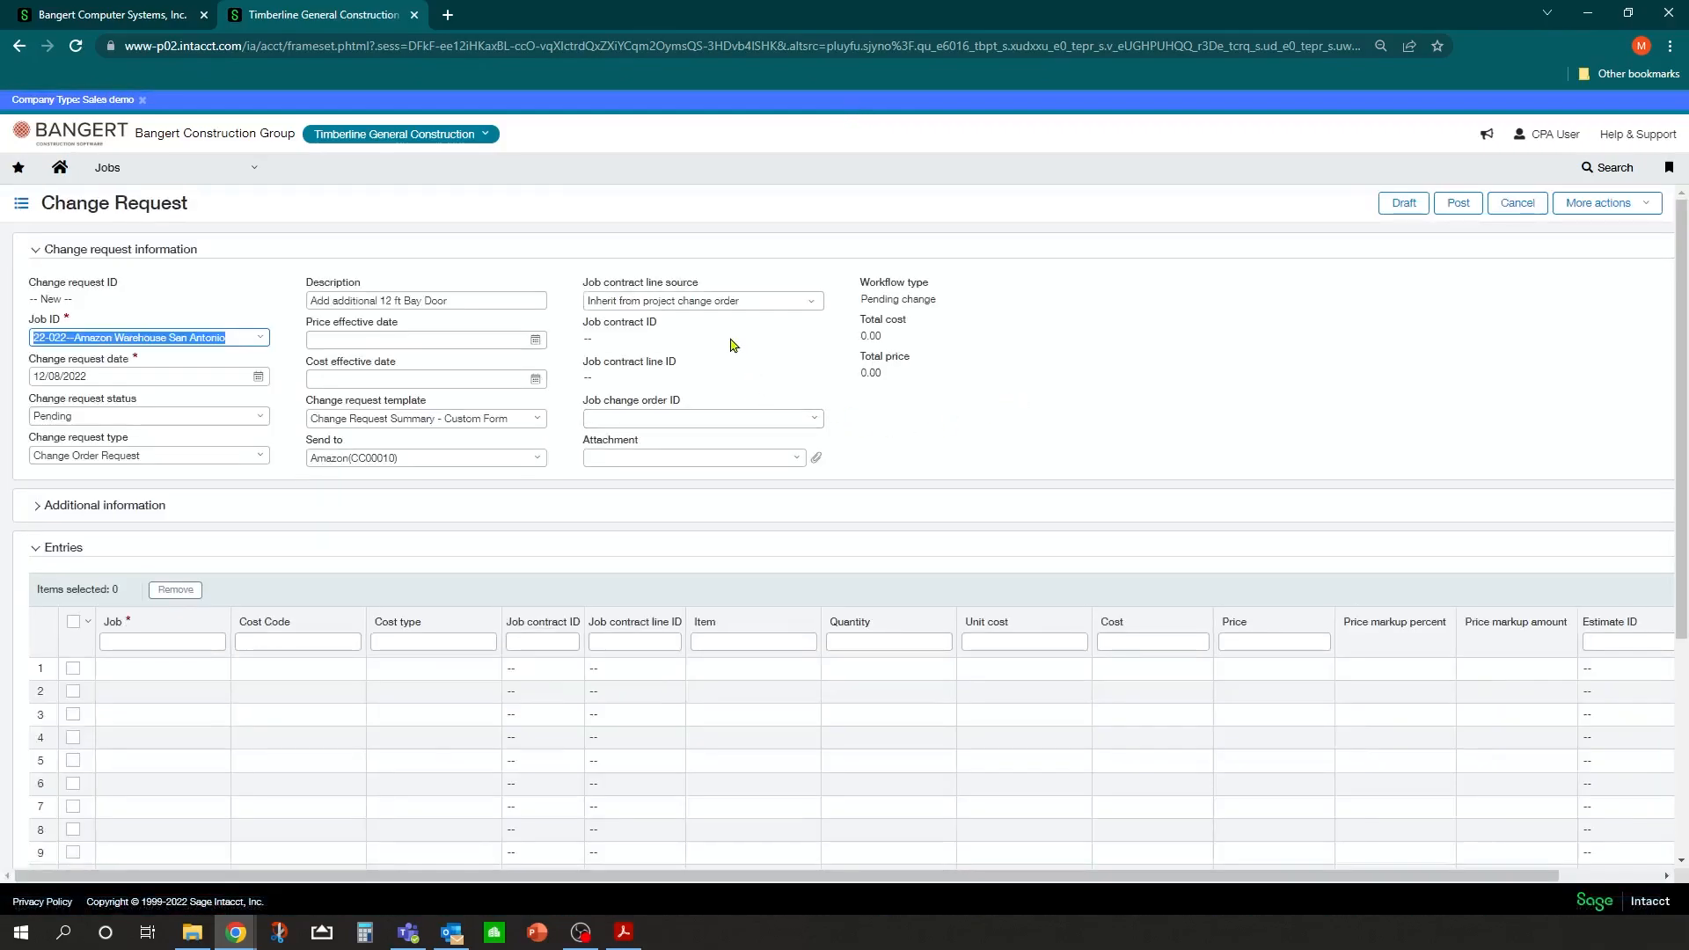
Save the request as draft COR1000005, Pending with zero cost and price.
click(161, 641)
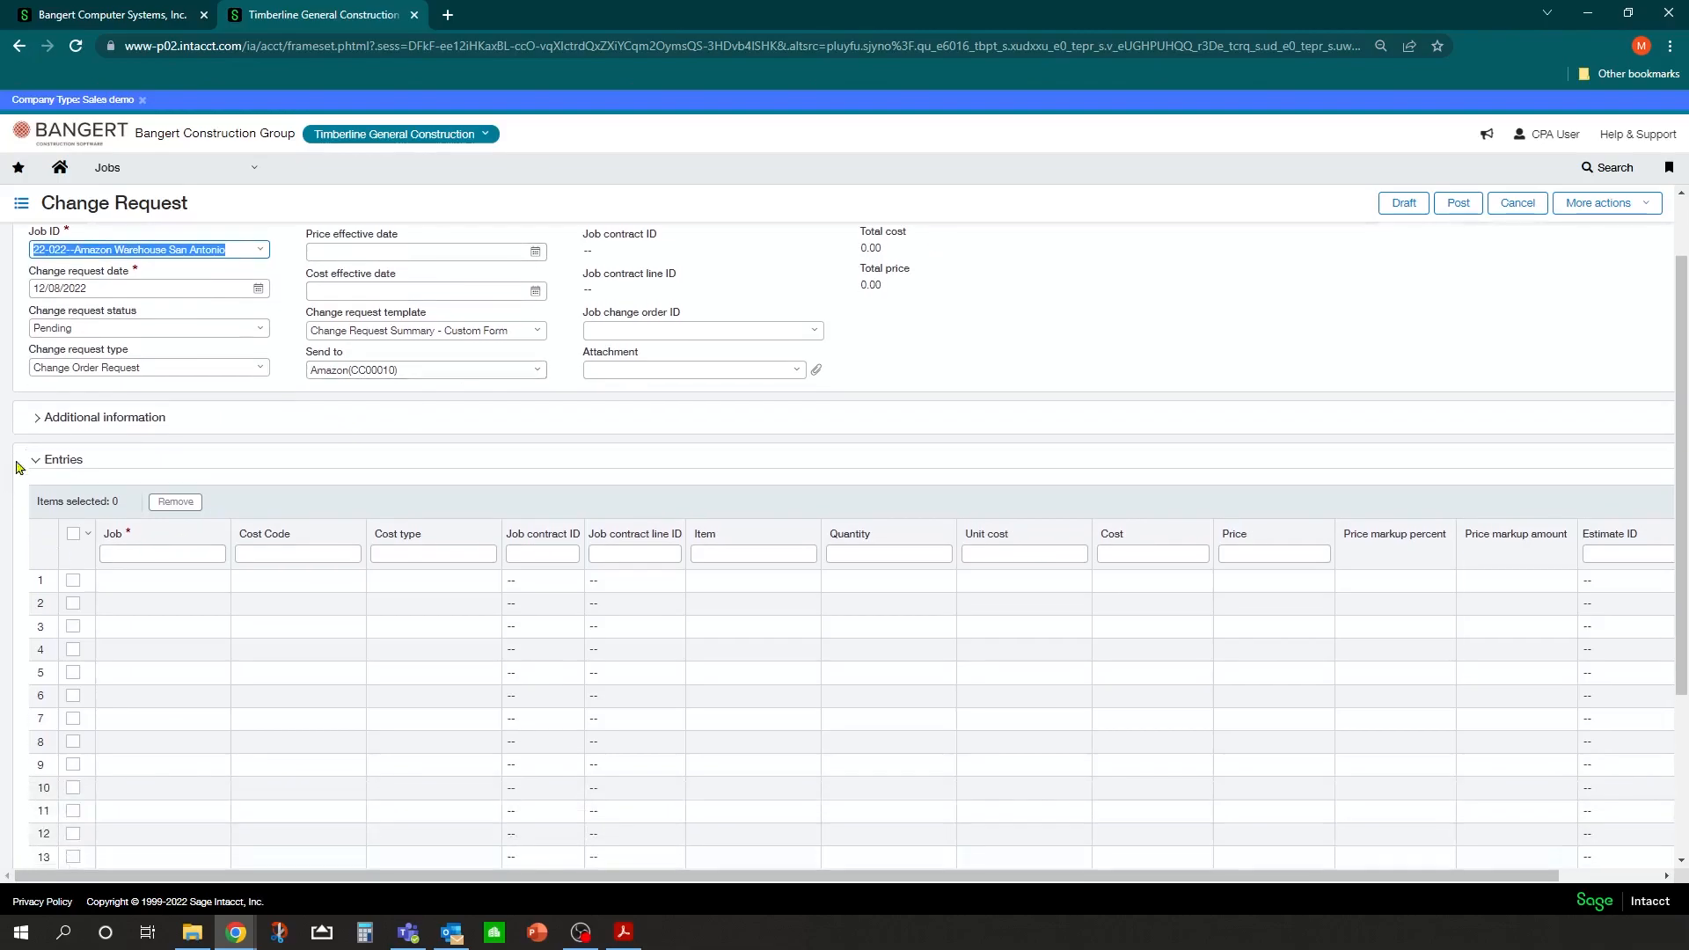
click(162, 580)
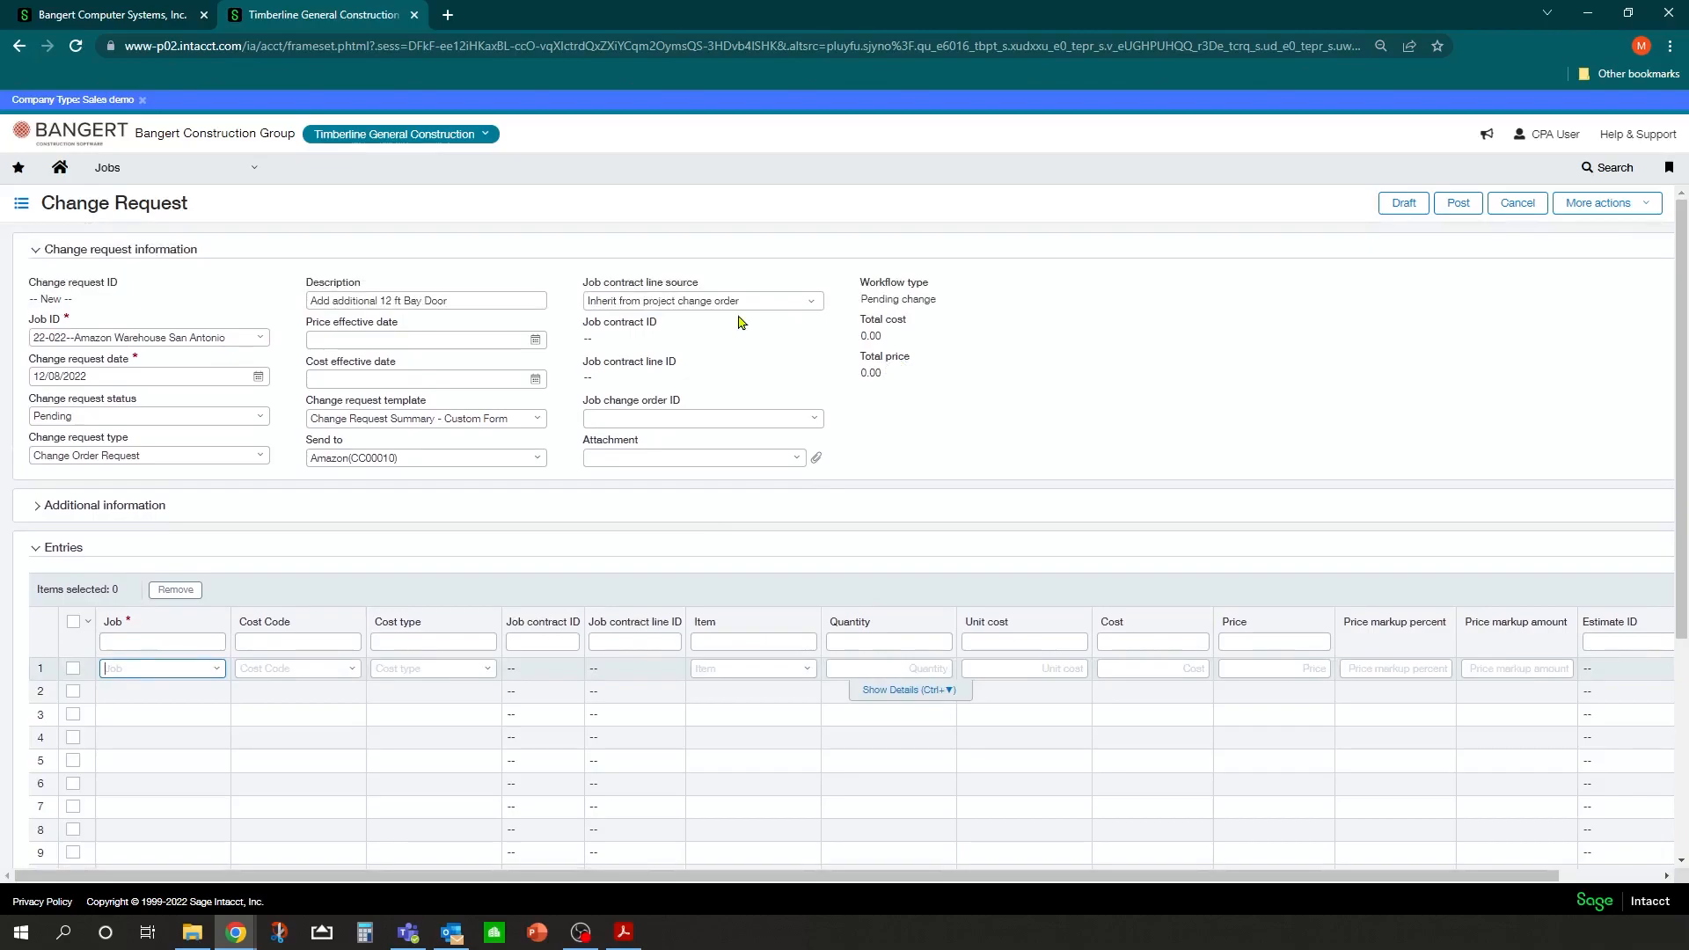
mouse_move(1354, 297)
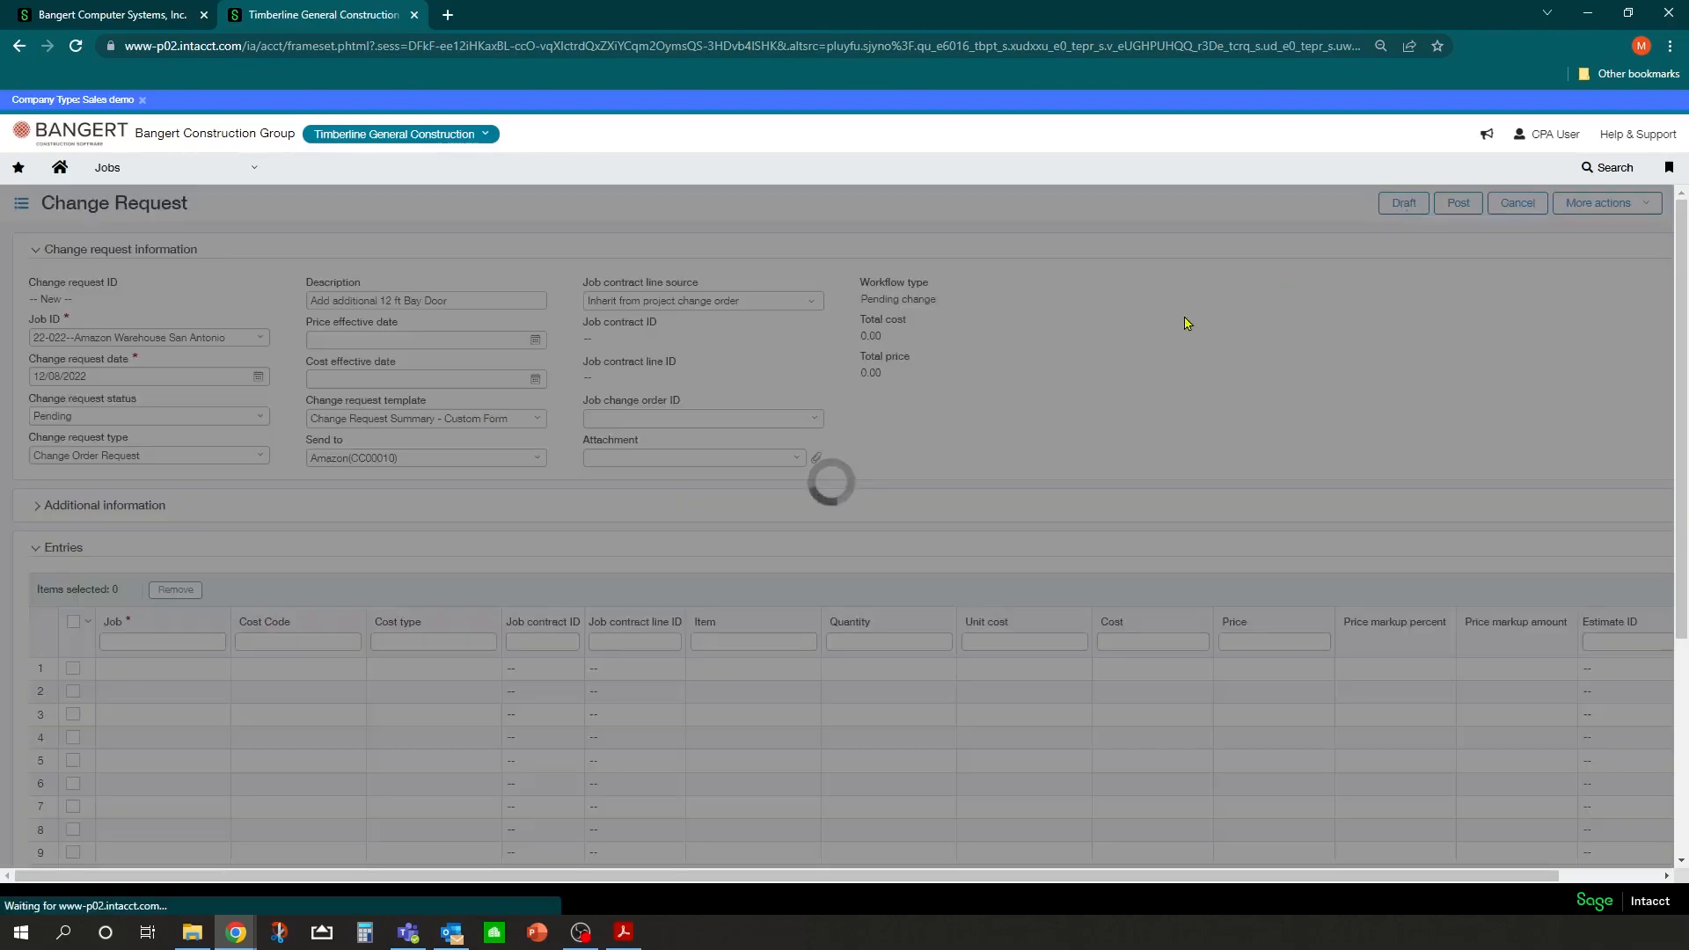
click(1516, 202)
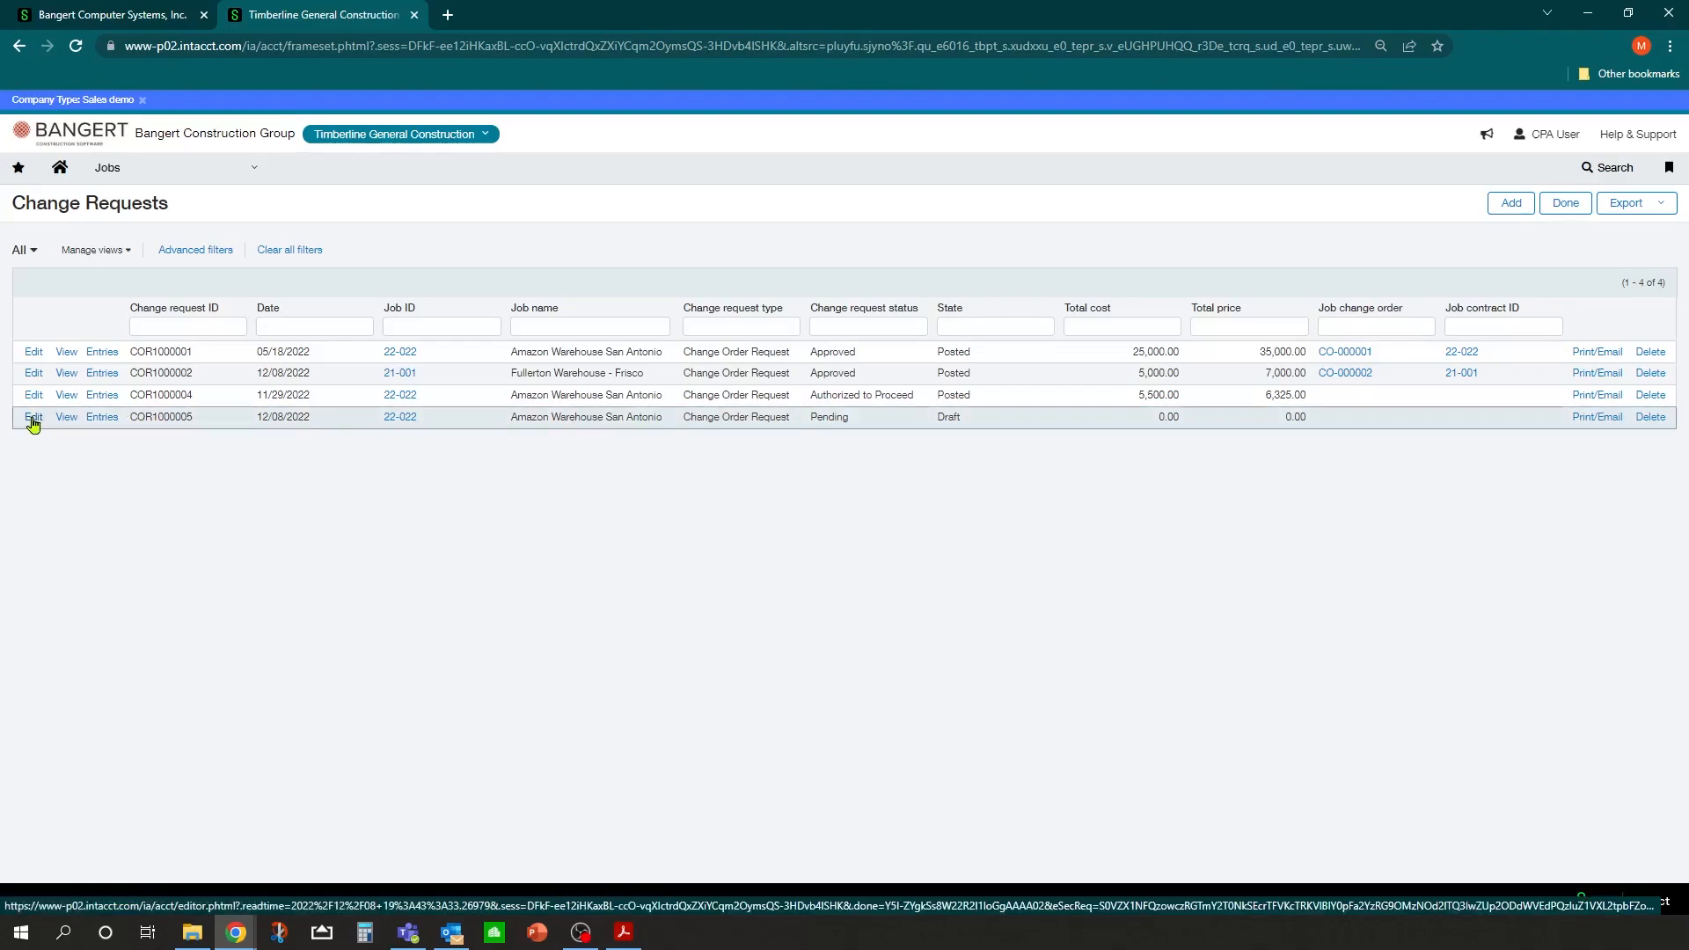
Reopen COR1000005 and set entry 1 to job 22-022, G03-310 Structural Concrete, SUB Subcontract.
click(33, 417)
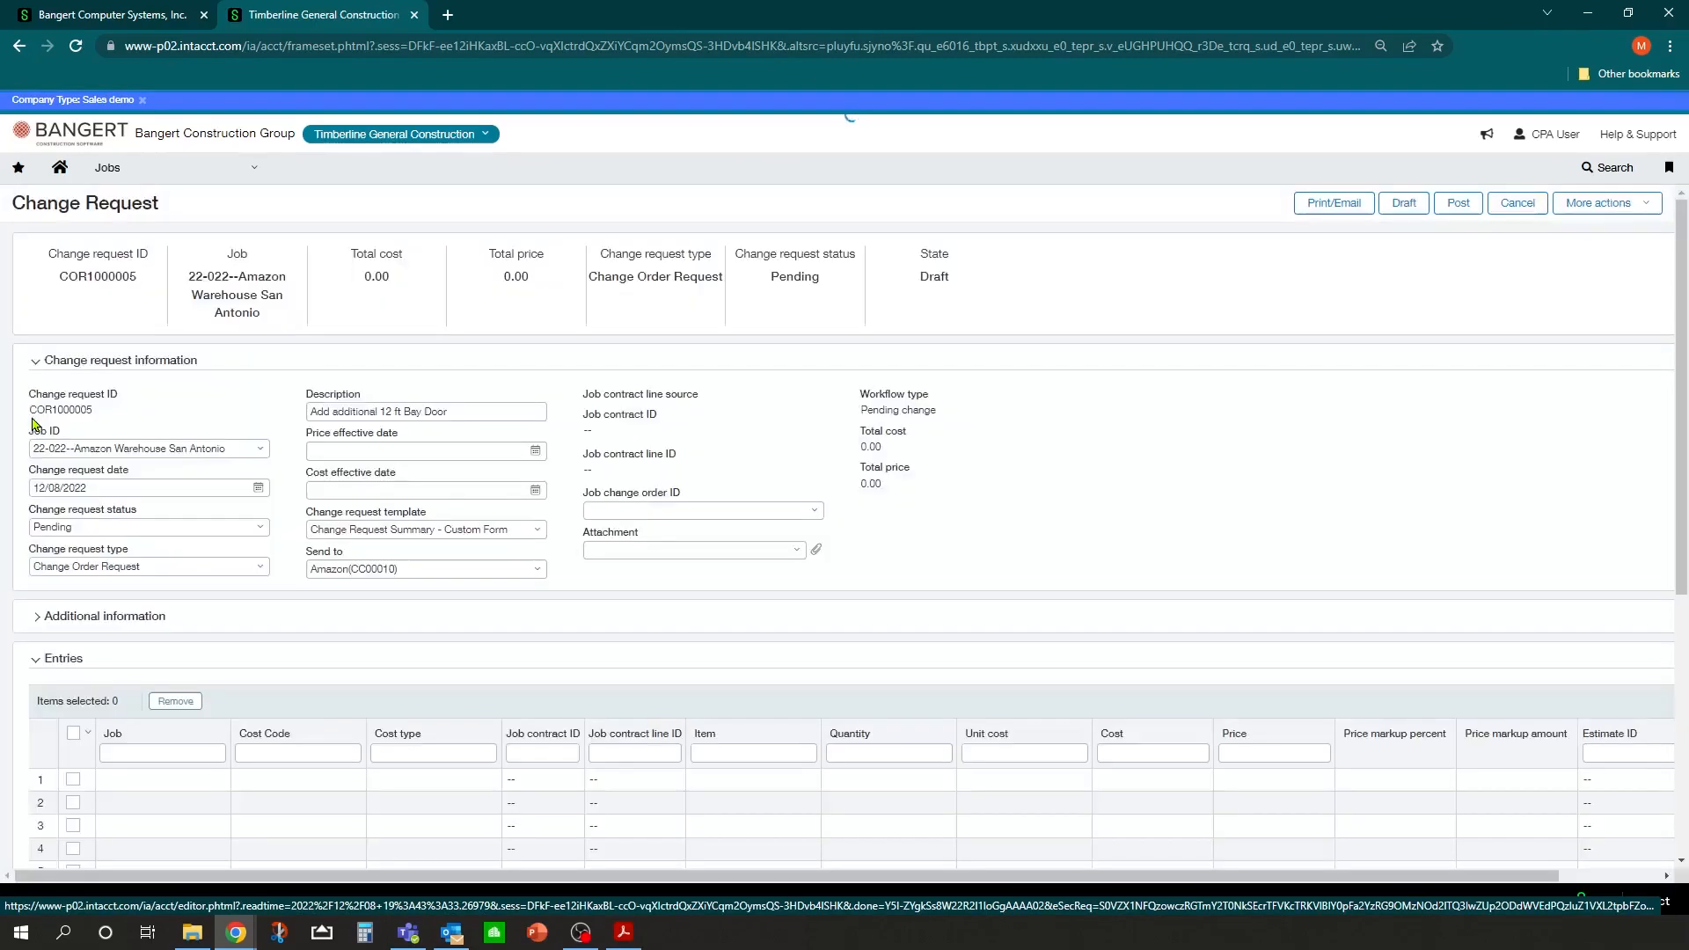
scroll(down, 3)
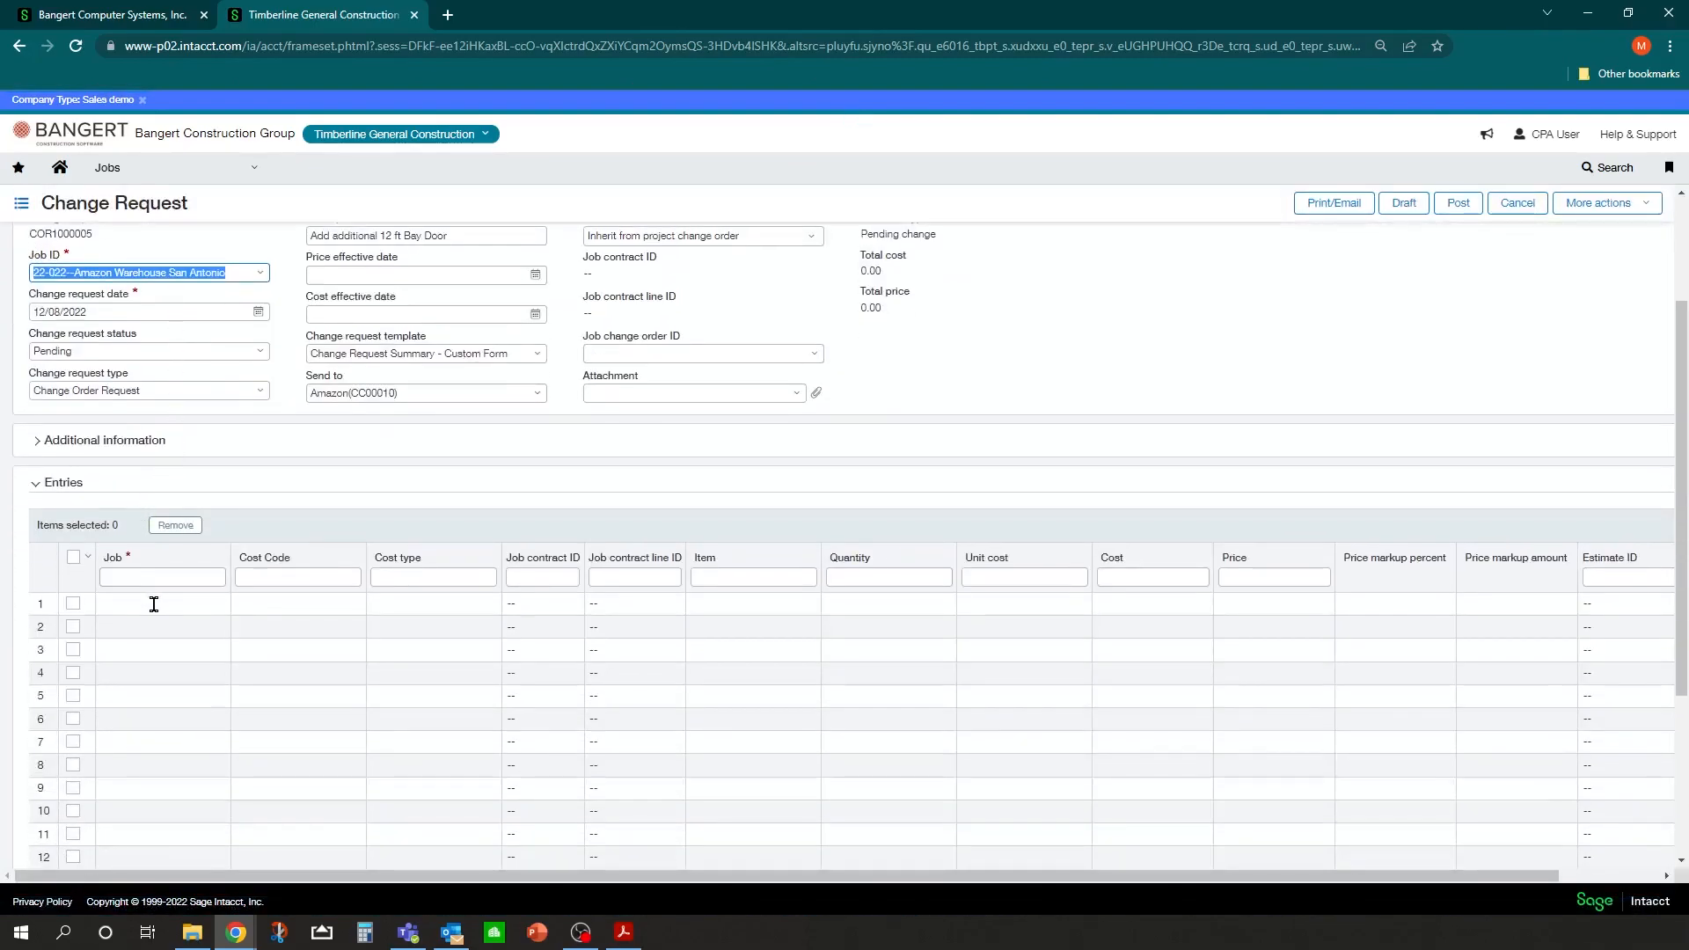
click(162, 604)
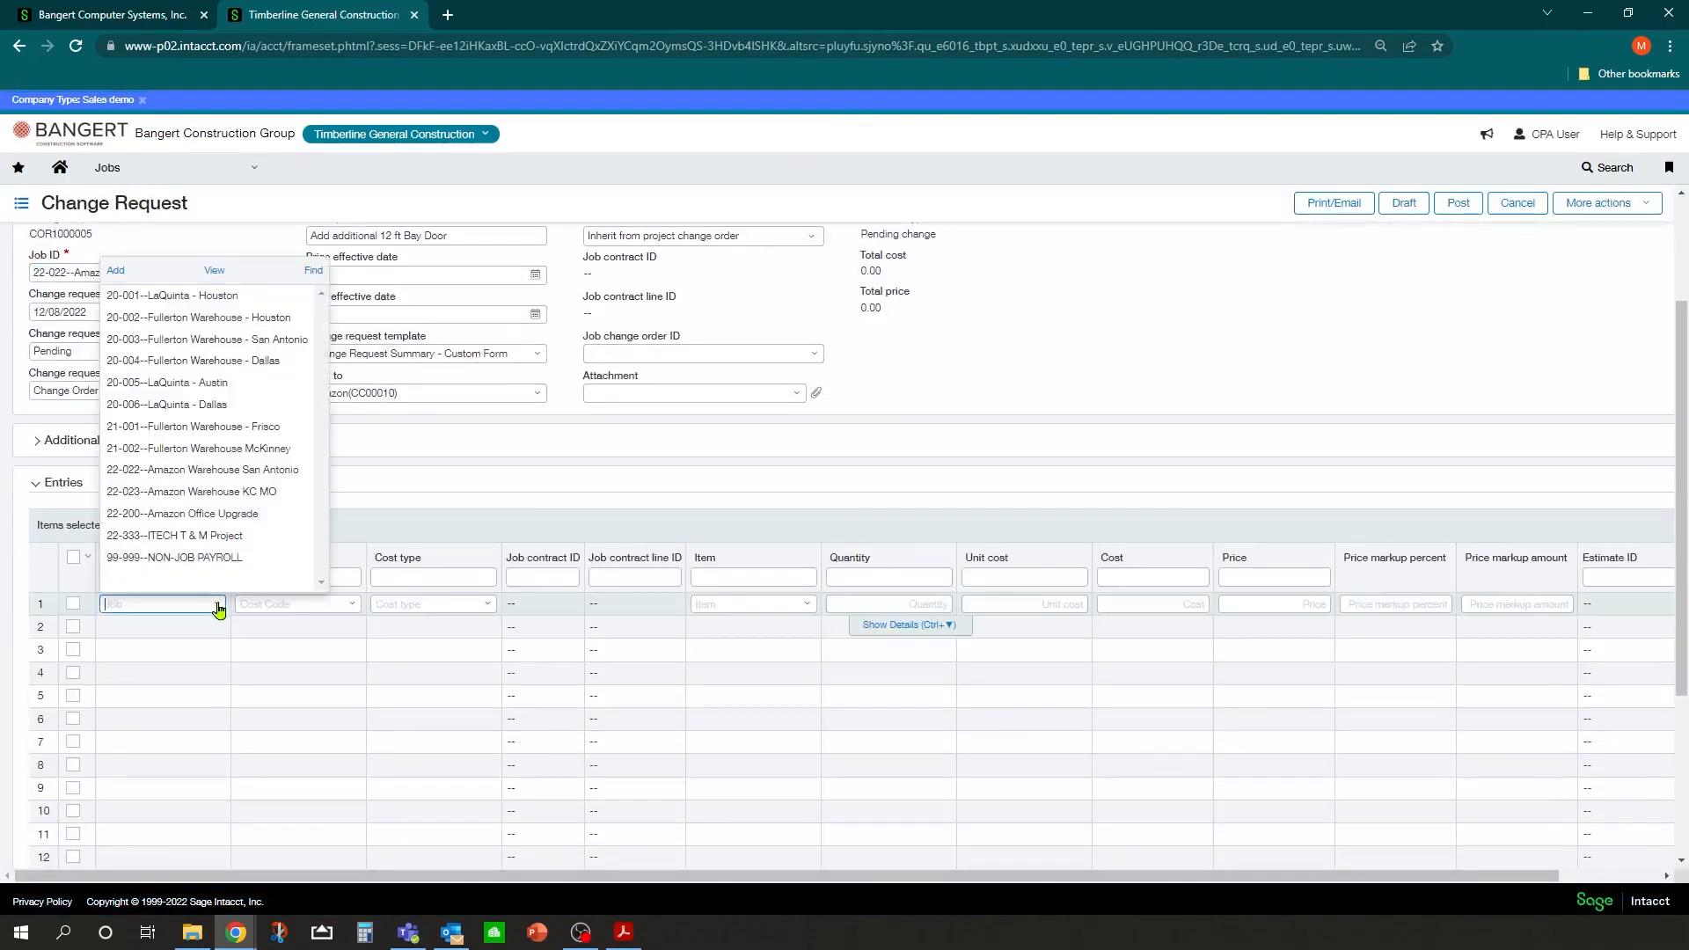
mouse_move(189, 514)
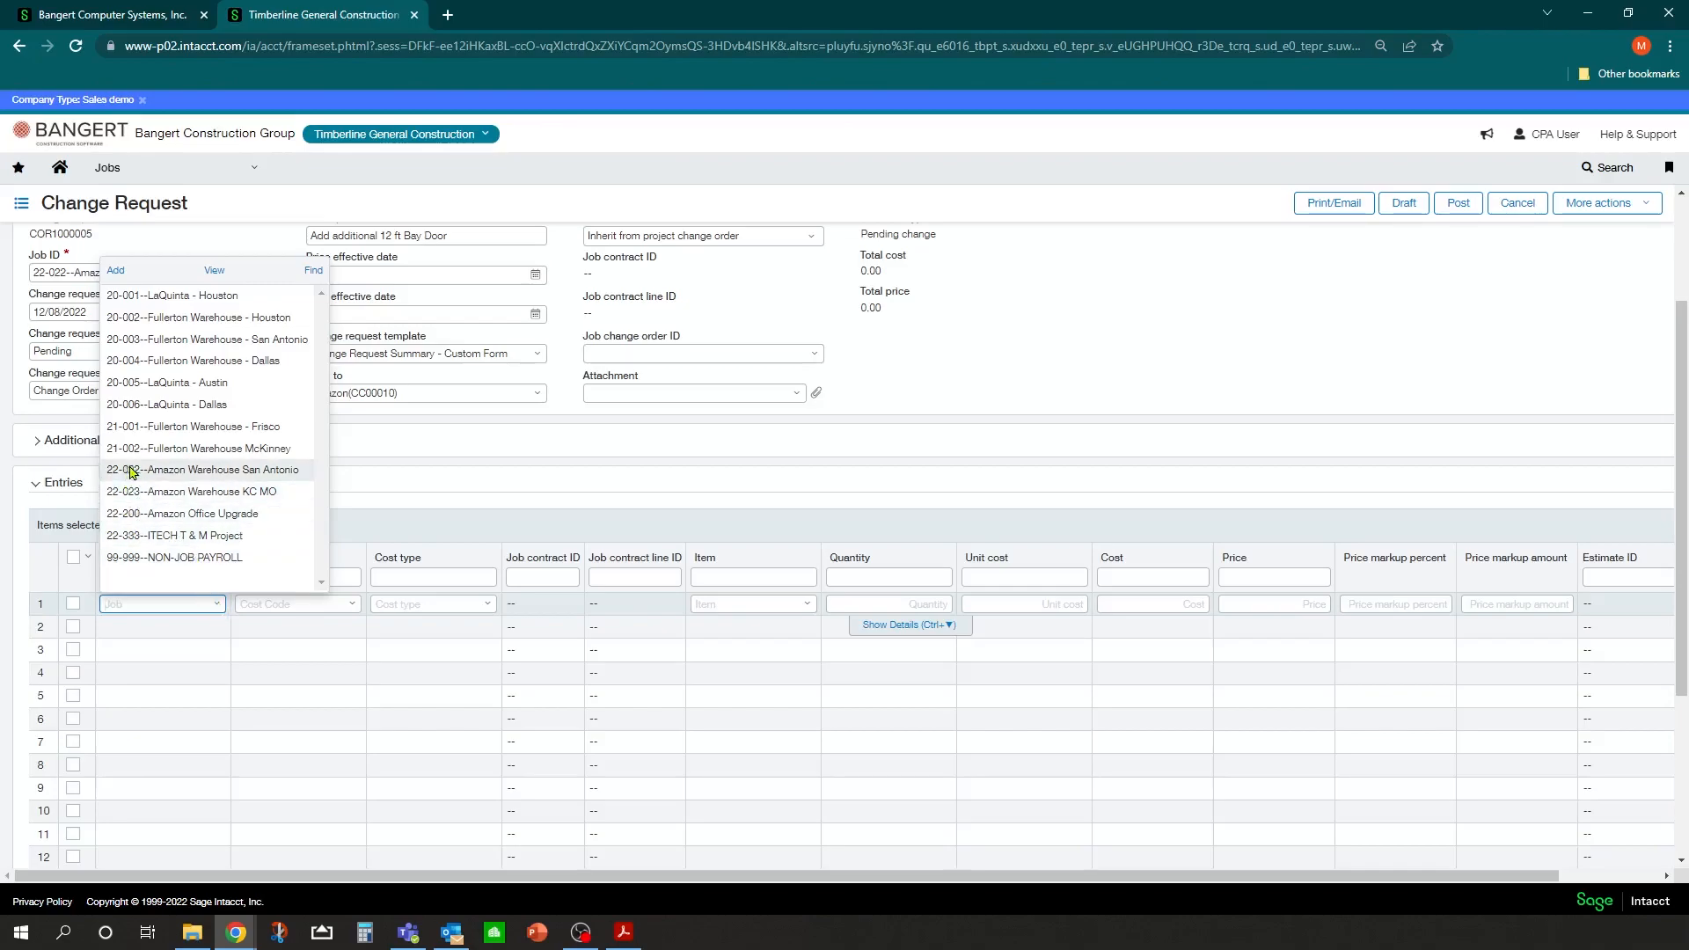
click(202, 470)
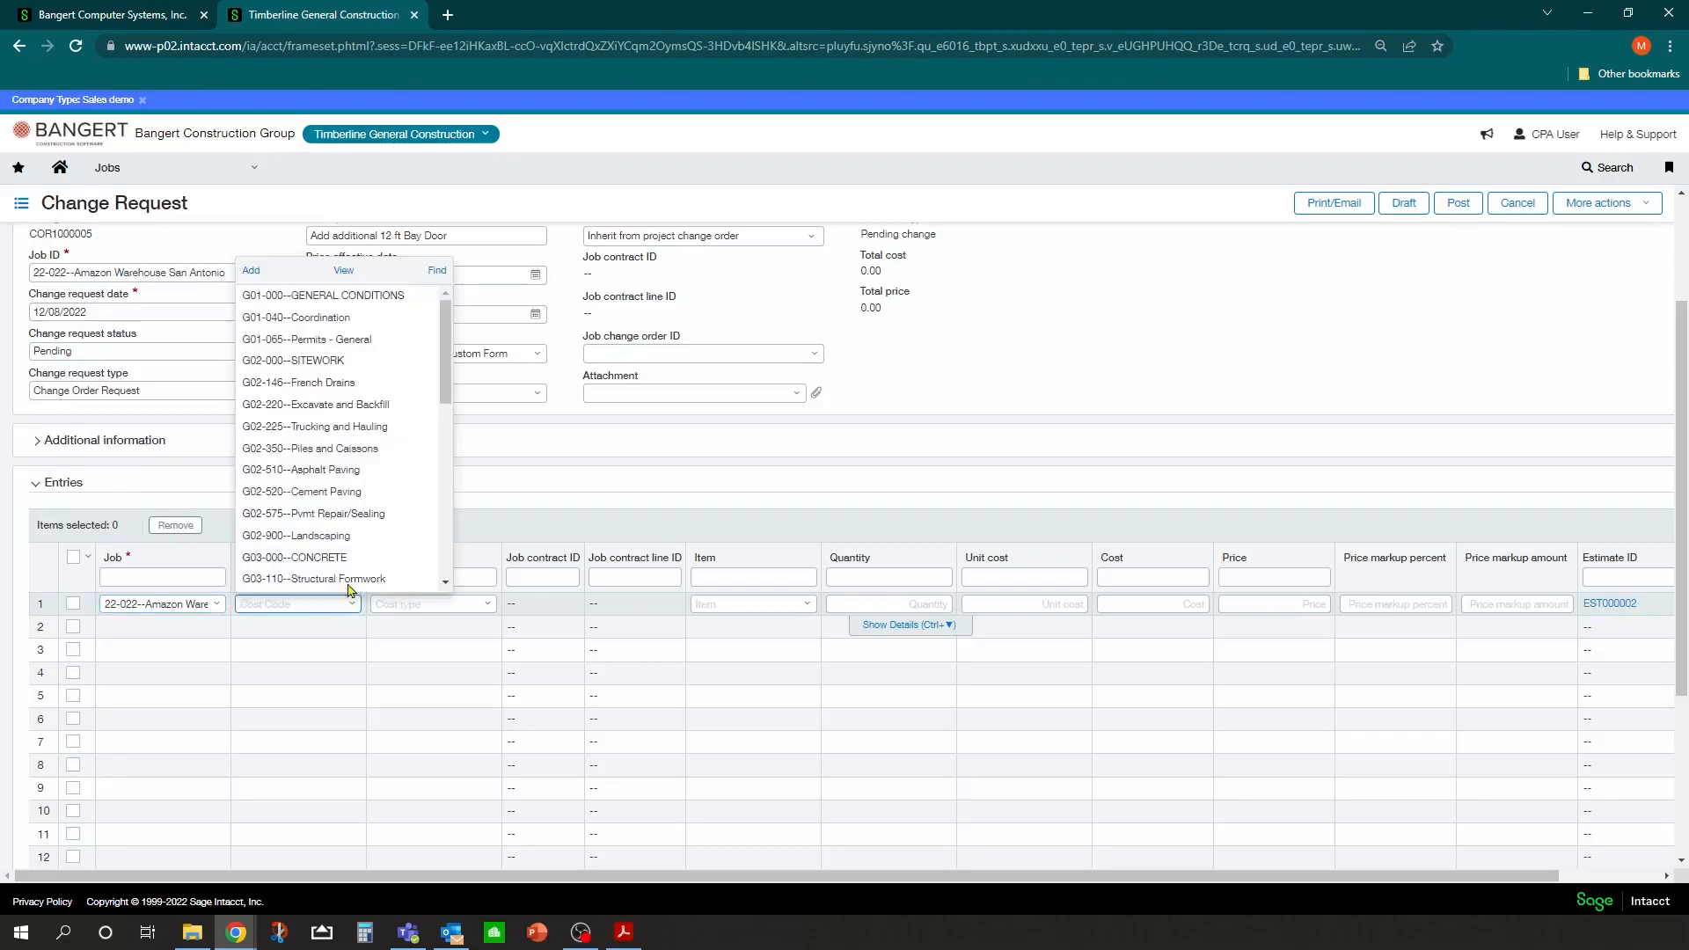
scroll(down, 3)
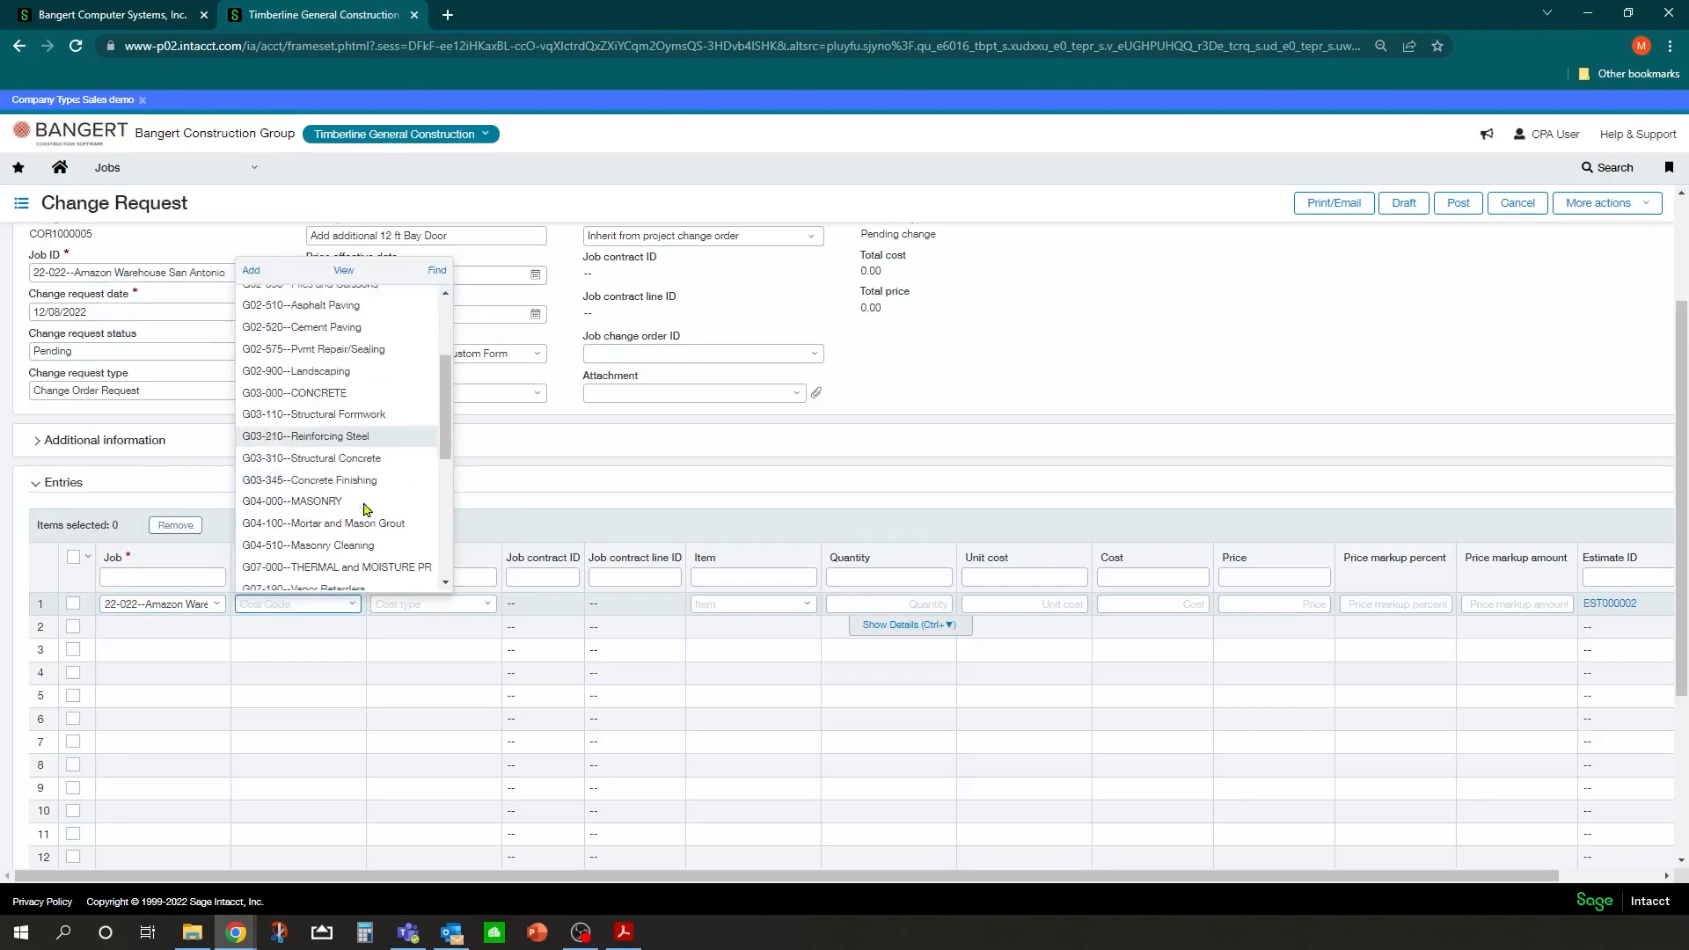
scroll(down, 3)
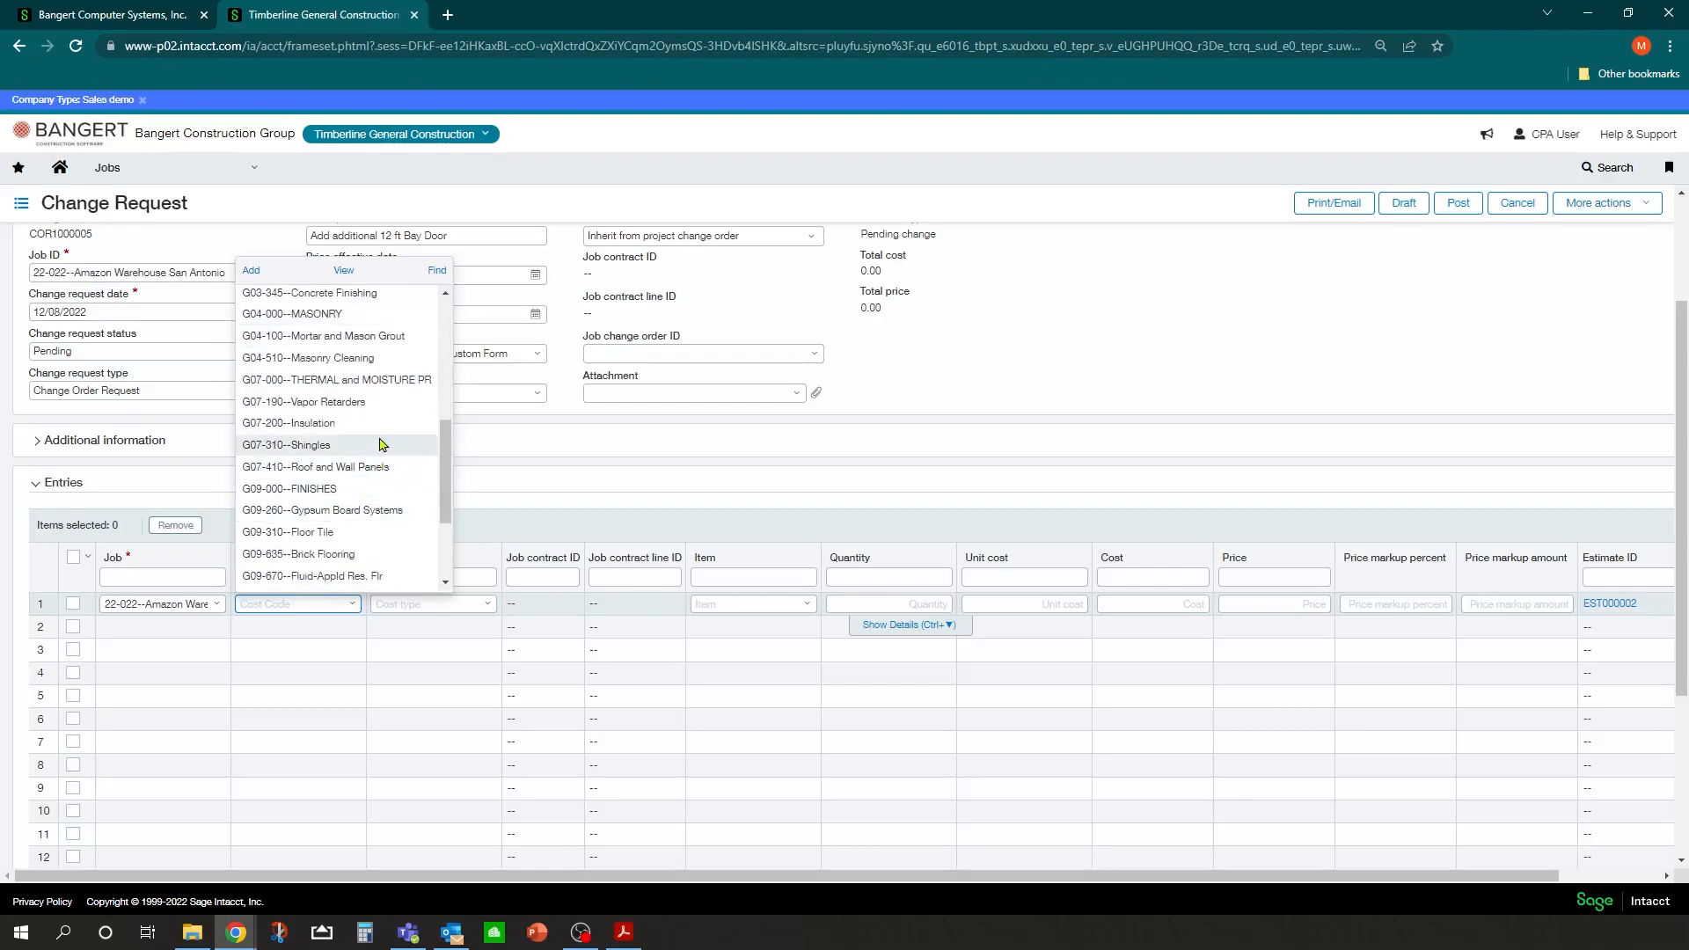
scroll(up, 3)
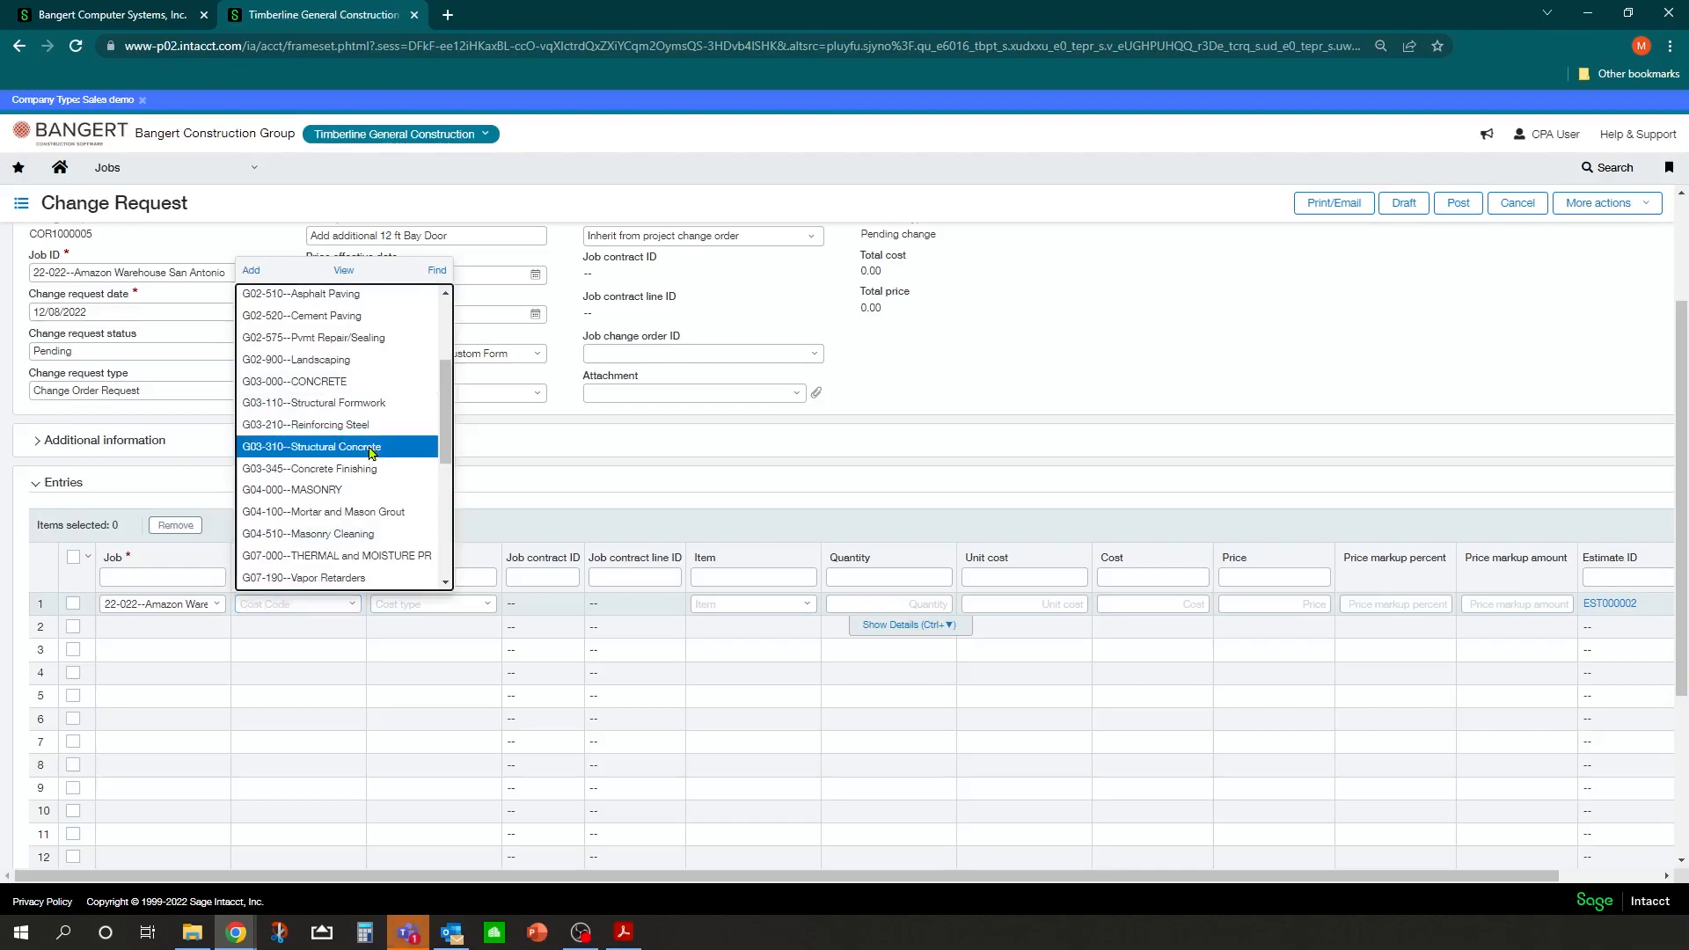
click(311, 446)
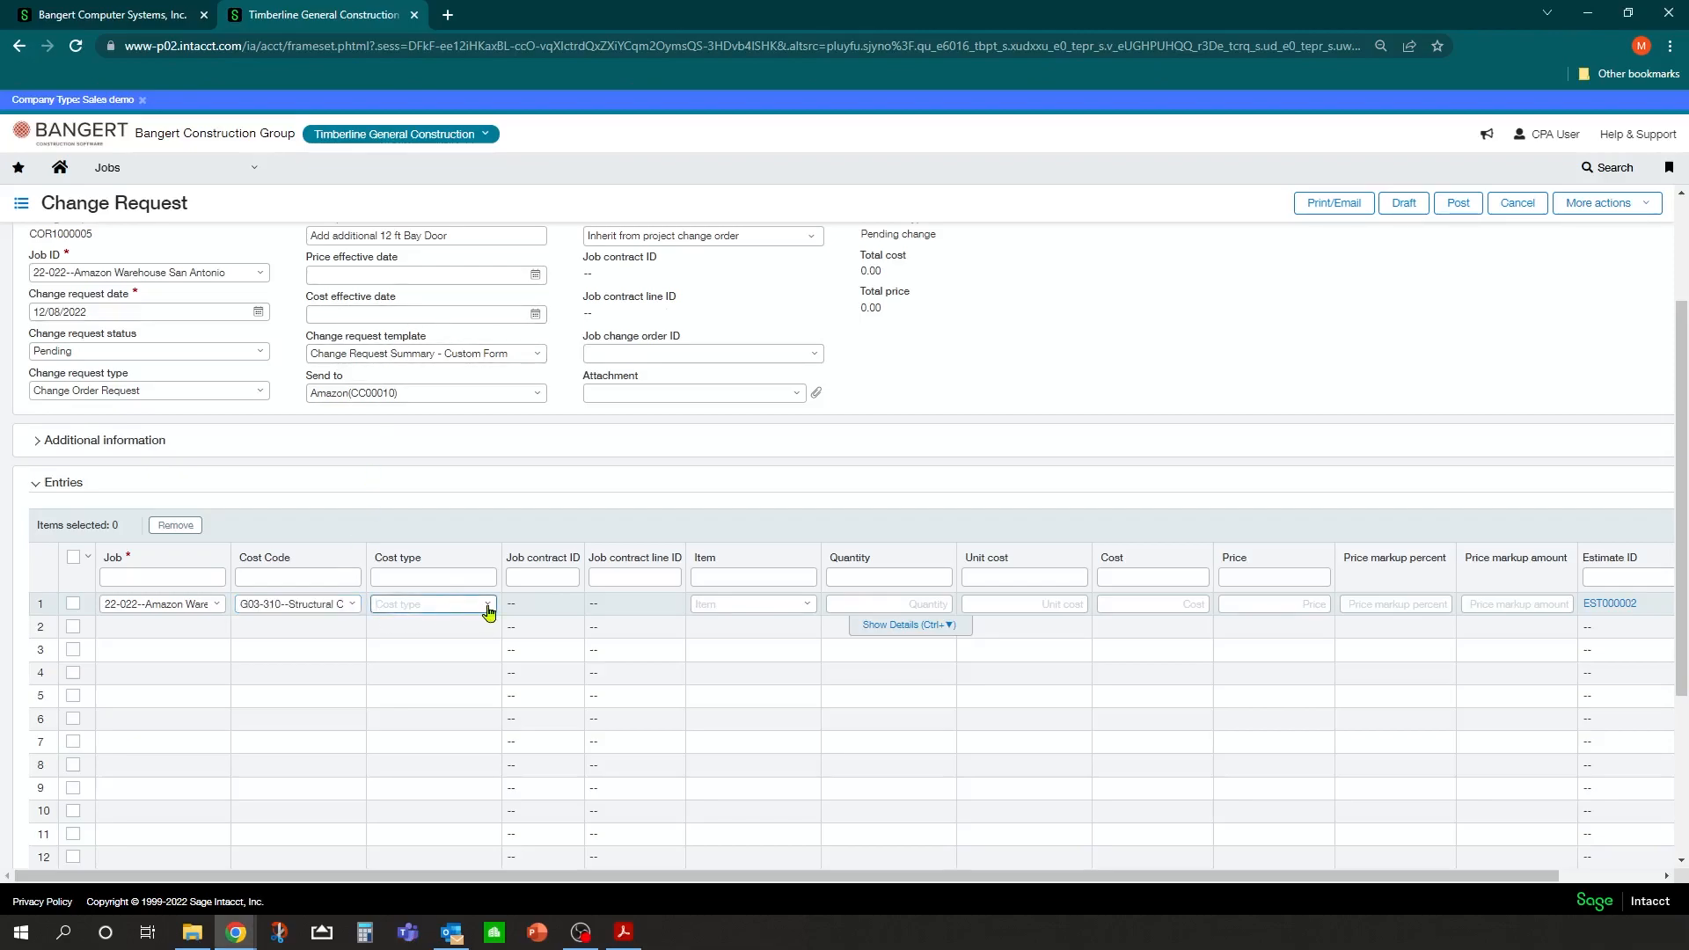
click(485, 603)
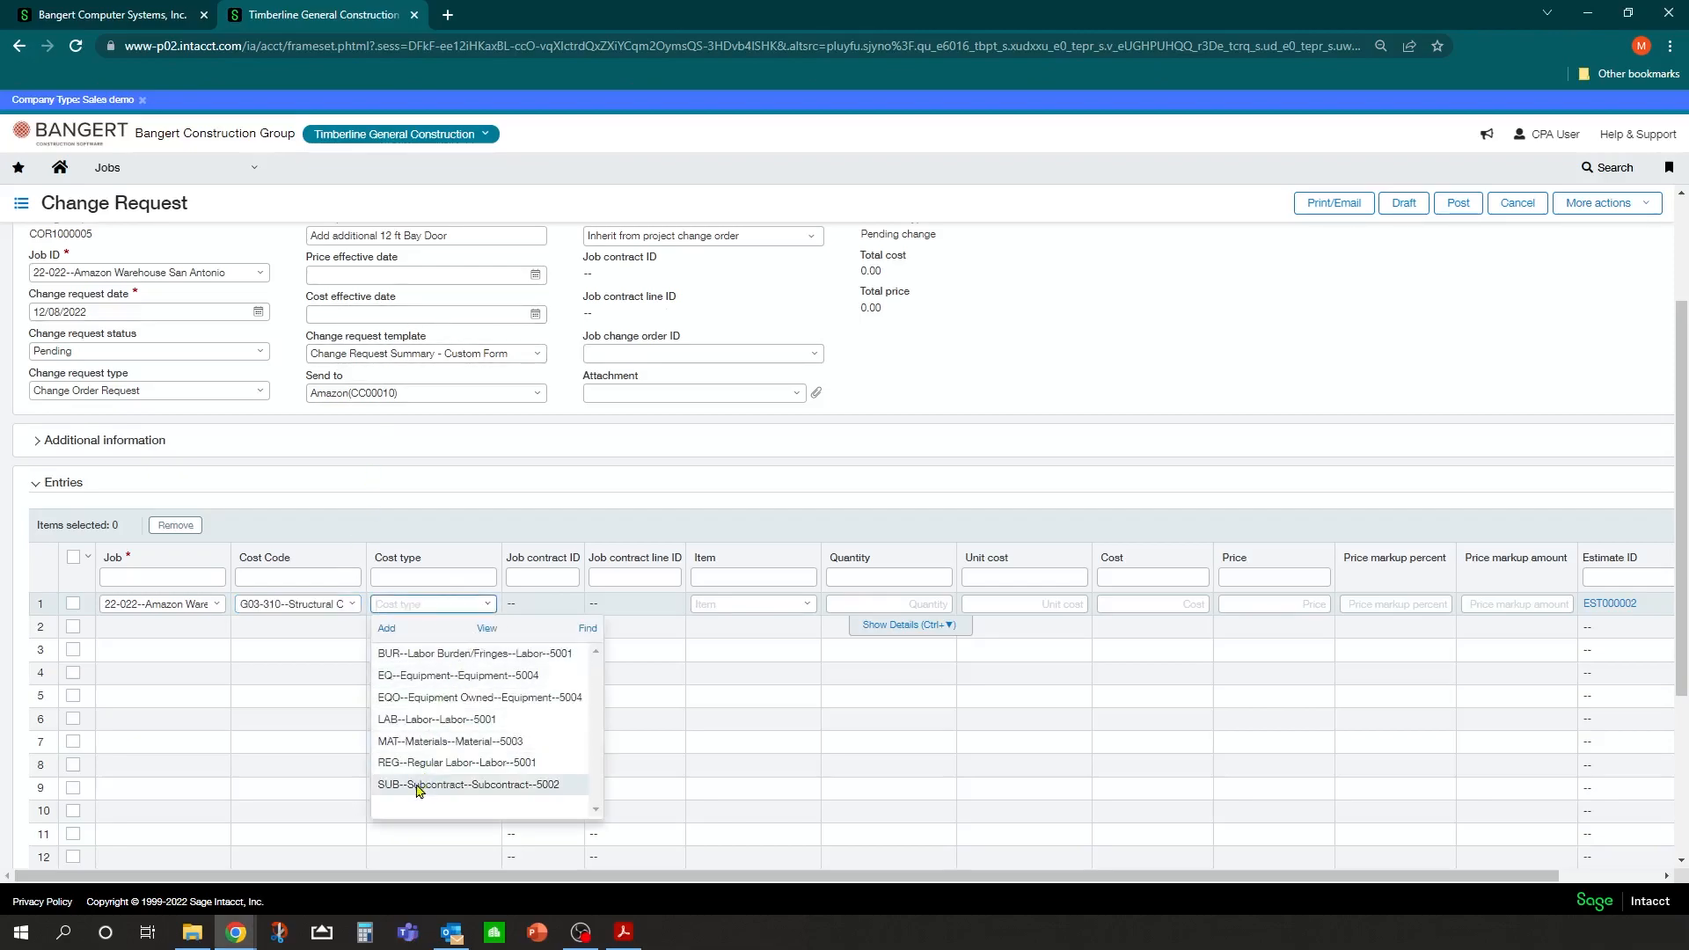
click(470, 784)
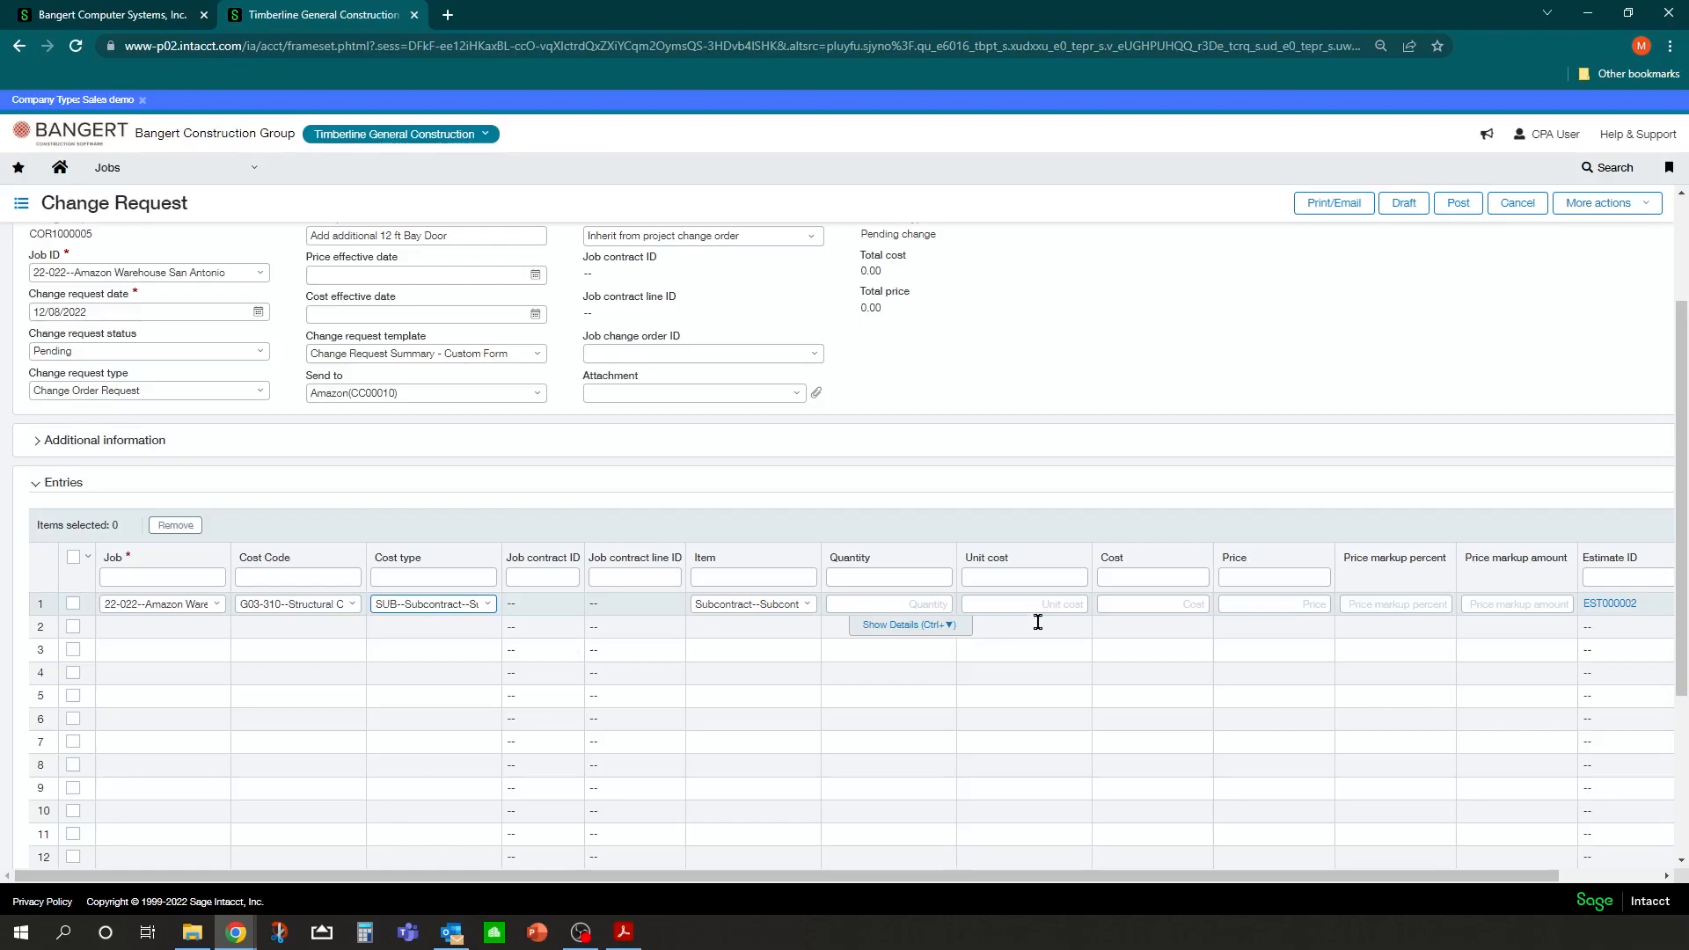
Enter cost 4,500 and price 4,500 with a 15% markup, totaling 5,175.
click(1151, 603)
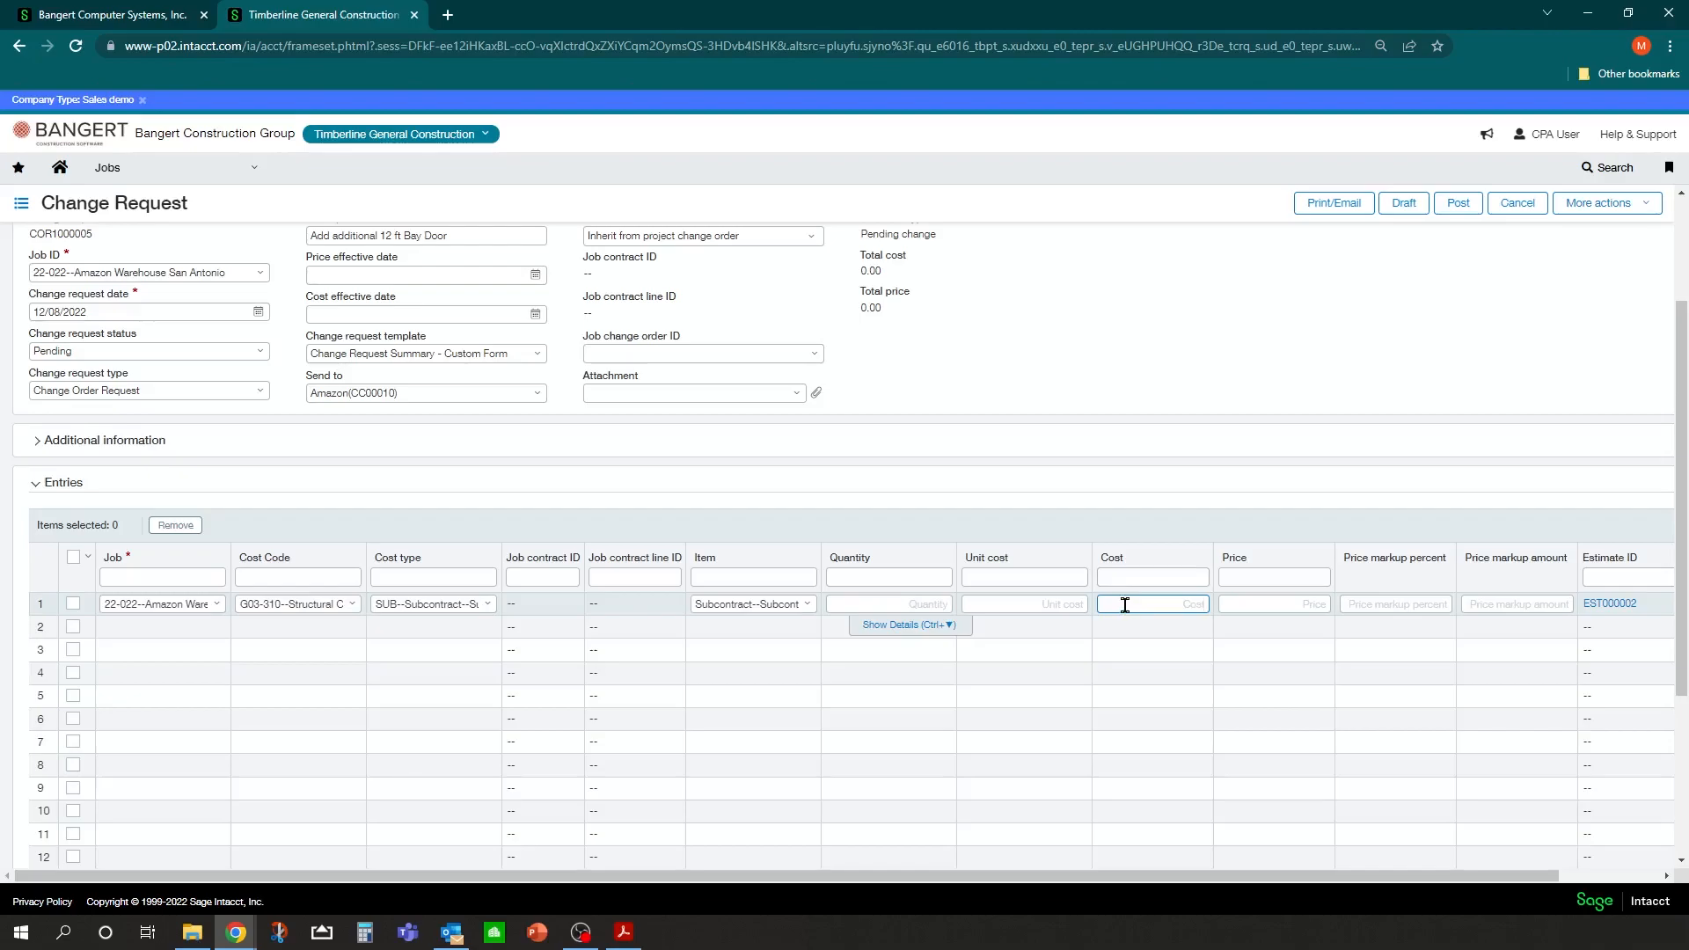
text(4500)
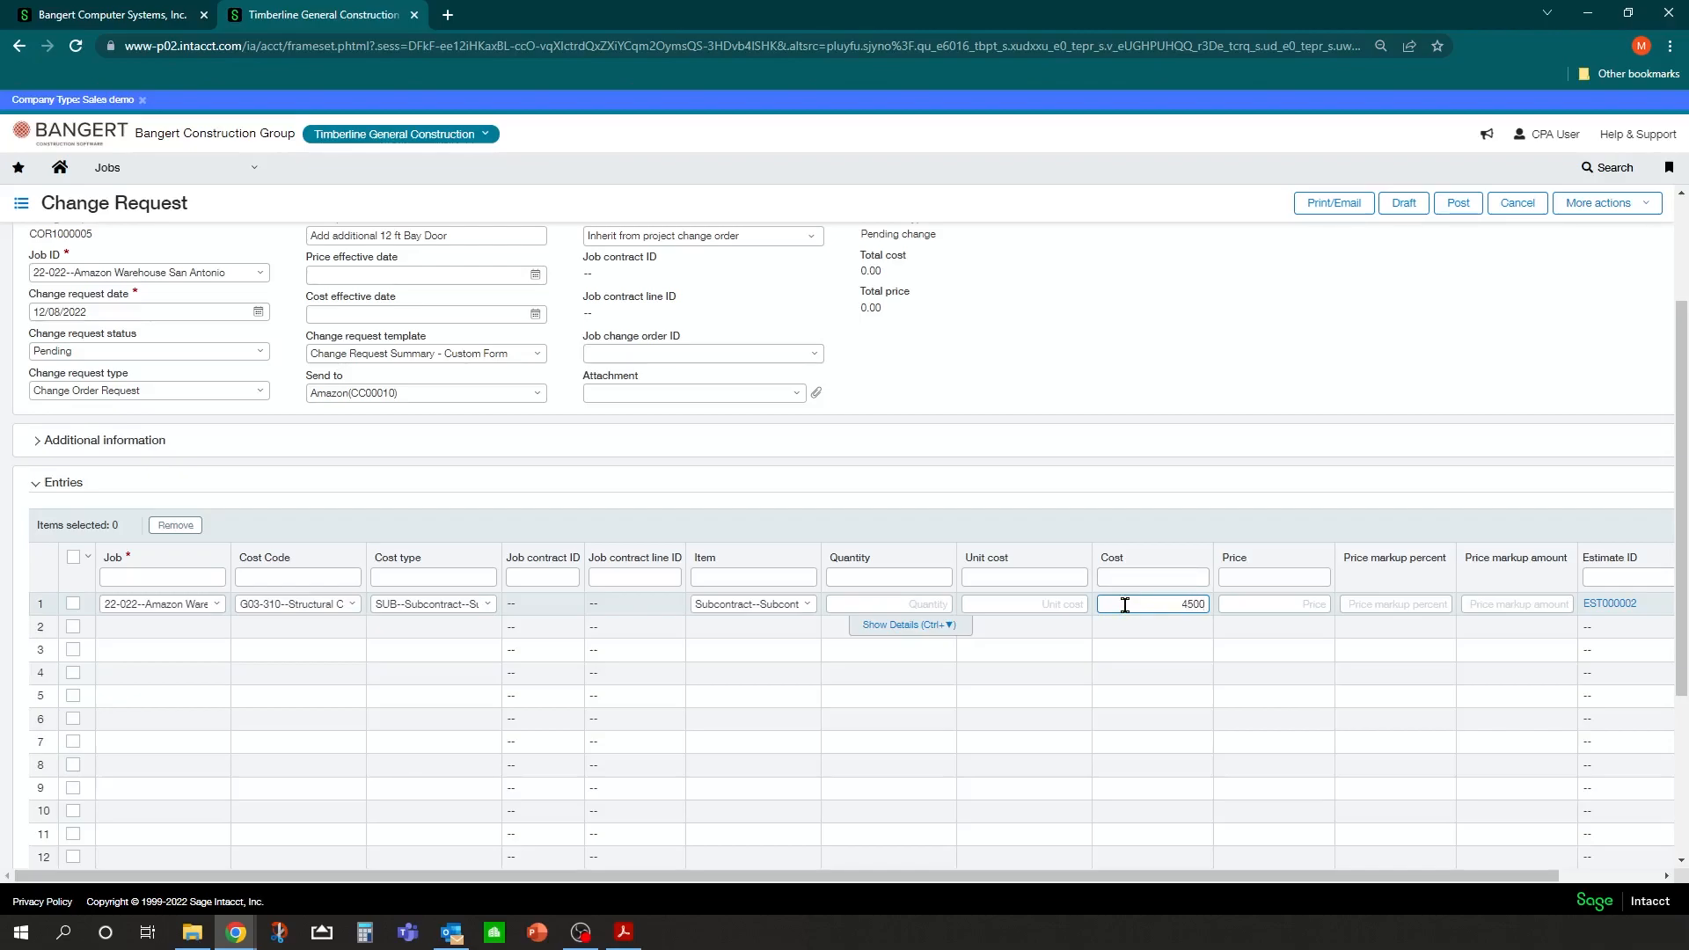
click(1273, 604)
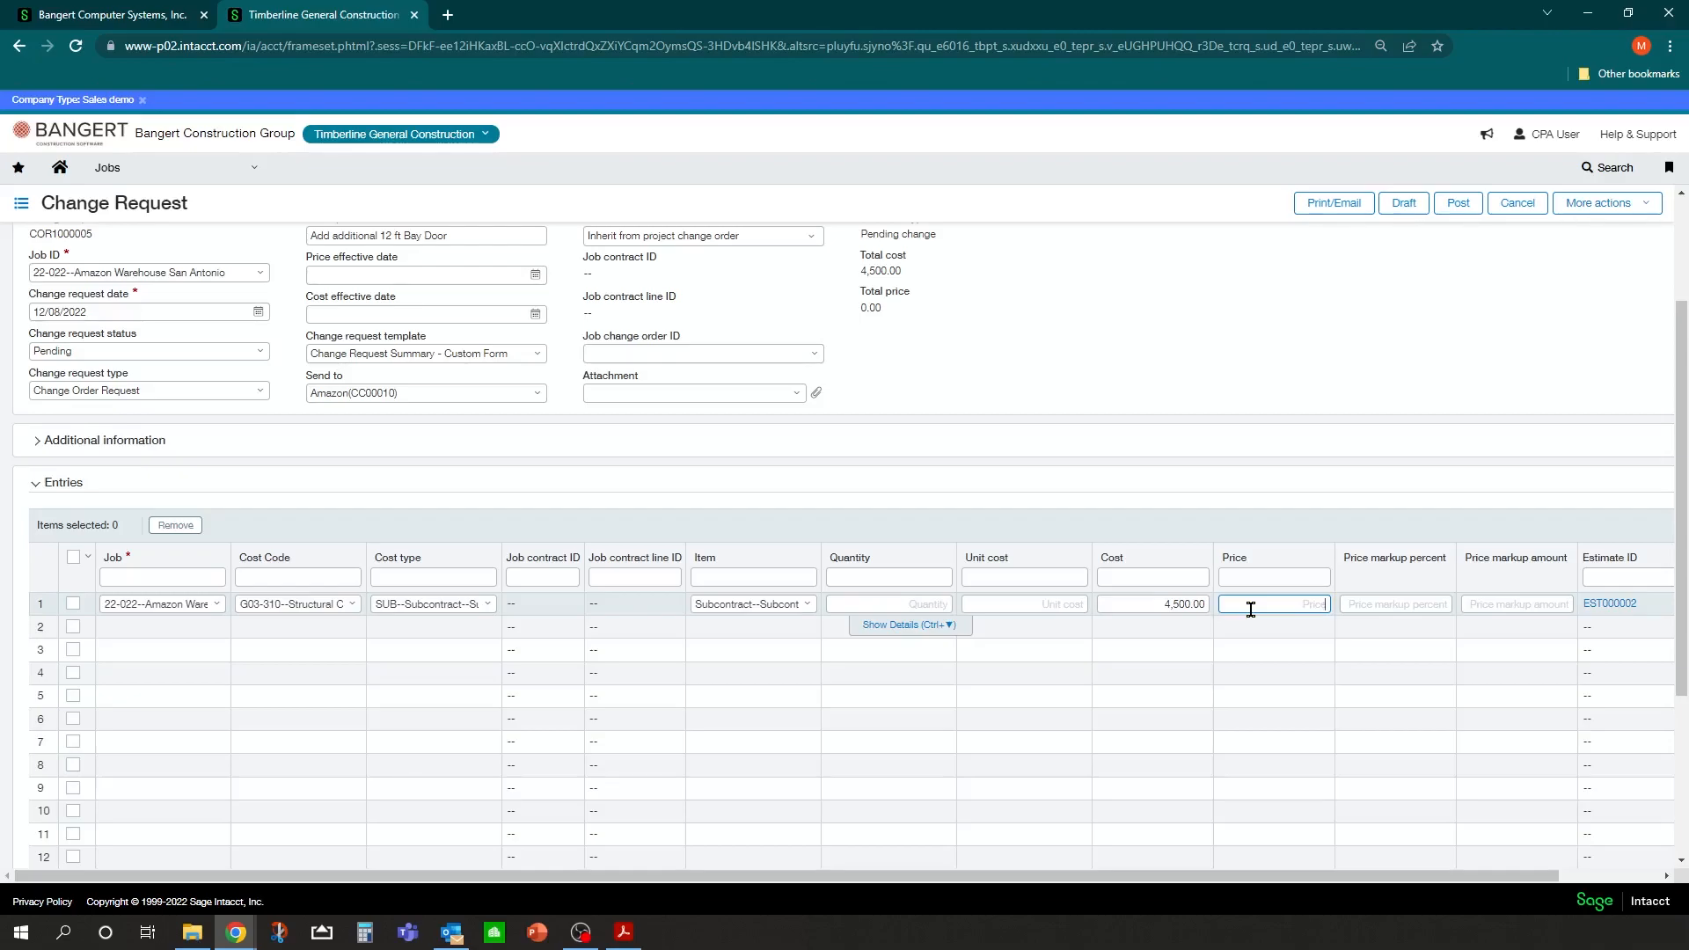
text(600)
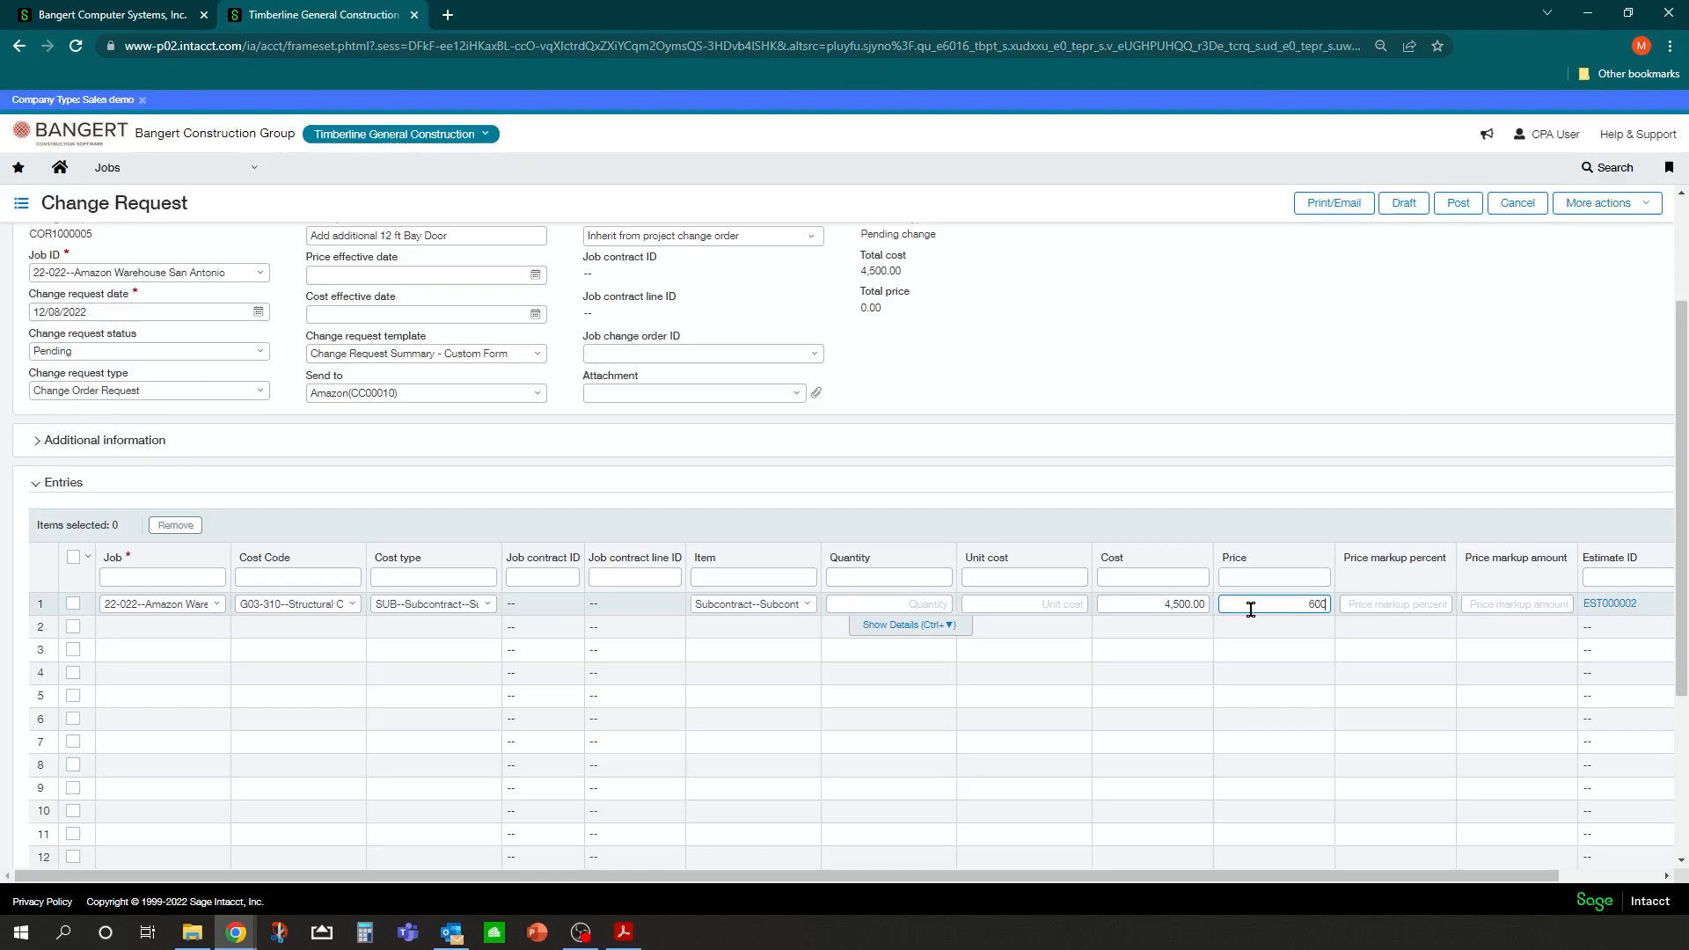
text(0)
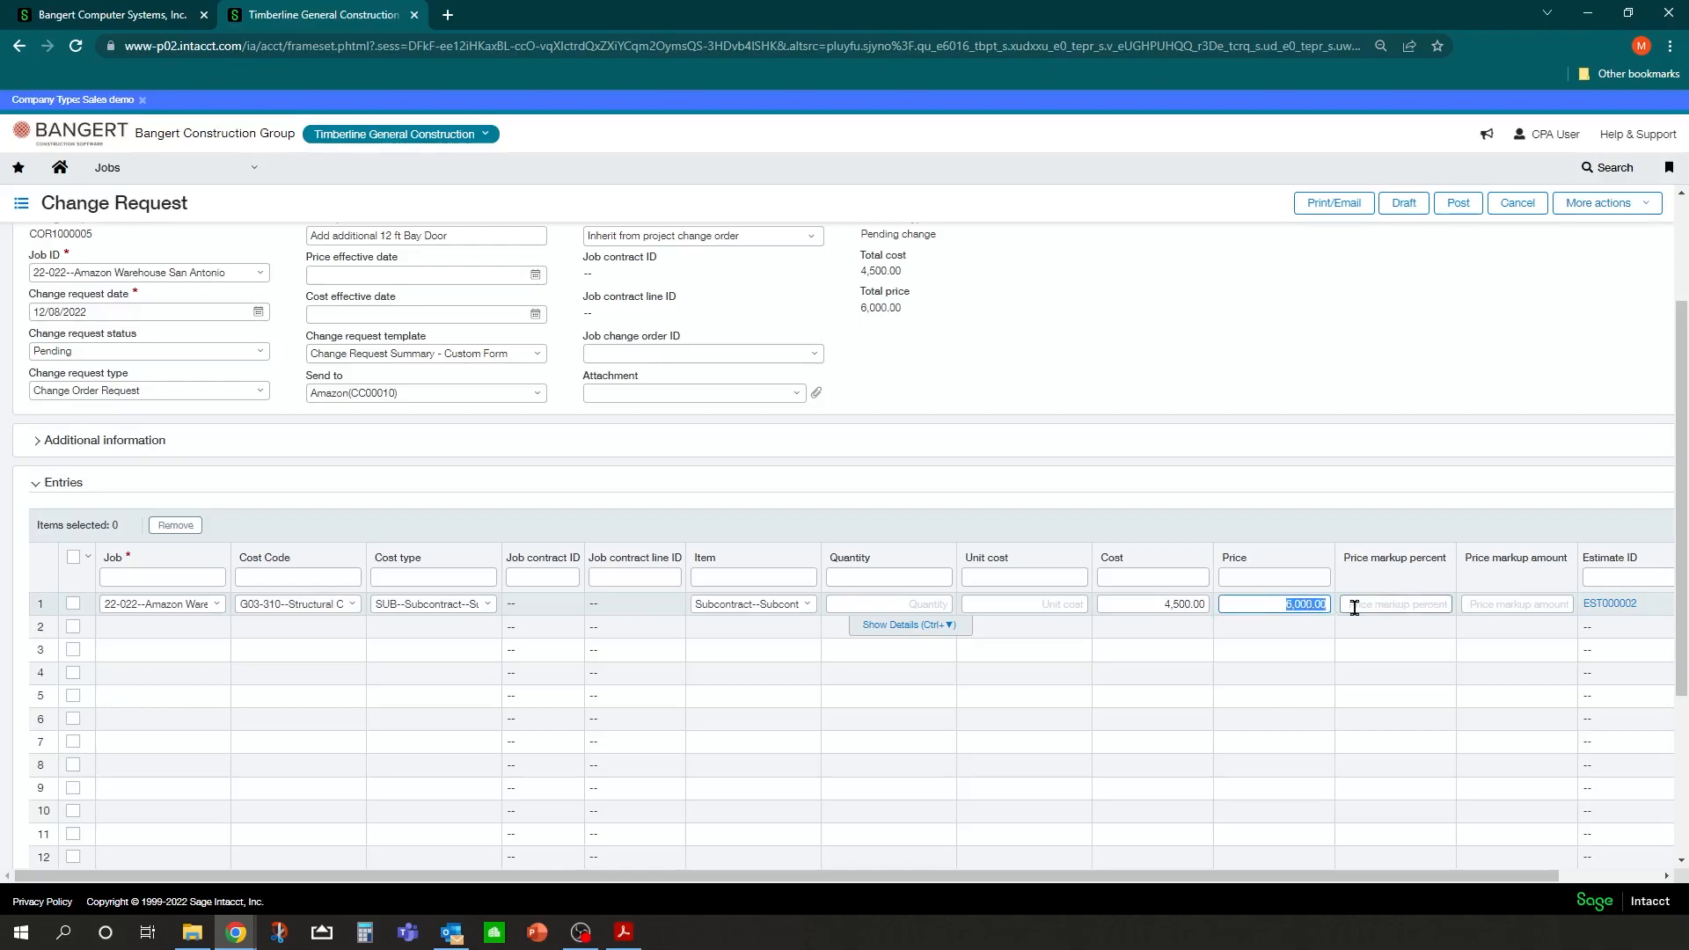
text(4500)
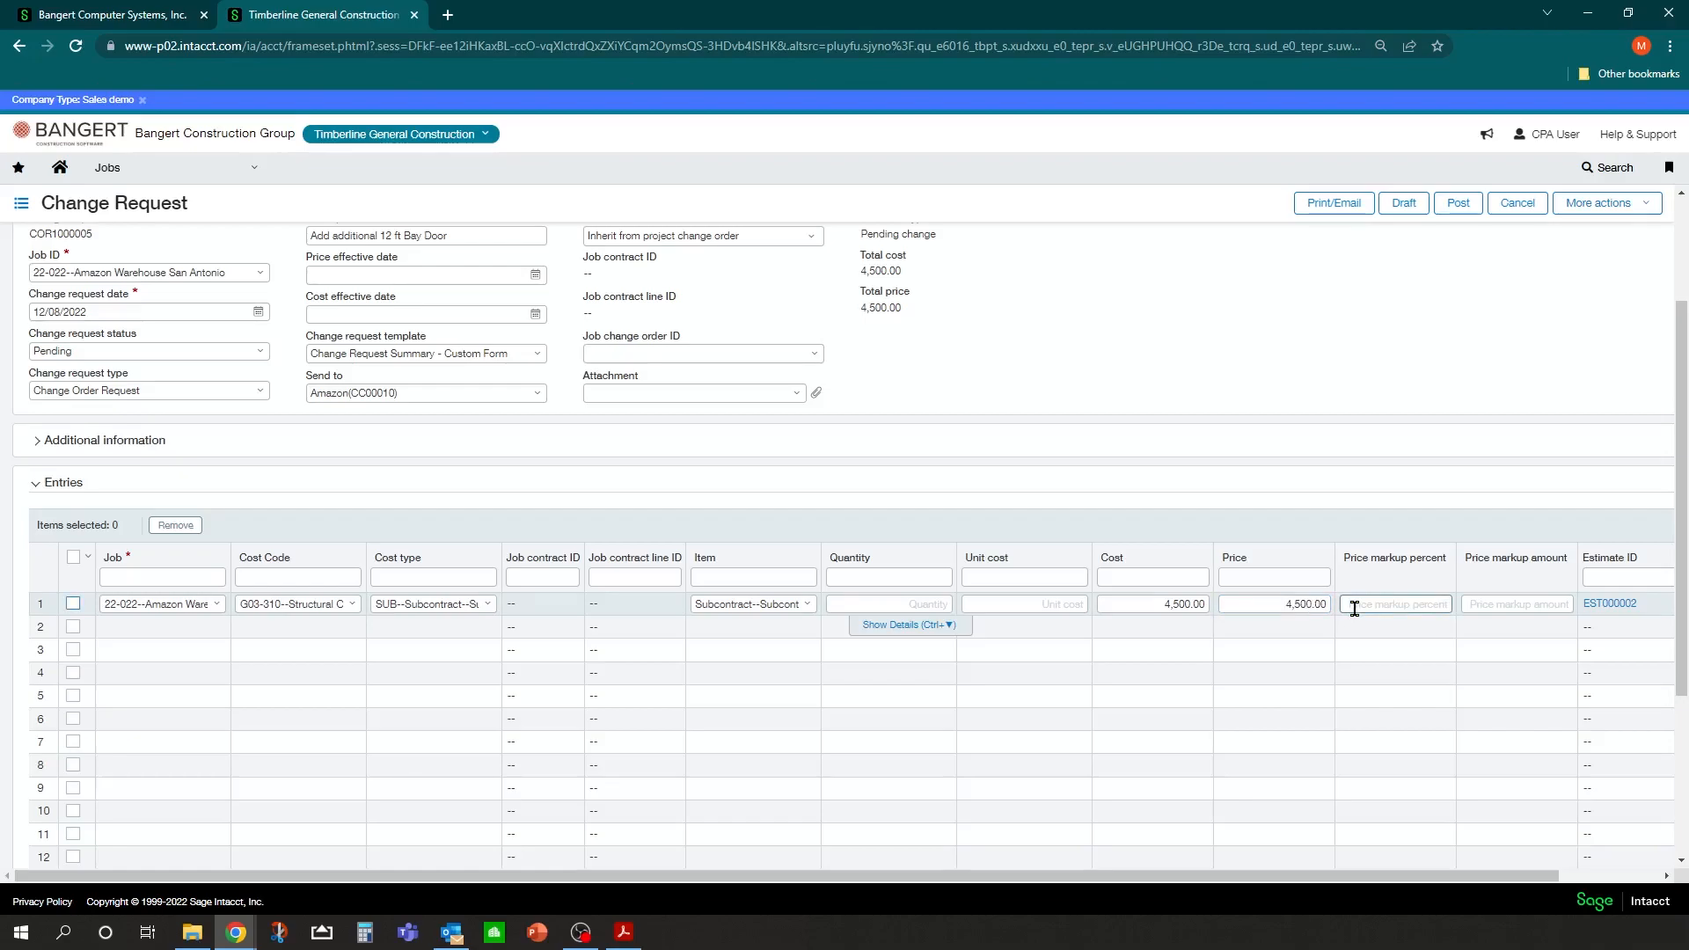
text(15.00)
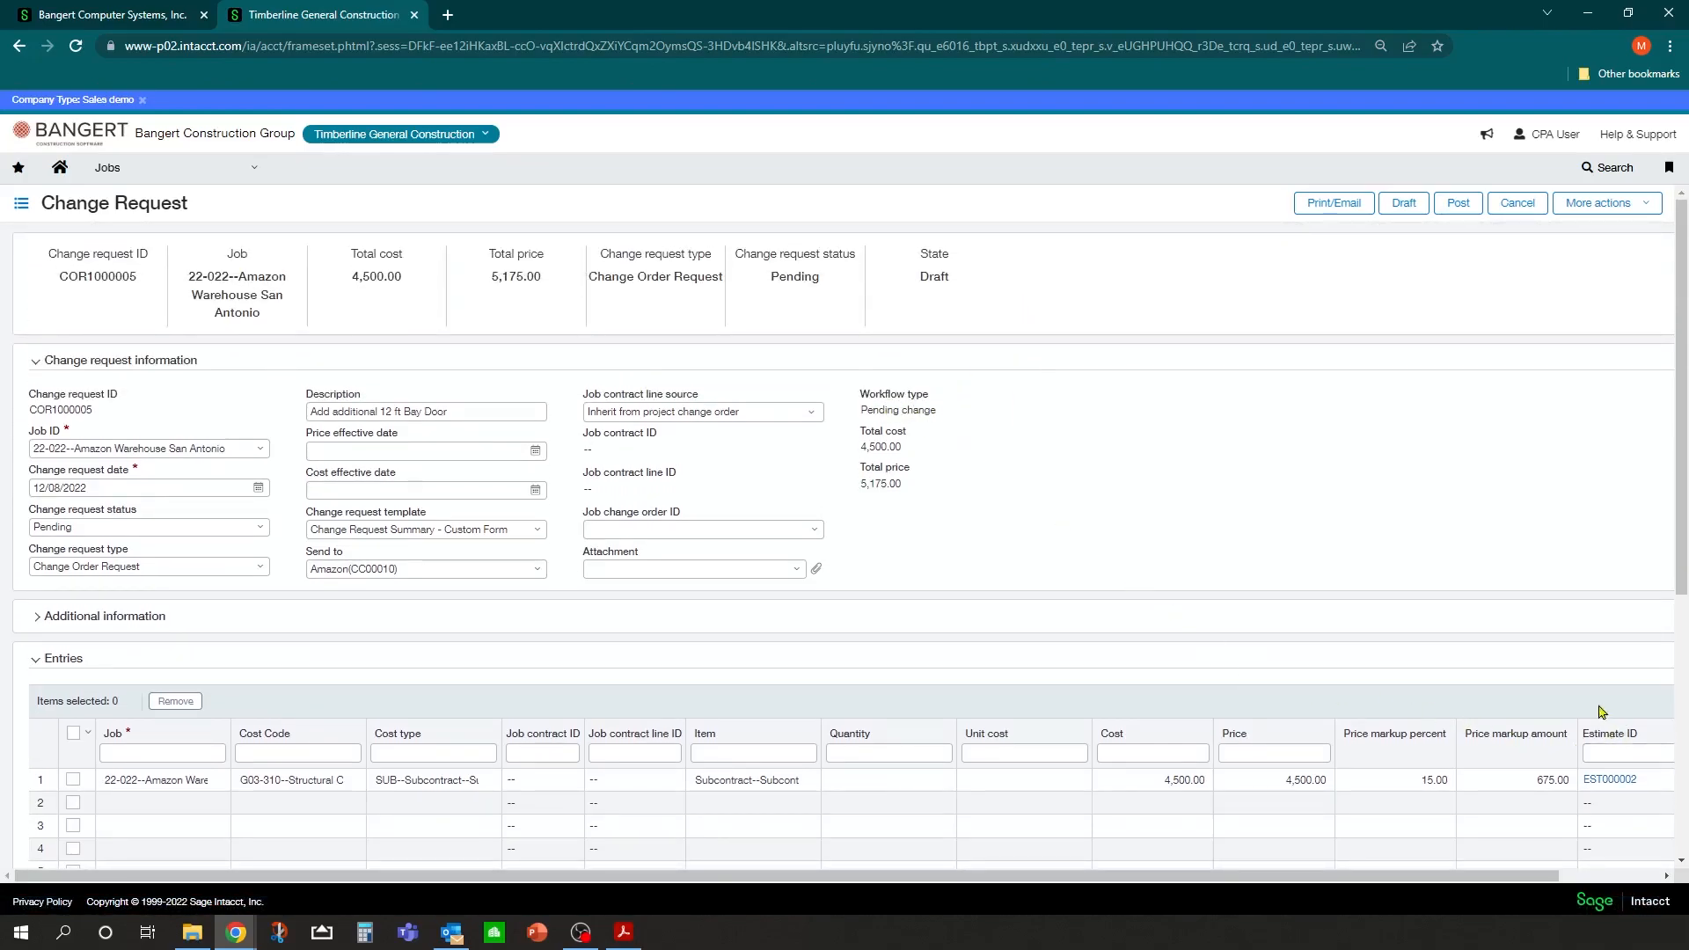
mouse_move(952, 464)
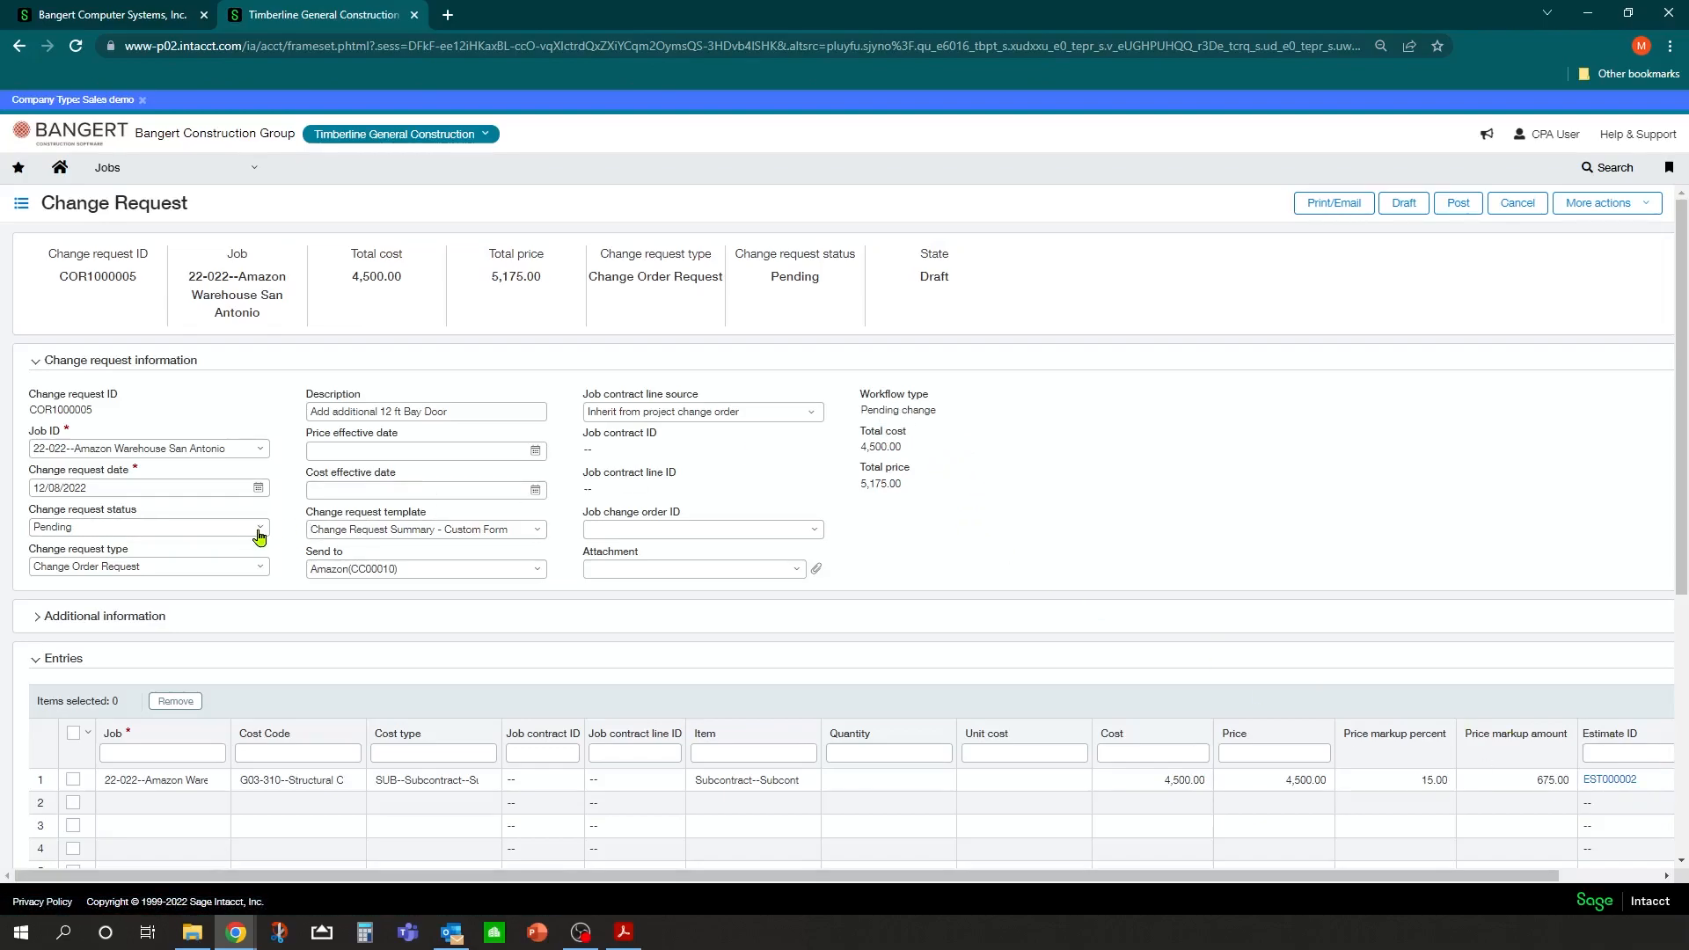
mouse_move(1182, 417)
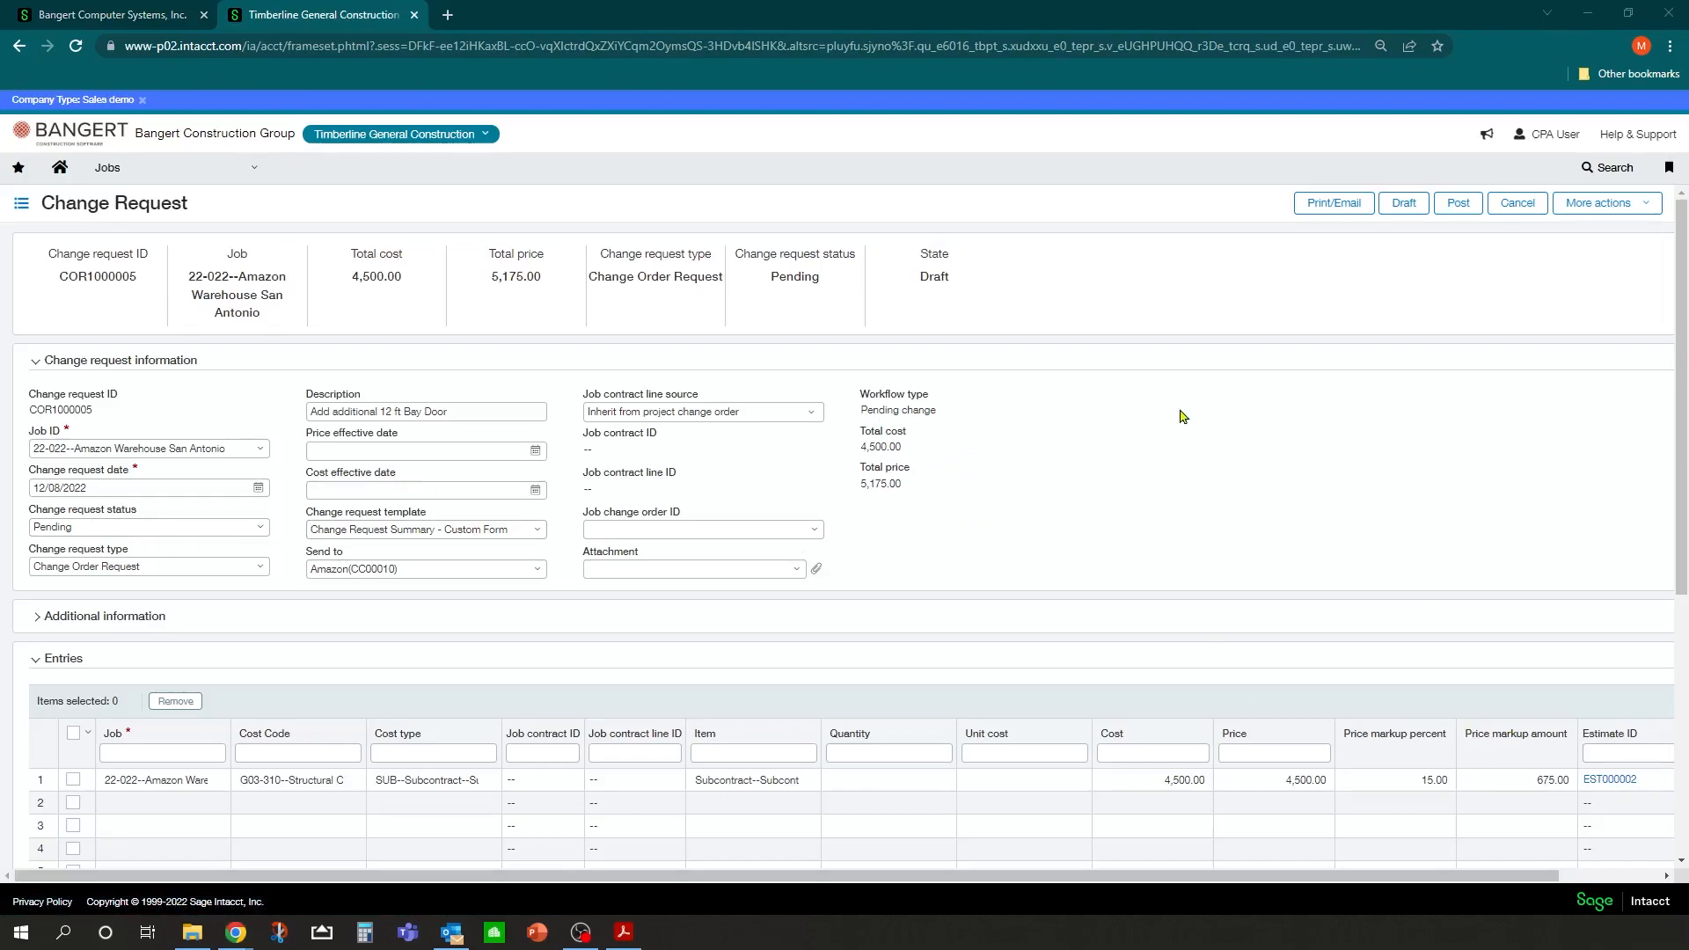
mouse_move(249, 651)
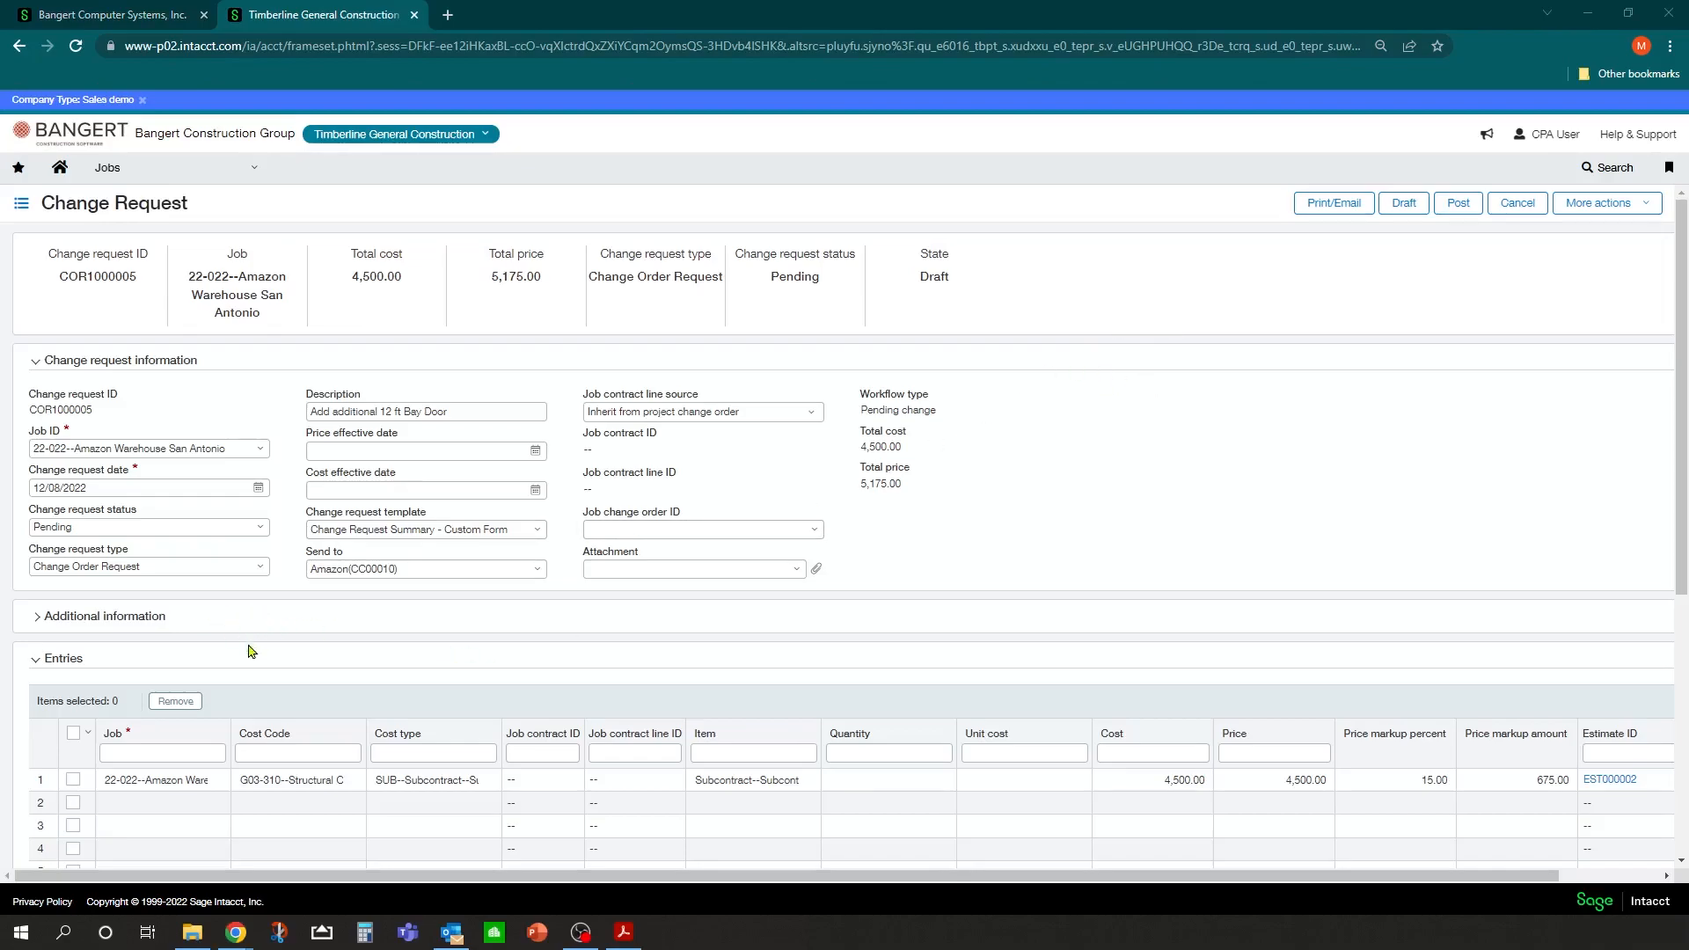
mouse_move(1609, 779)
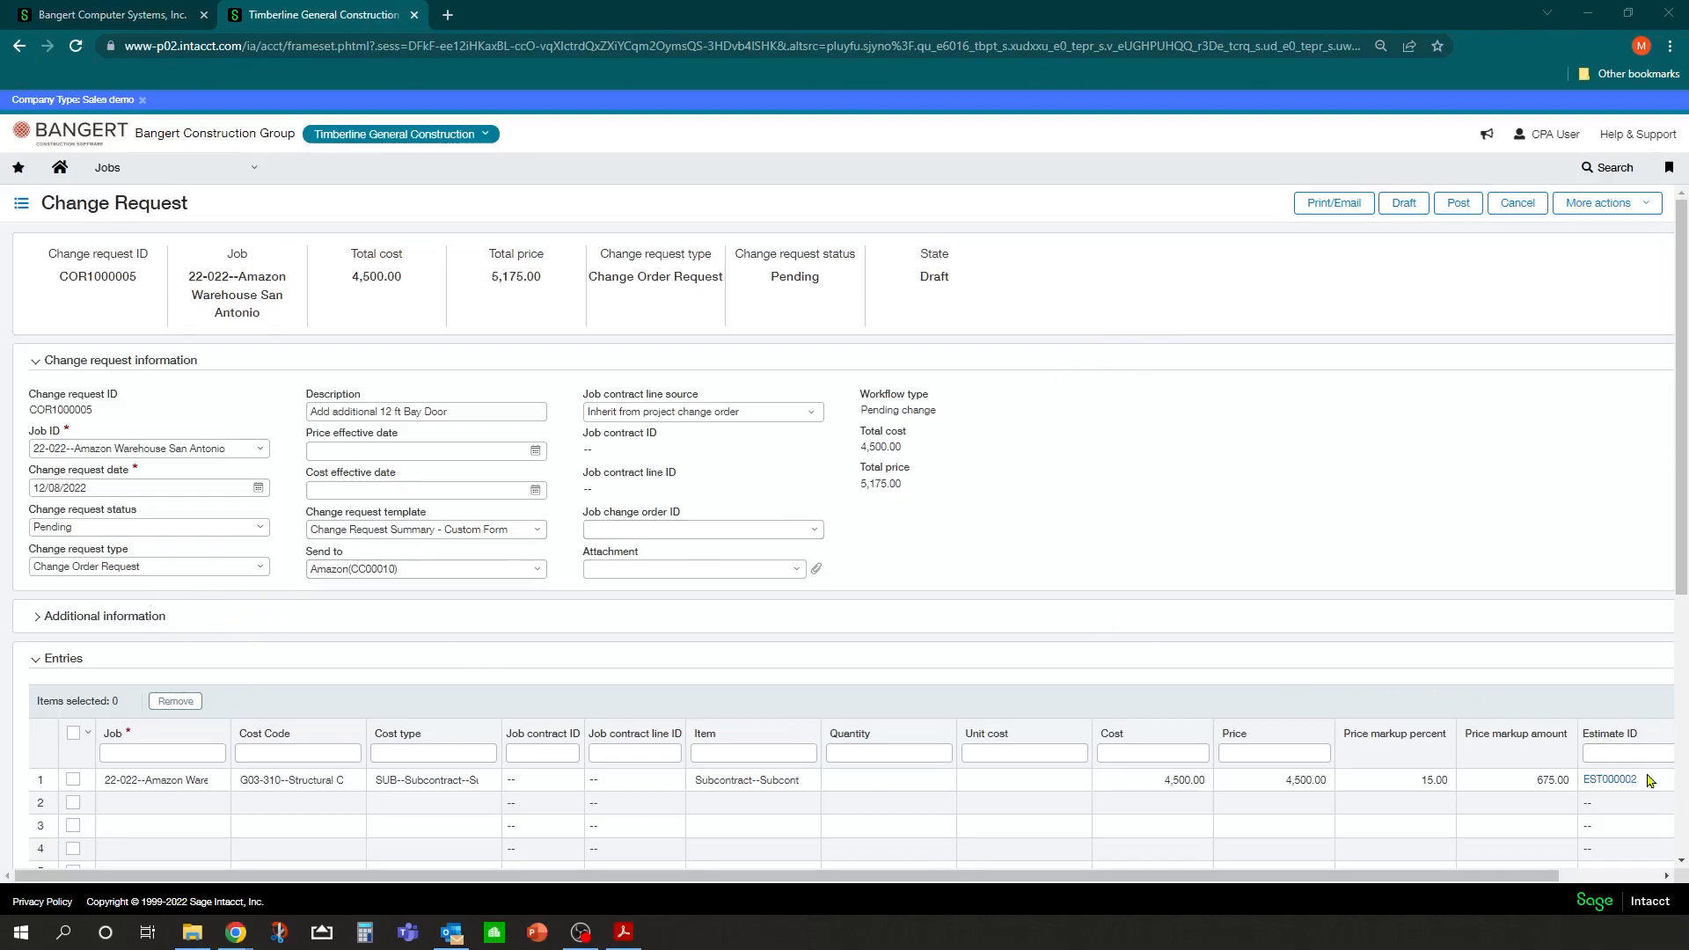
mouse_move(1565, 686)
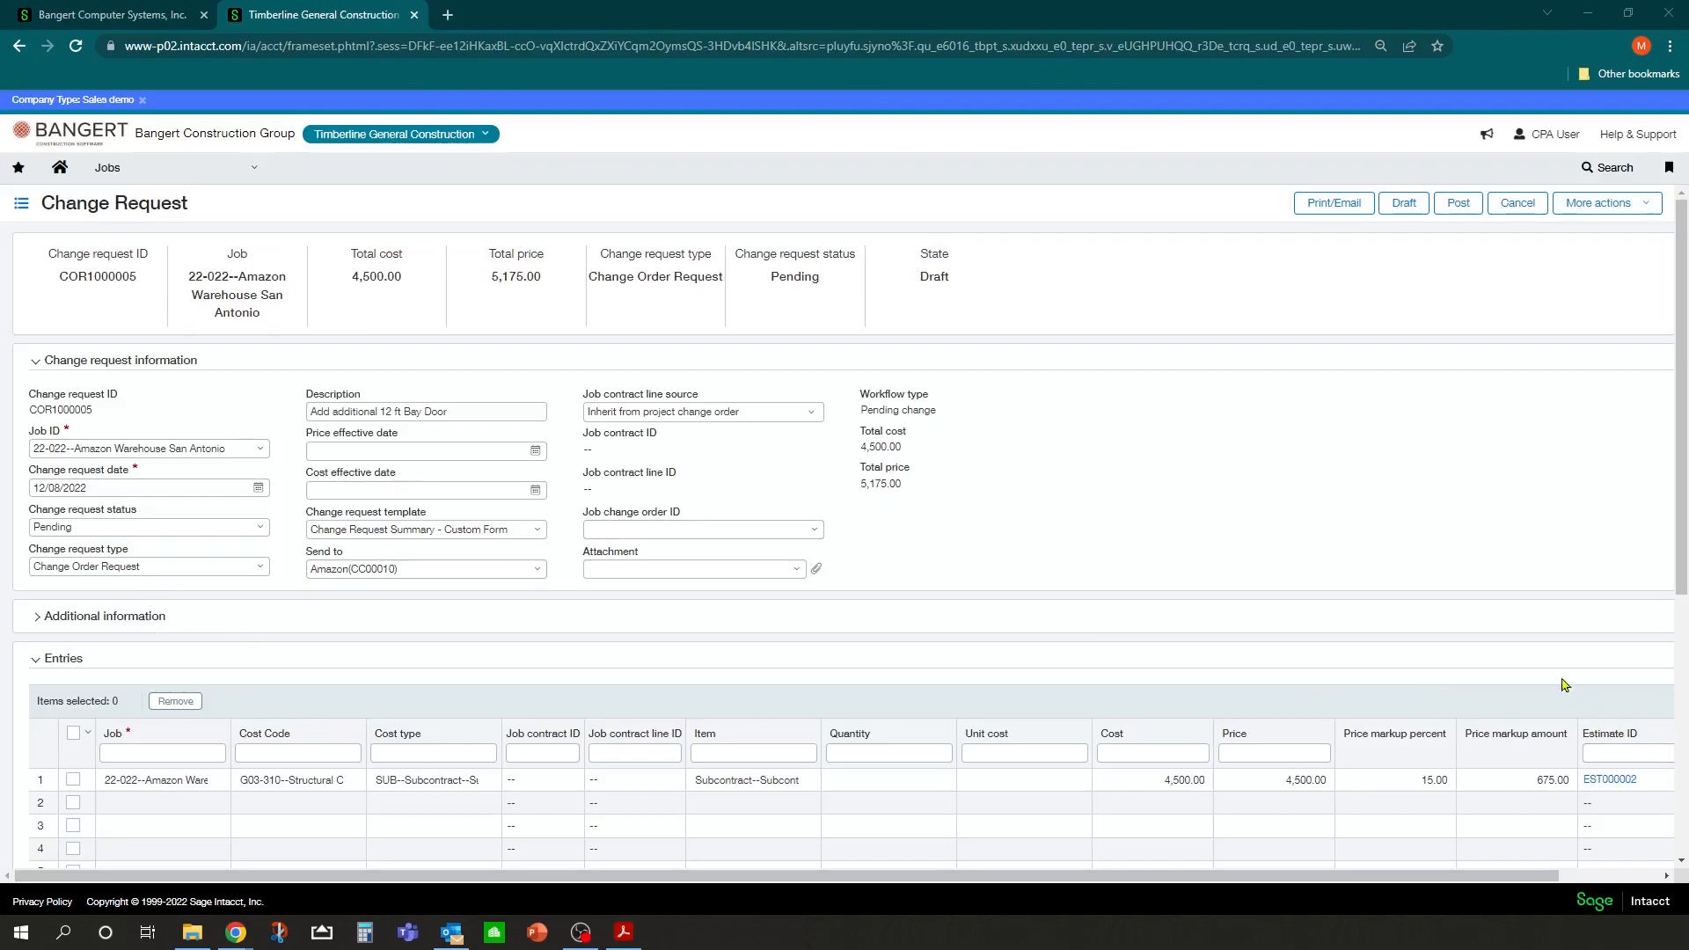
Post COR1000005 for job 22-022 and return to the Change Requests list.
click(1457, 203)
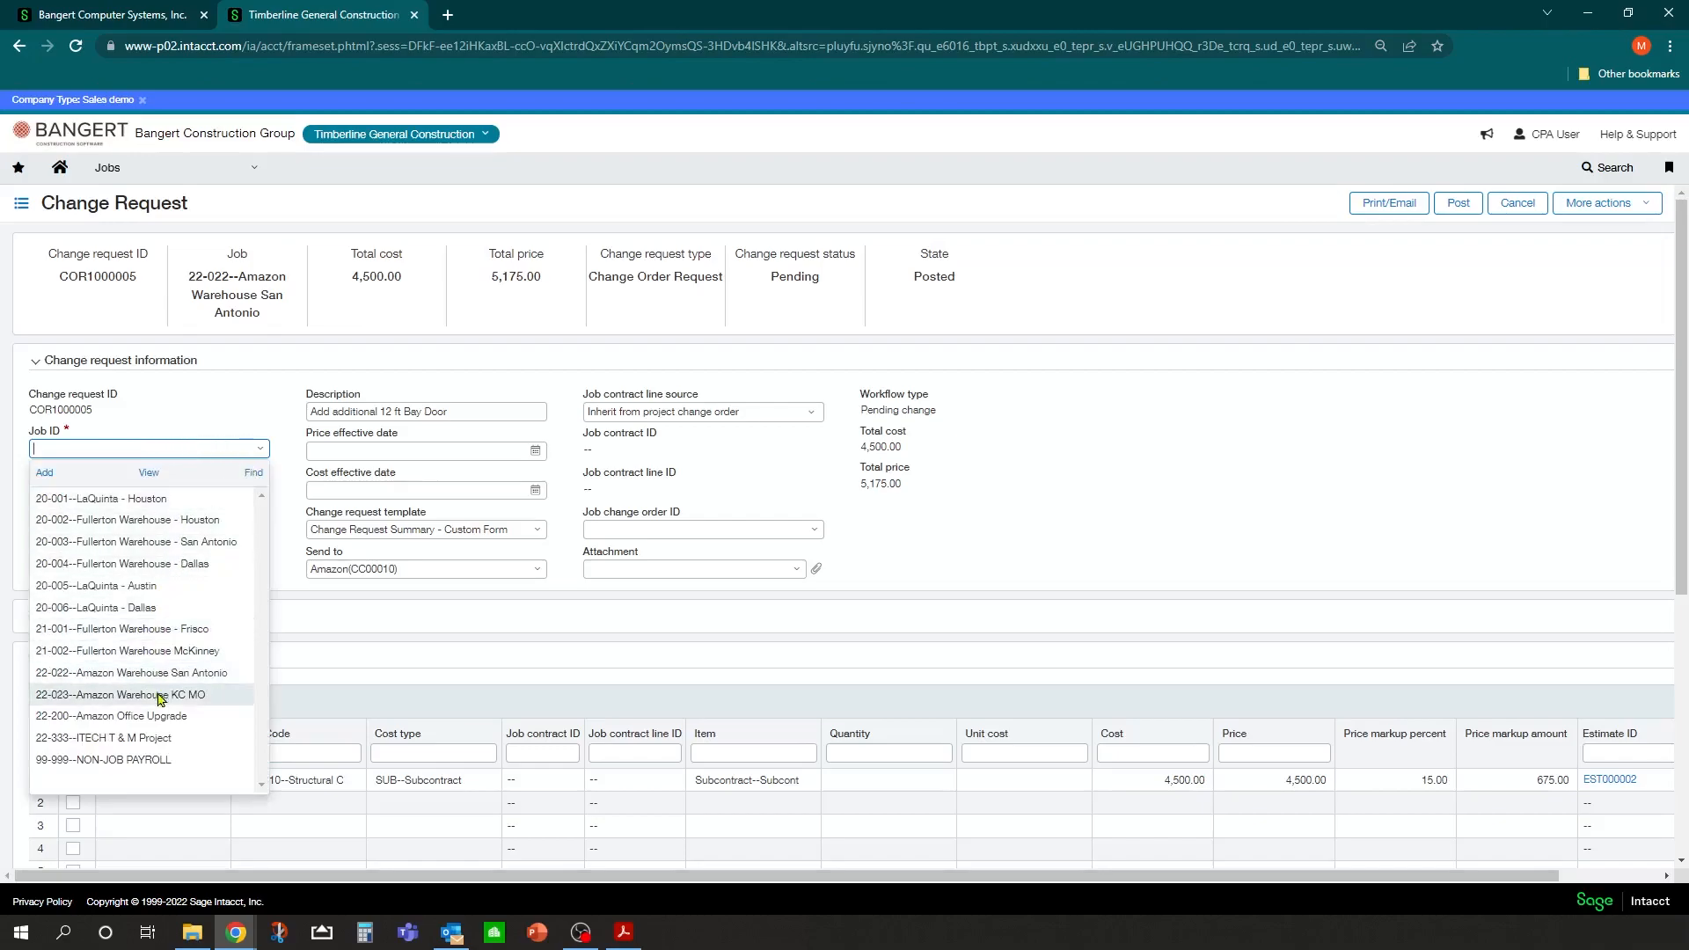
click(131, 672)
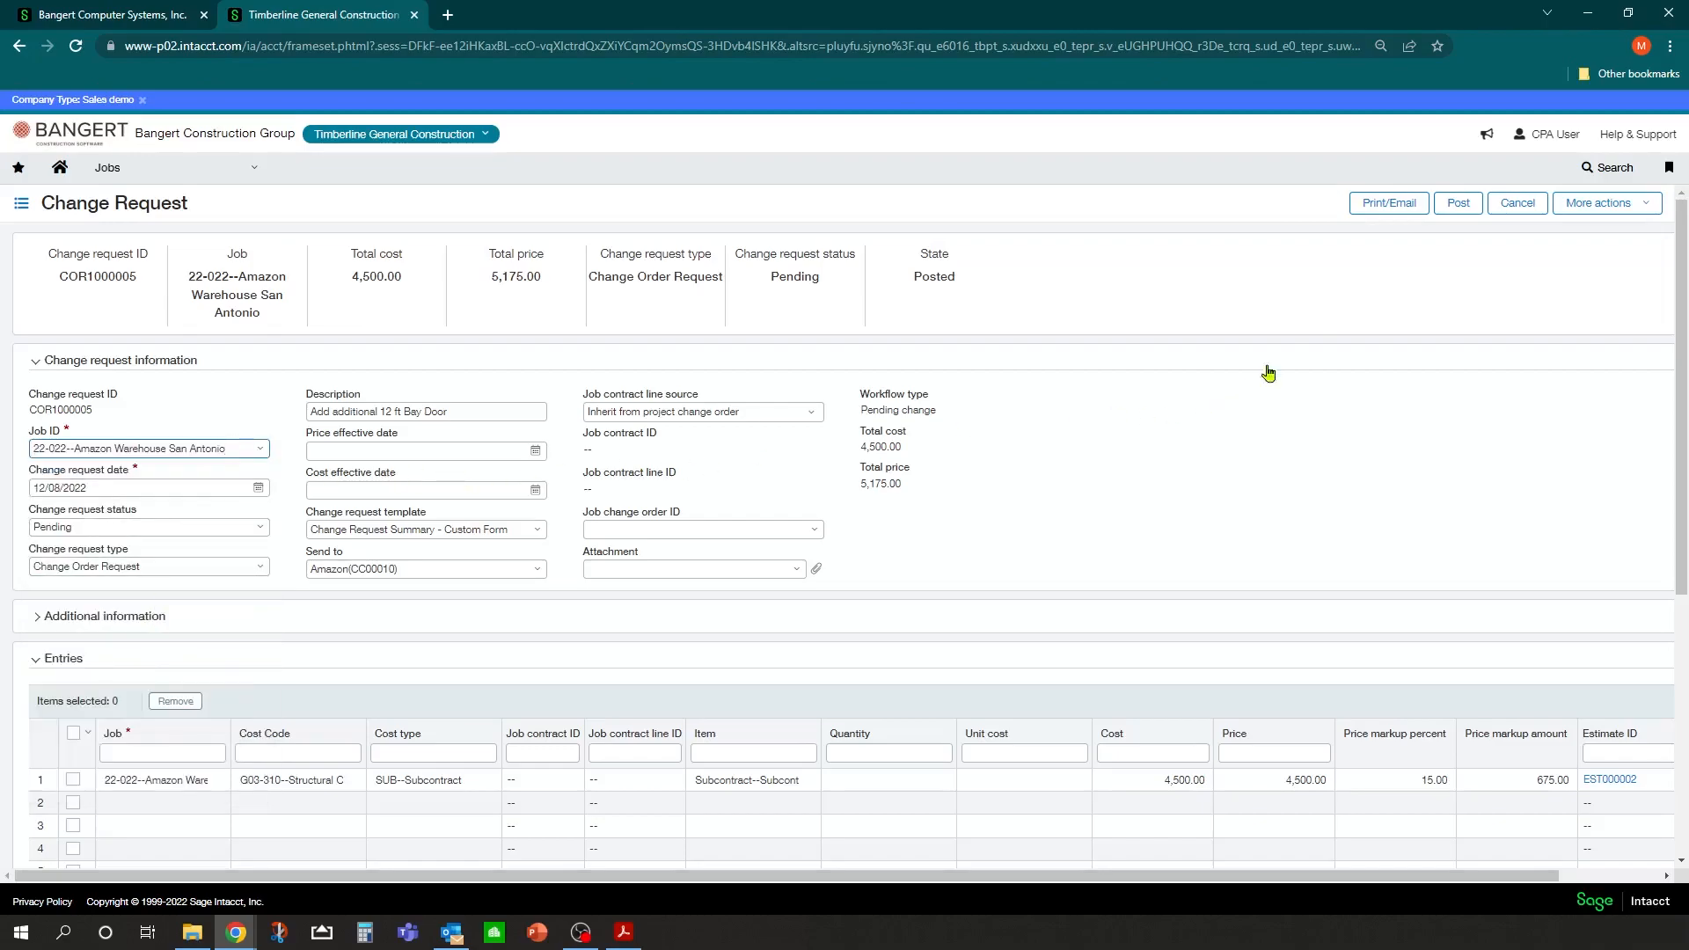
click(1458, 202)
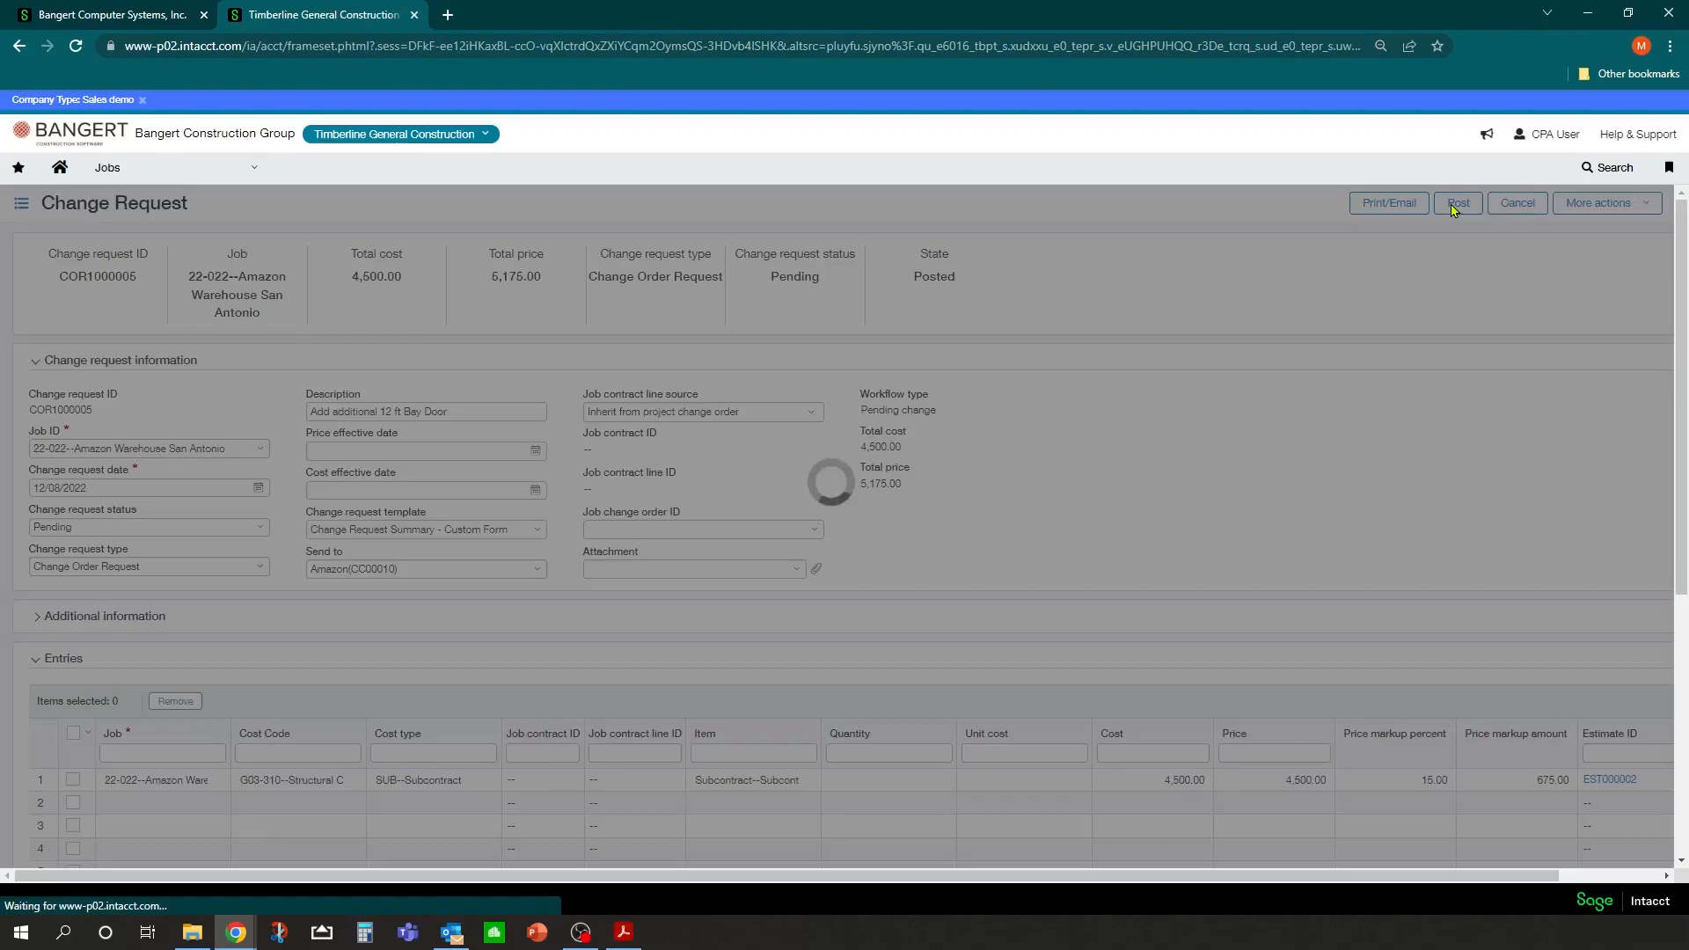
click(1458, 202)
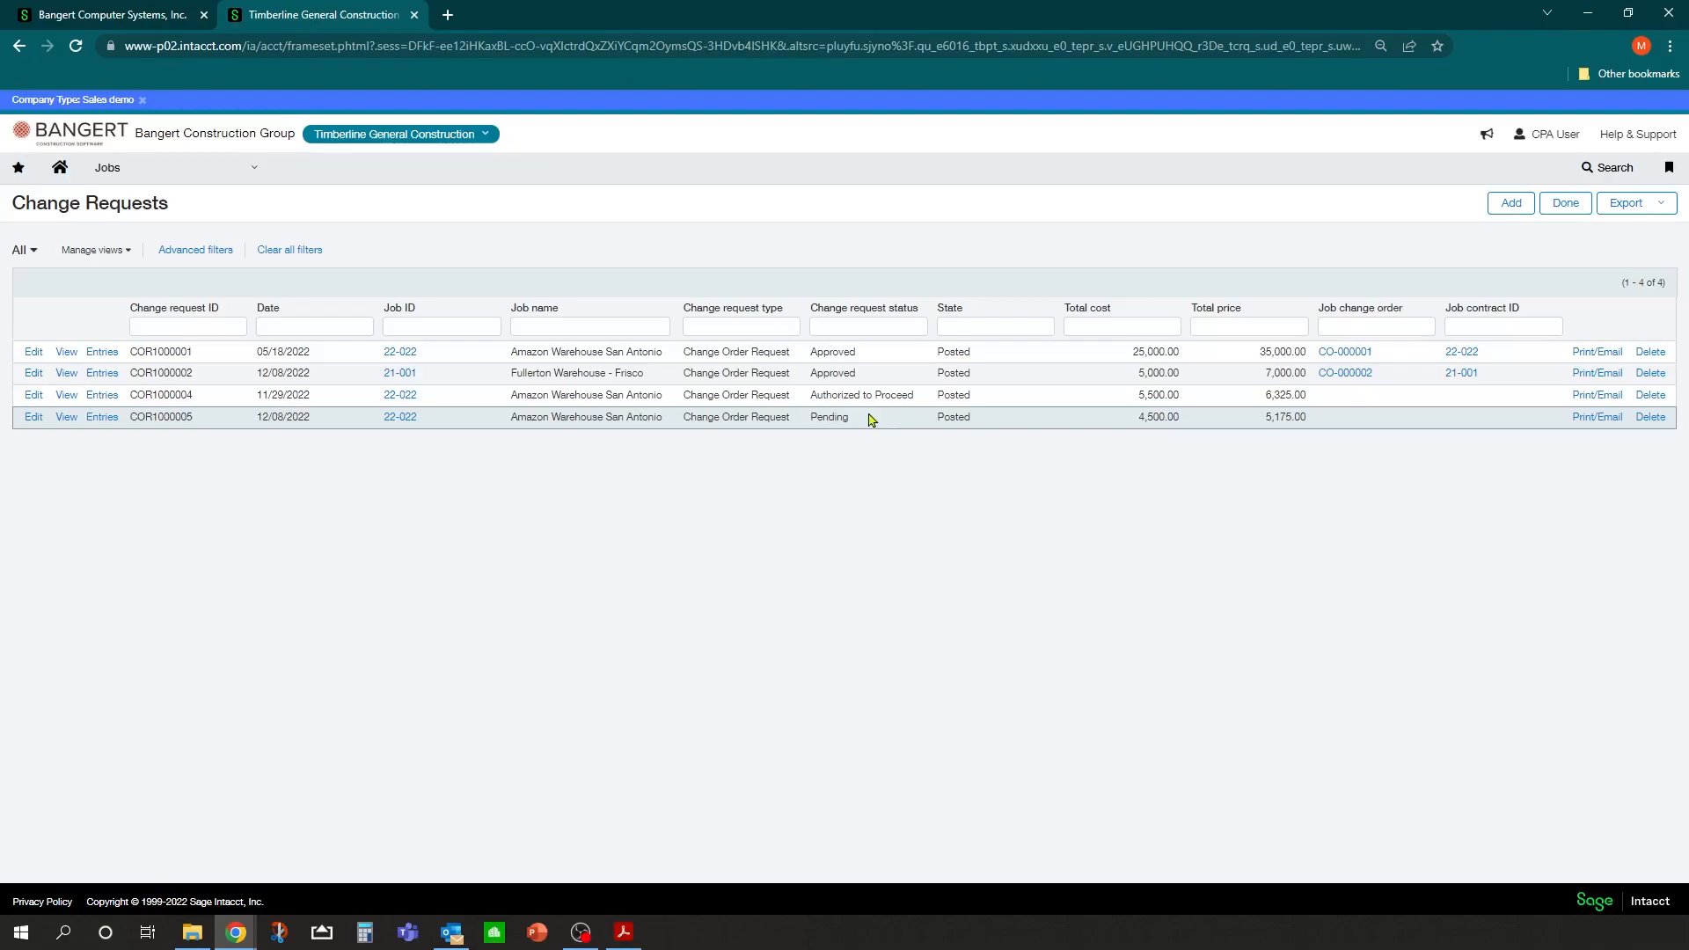
mouse_move(1597, 417)
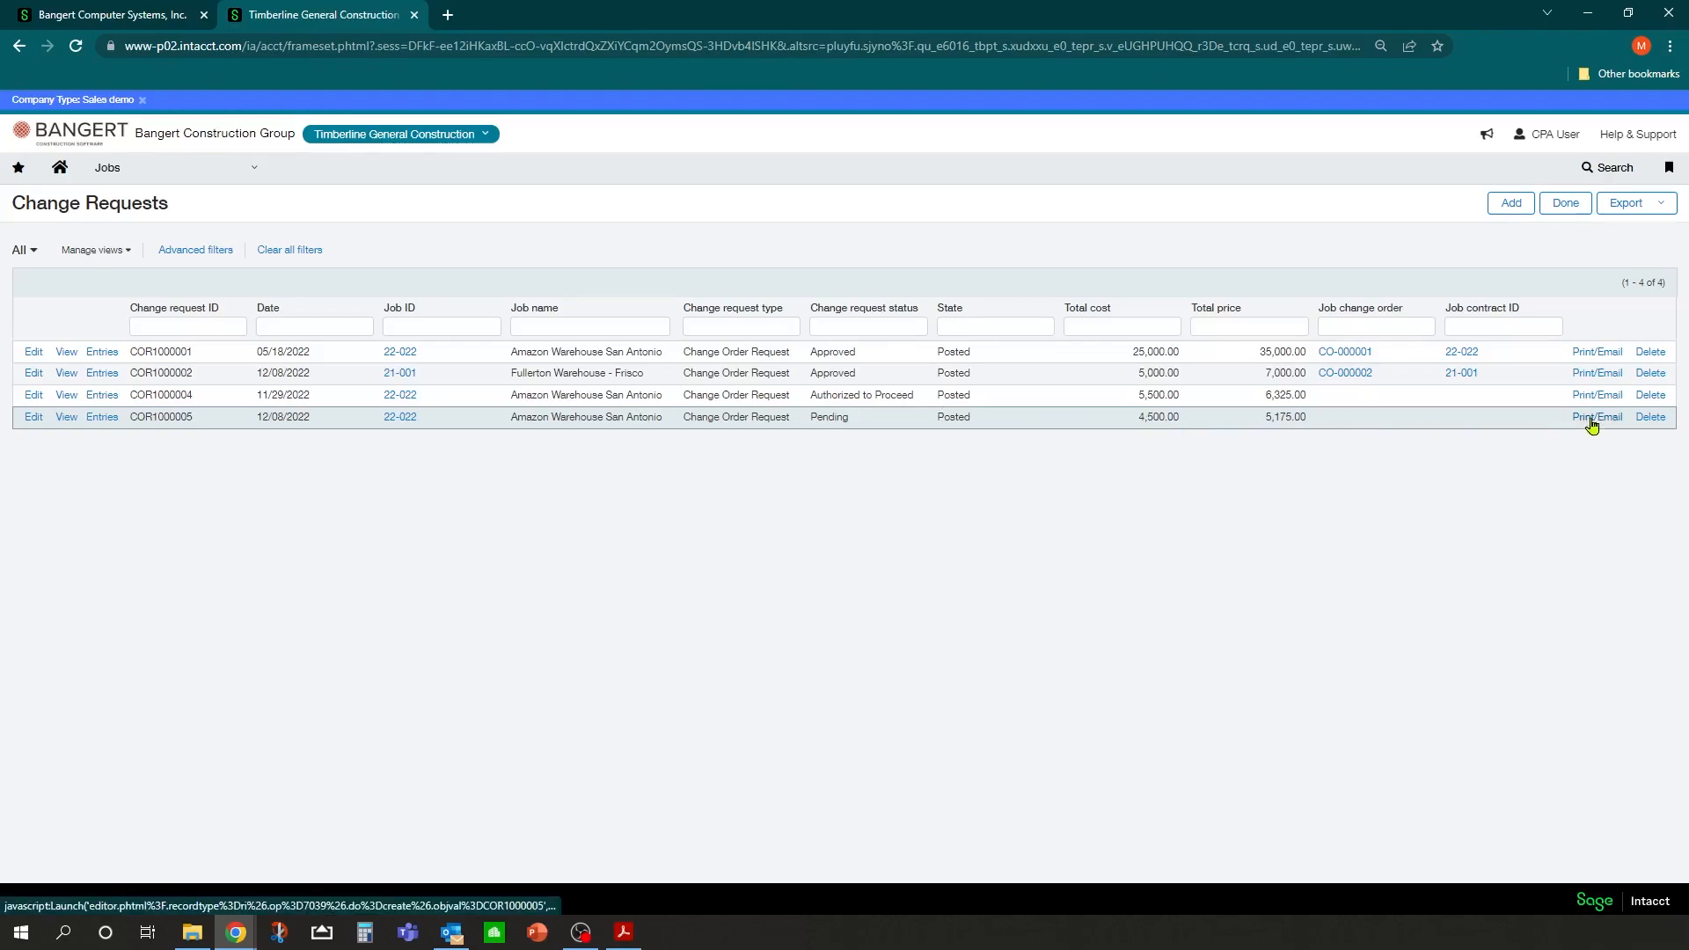
Confirm Print delivery, not Email, for COR1000005 via Print/Email.
click(1597, 417)
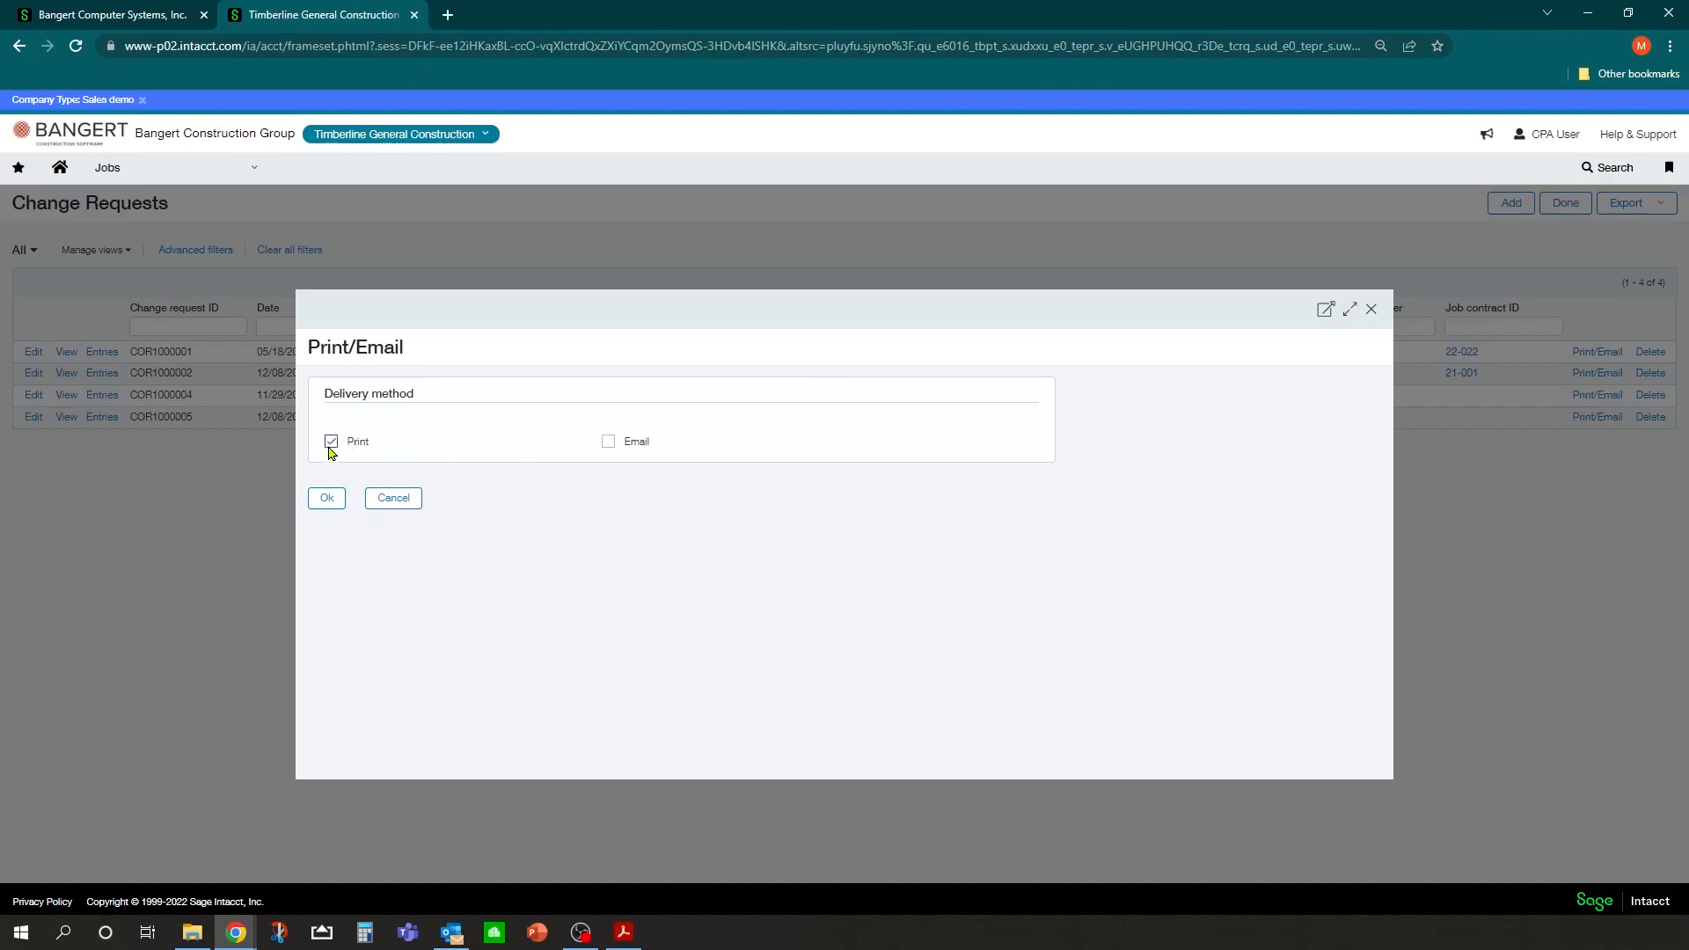
mouse_move(609, 440)
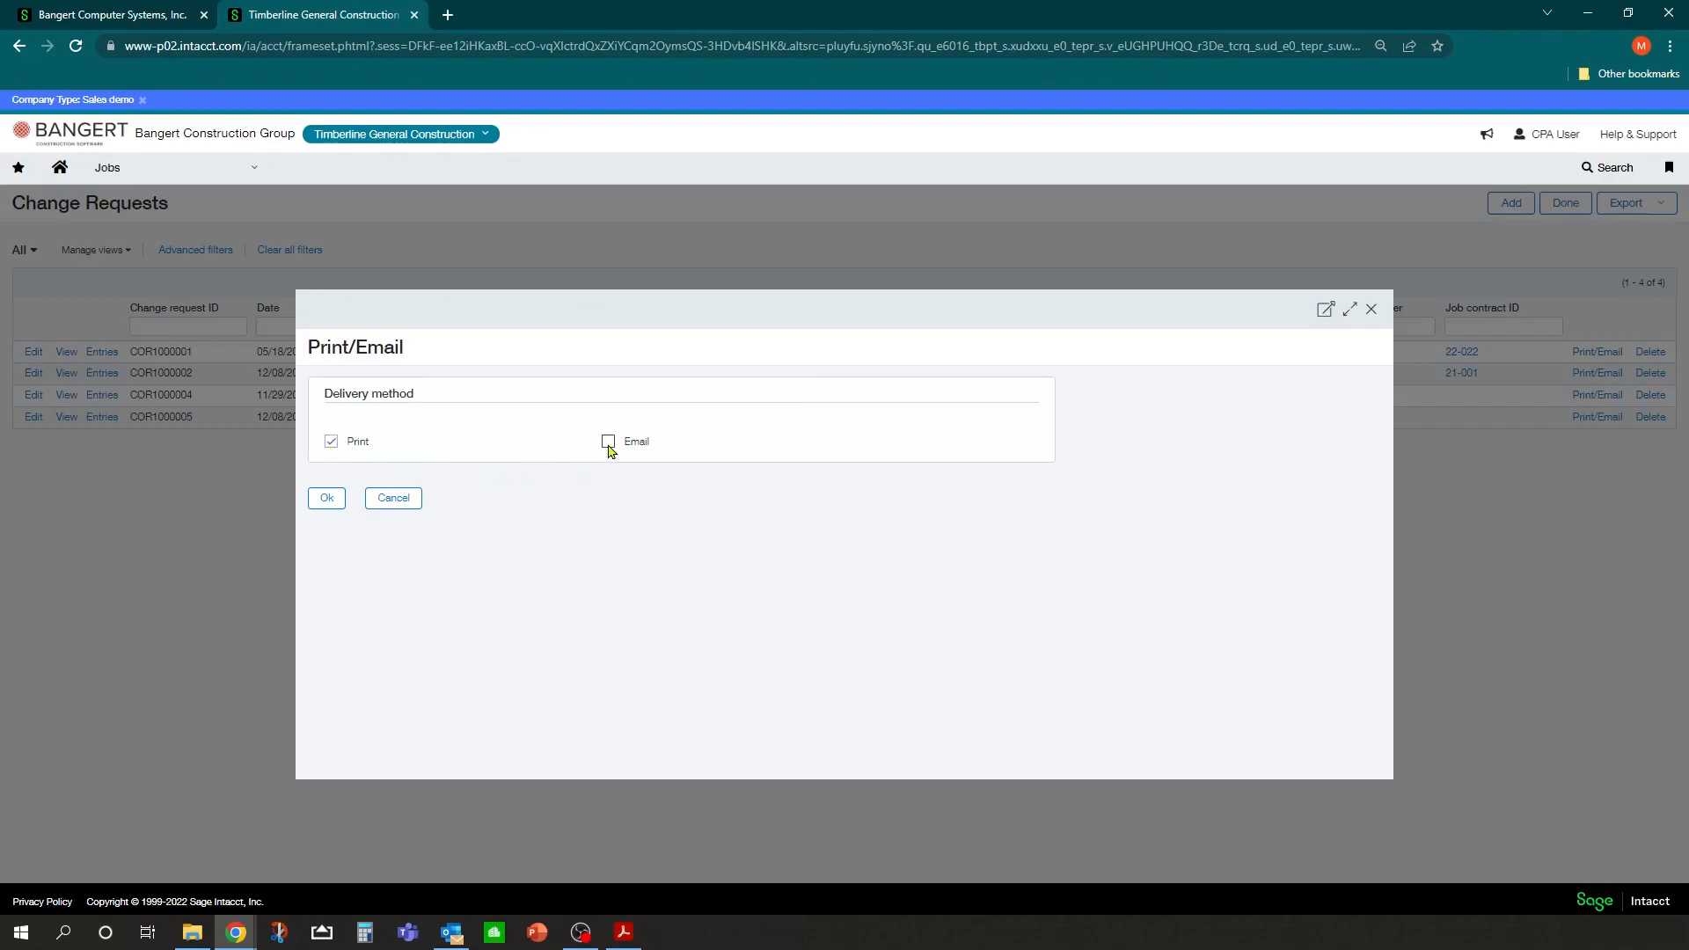
click(608, 441)
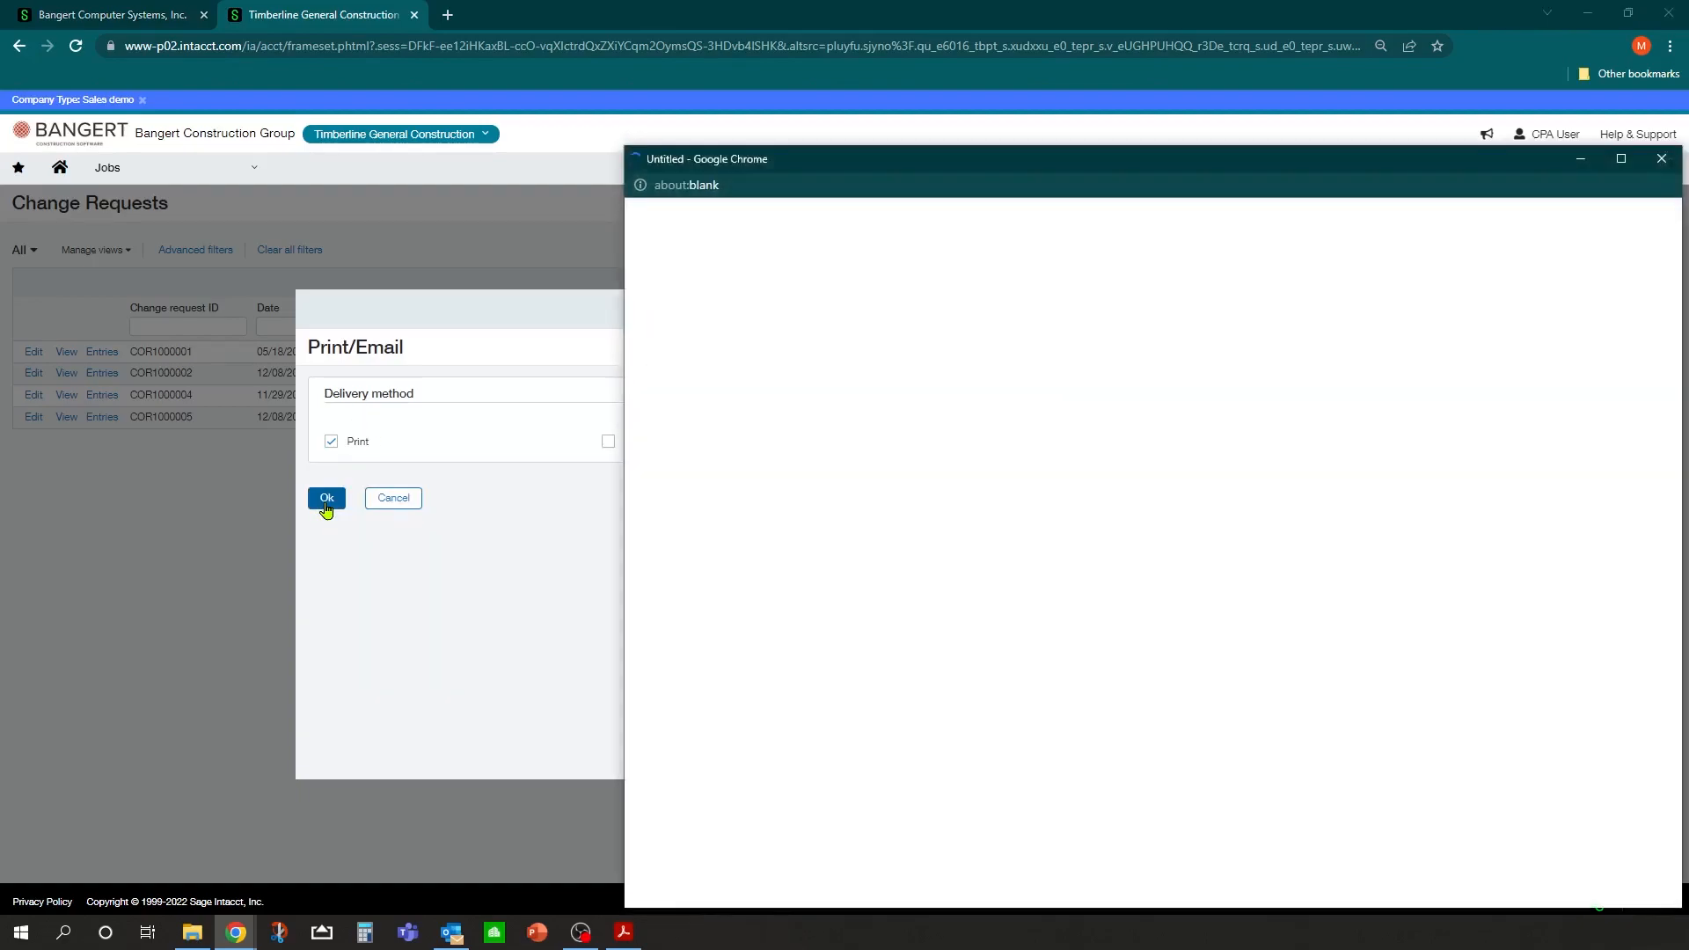
Review the COR1000005 PDF showing the $5,175.00 total, then close it.
click(326, 498)
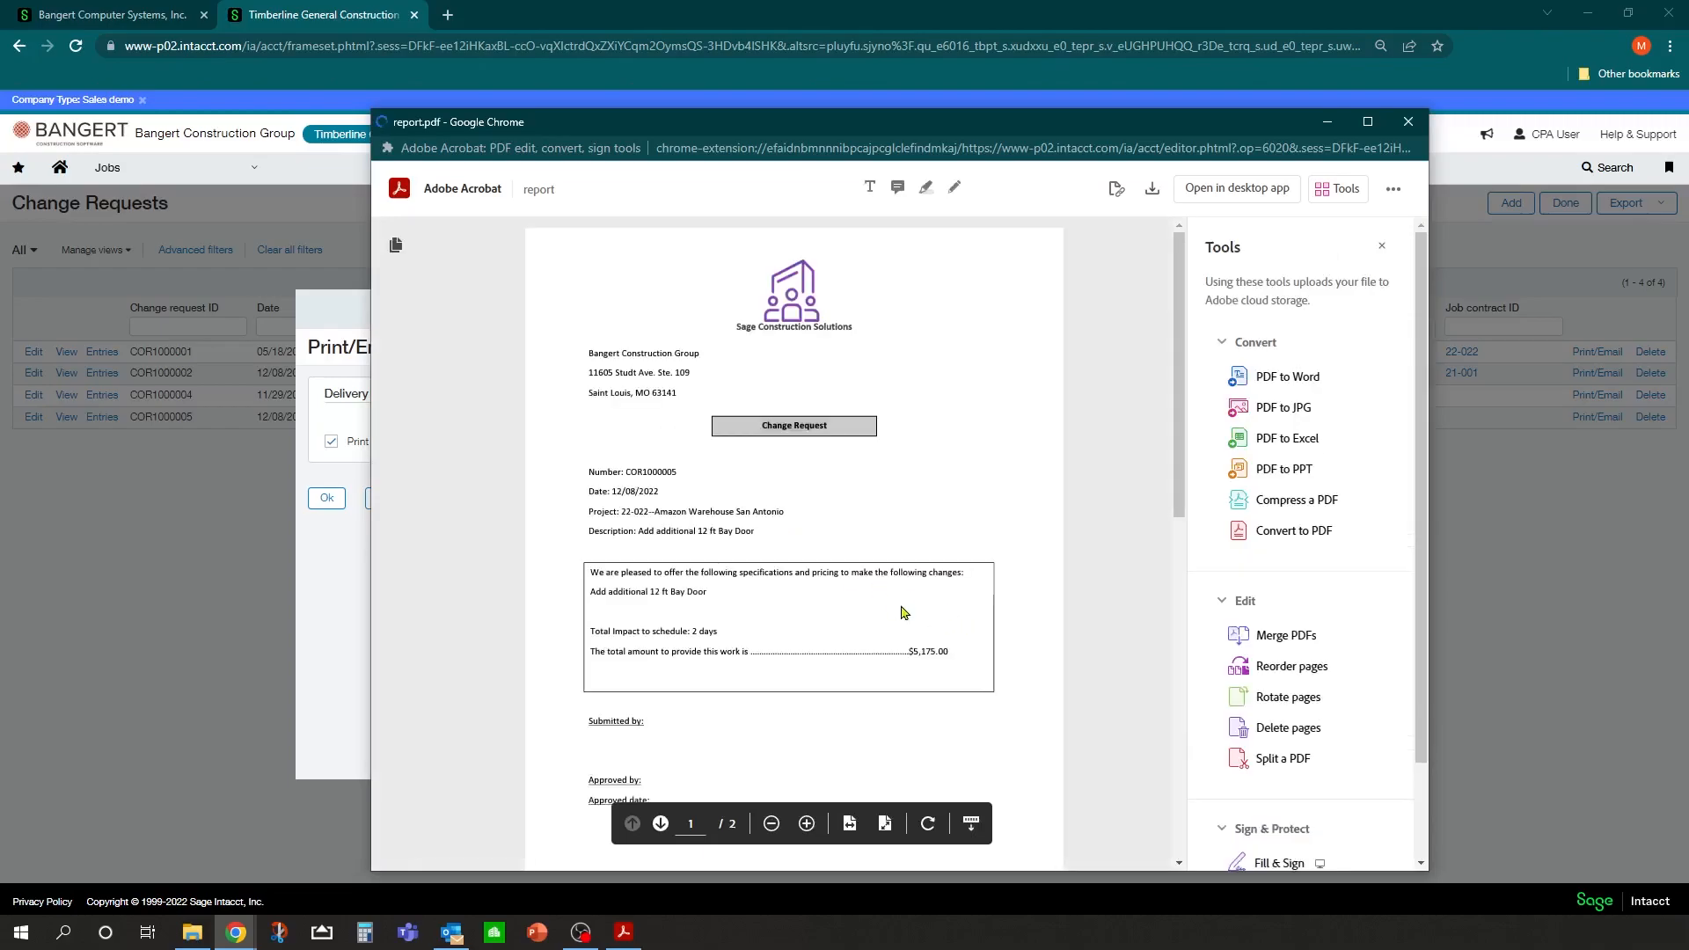
mouse_move(973, 442)
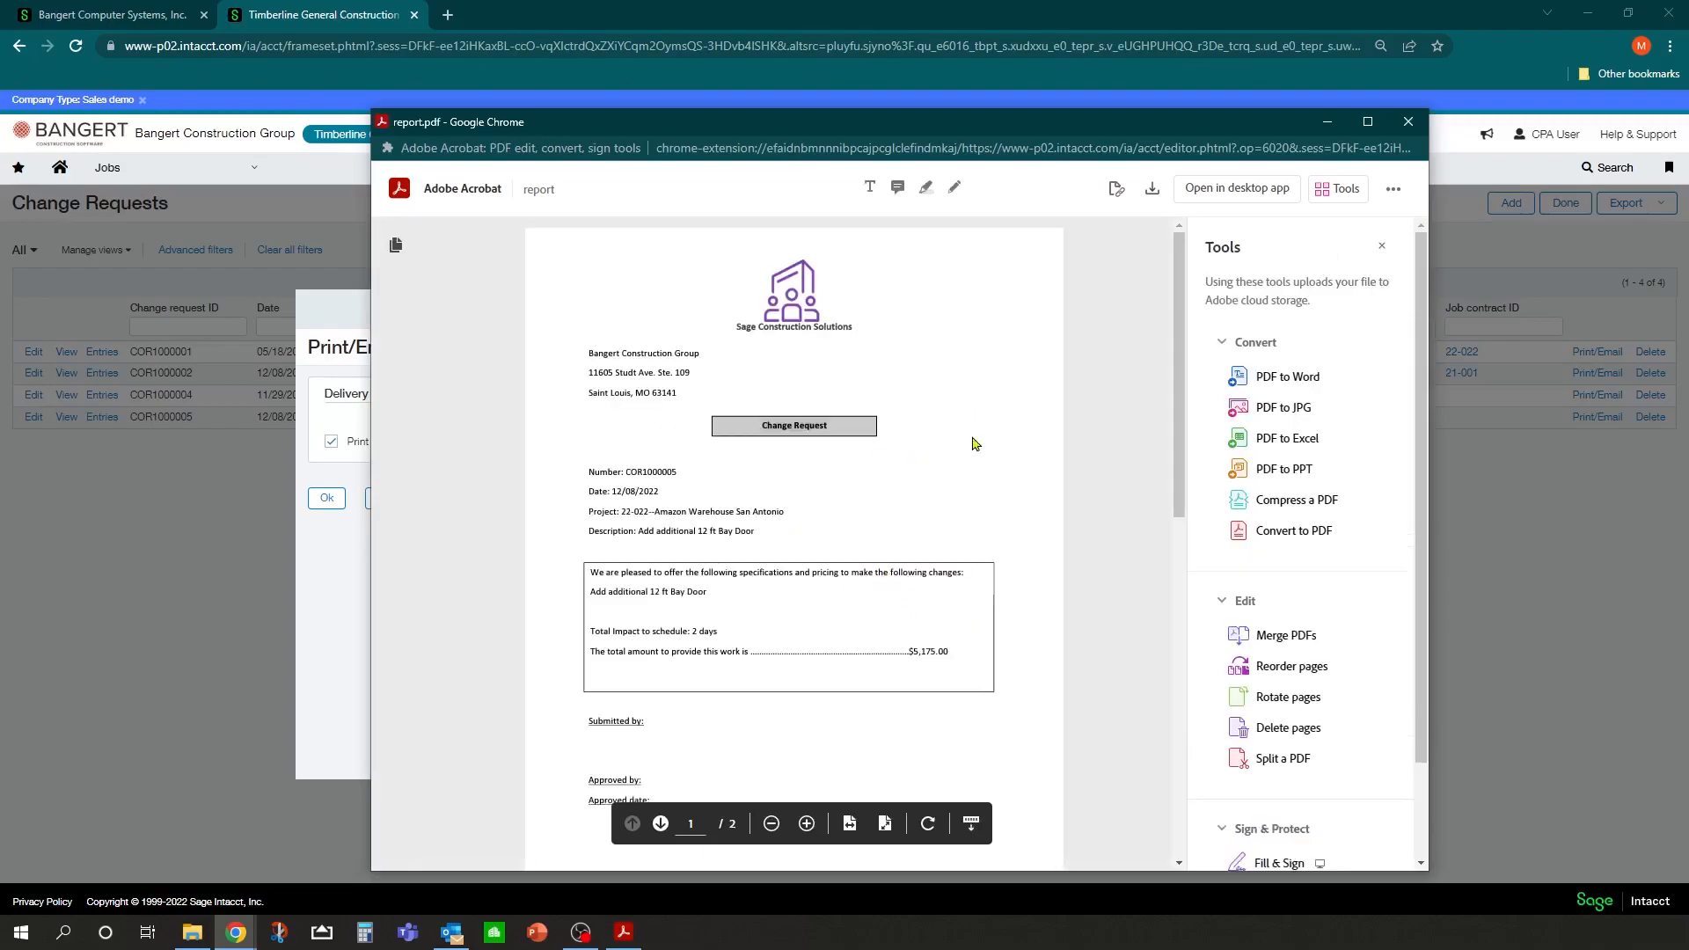
scroll(down, 3)
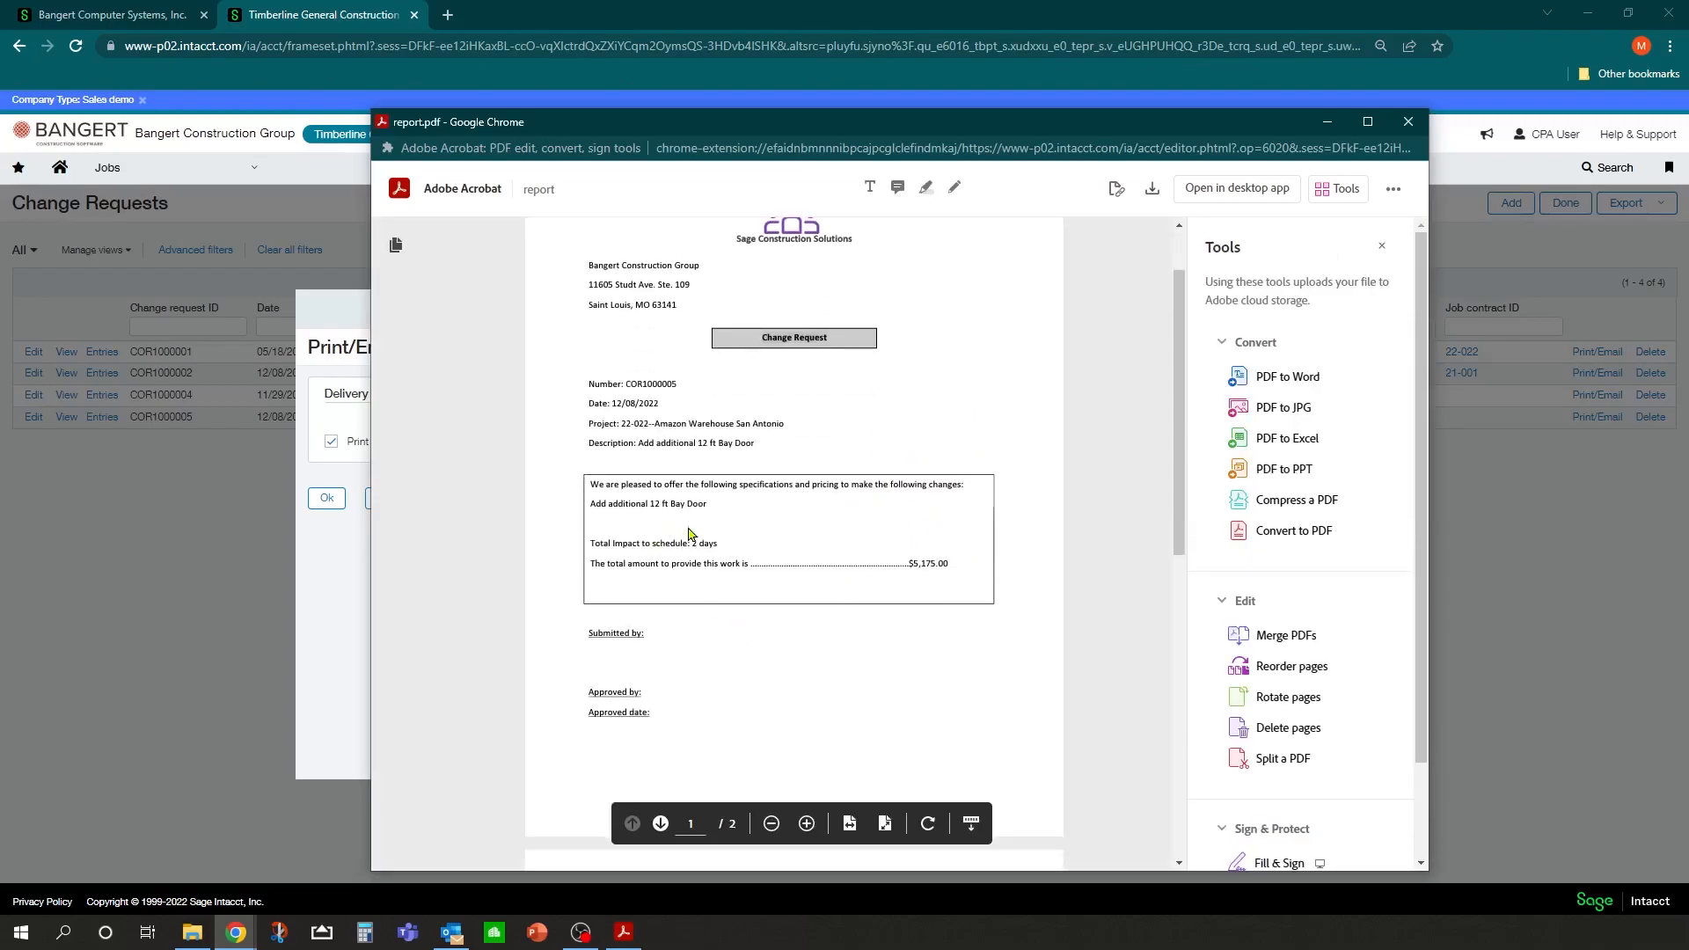
click(1406, 122)
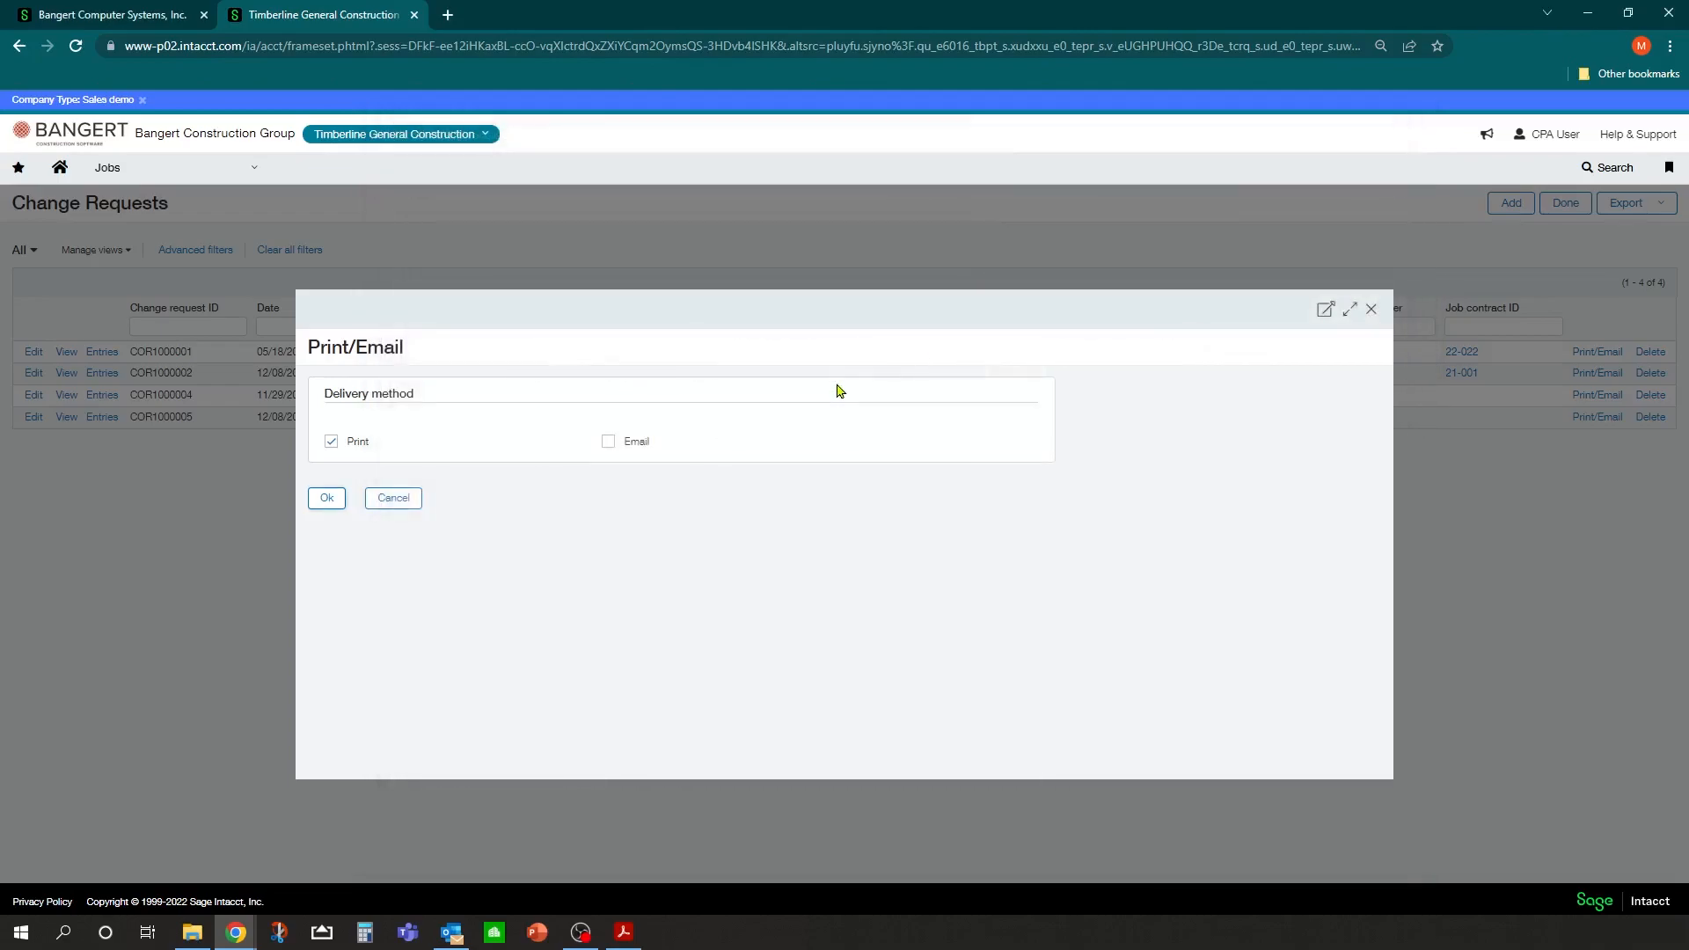
mouse_move(392, 498)
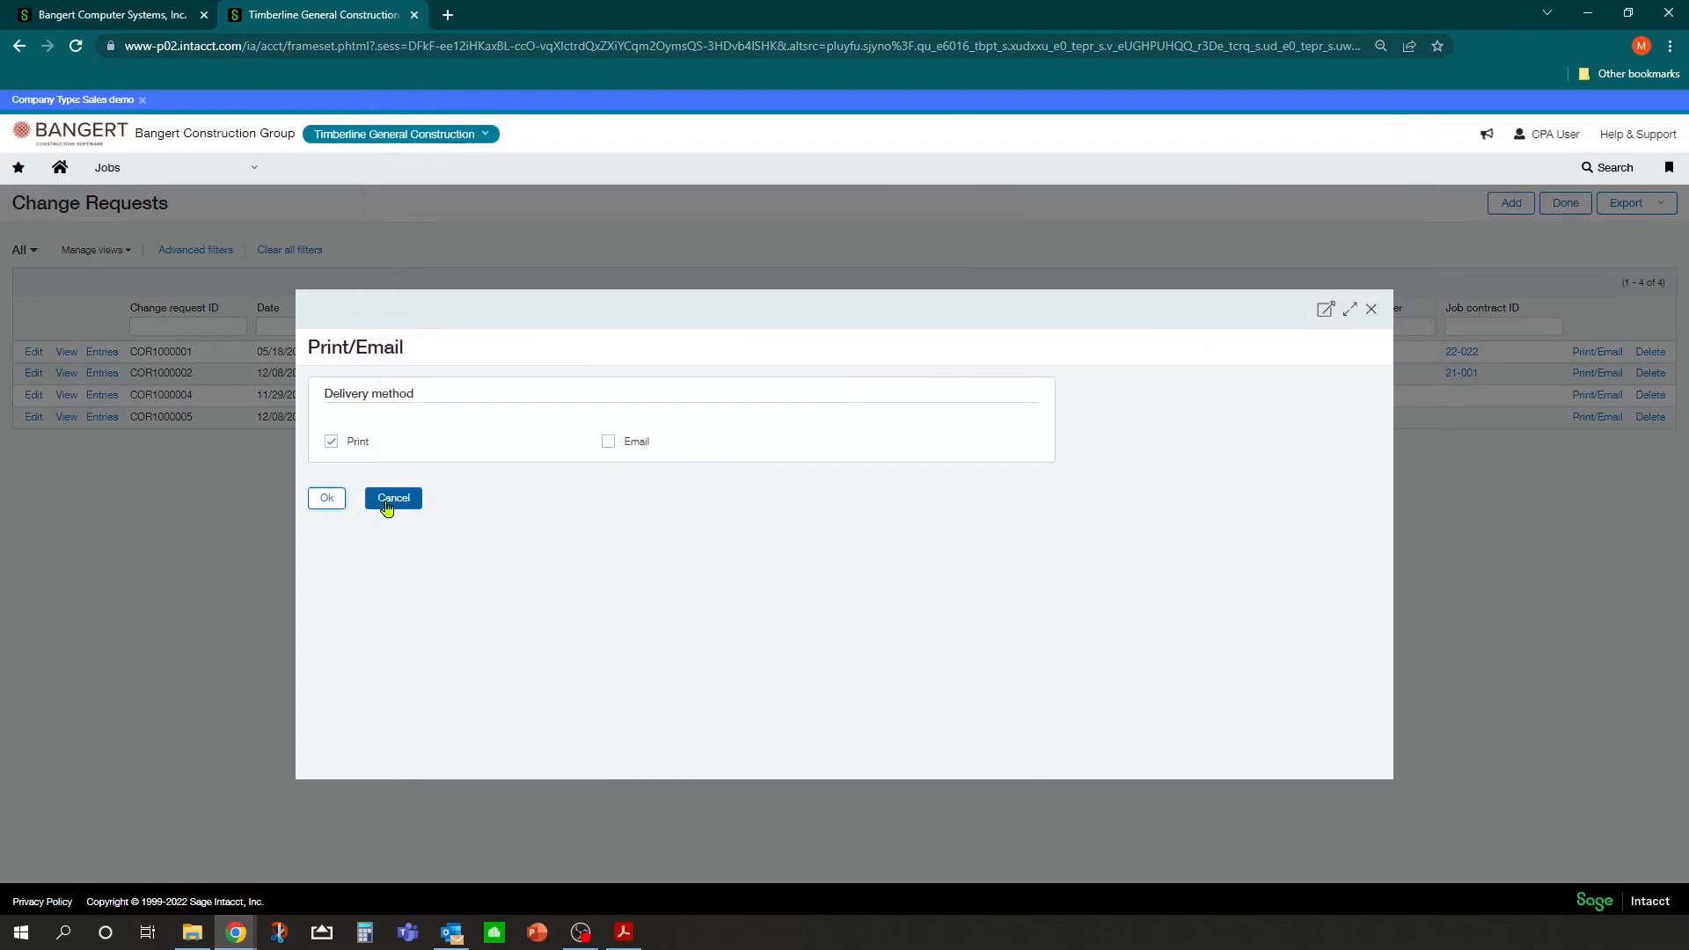
Cancel the Print/Email dialog to return to the Change Requests list showing COR1000005.
click(394, 497)
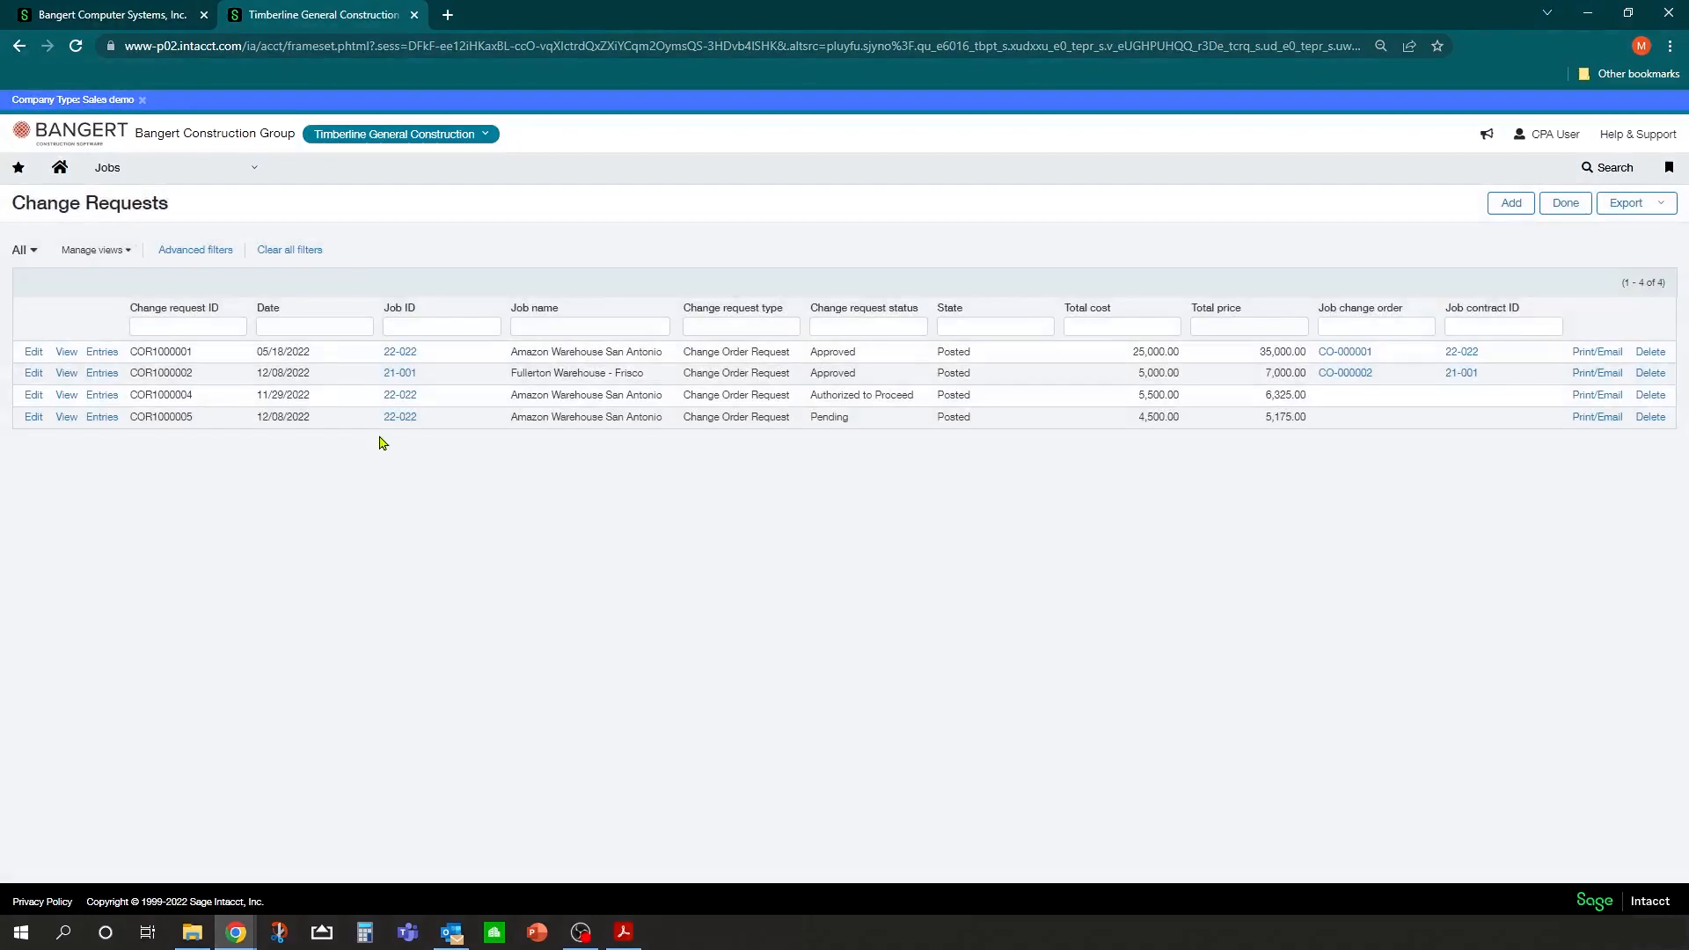